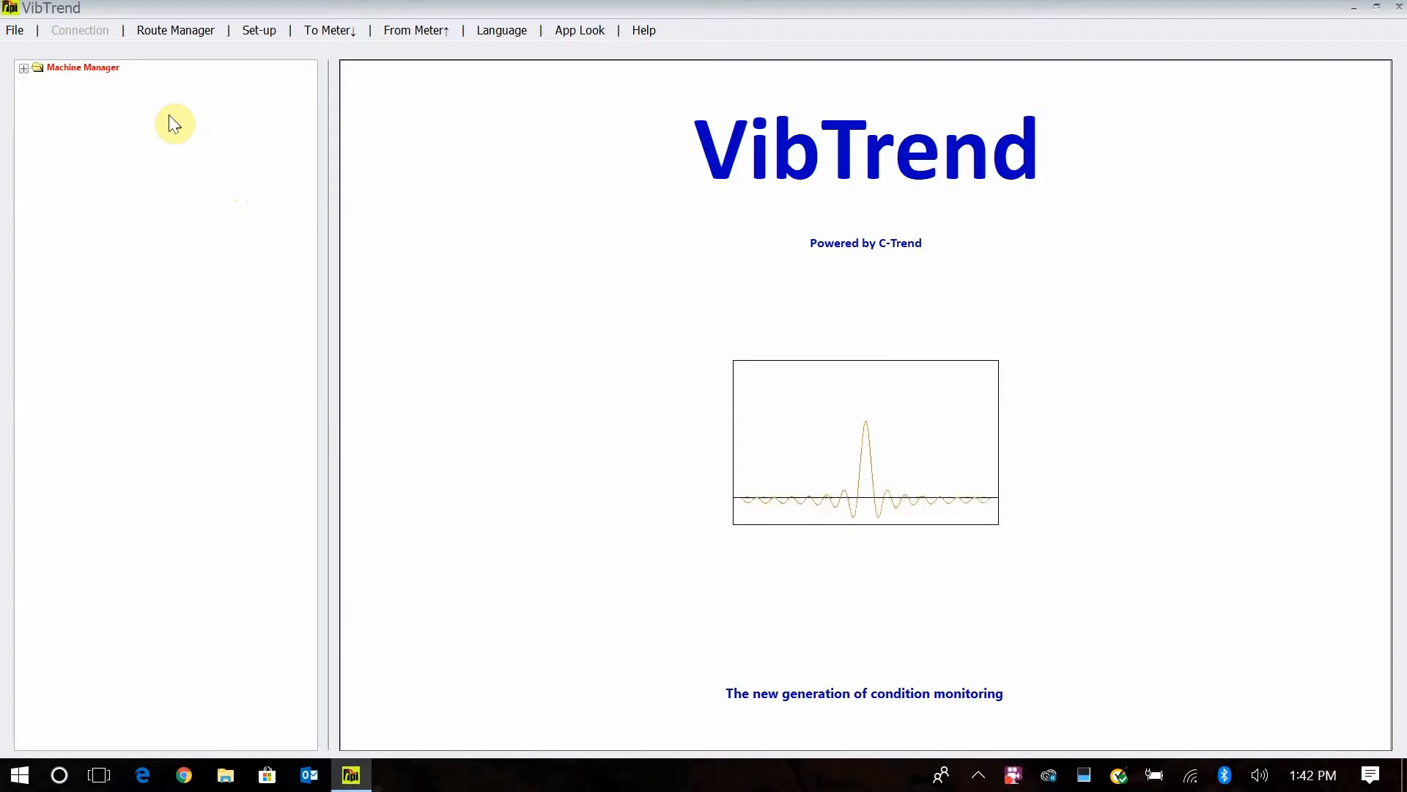
- Expand Machine Manager and review the latest status tables of Pumps #1, #2 and #3, ending on Pump #1
click(23, 67)
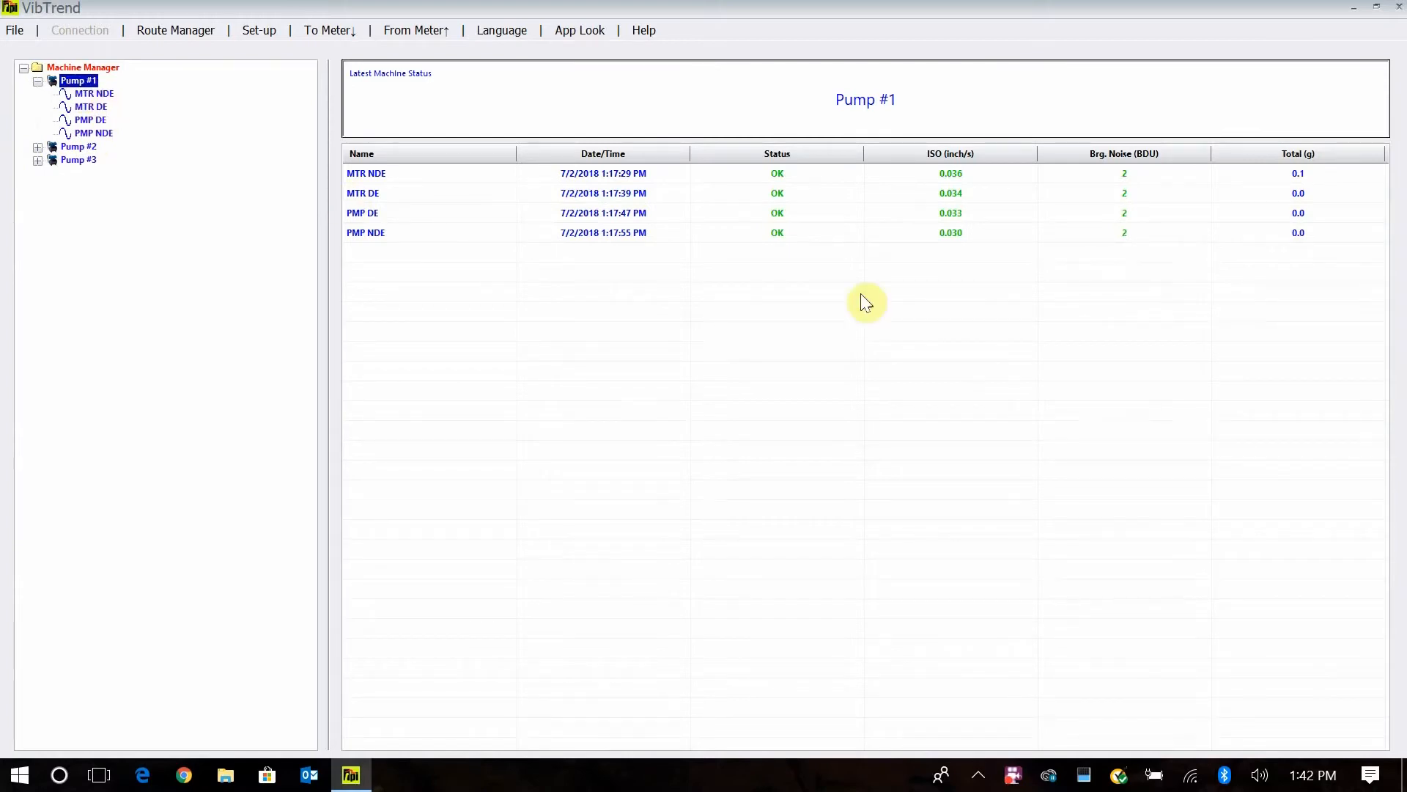
mouse_move(541, 229)
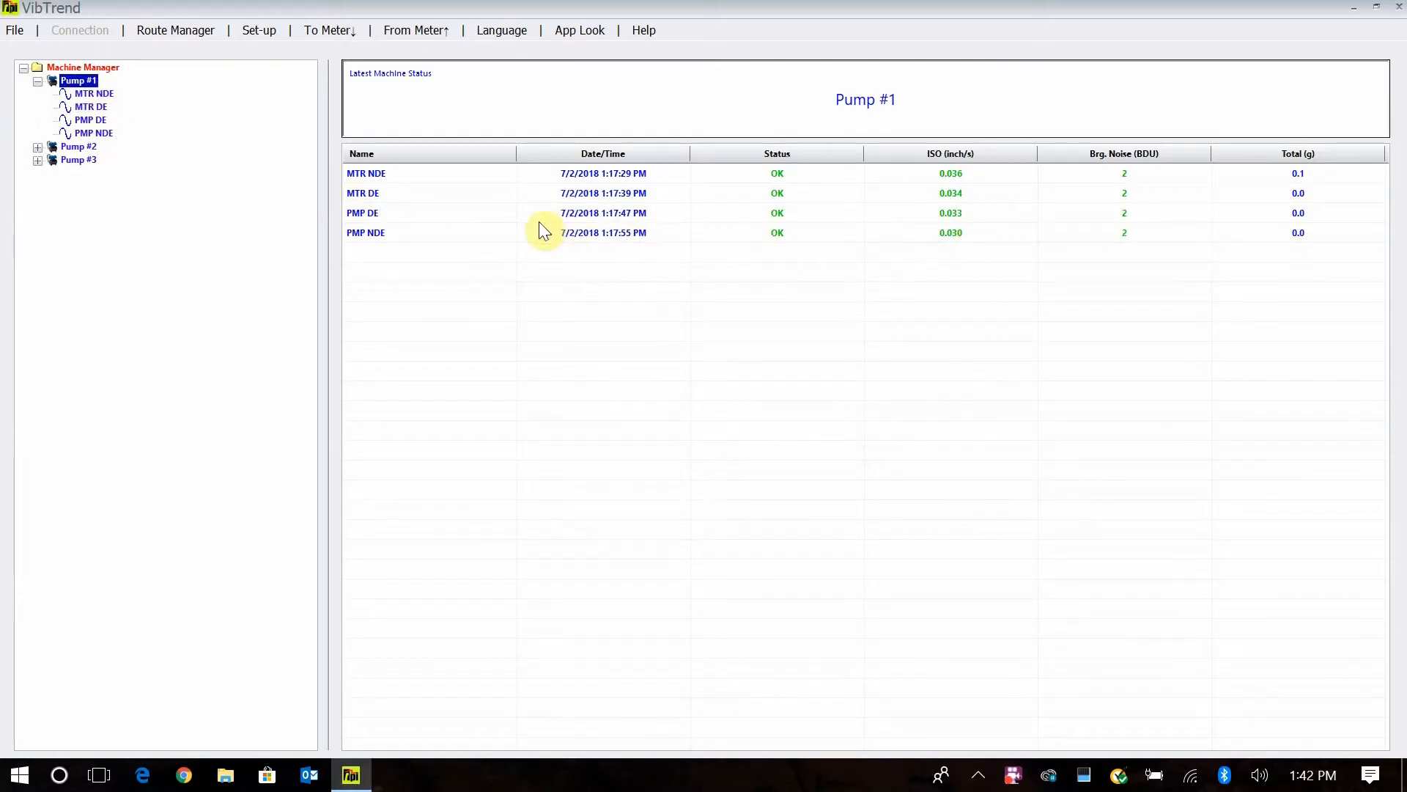
mouse_move(120, 143)
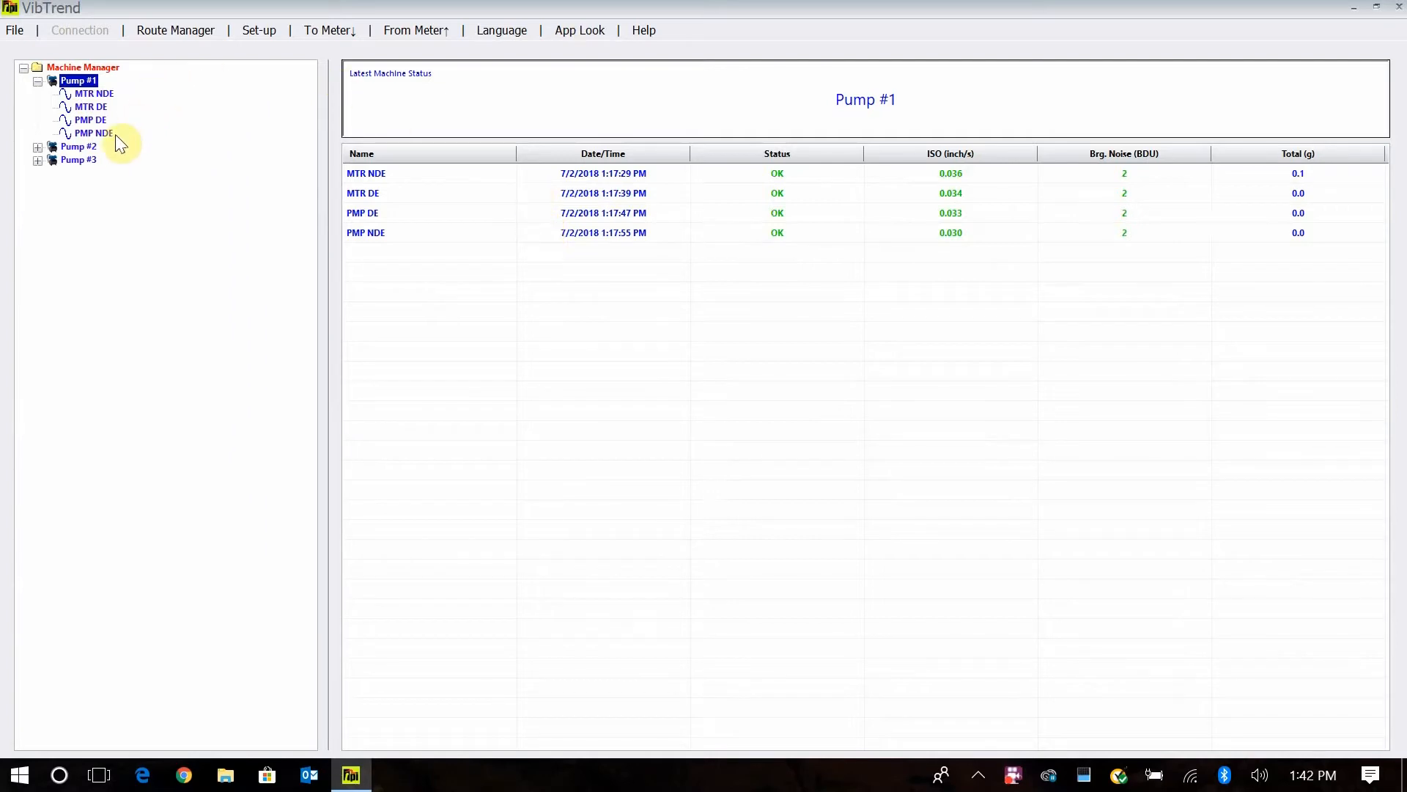
click(78, 147)
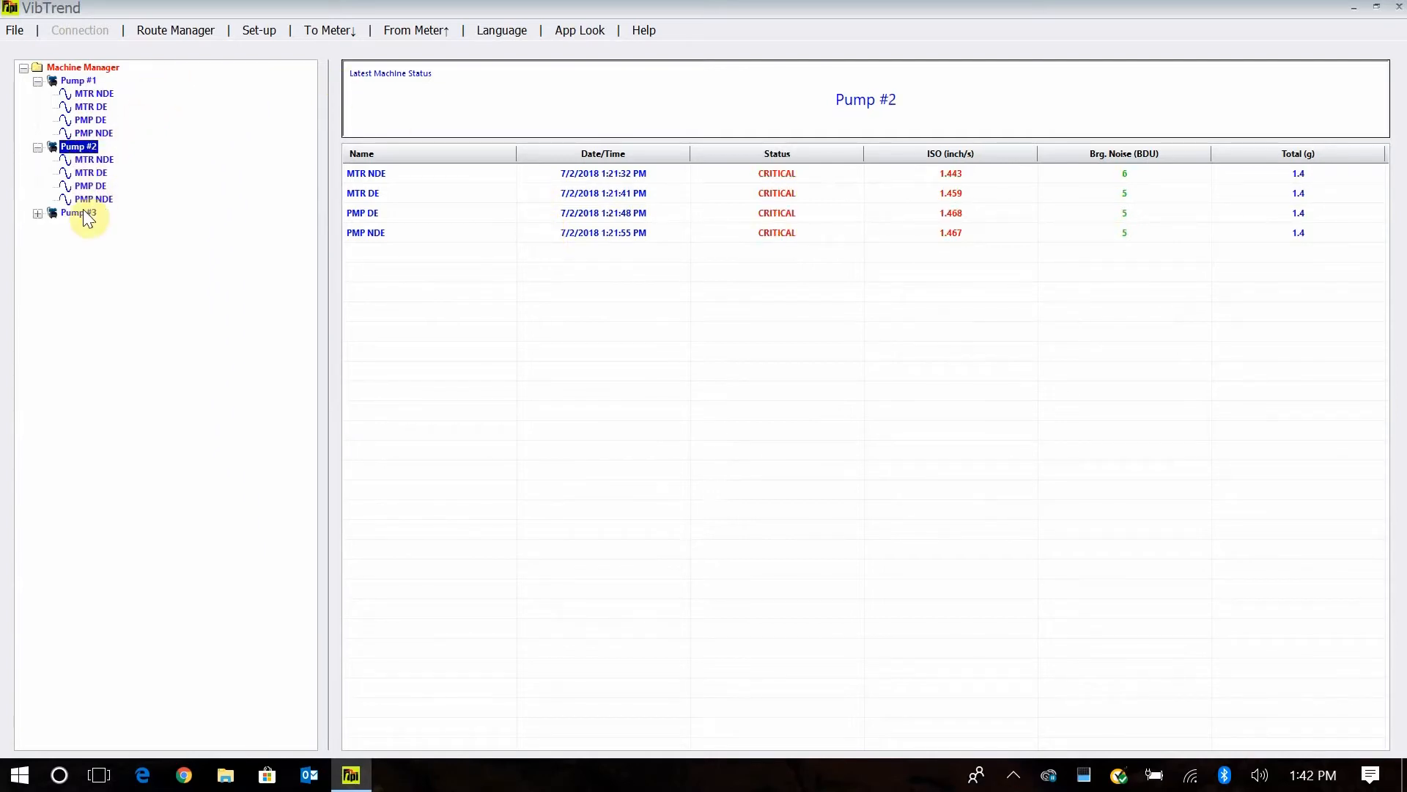
click(76, 213)
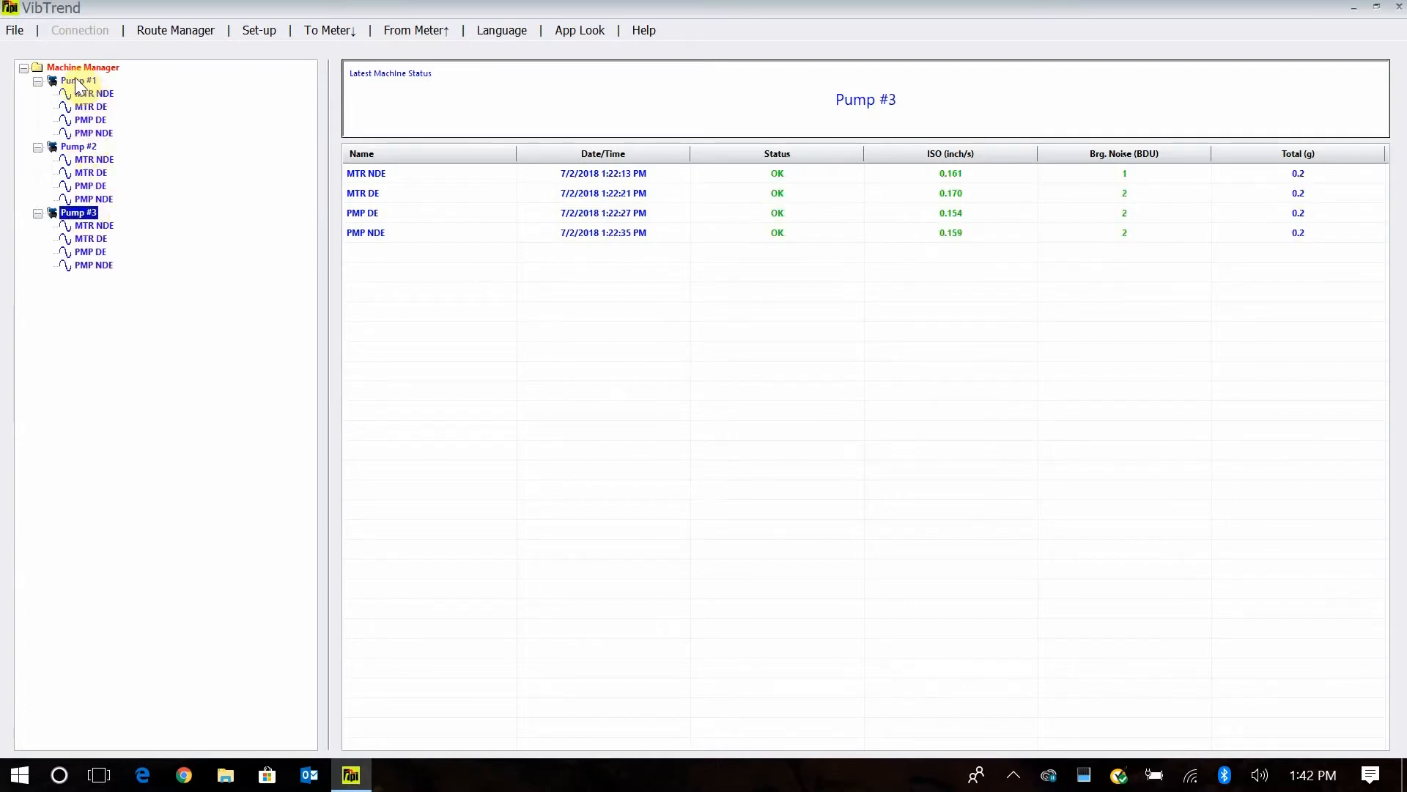
click(77, 80)
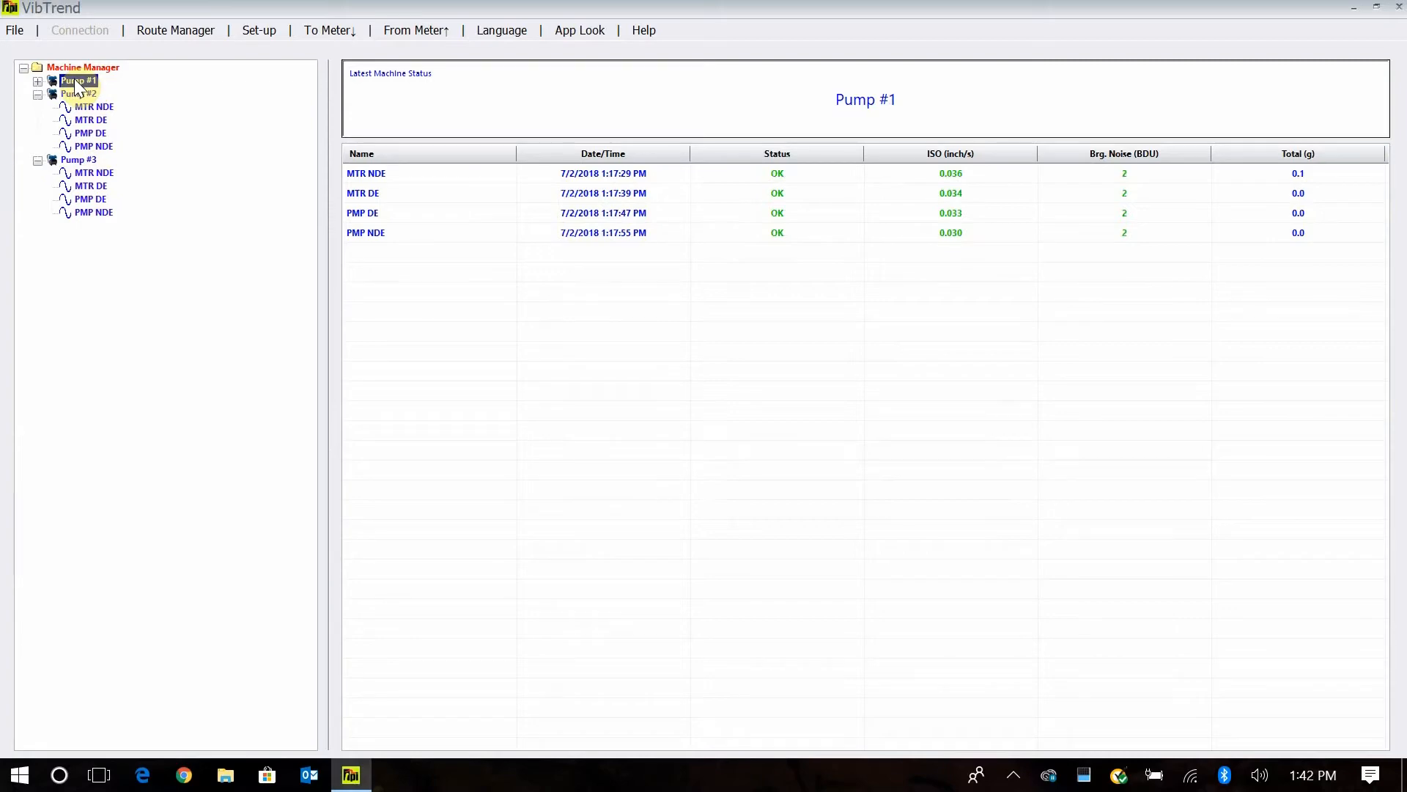
click(77, 81)
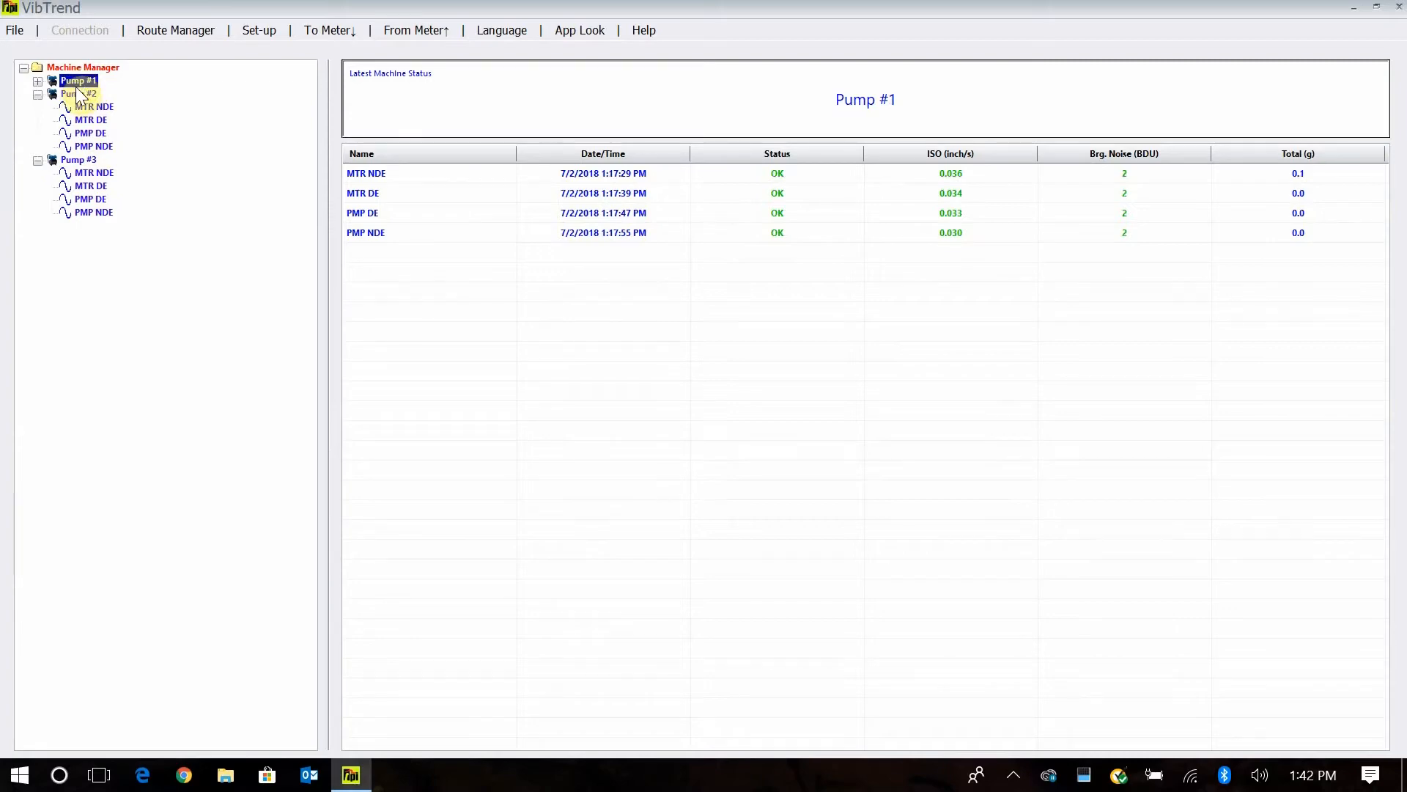
- View Pump #2's MTR NDE trend and FFT, then return to its all-critical status summary
click(77, 93)
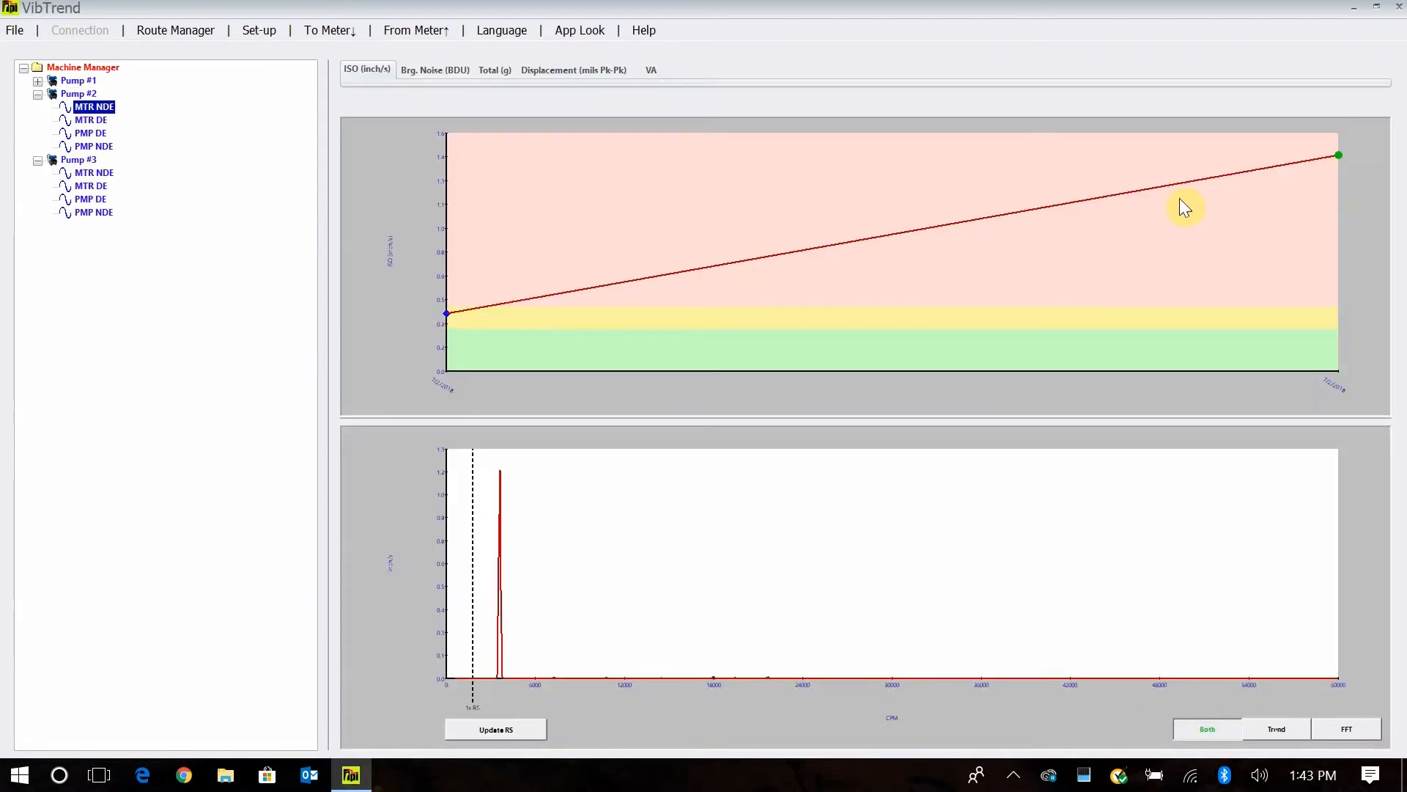
mouse_move(296, 501)
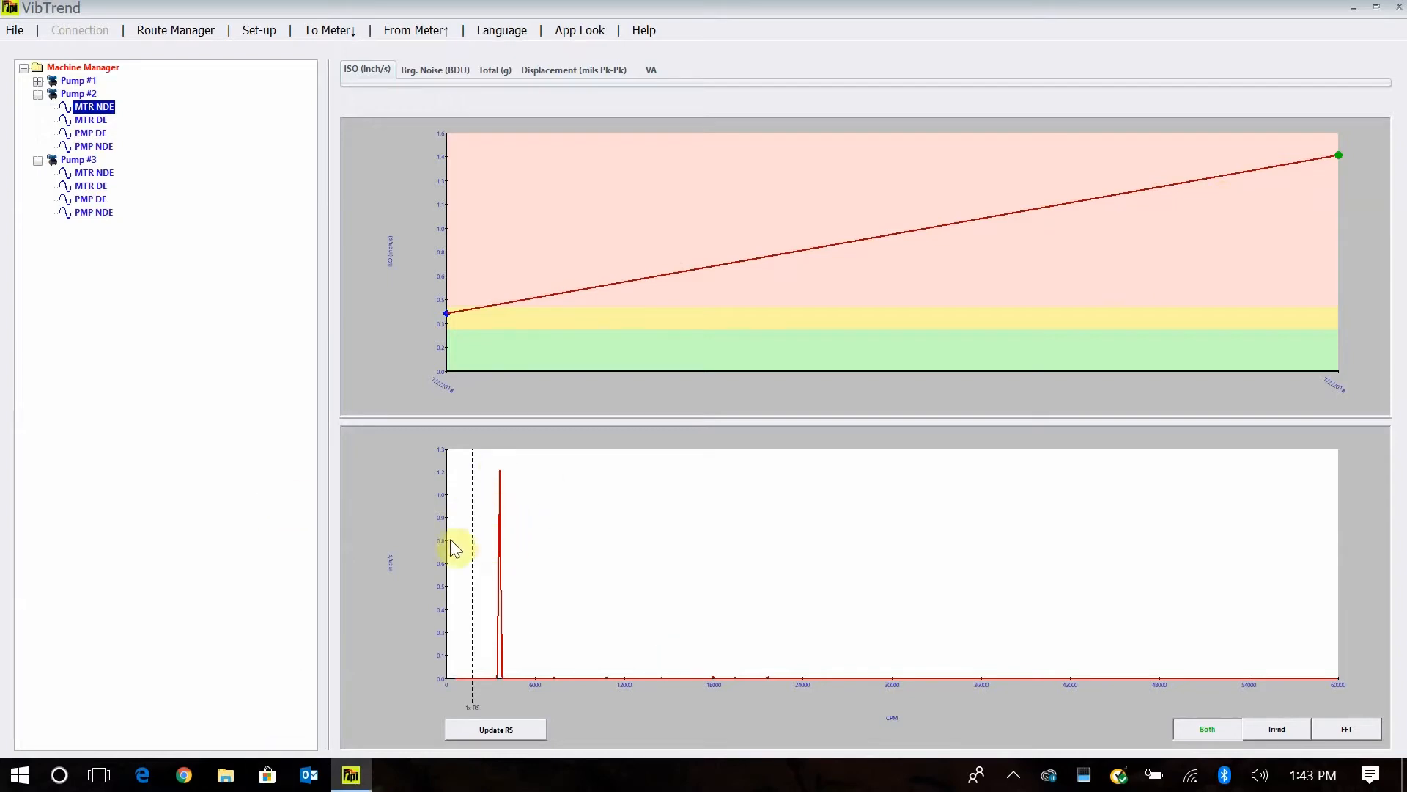
mouse_move(554, 530)
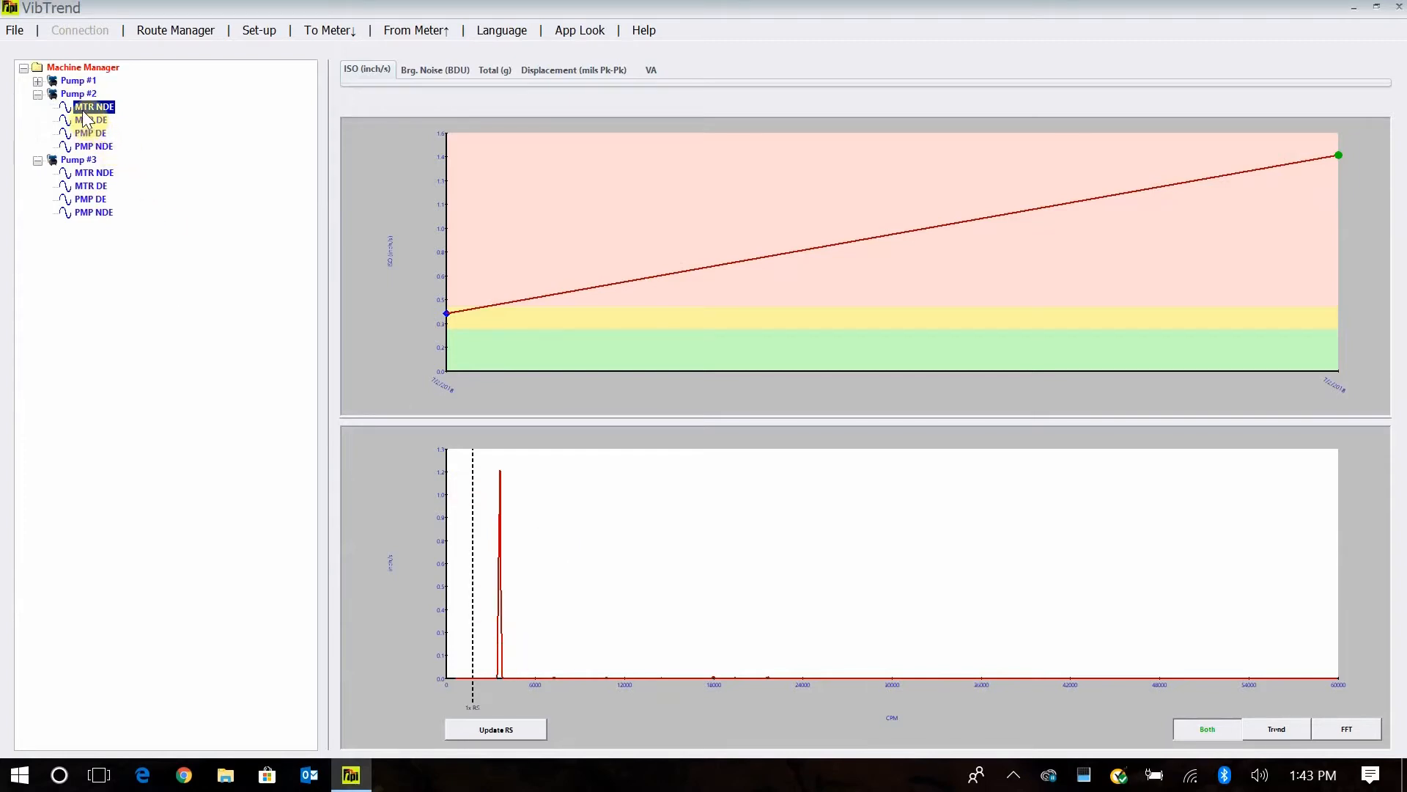
click(78, 93)
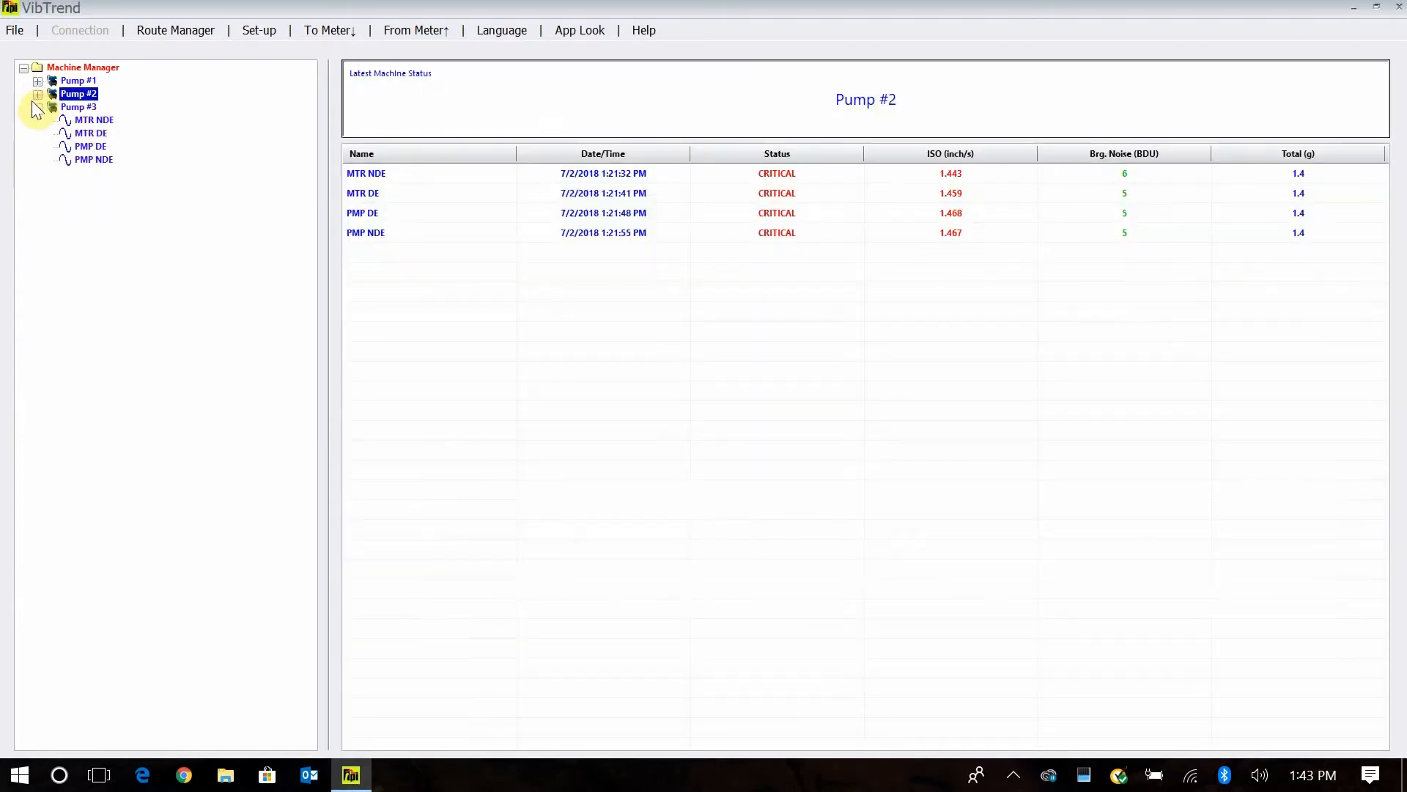
- Show Pump #3's all-OK status summary and bring up the Set-up menu
click(79, 107)
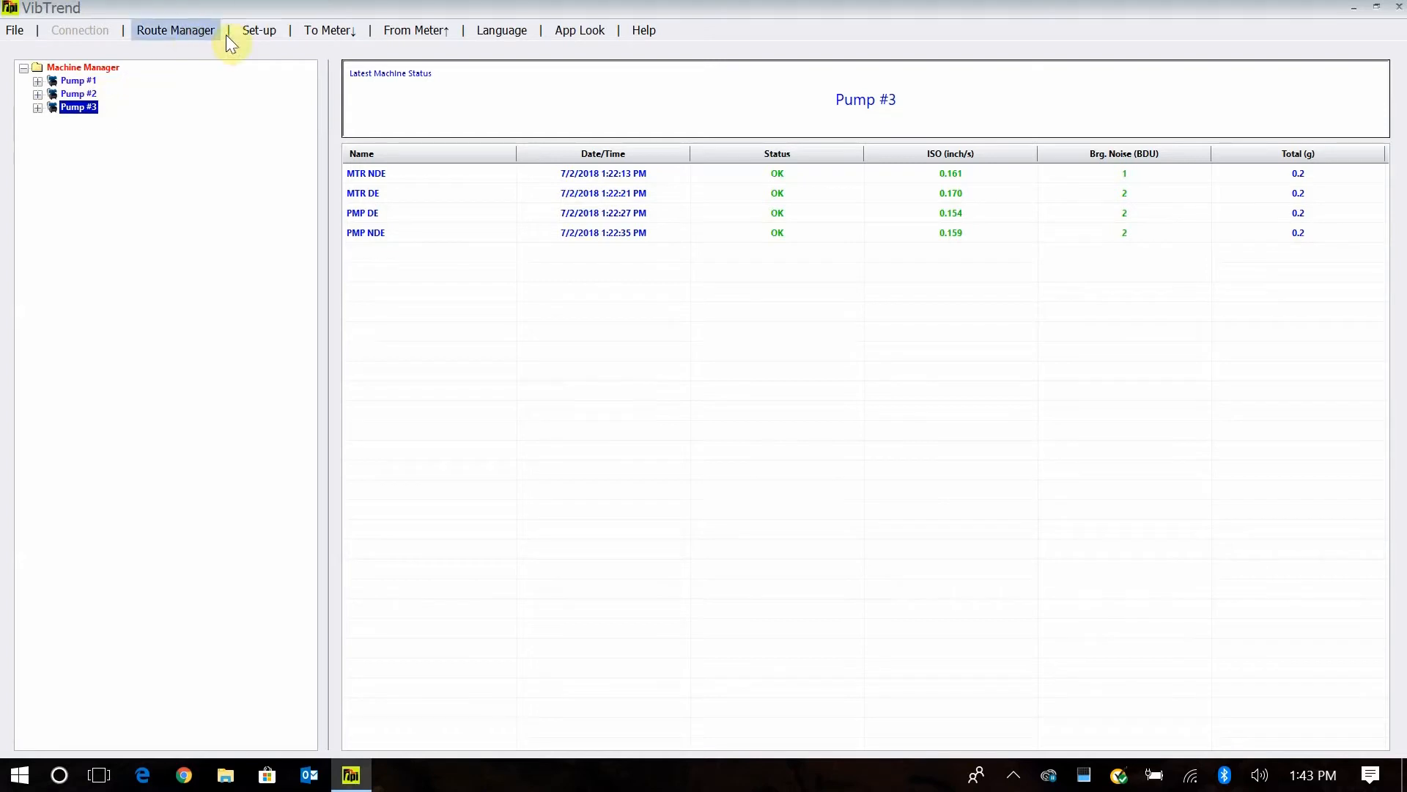
click(260, 30)
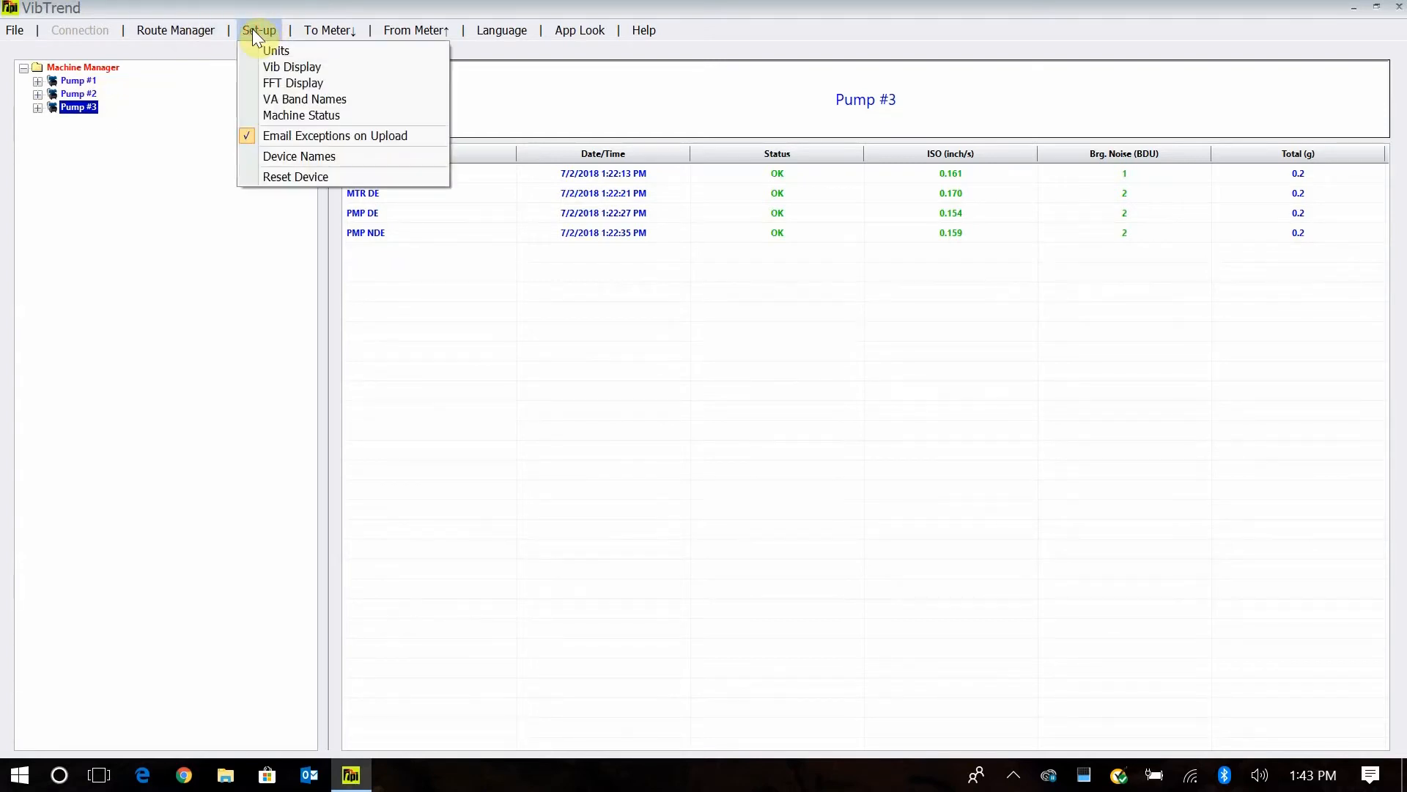
mouse_move(297, 51)
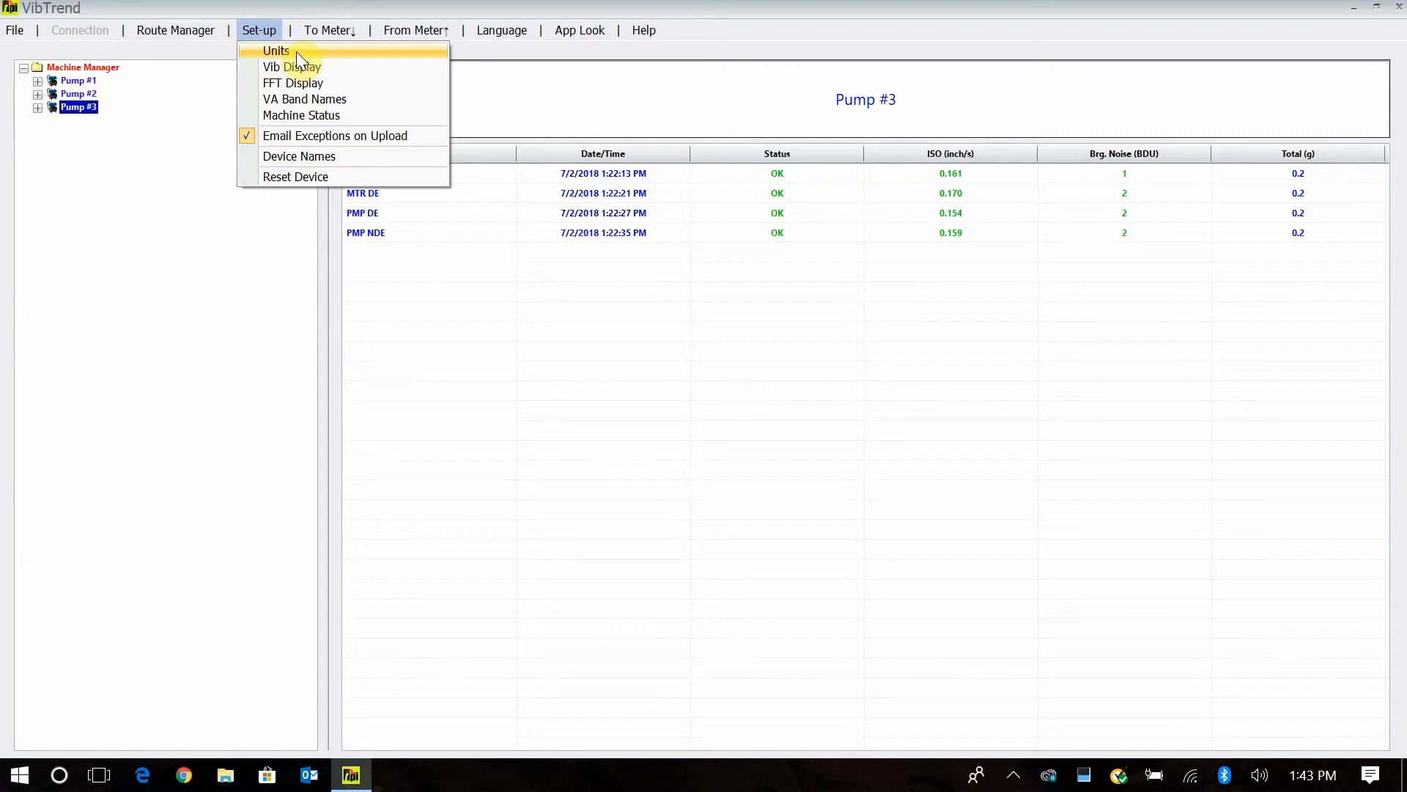
mouse_move(304, 99)
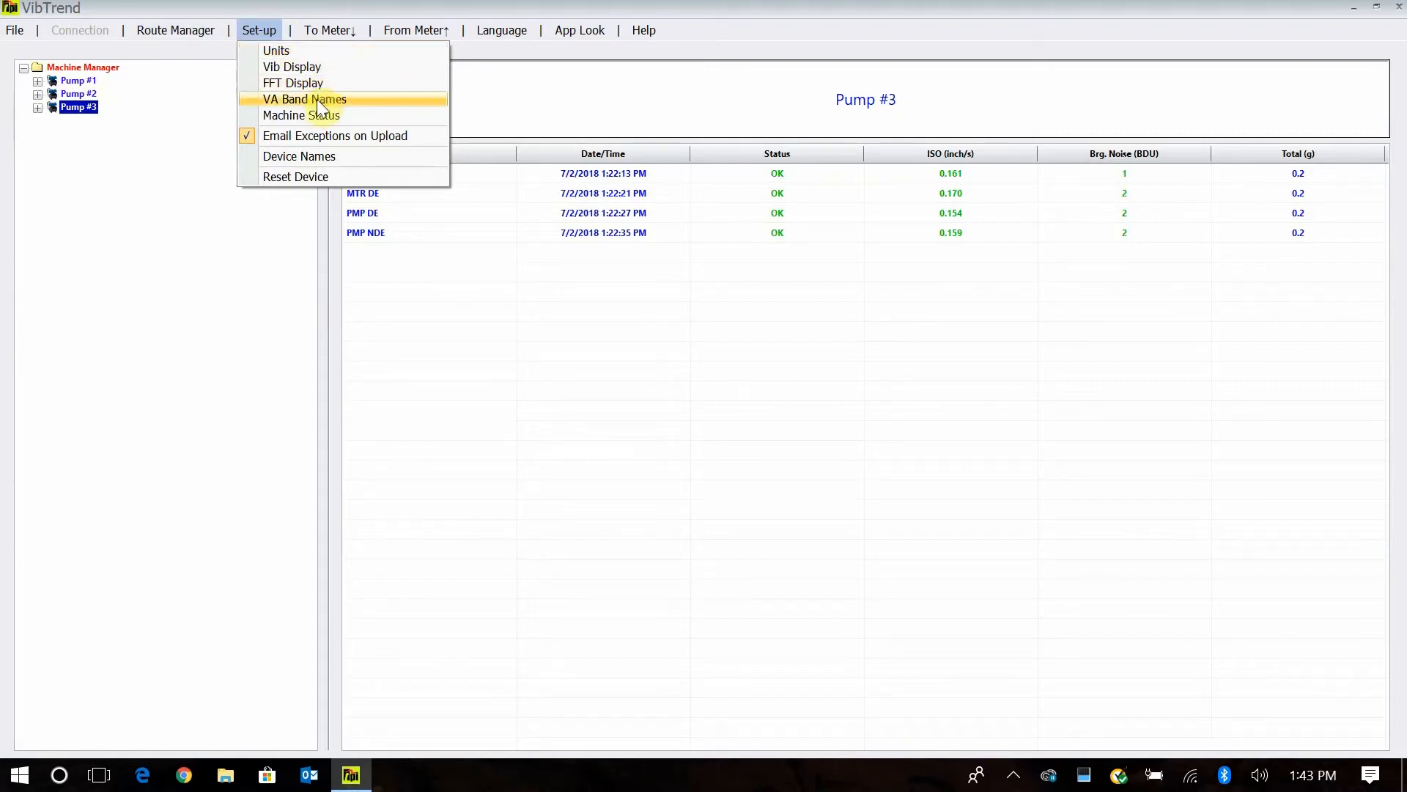
- Review the VA band names Unbalance, Misalignment and Looseness (1x/2x/3x Run Speed) and close them unchanged
click(304, 99)
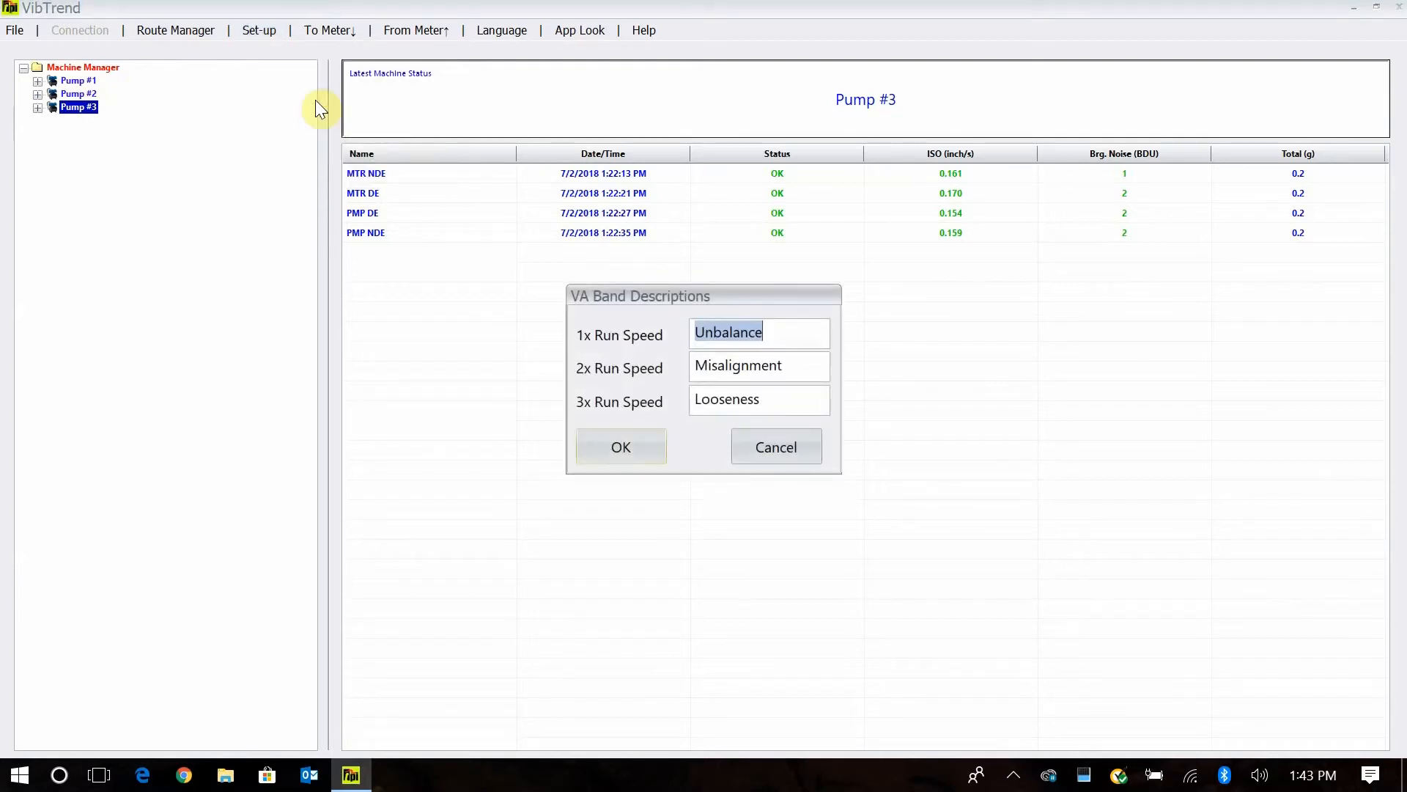
mouse_move(599, 345)
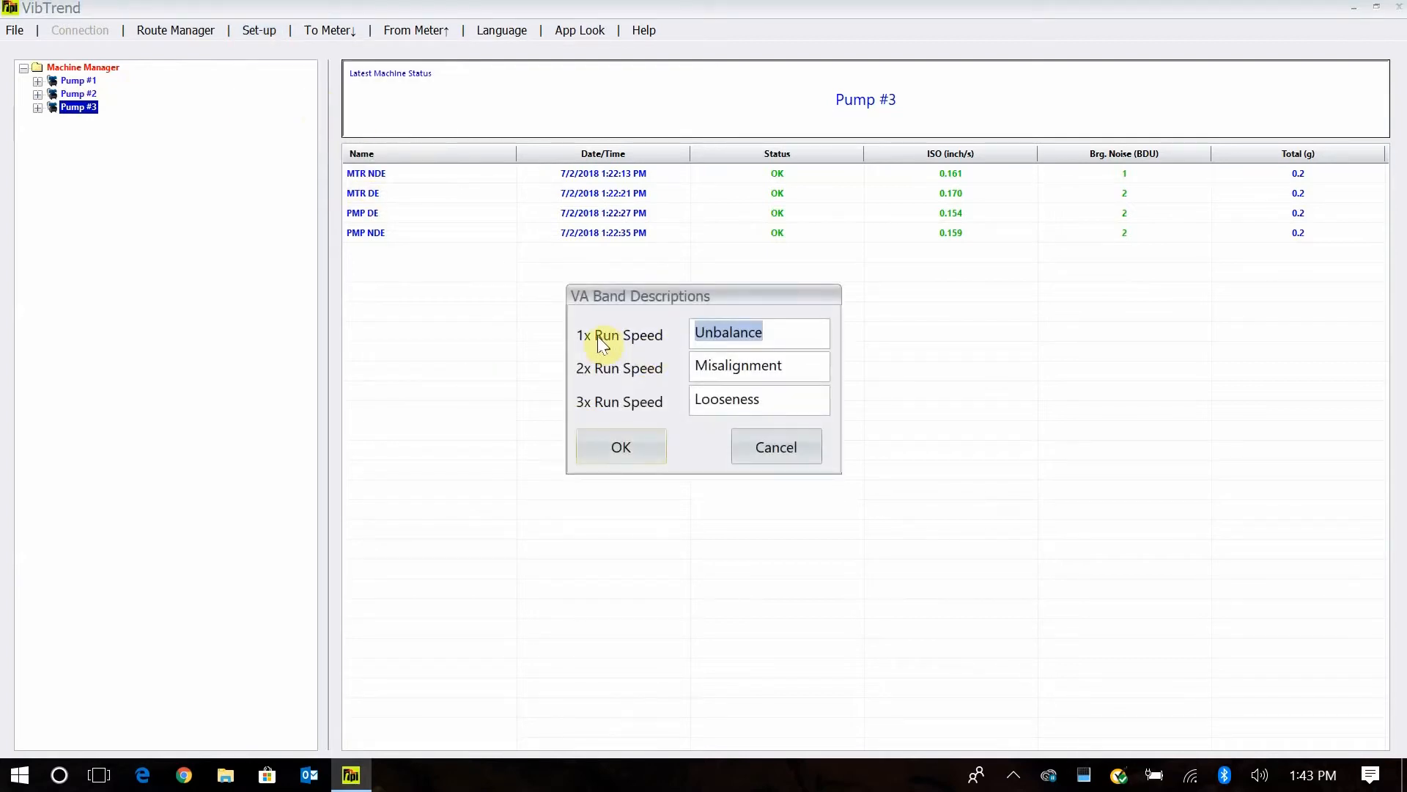
mouse_move(637, 377)
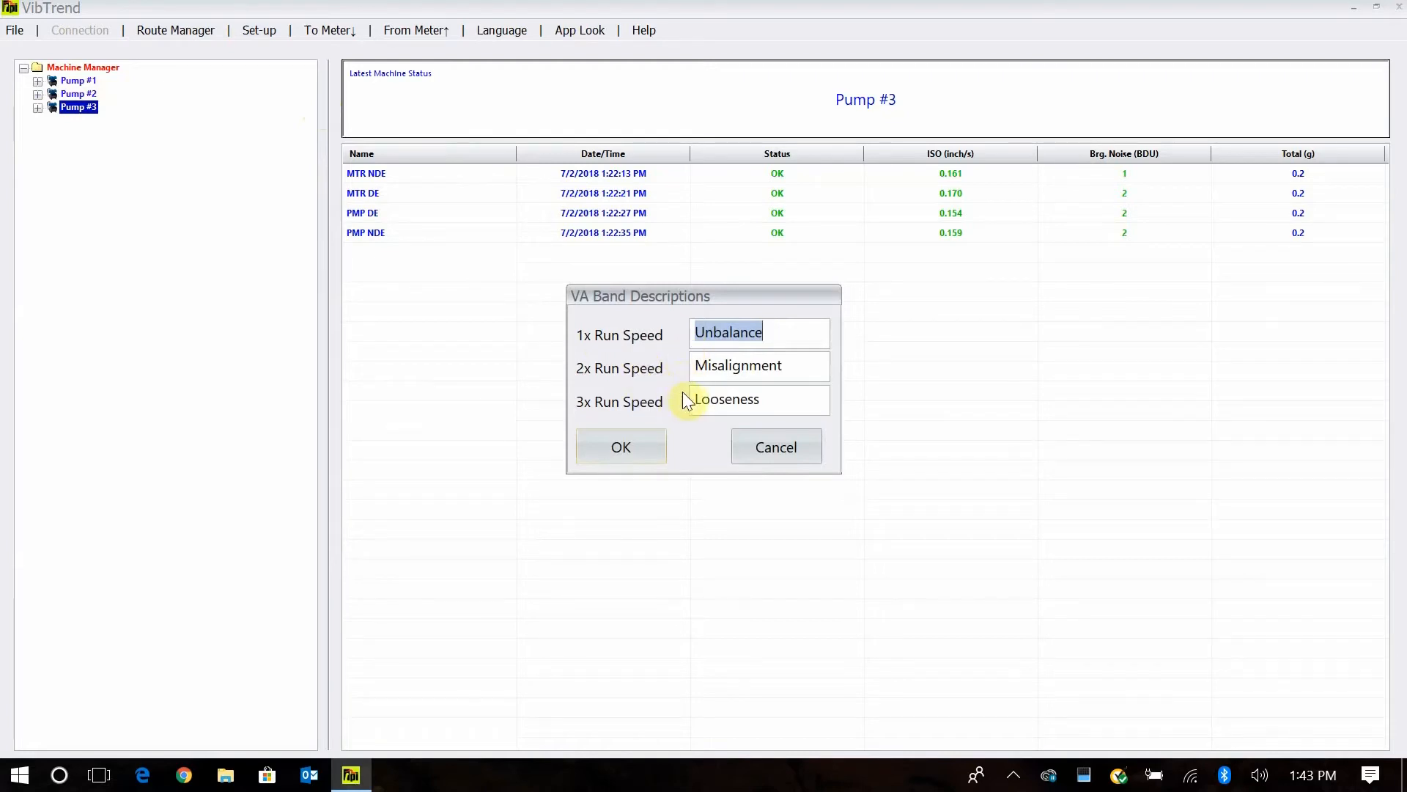
mouse_move(457, 450)
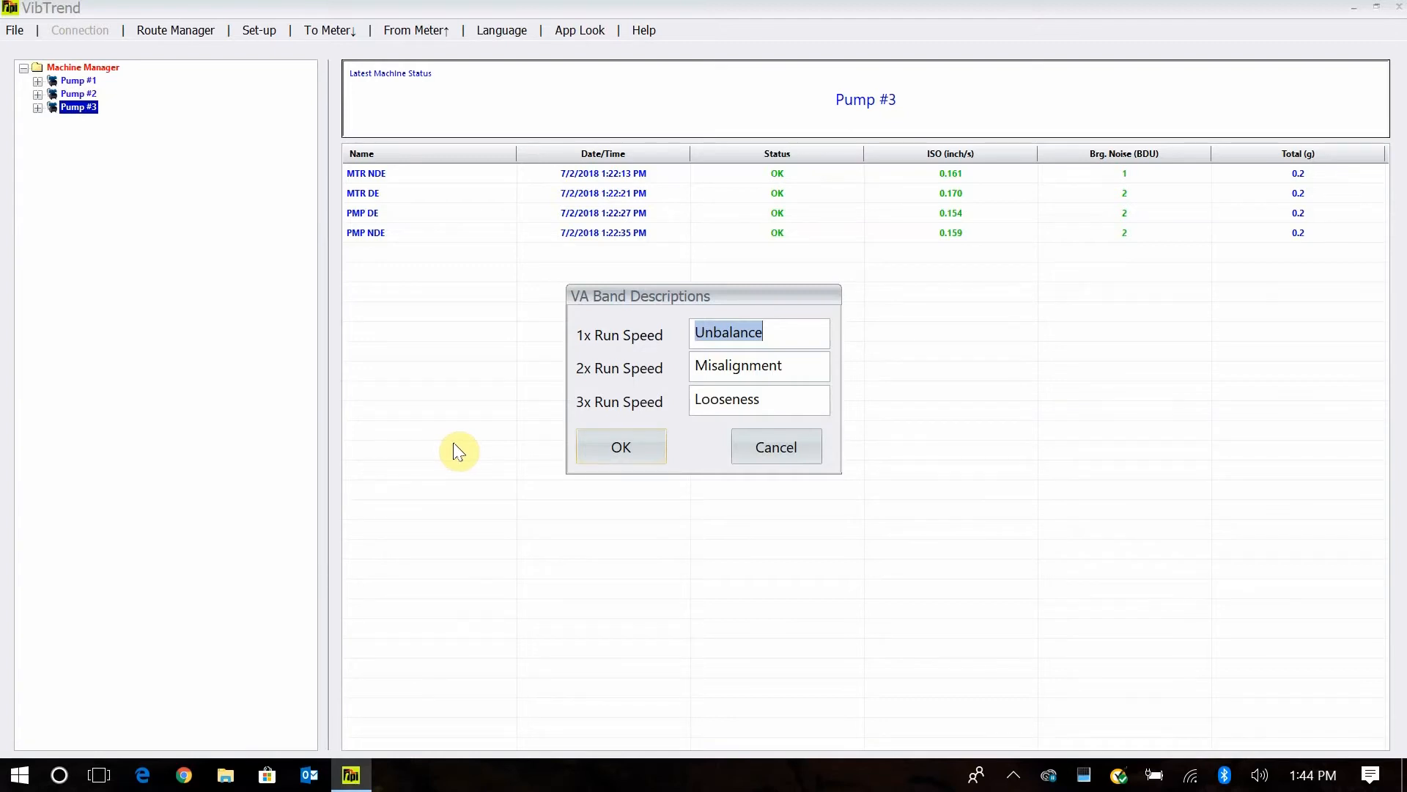
click(621, 447)
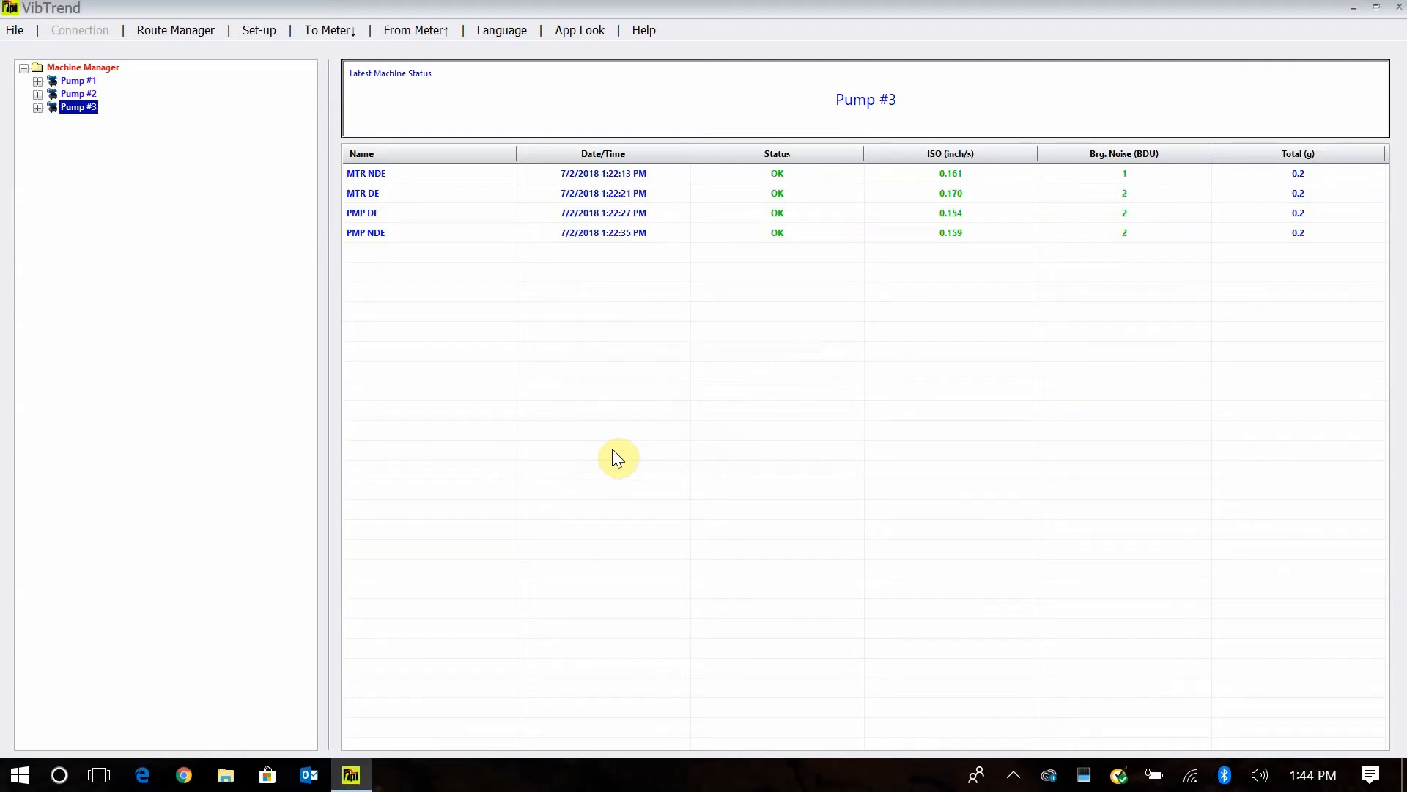
mouse_move(221, 115)
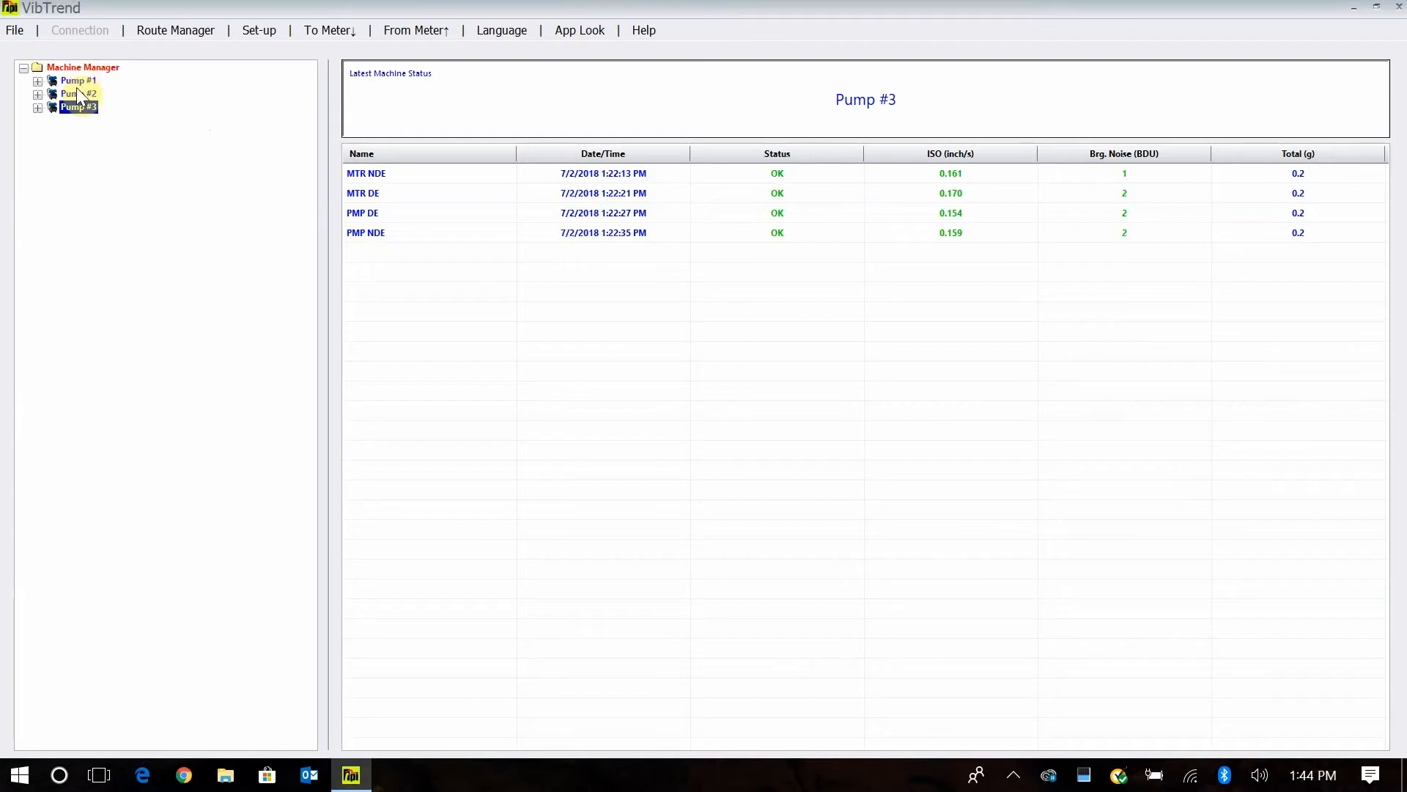
- Show Pump #1's MTR NDE ISO trend and load the spectrum at its peak reading
click(77, 81)
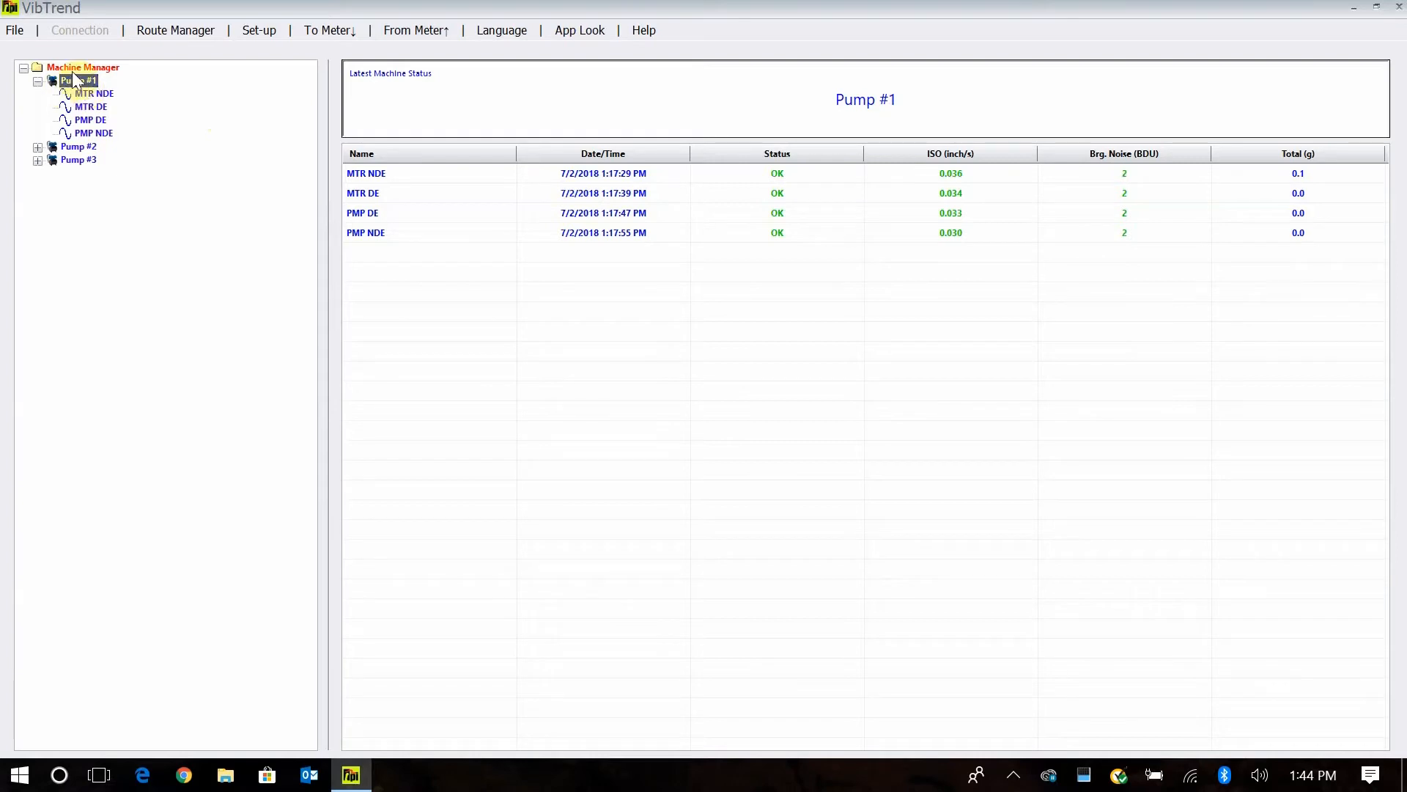
click(91, 106)
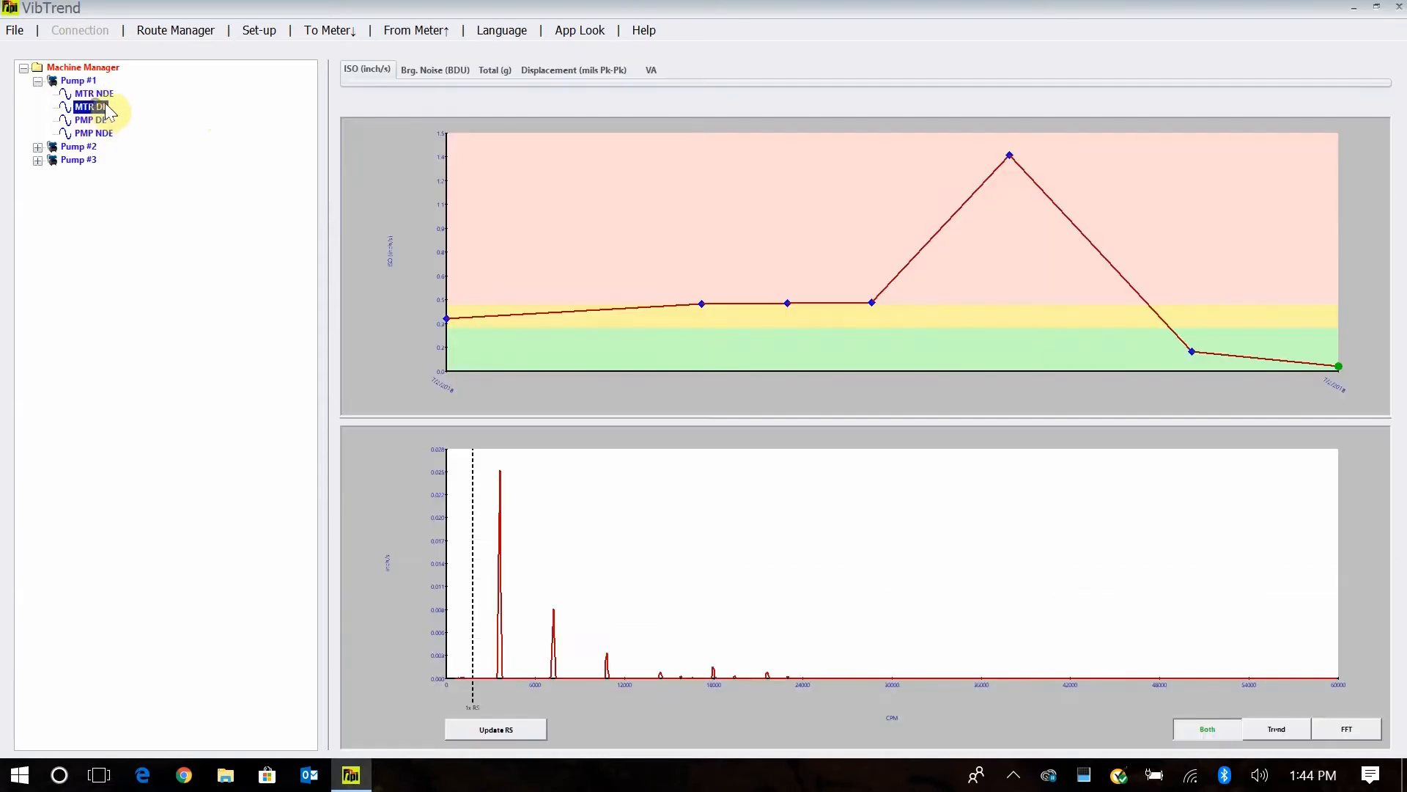
click(93, 93)
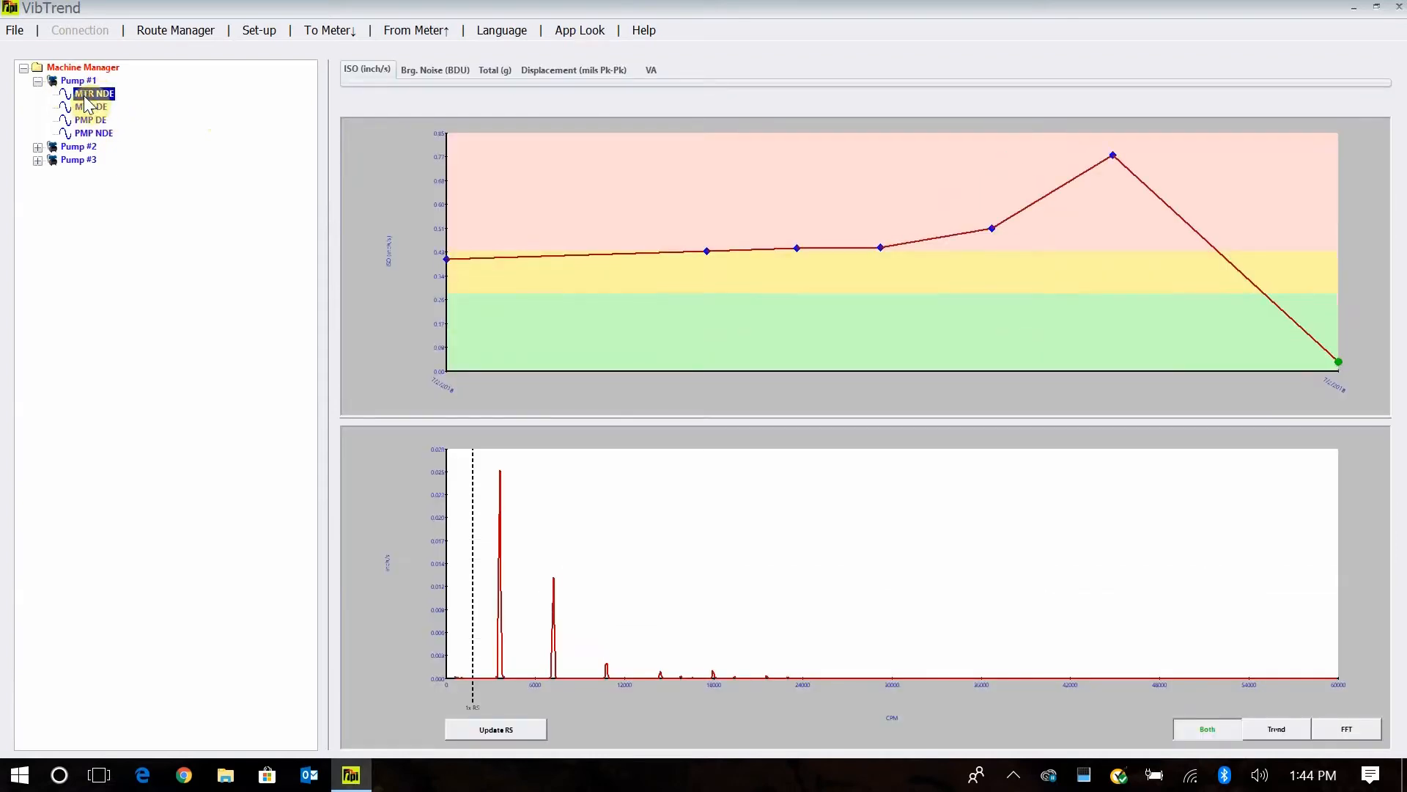
click(94, 93)
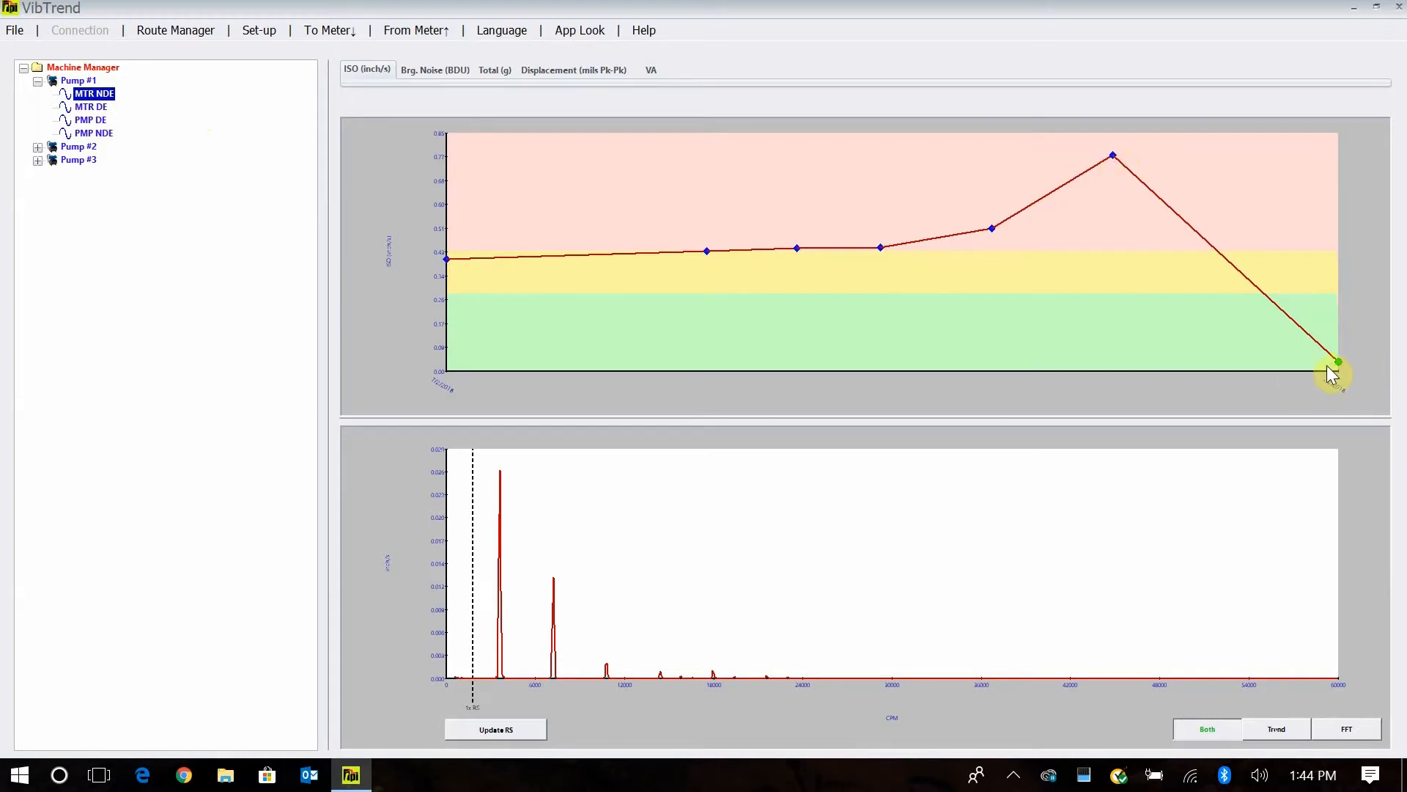
mouse_move(1125, 161)
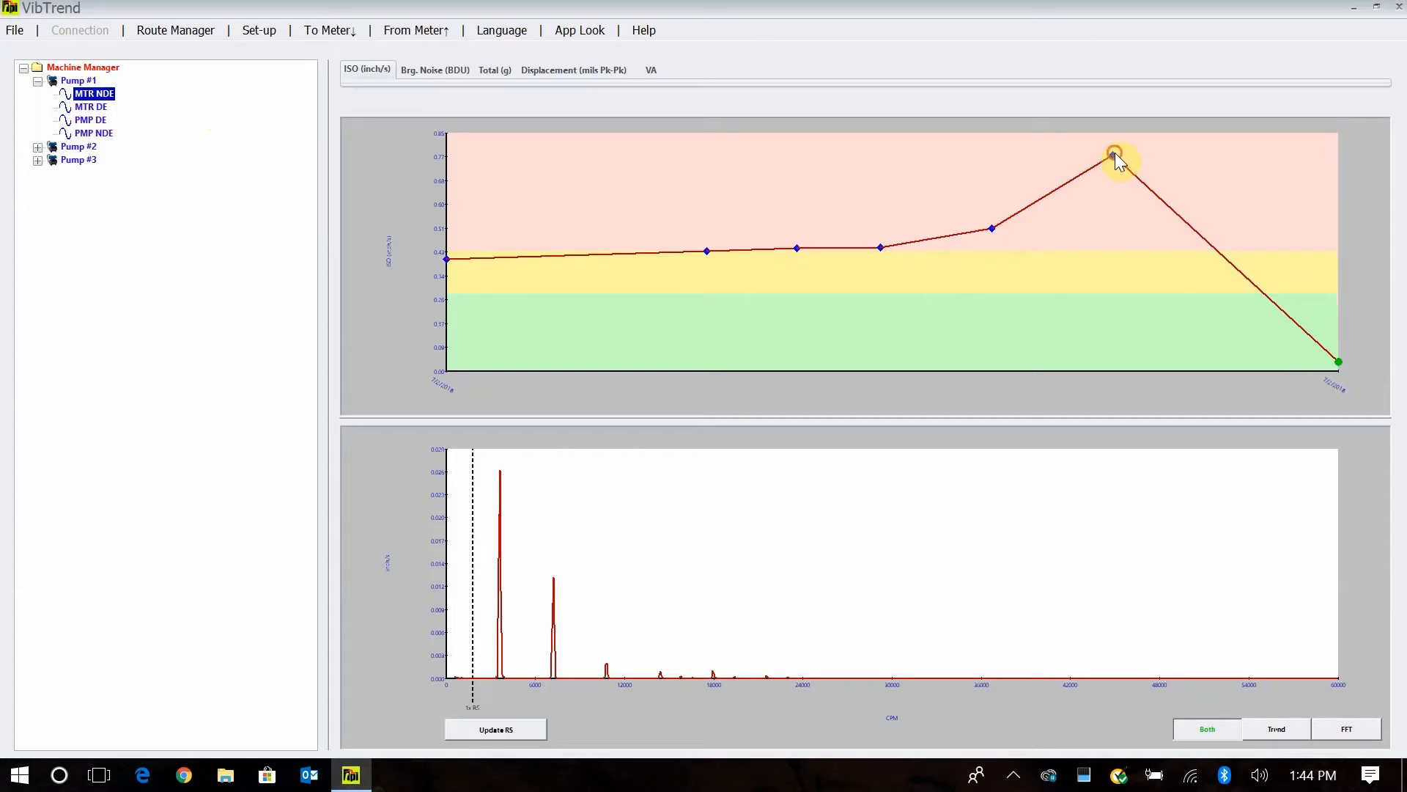
click(1113, 152)
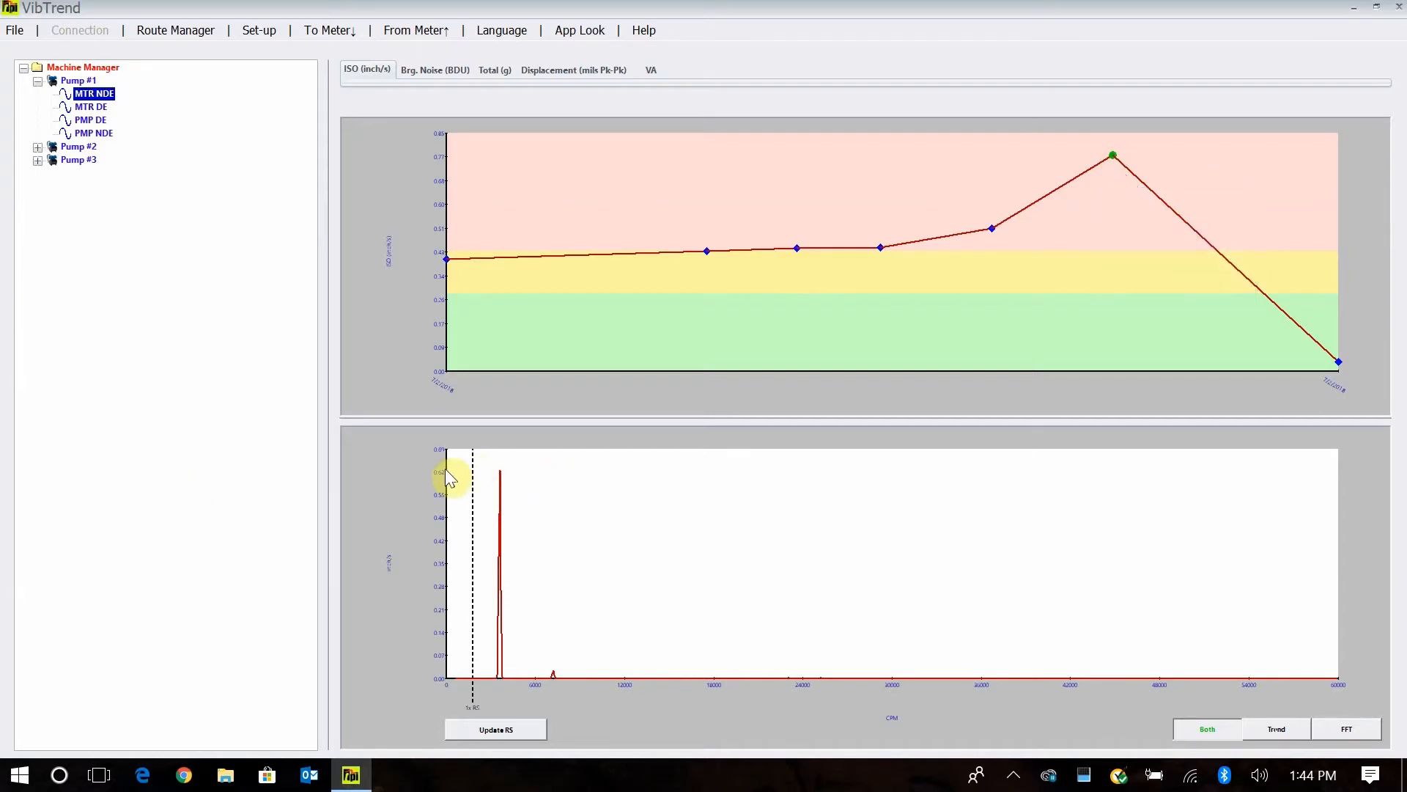
mouse_move(628, 312)
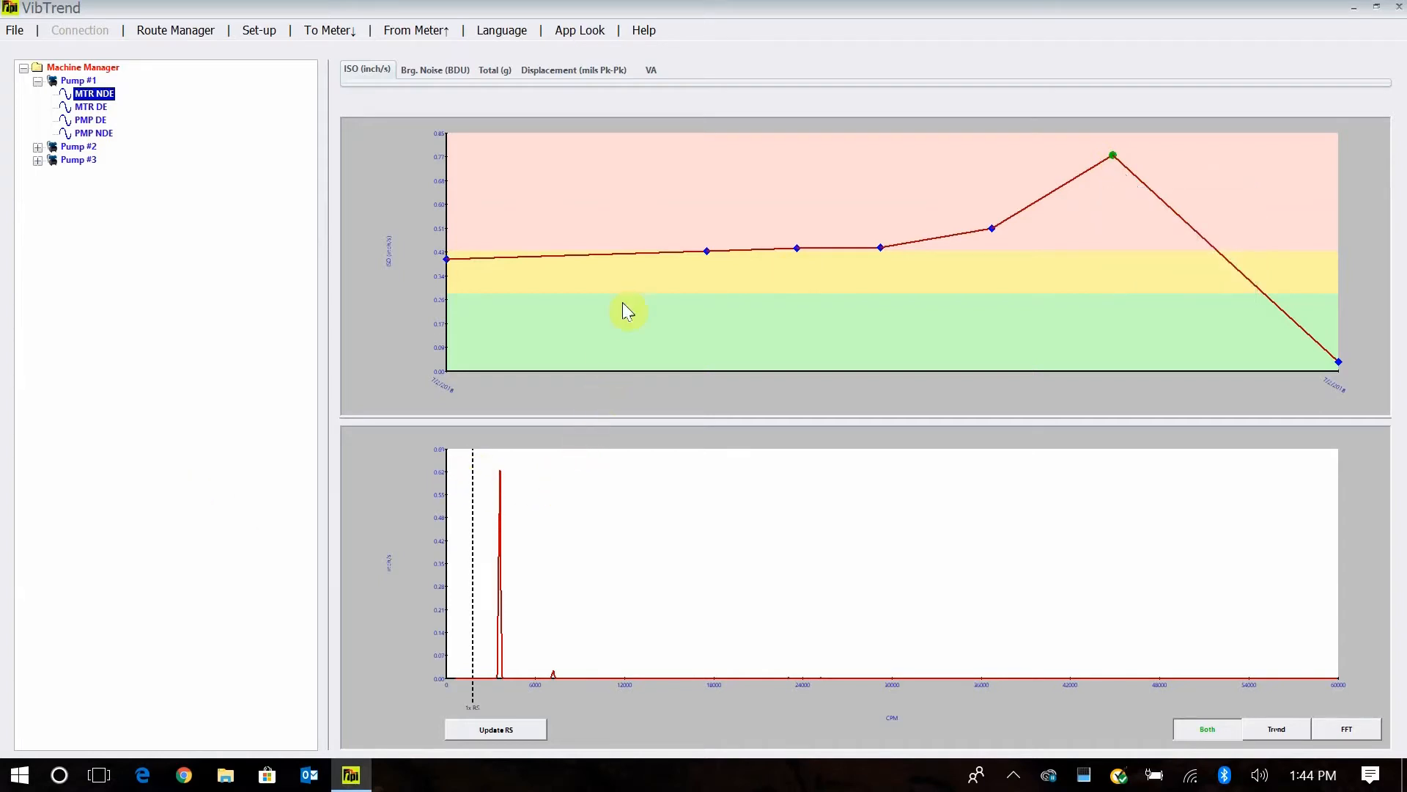
mouse_move(612, 372)
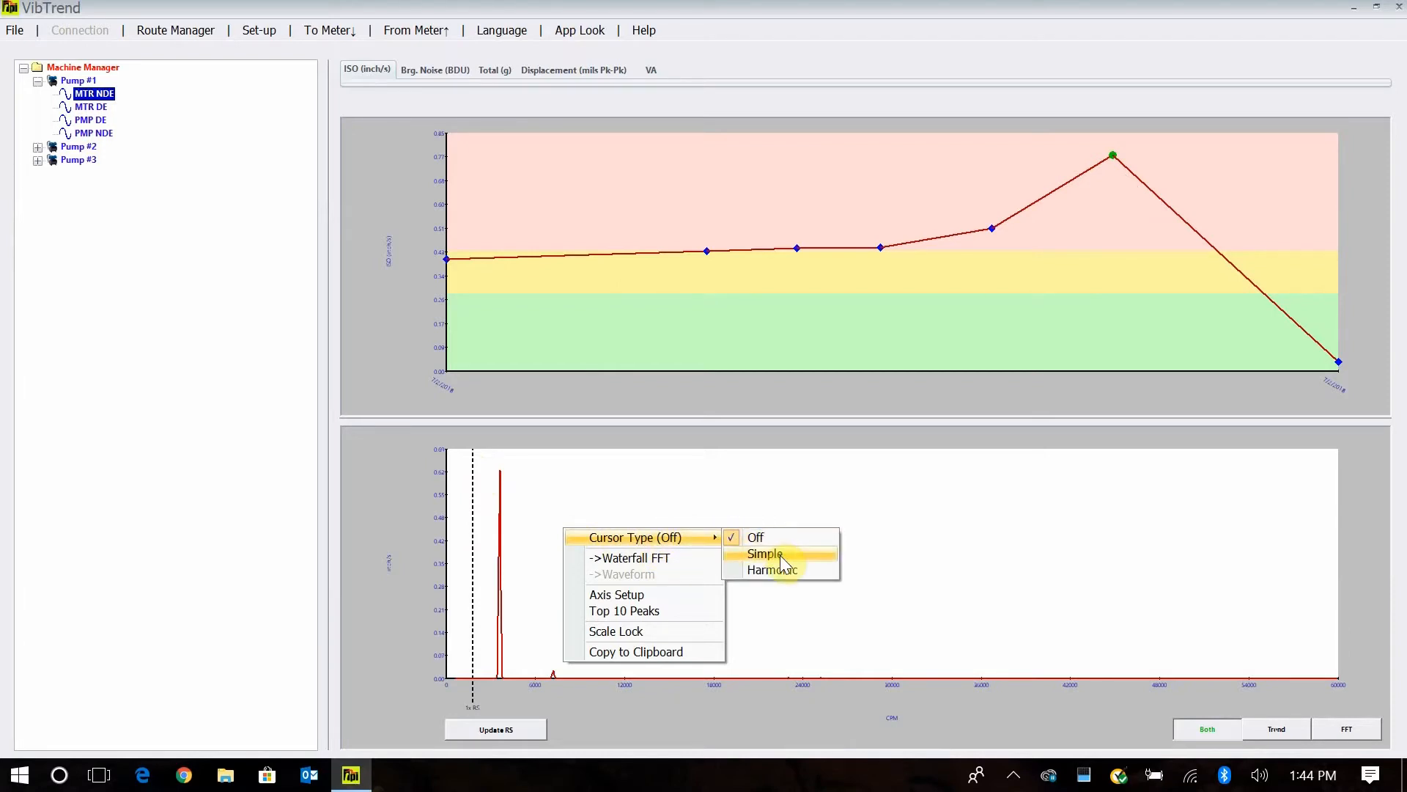
- Mark the dominant spectrum peak with a simple cursor, reading about 0.6 inch/s at 3600 CPM
click(764, 553)
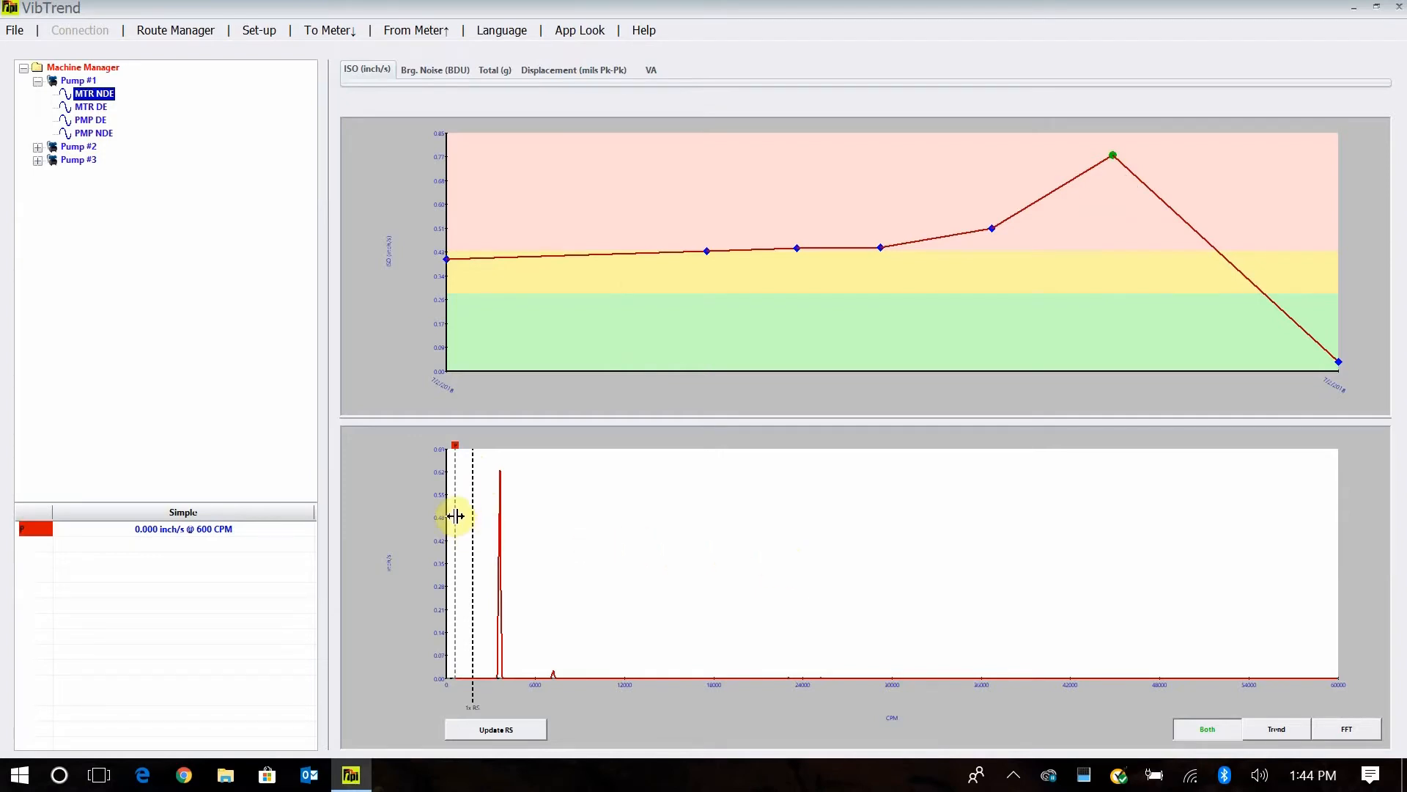
drag(455, 516, 500, 519)
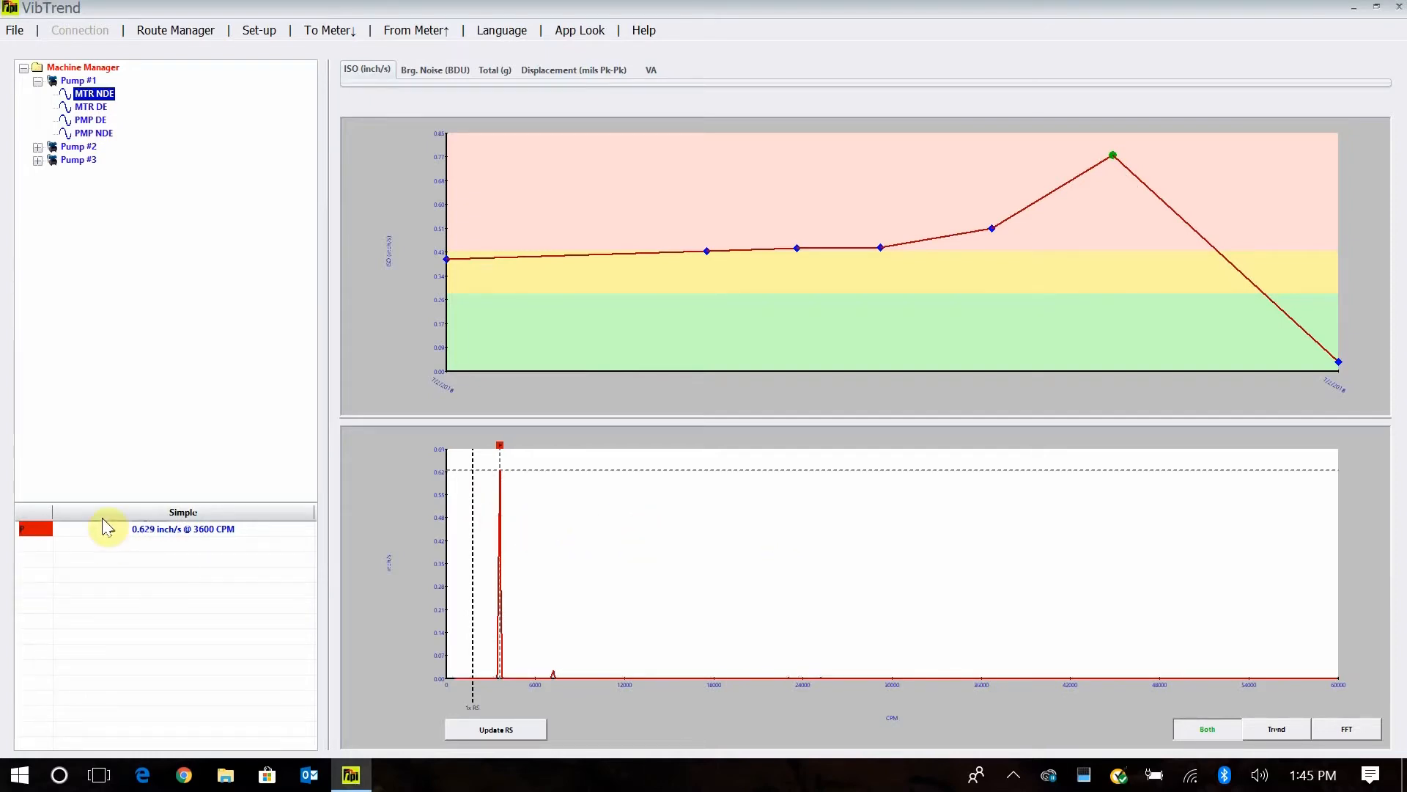
mouse_move(149, 548)
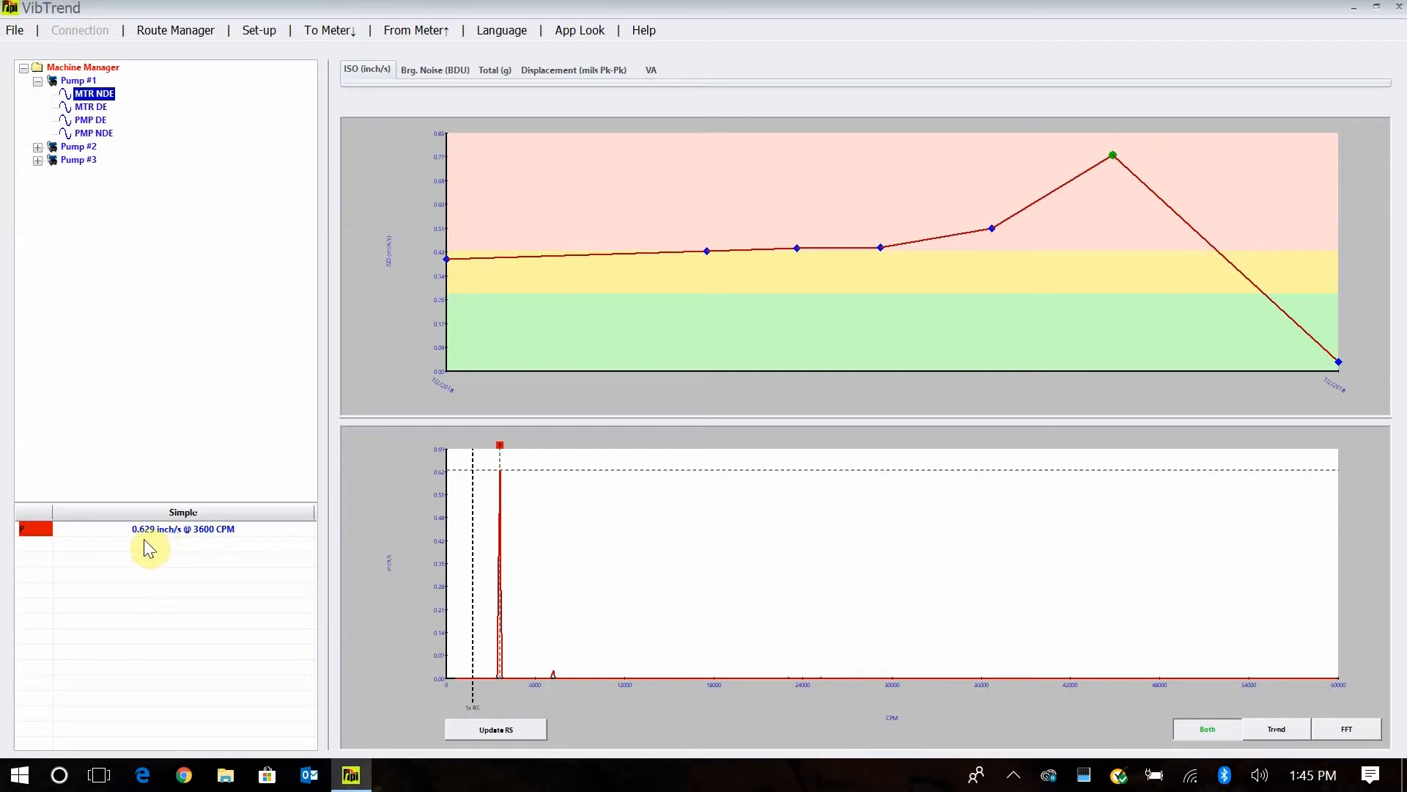
mouse_move(199, 548)
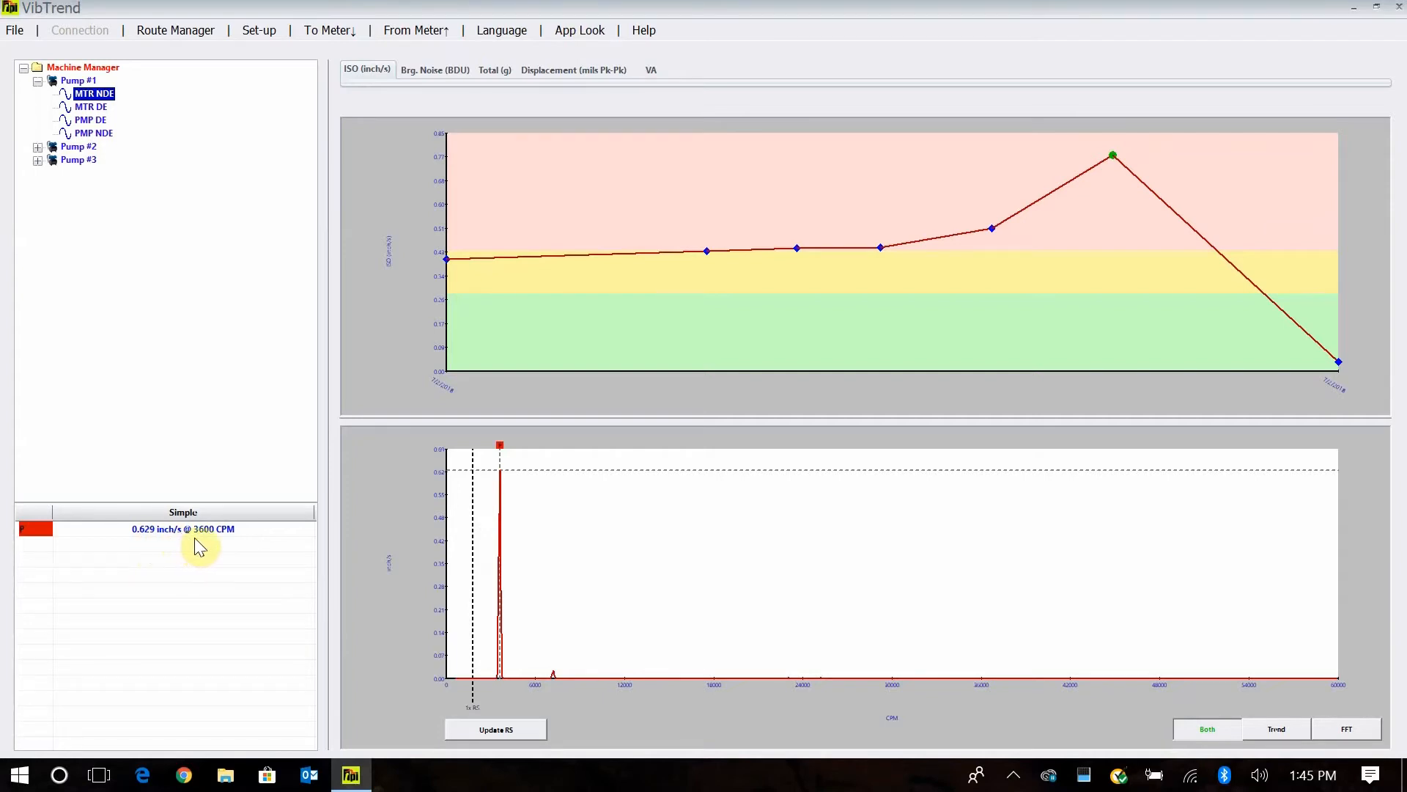
mouse_move(223, 541)
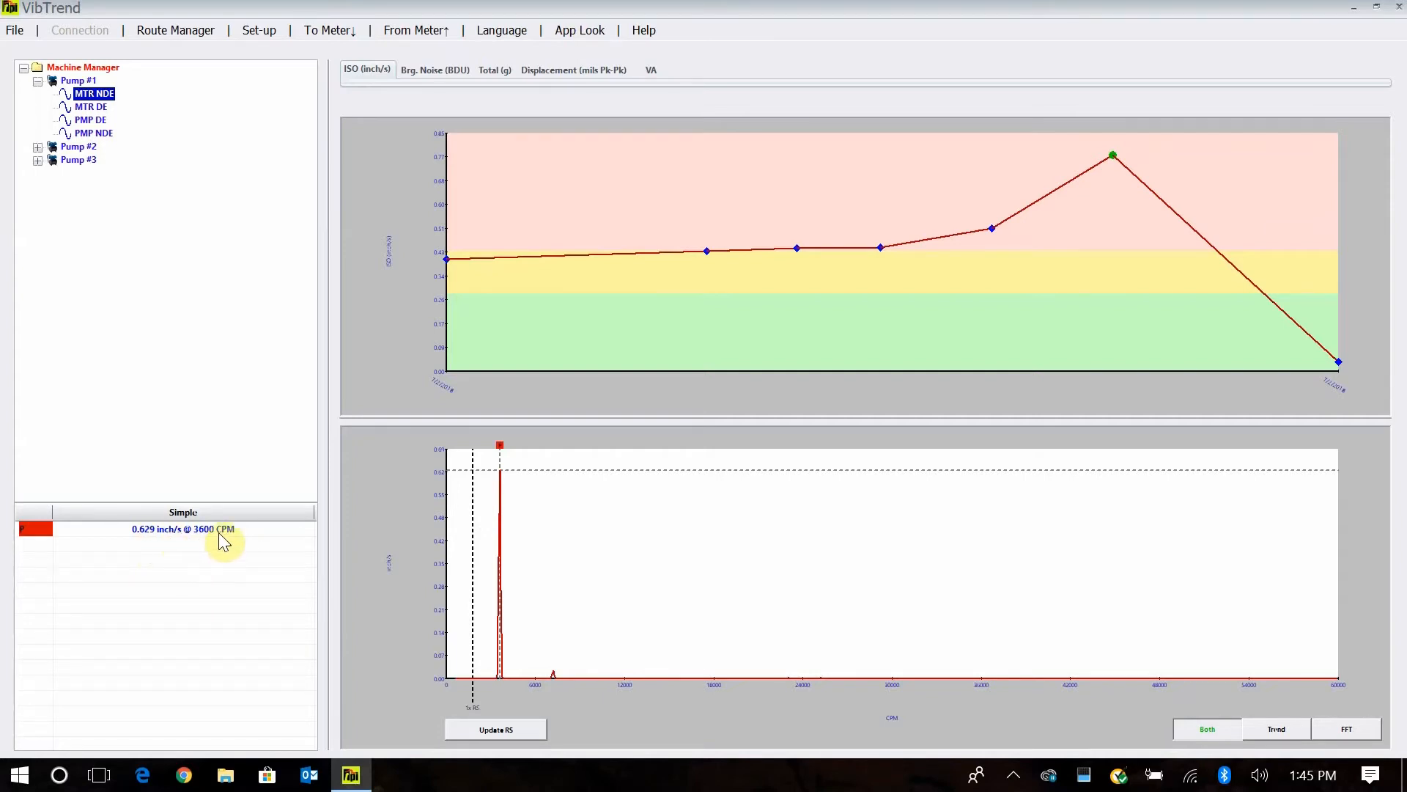
mouse_move(426, 549)
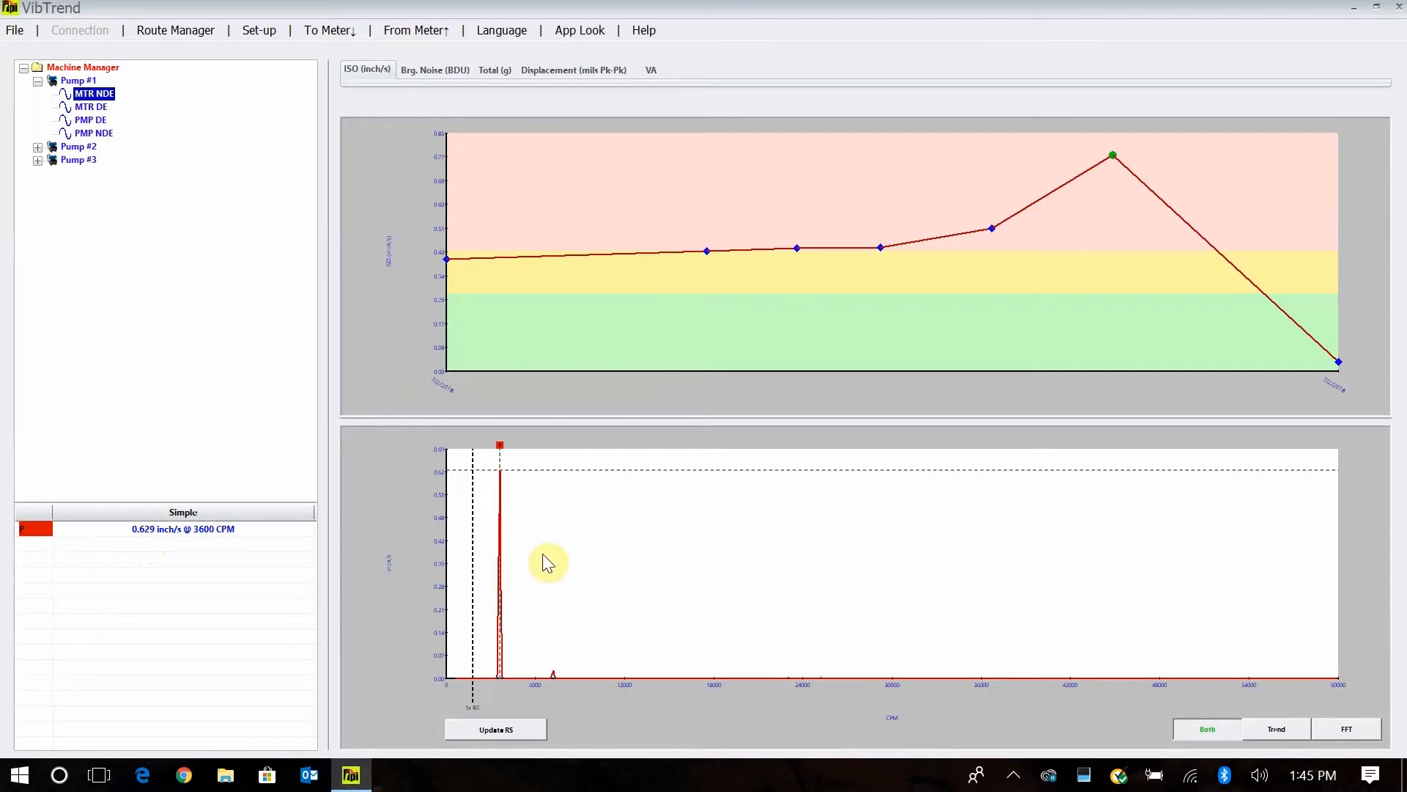
mouse_move(486, 707)
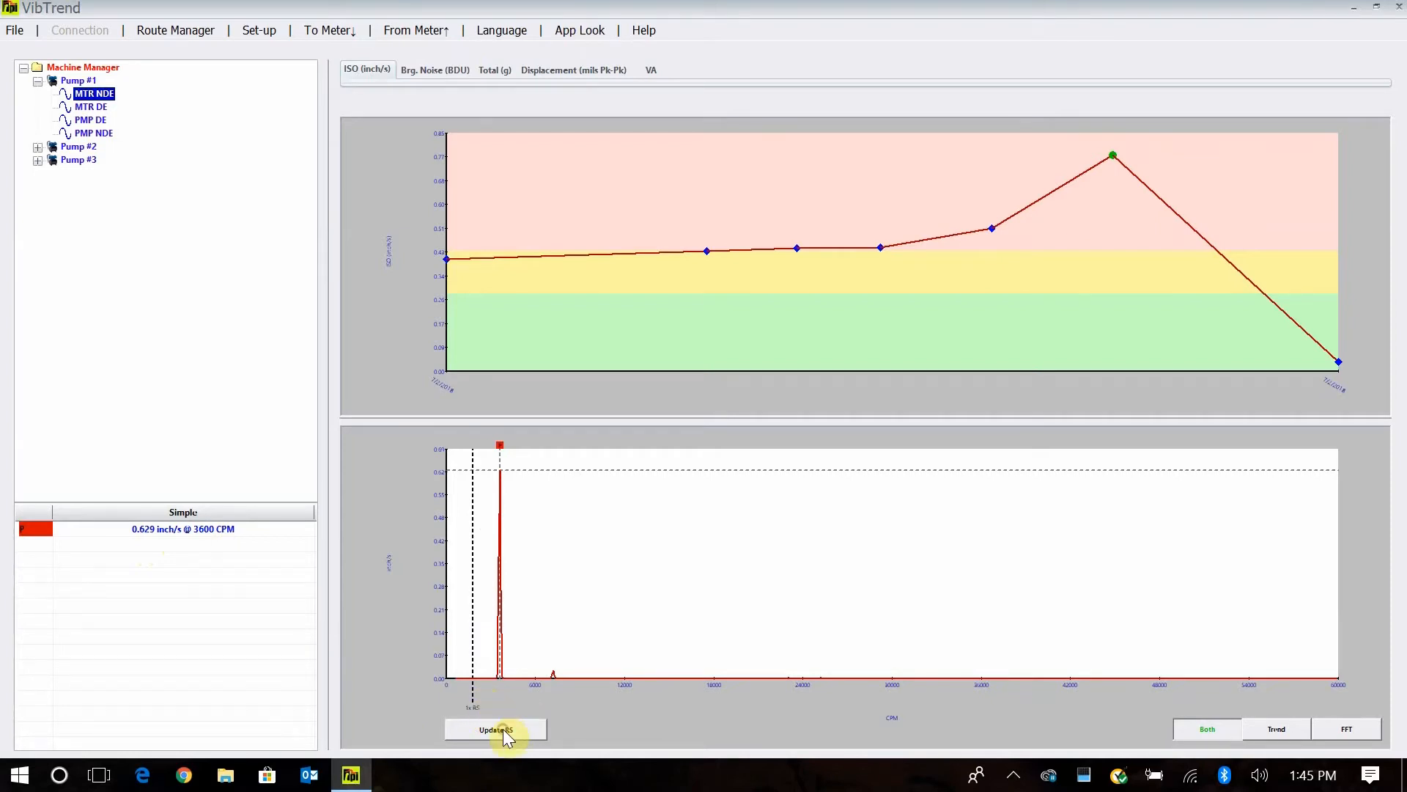
- Update the run speed to the 3600 CPM peak so the 1x RS marker sits on it
click(495, 728)
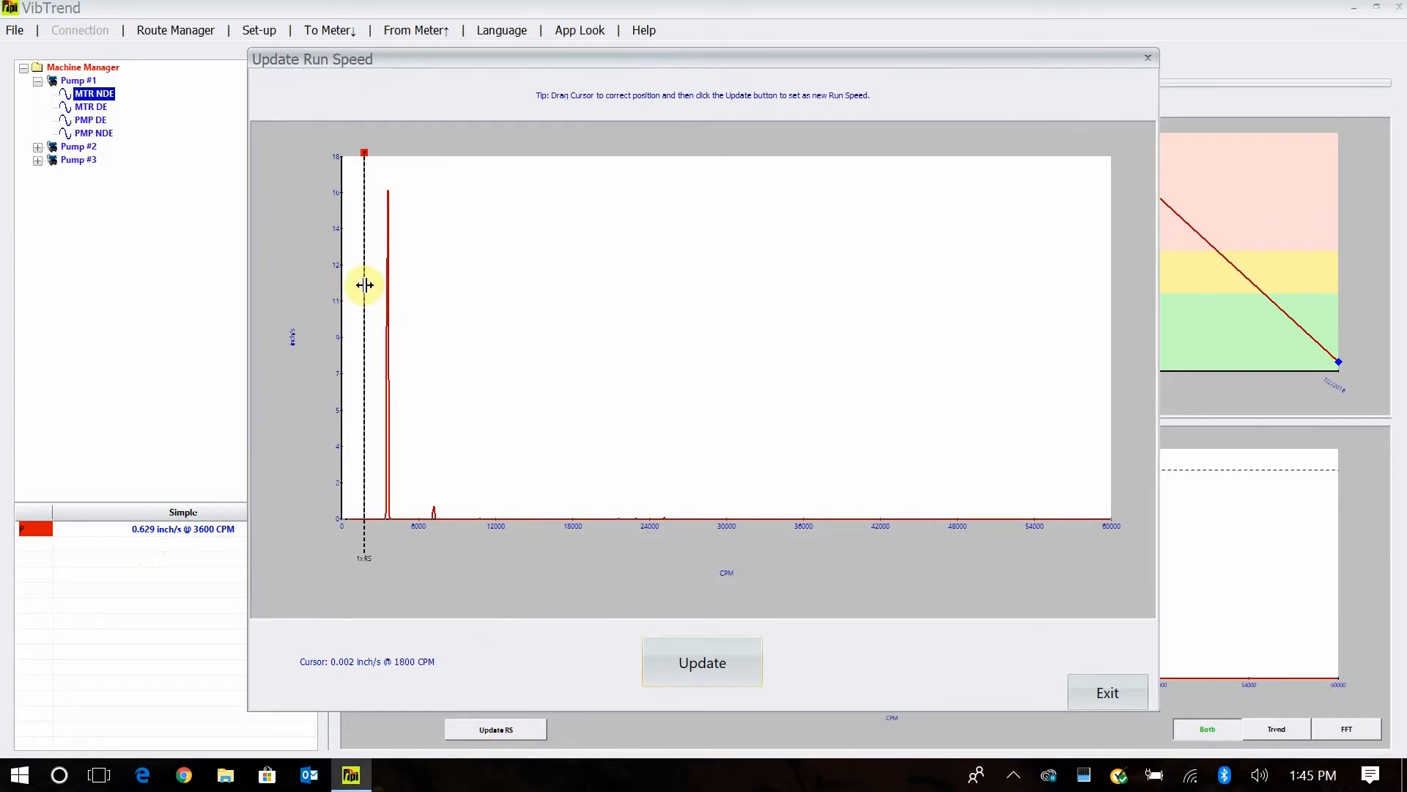
drag(363, 285, 386, 296)
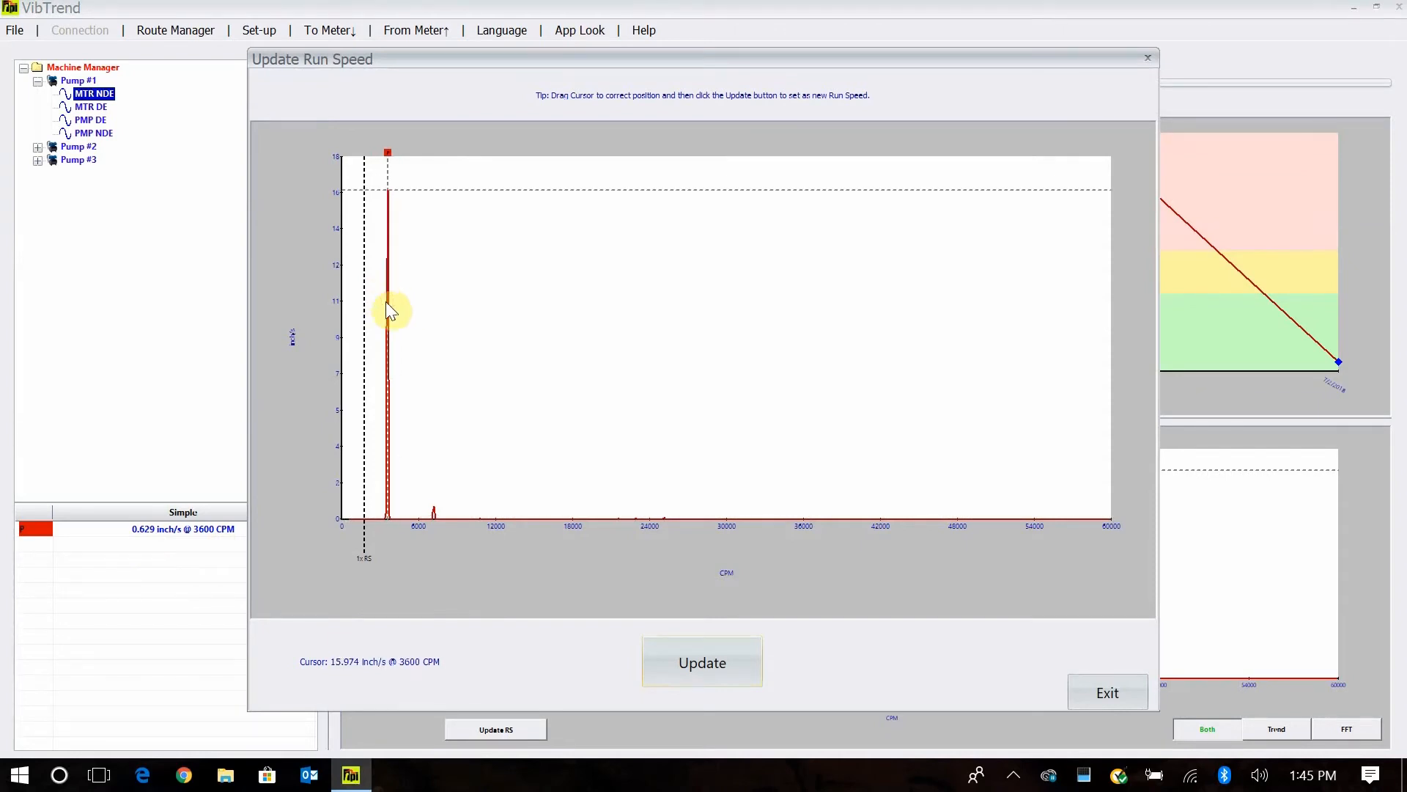
mouse_move(561, 386)
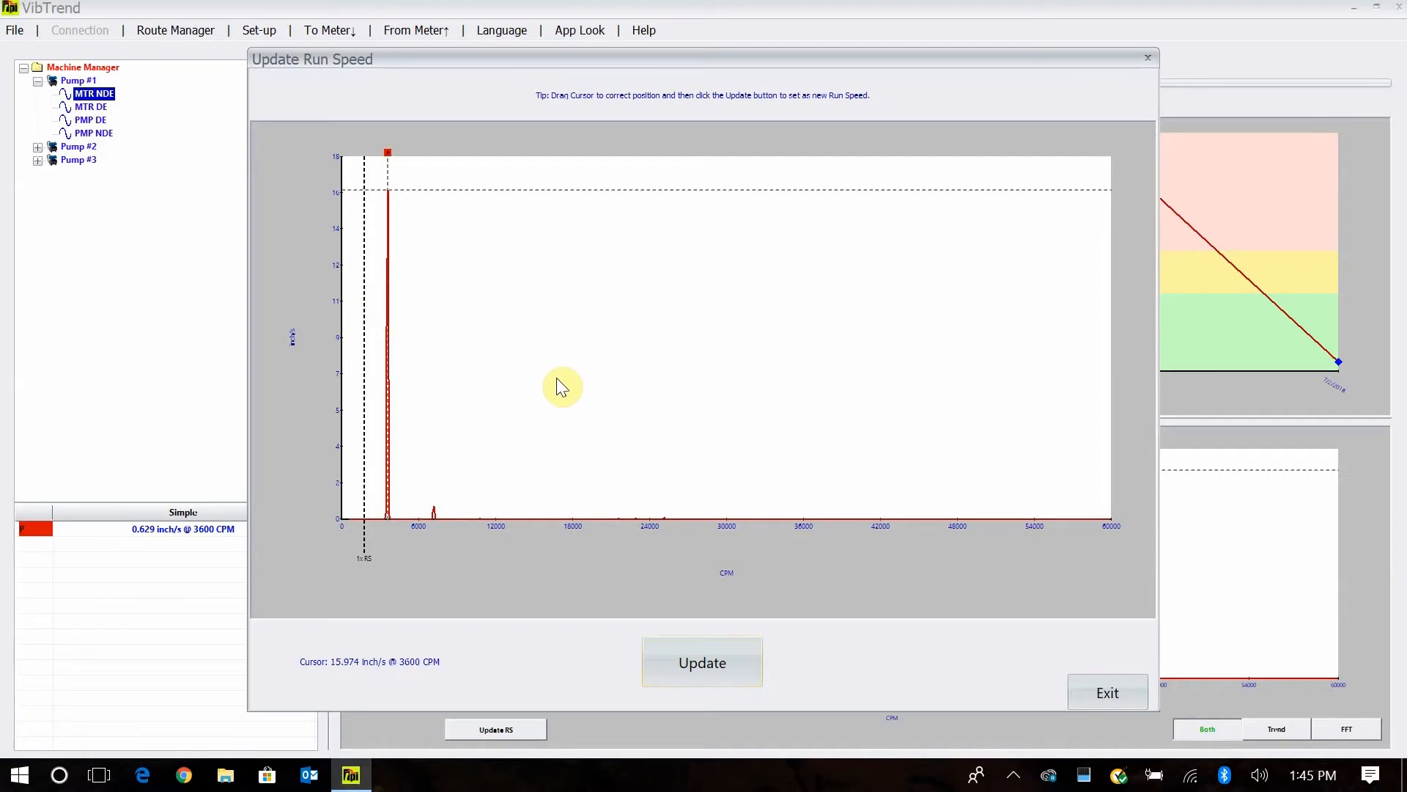
mouse_move(527, 617)
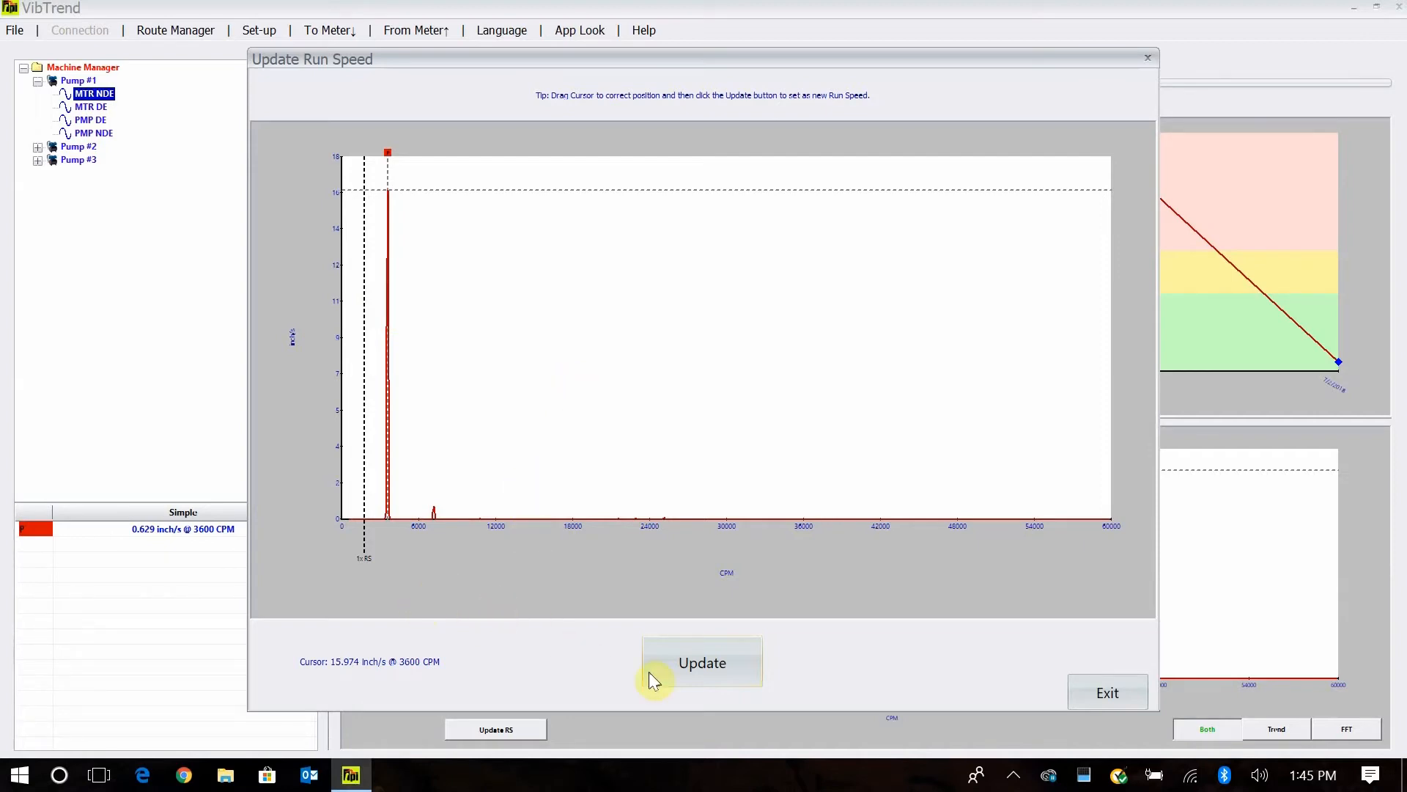
click(702, 663)
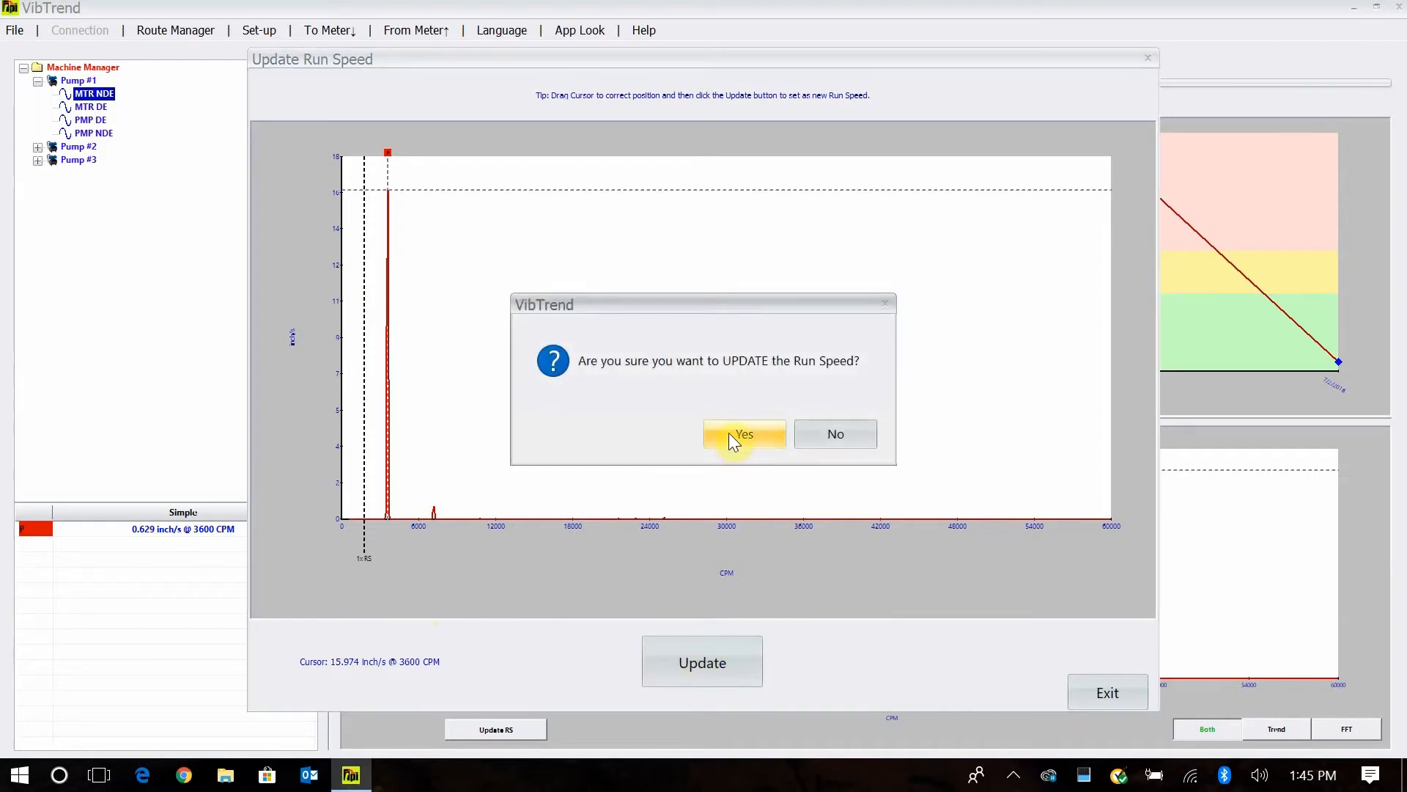
click(743, 434)
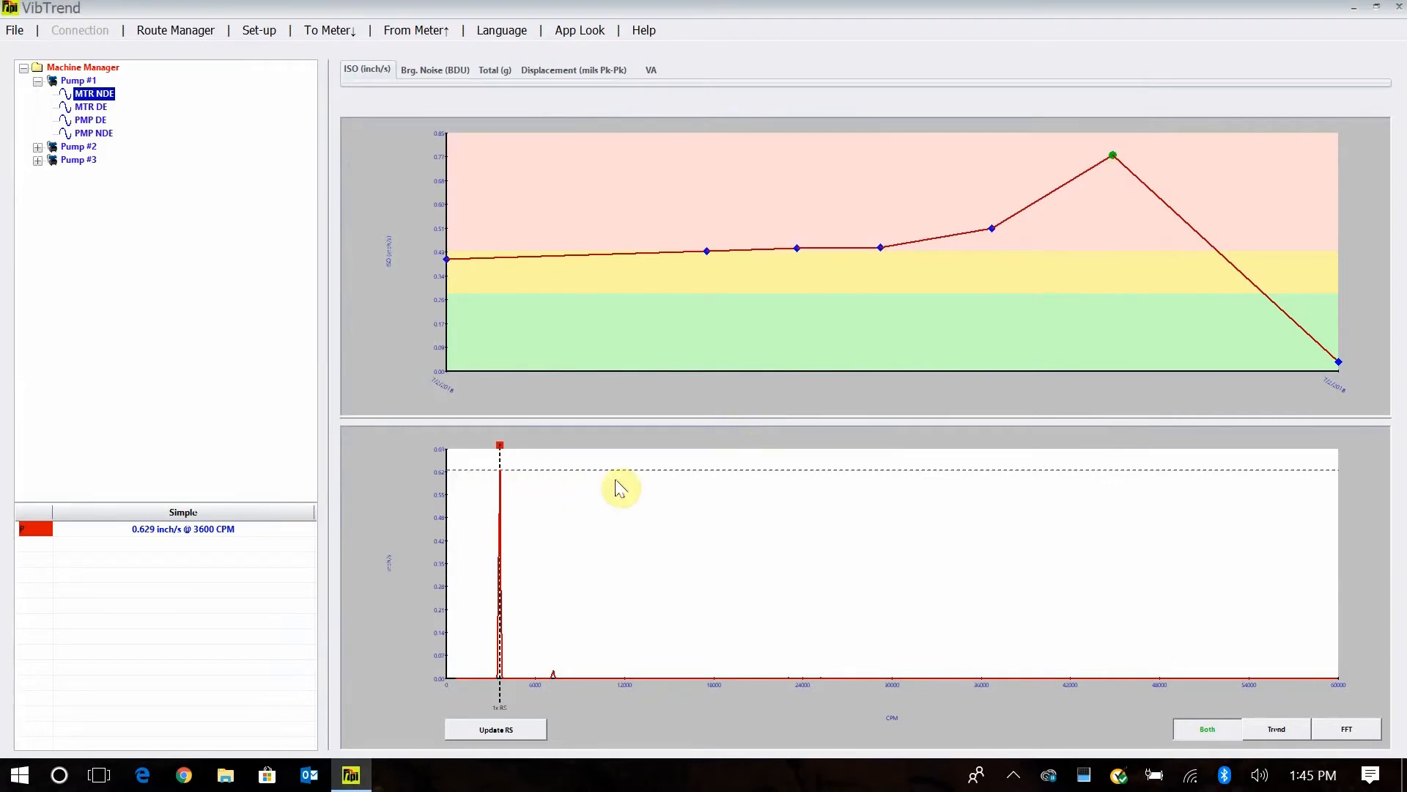
mouse_move(1120, 323)
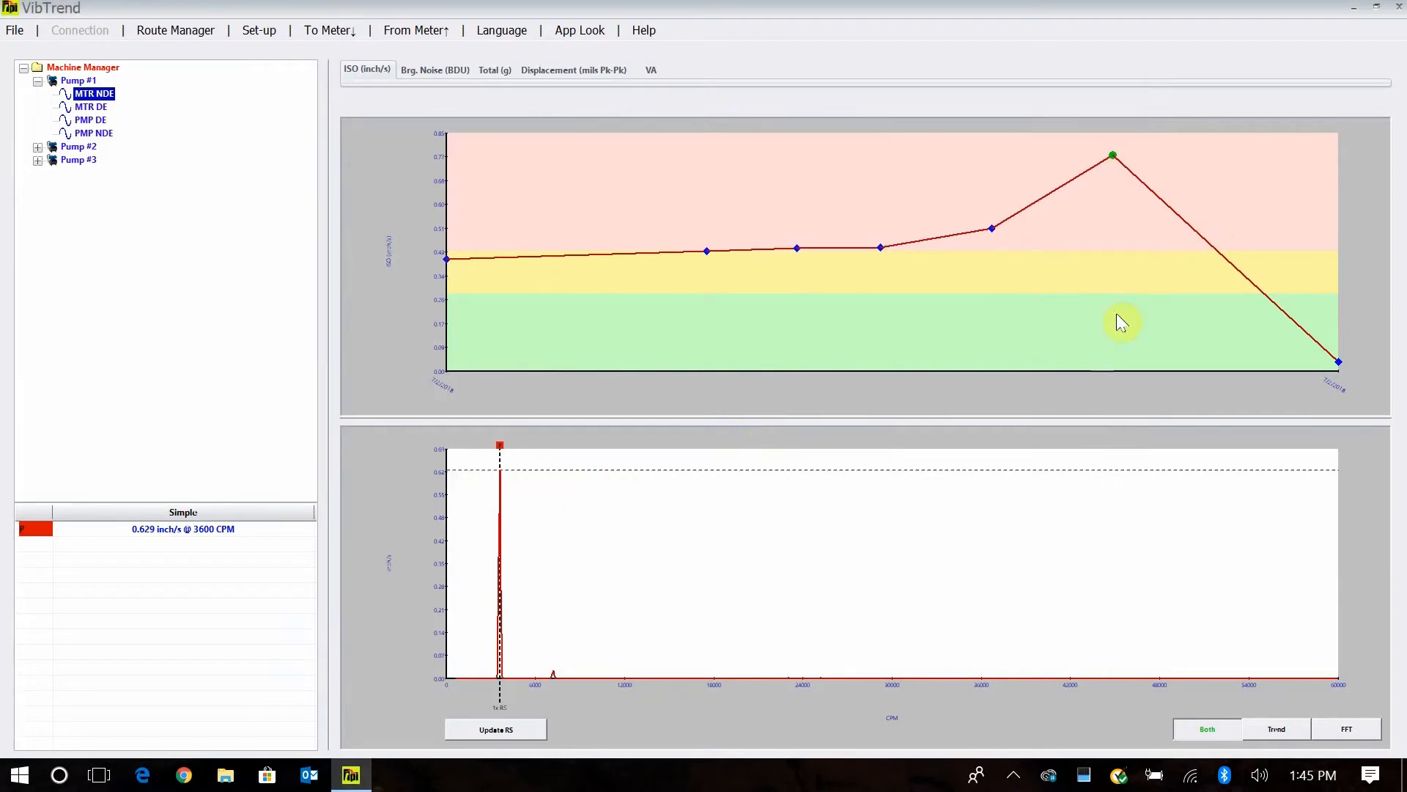
mouse_move(715, 550)
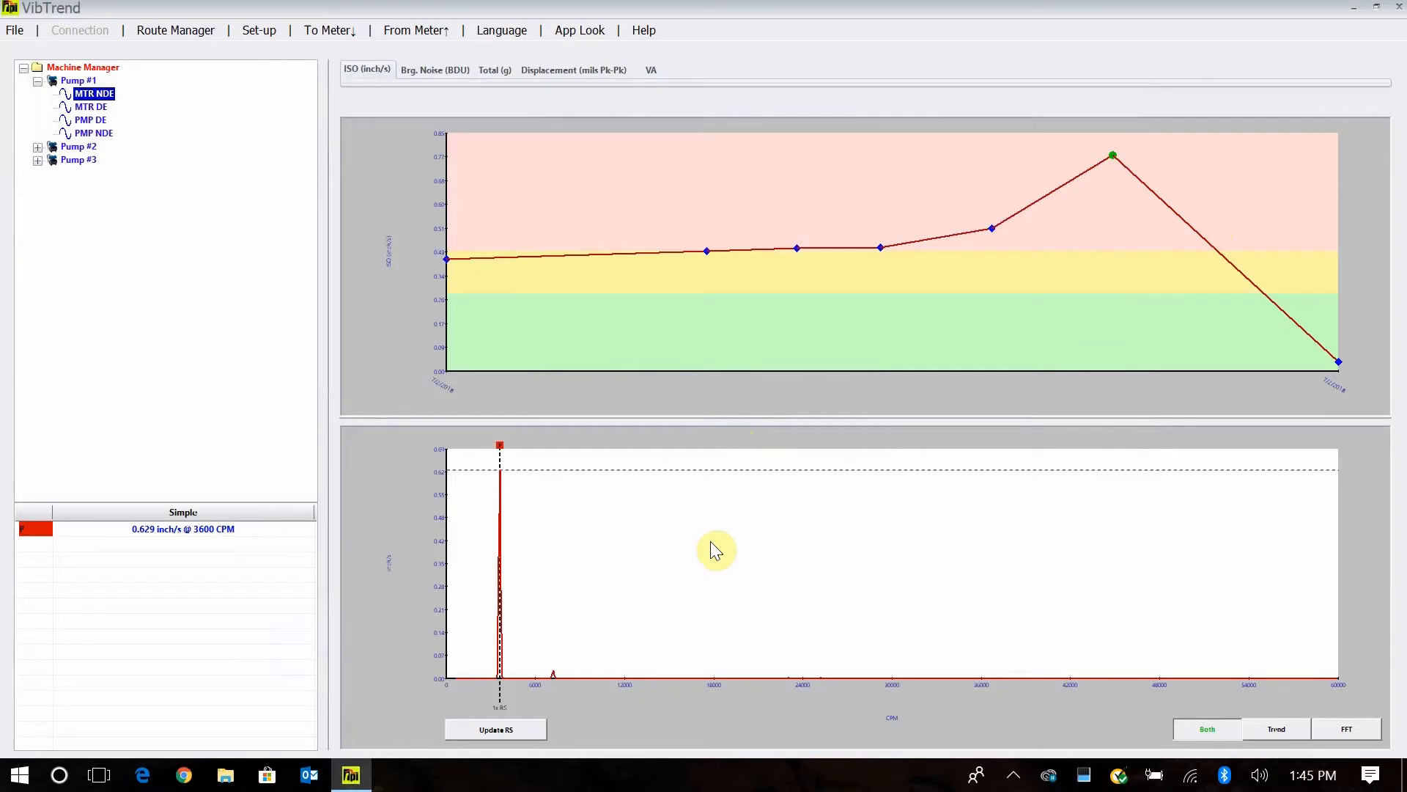
mouse_move(719, 545)
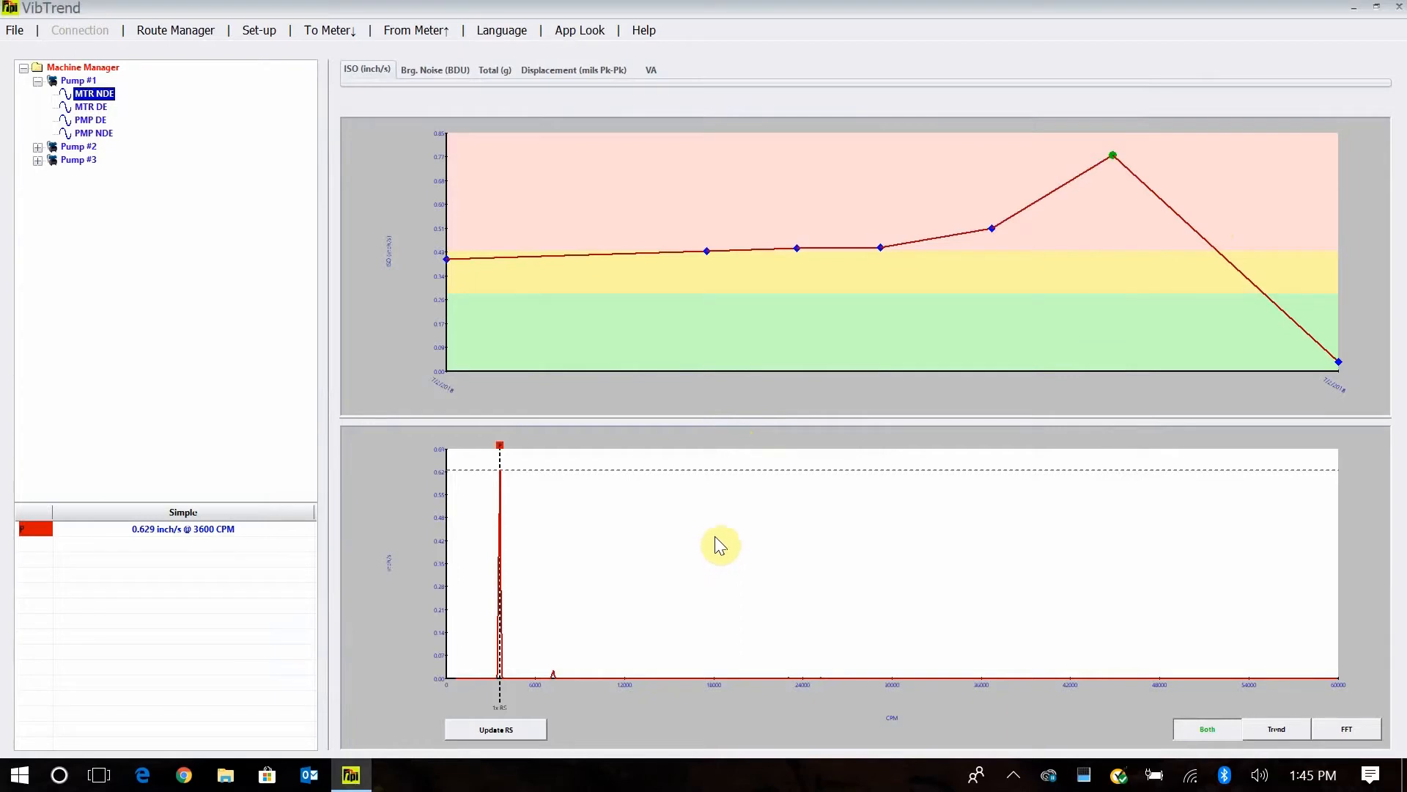
- Switch the MTR NDE spectrum to a waterfall of stacked readings and adjust its perspective
right_click(719, 543)
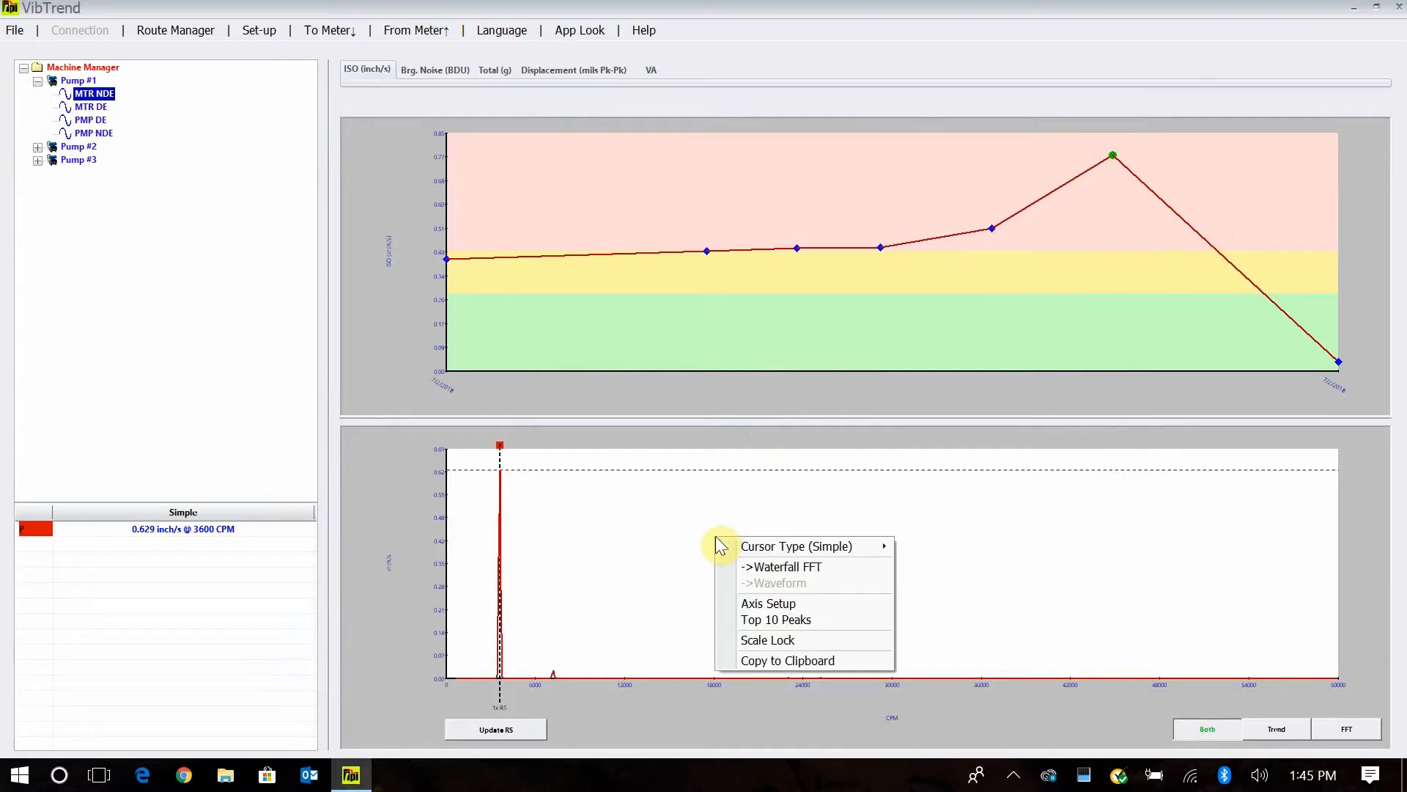
mouse_move(781, 566)
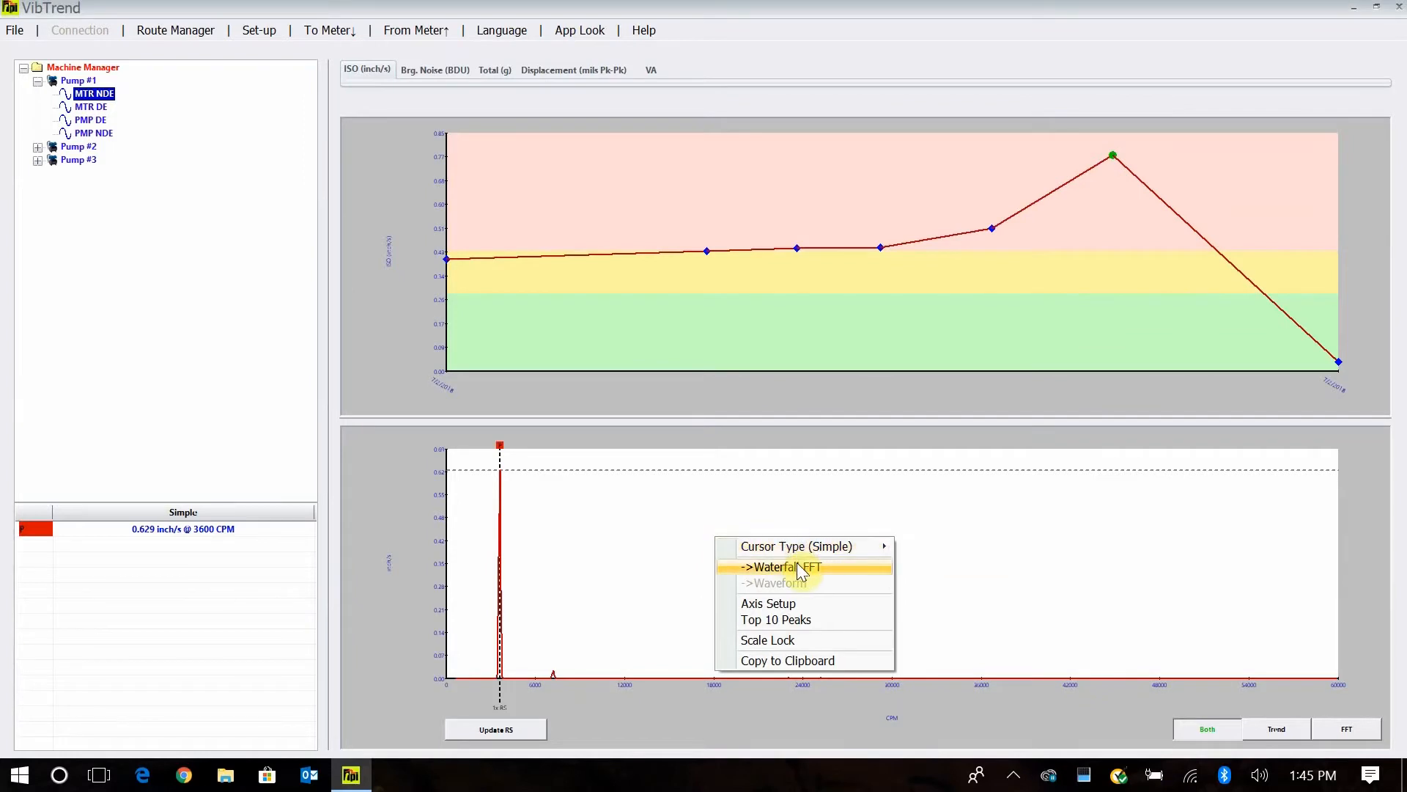
click(780, 566)
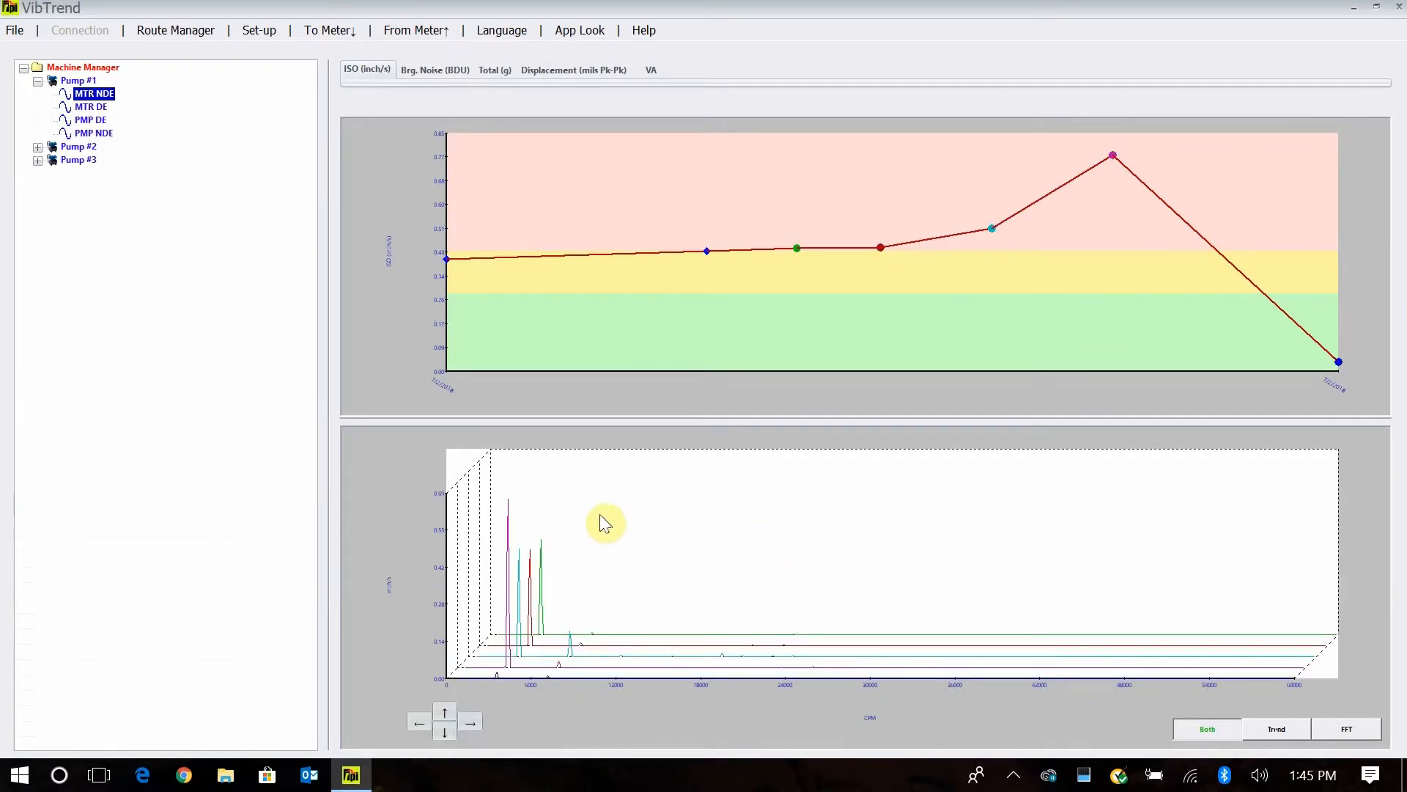
mouse_move(510, 625)
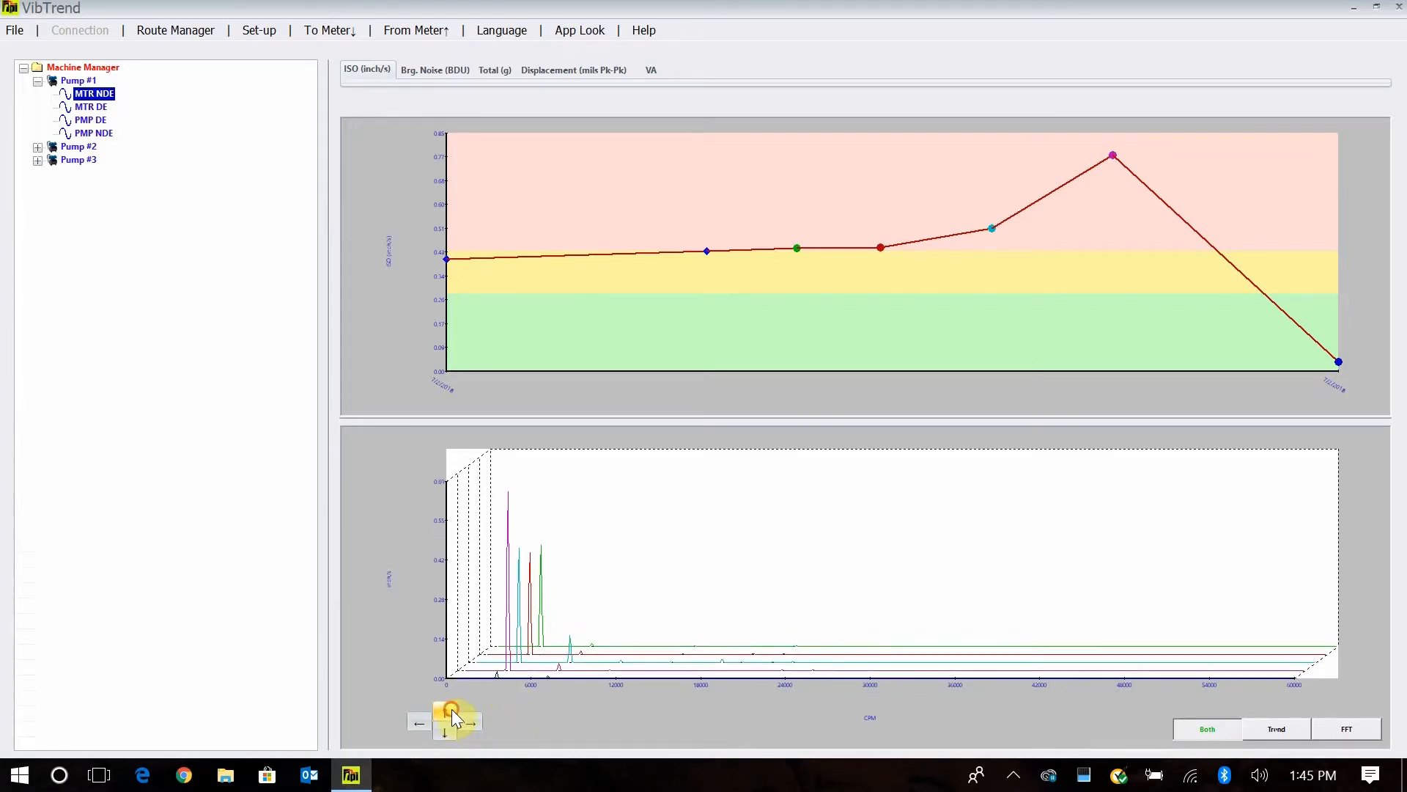
click(418, 721)
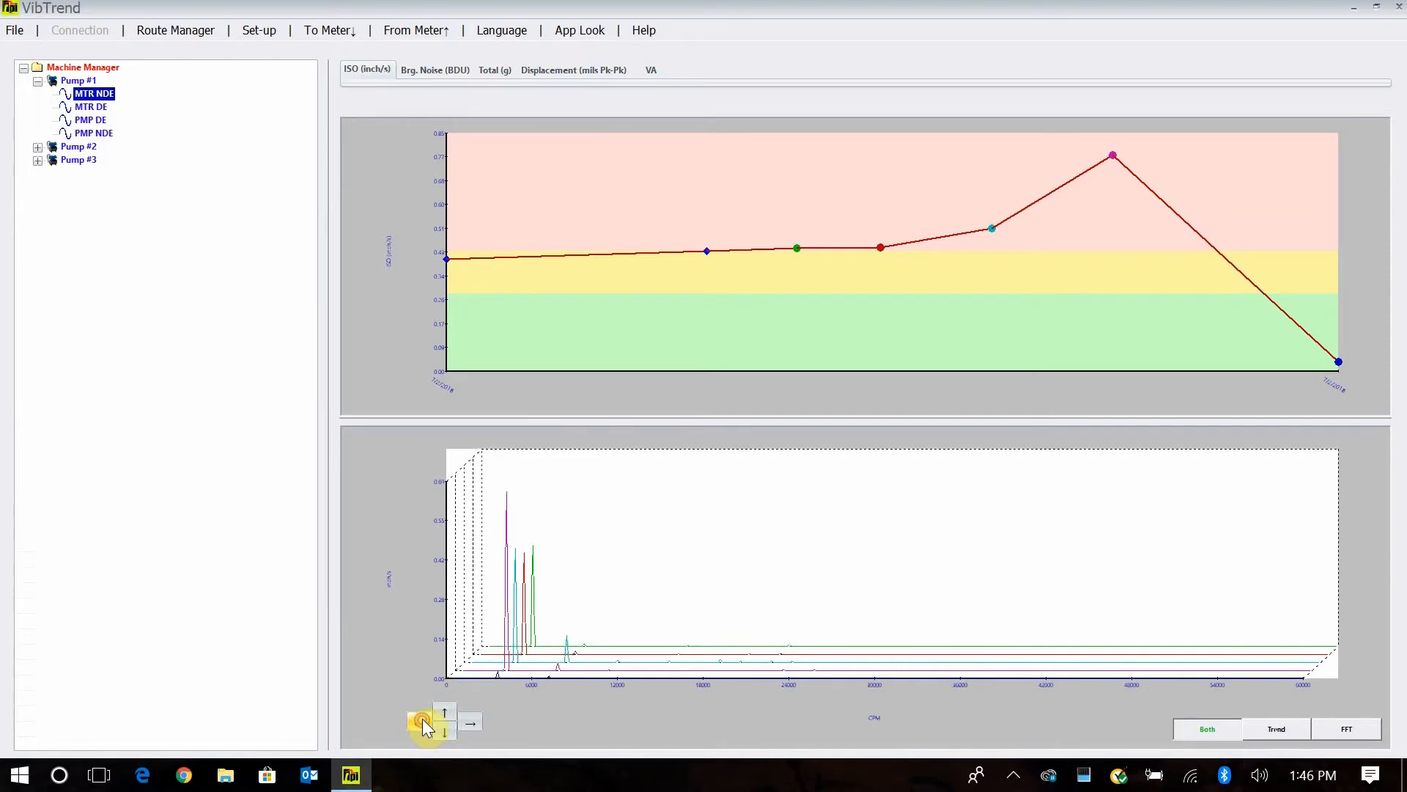
click(443, 712)
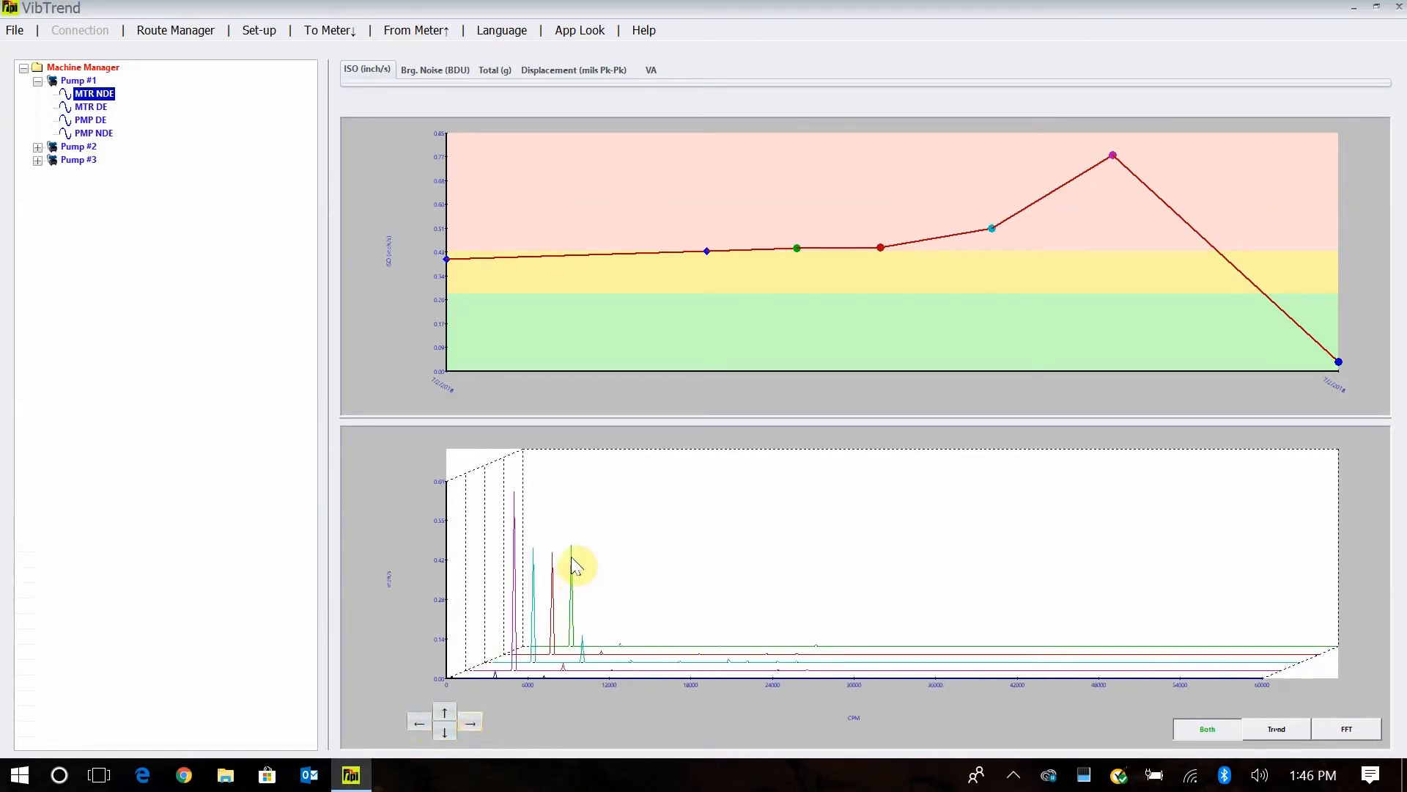
mouse_move(520, 568)
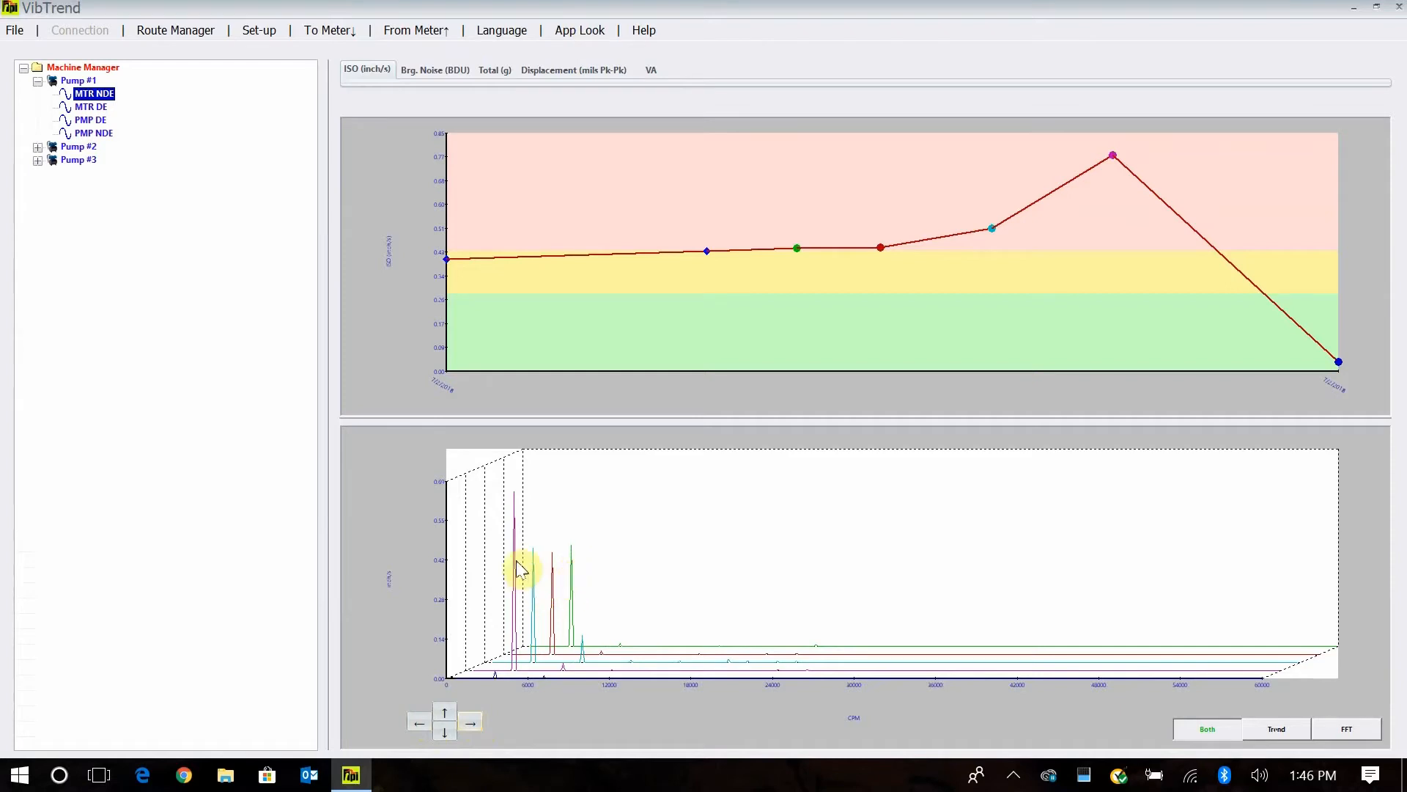
mouse_move(524, 497)
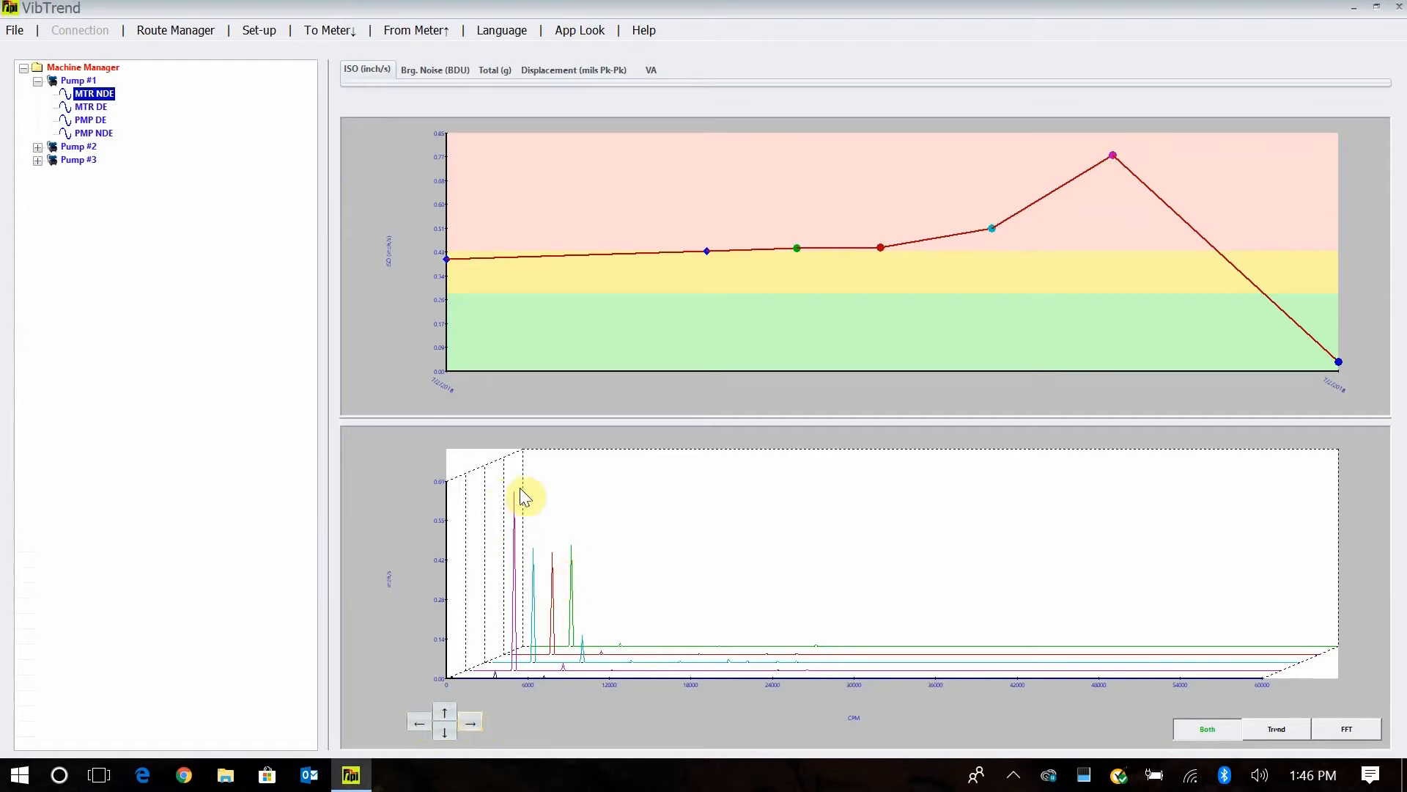
mouse_move(499, 686)
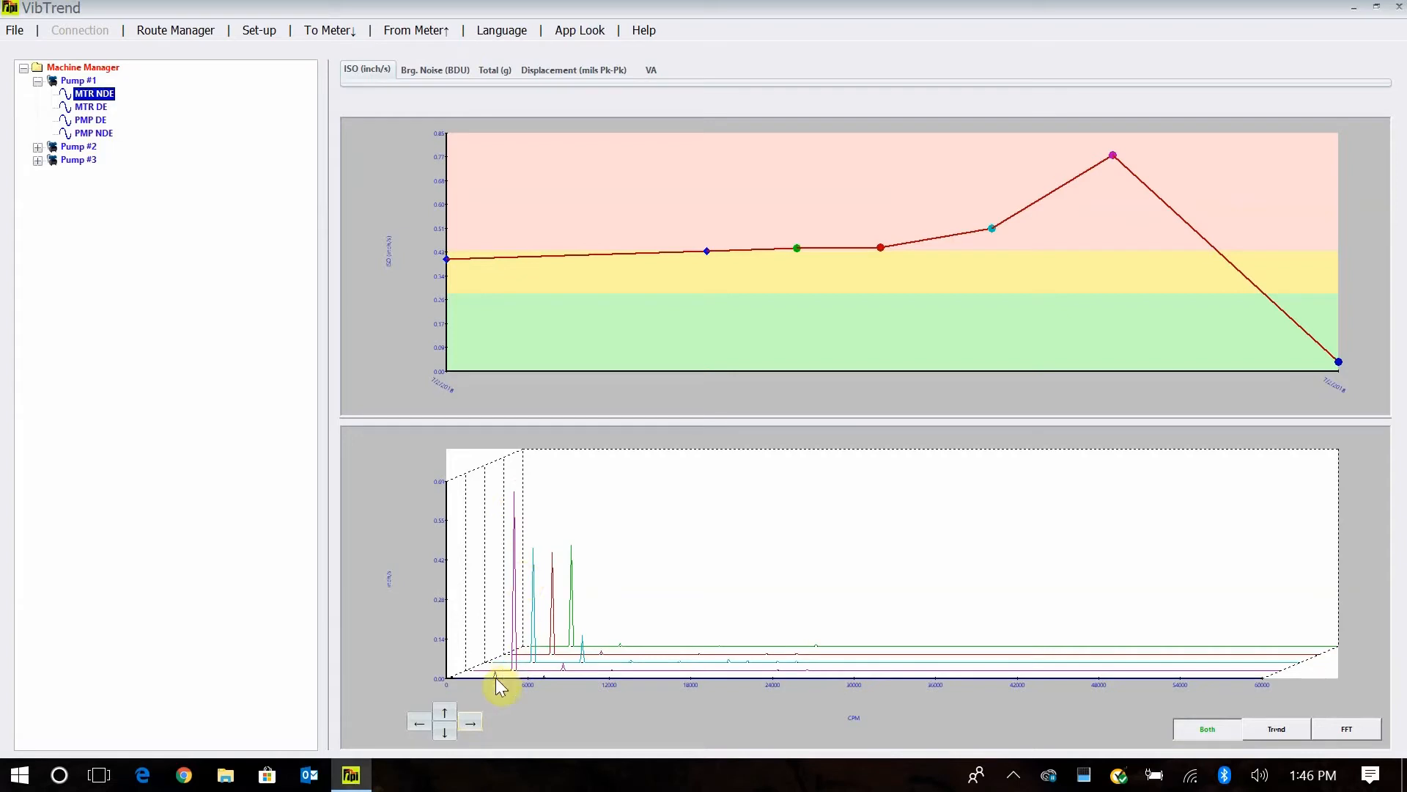
click(499, 675)
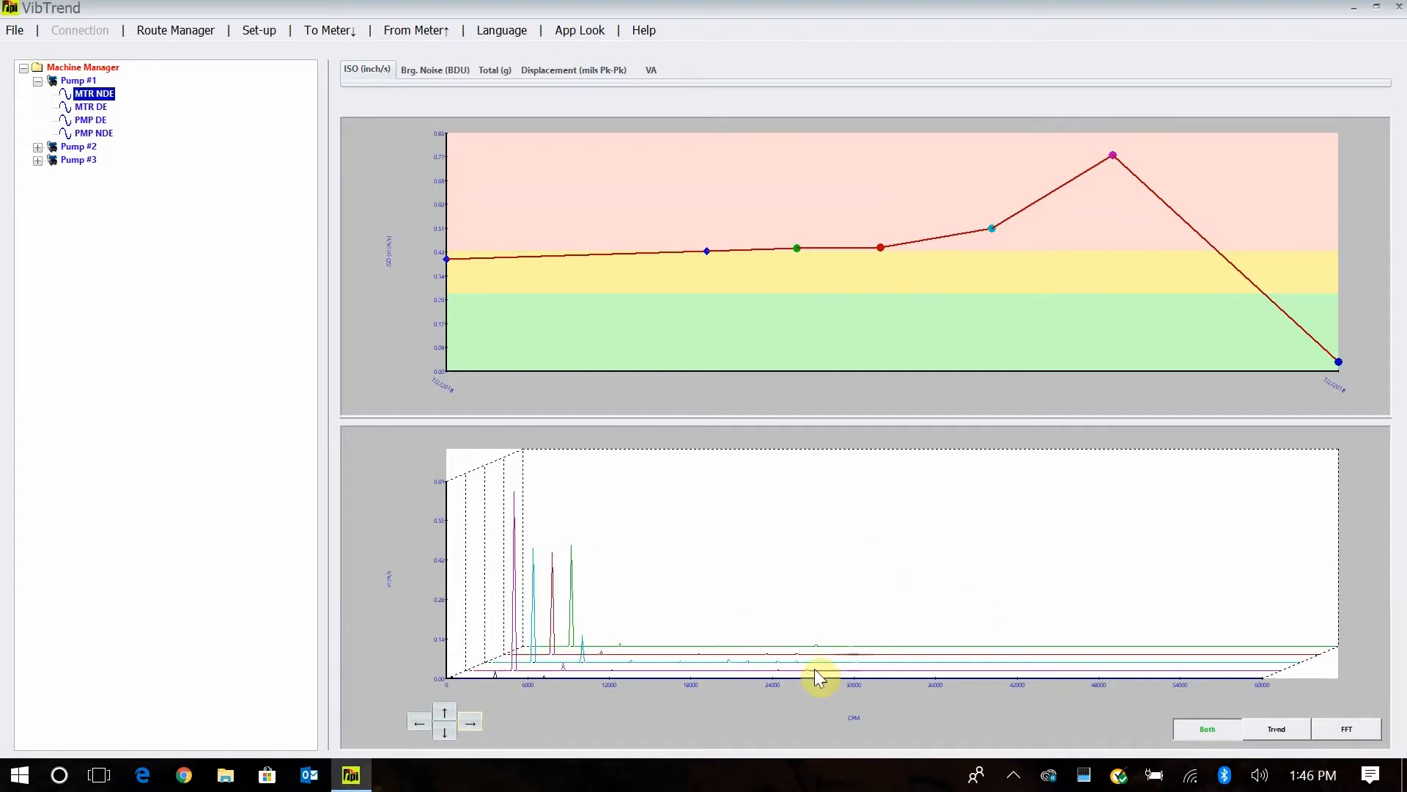
mouse_move(648, 543)
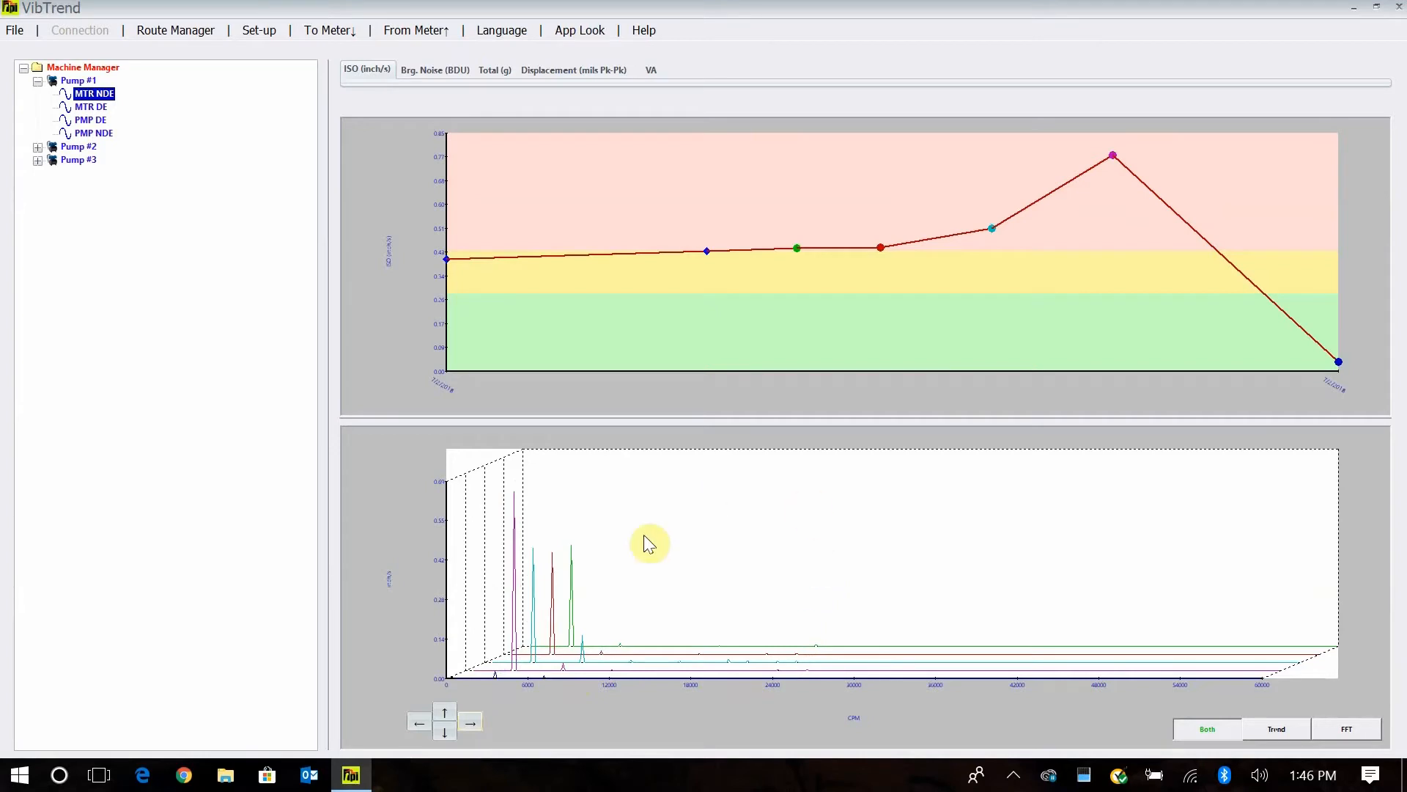
mouse_move(718, 536)
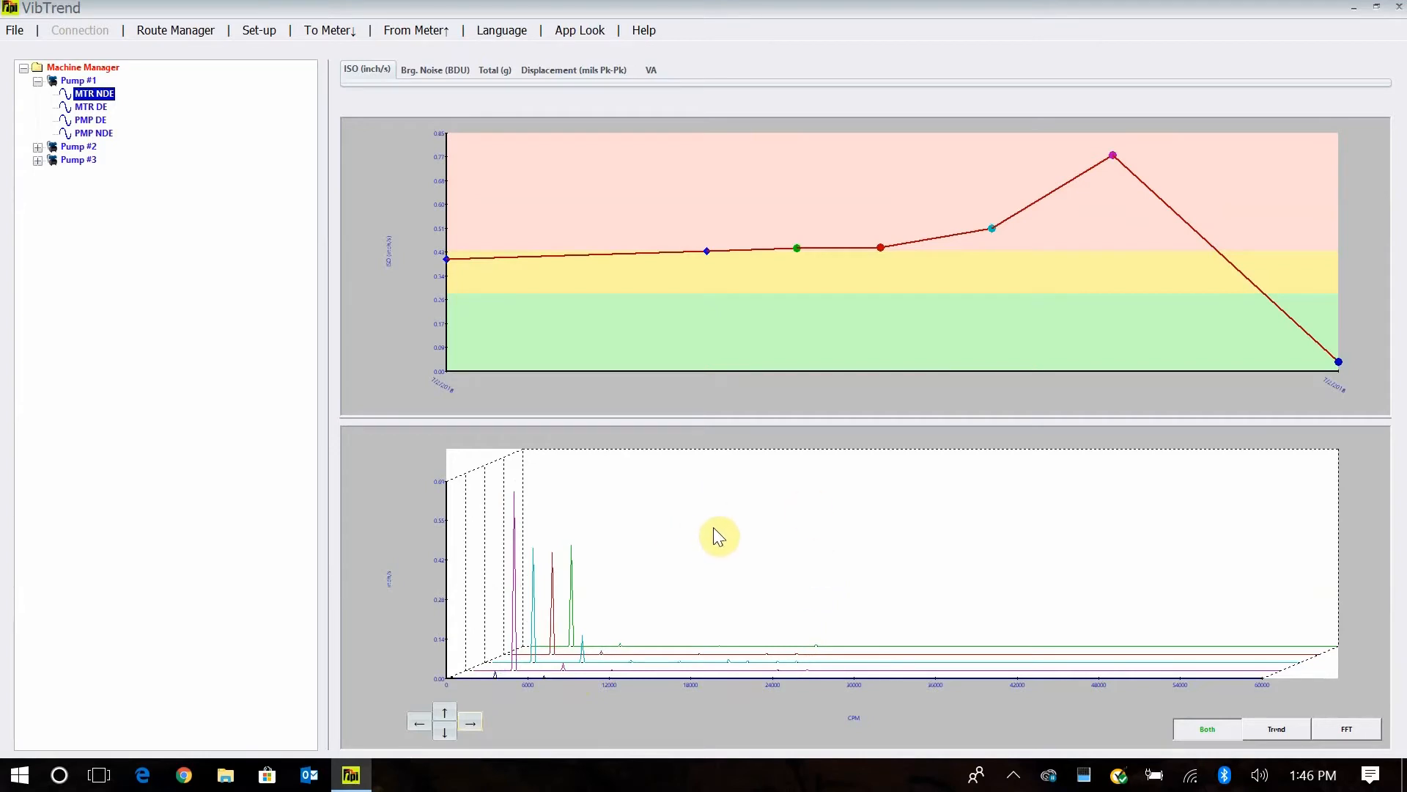
right_click(718, 536)
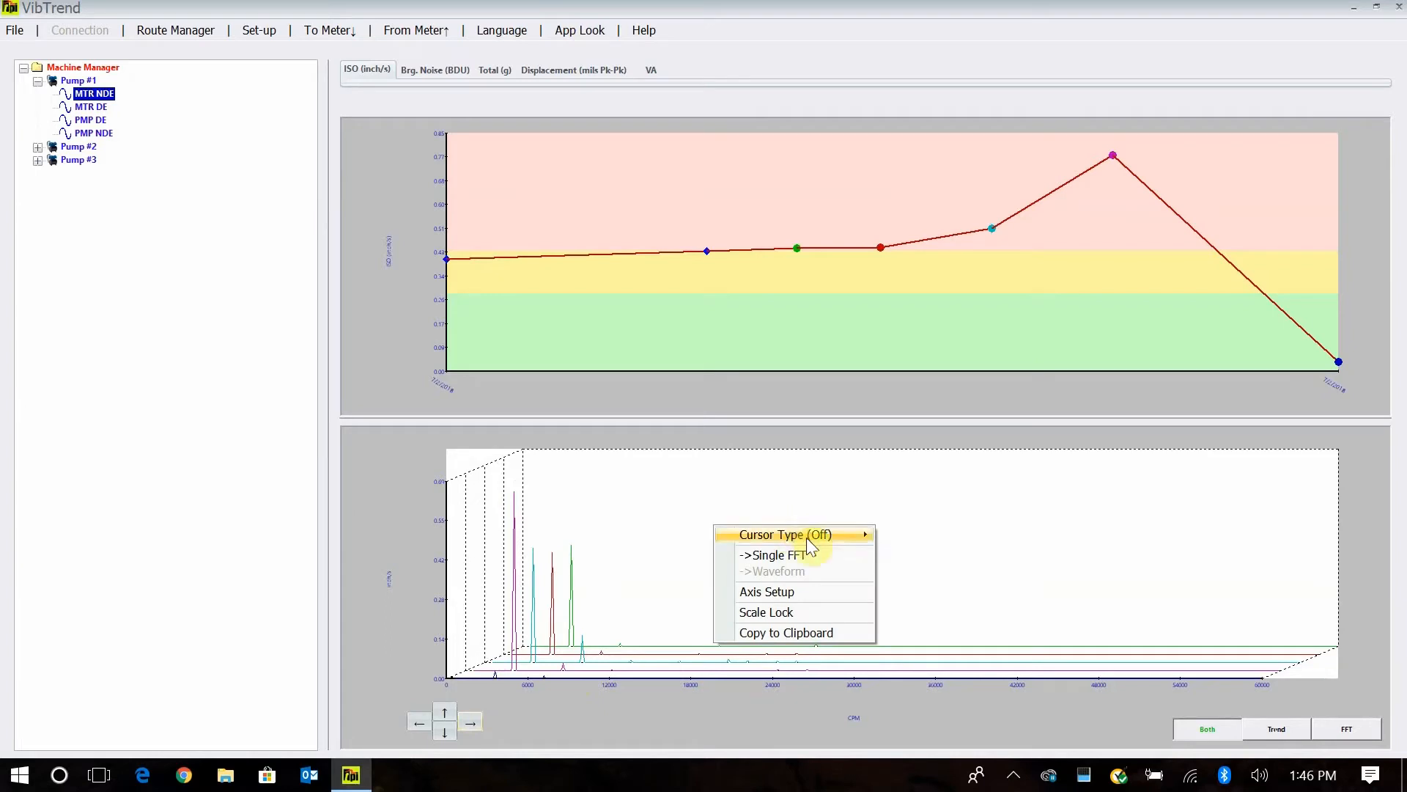
click(774, 554)
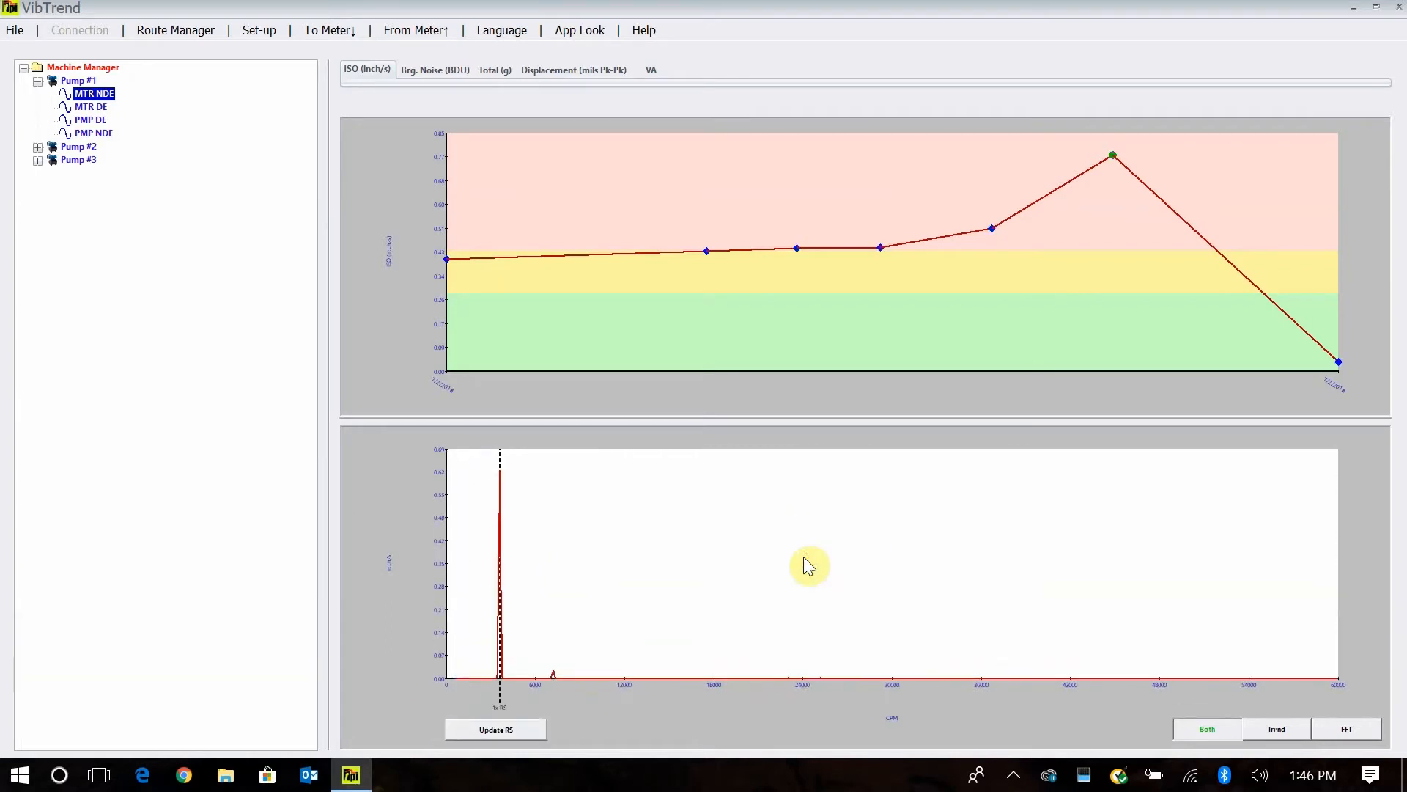
mouse_move(568, 301)
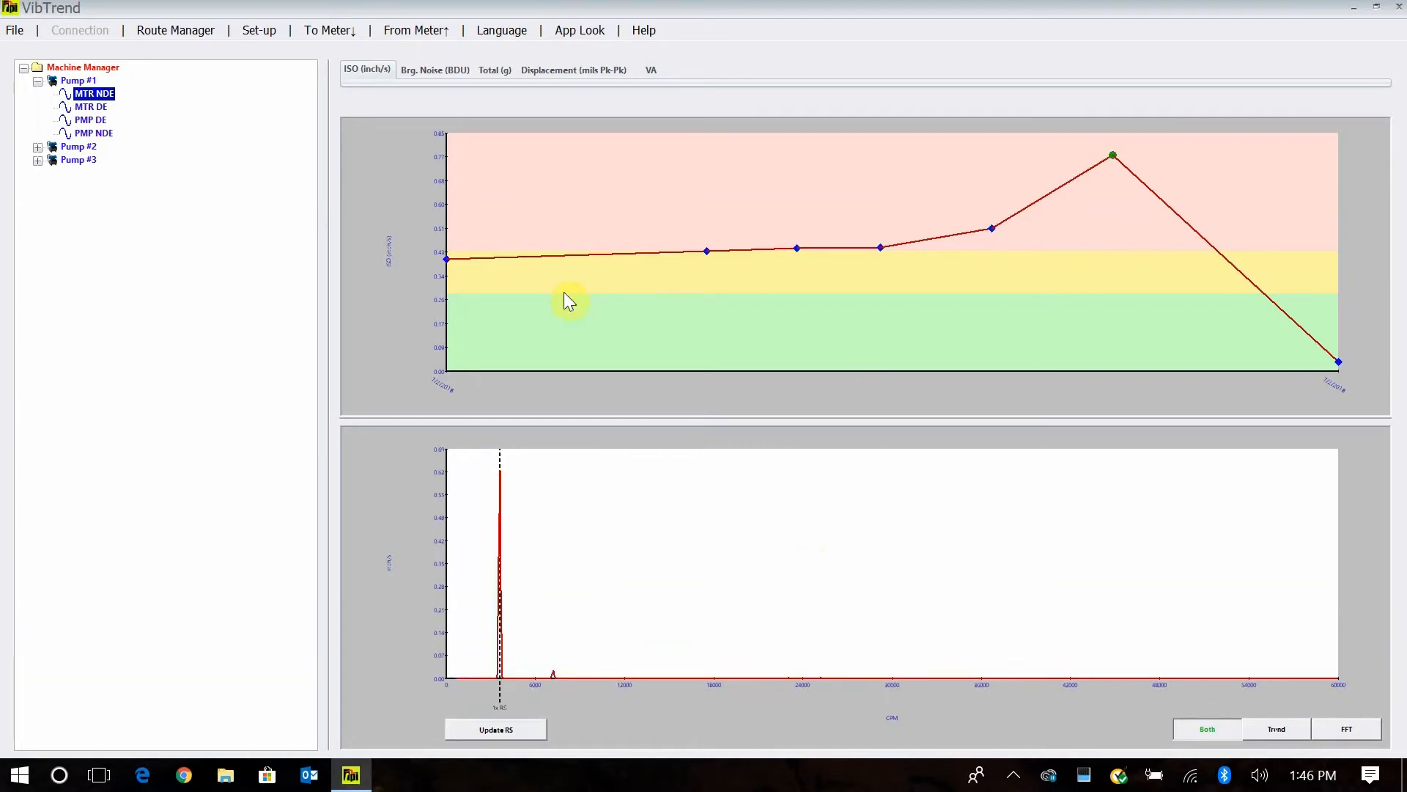
mouse_move(523, 256)
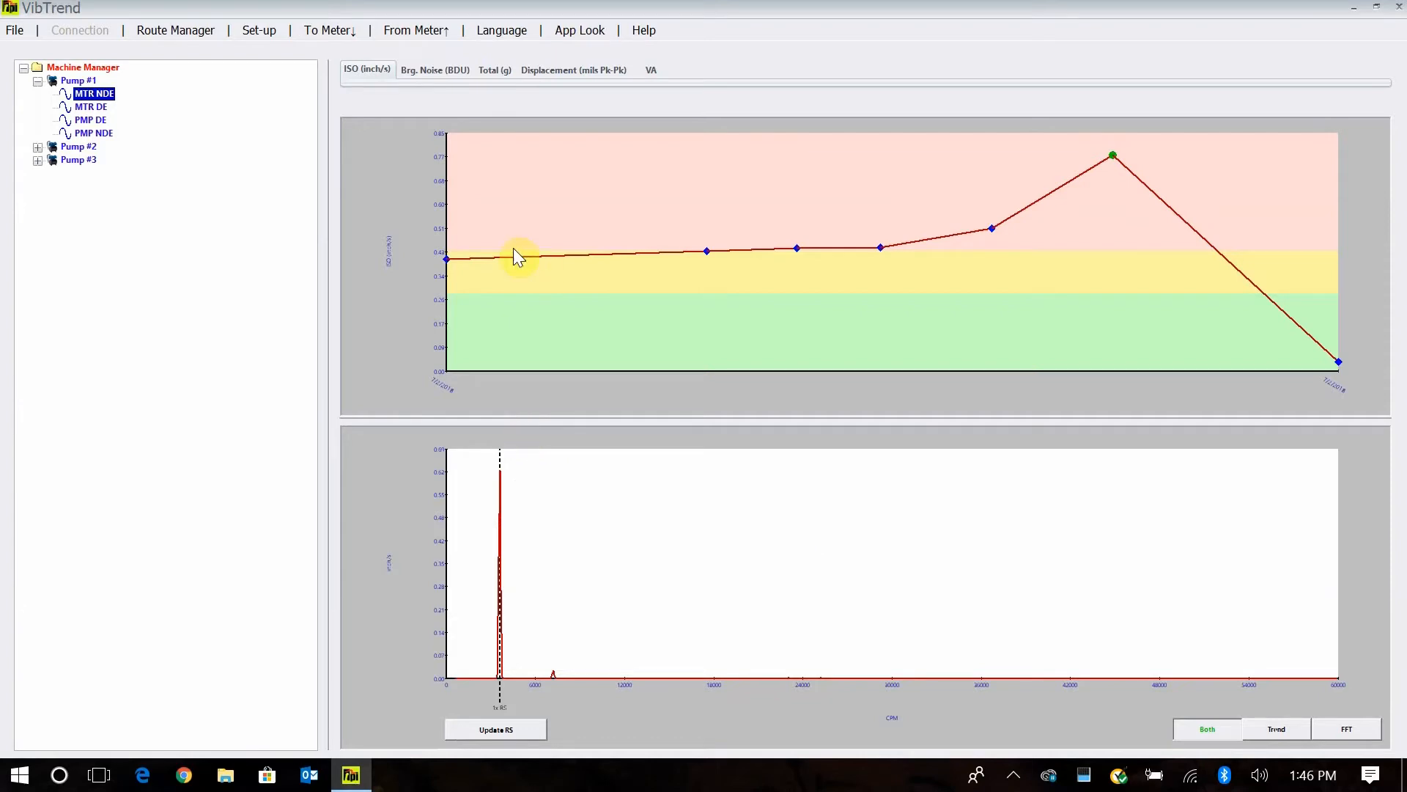
mouse_move(505, 225)
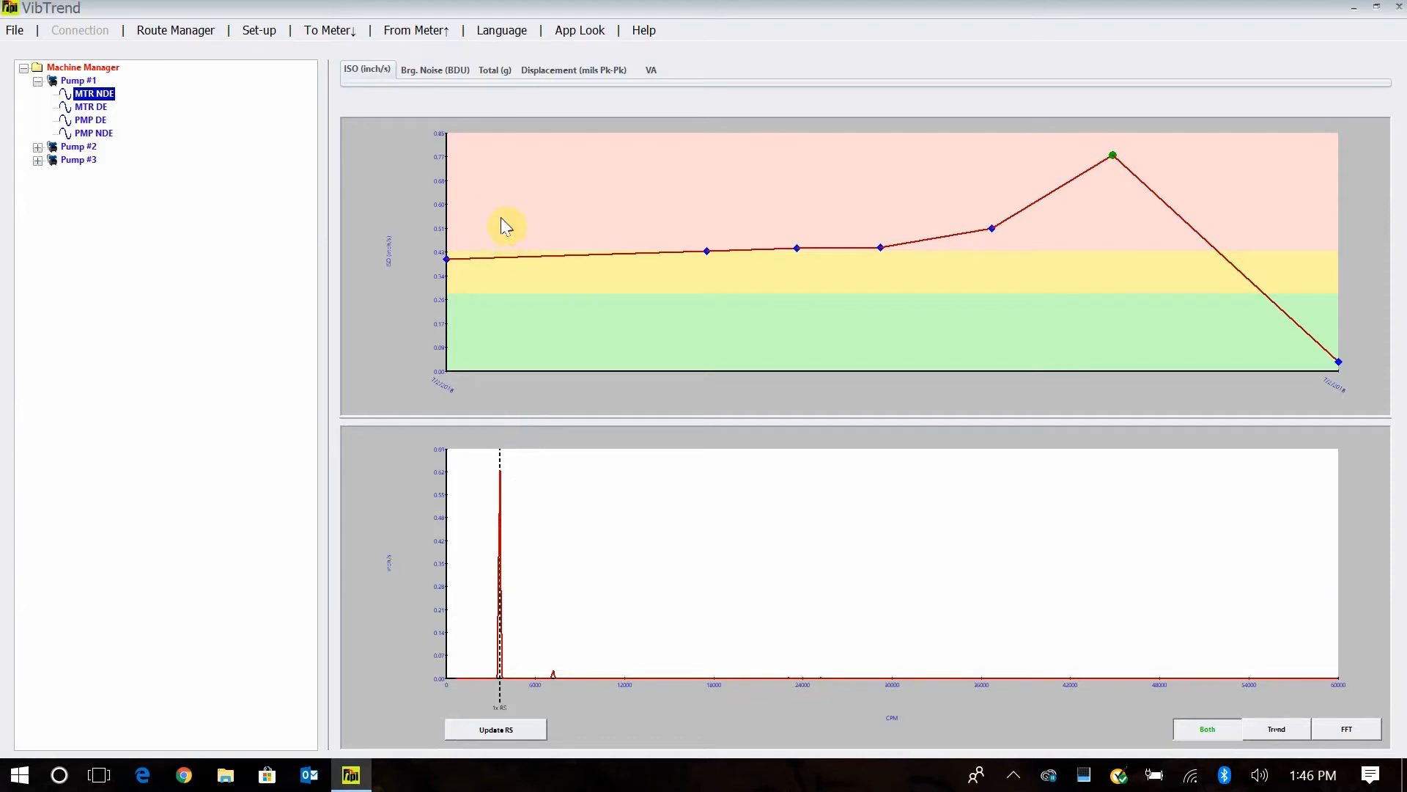
mouse_move(427, 108)
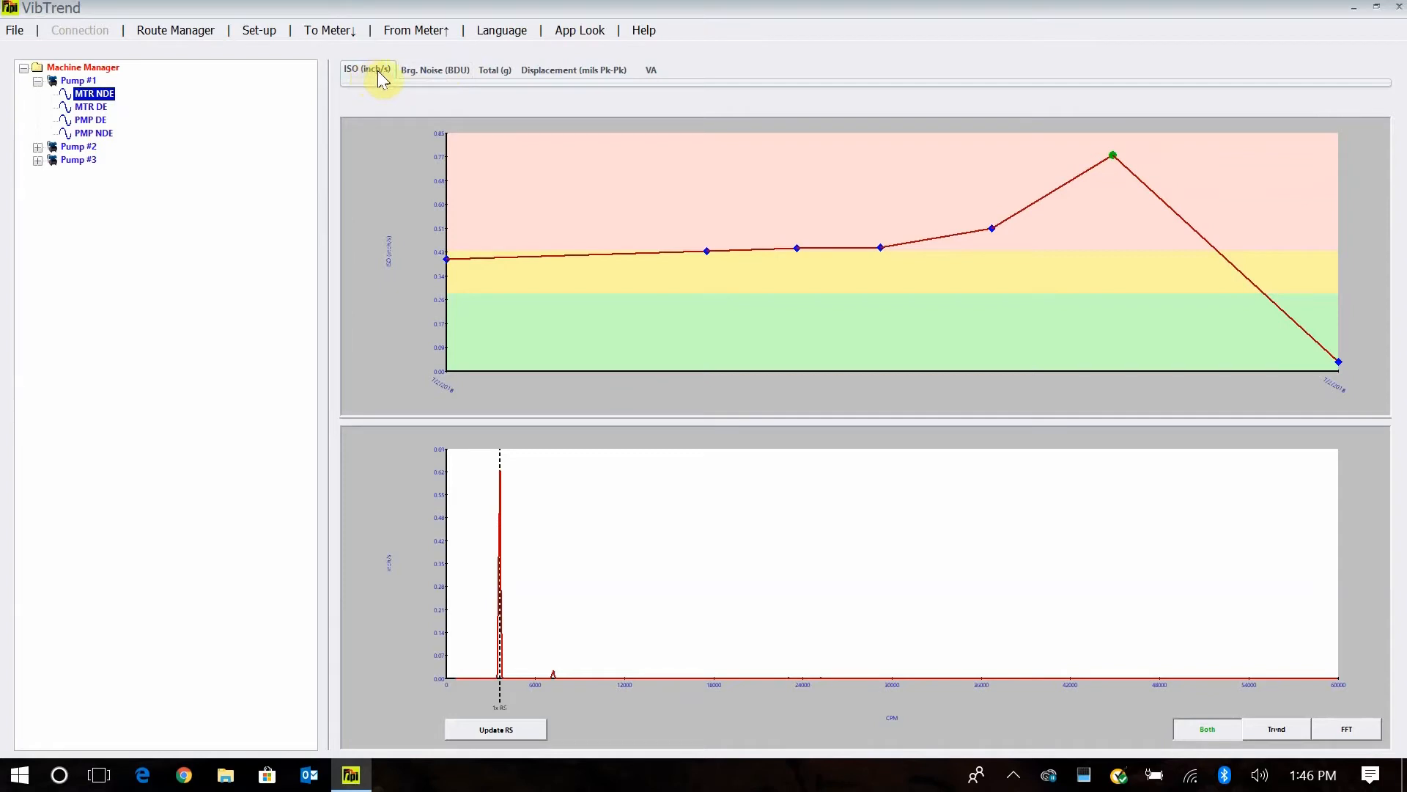
- Show the Brg. Noise (BDU) trend for Pump #1 MTR NDE with its alarm bands
click(435, 69)
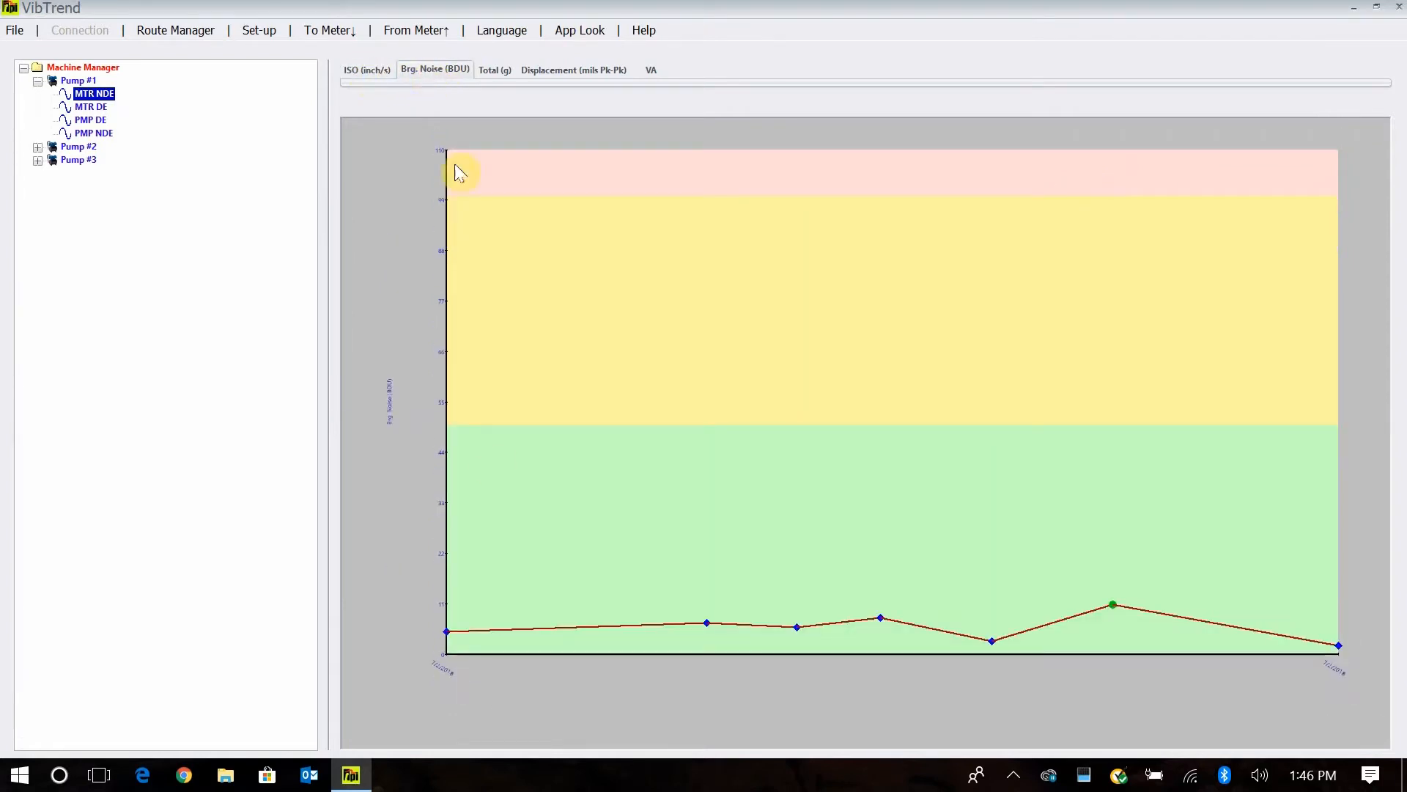
mouse_move(960, 637)
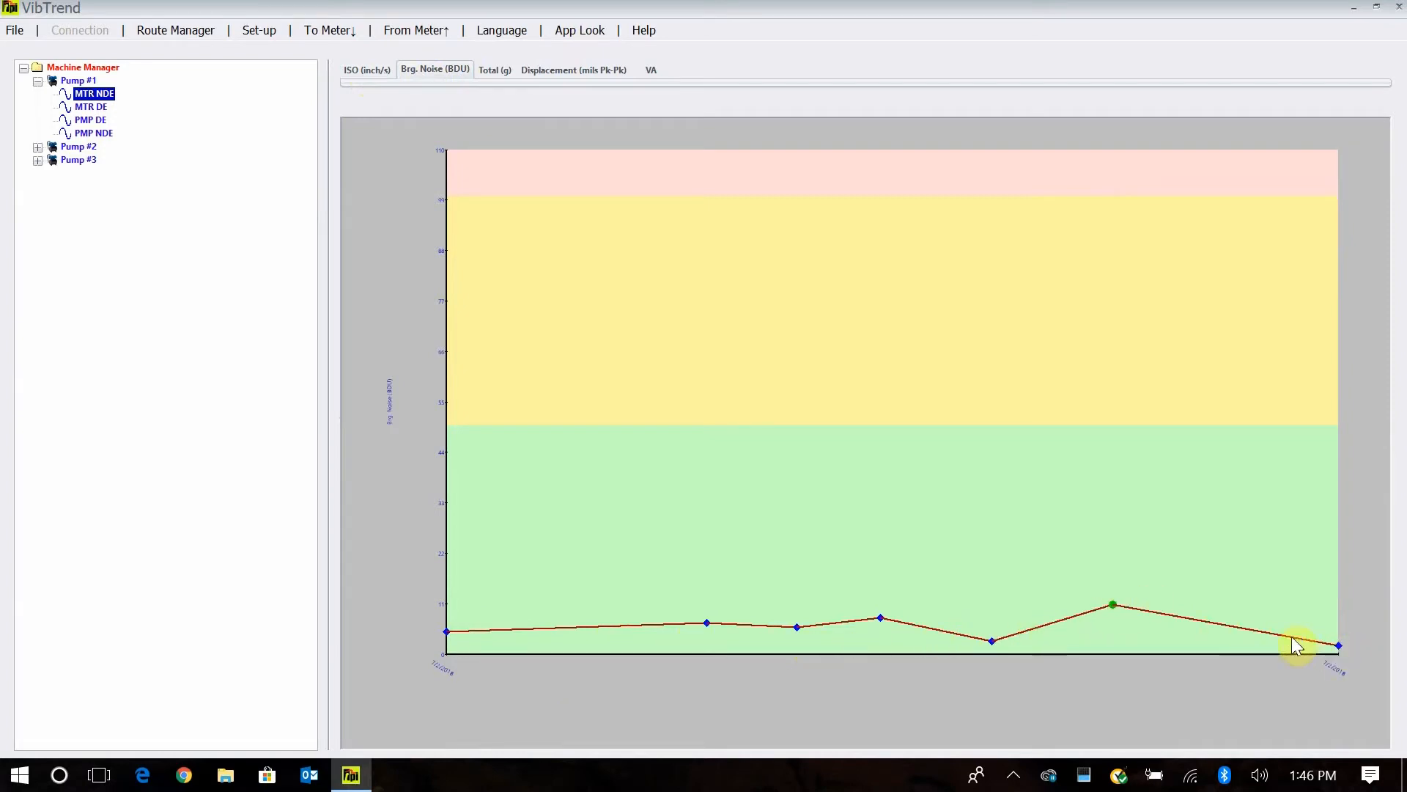
mouse_move(713, 615)
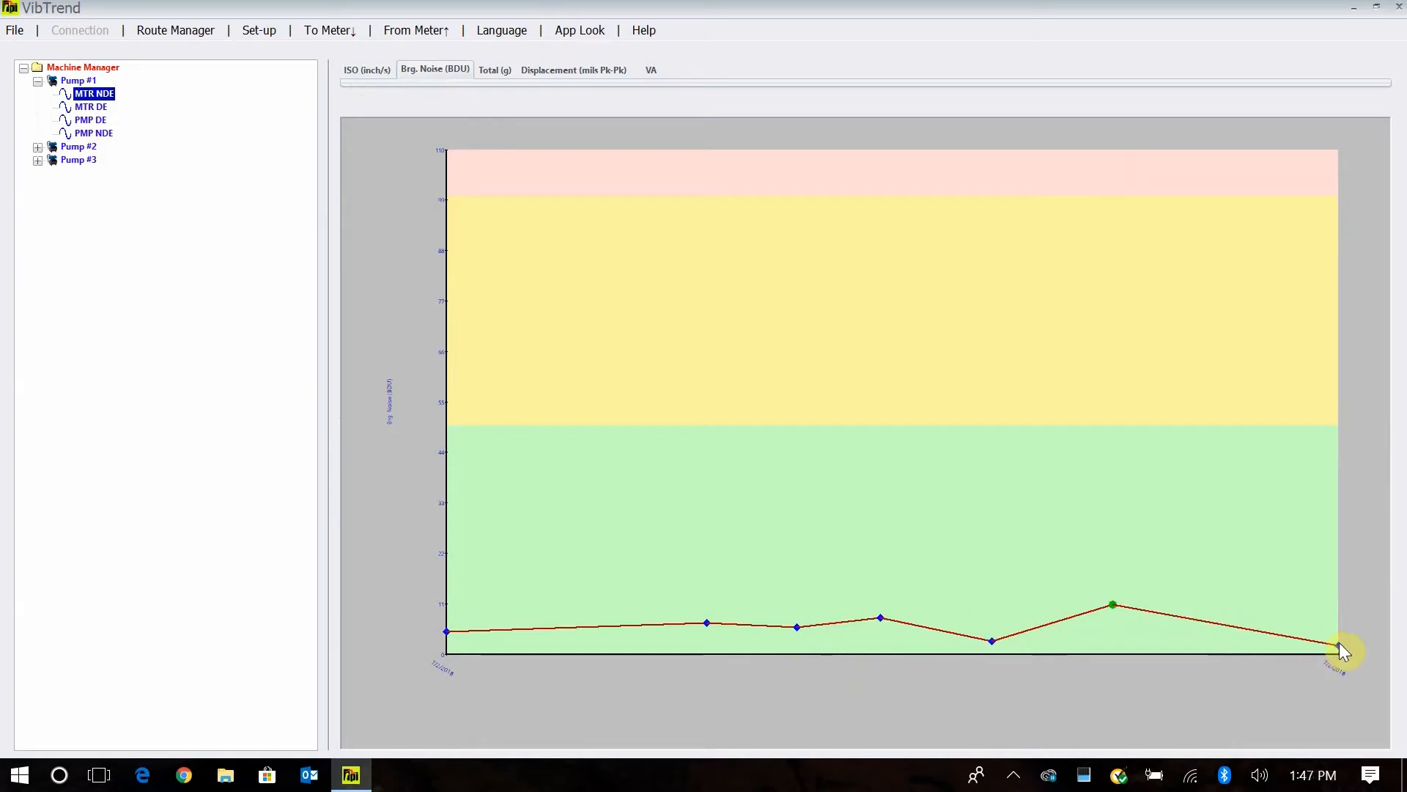
mouse_move(662, 487)
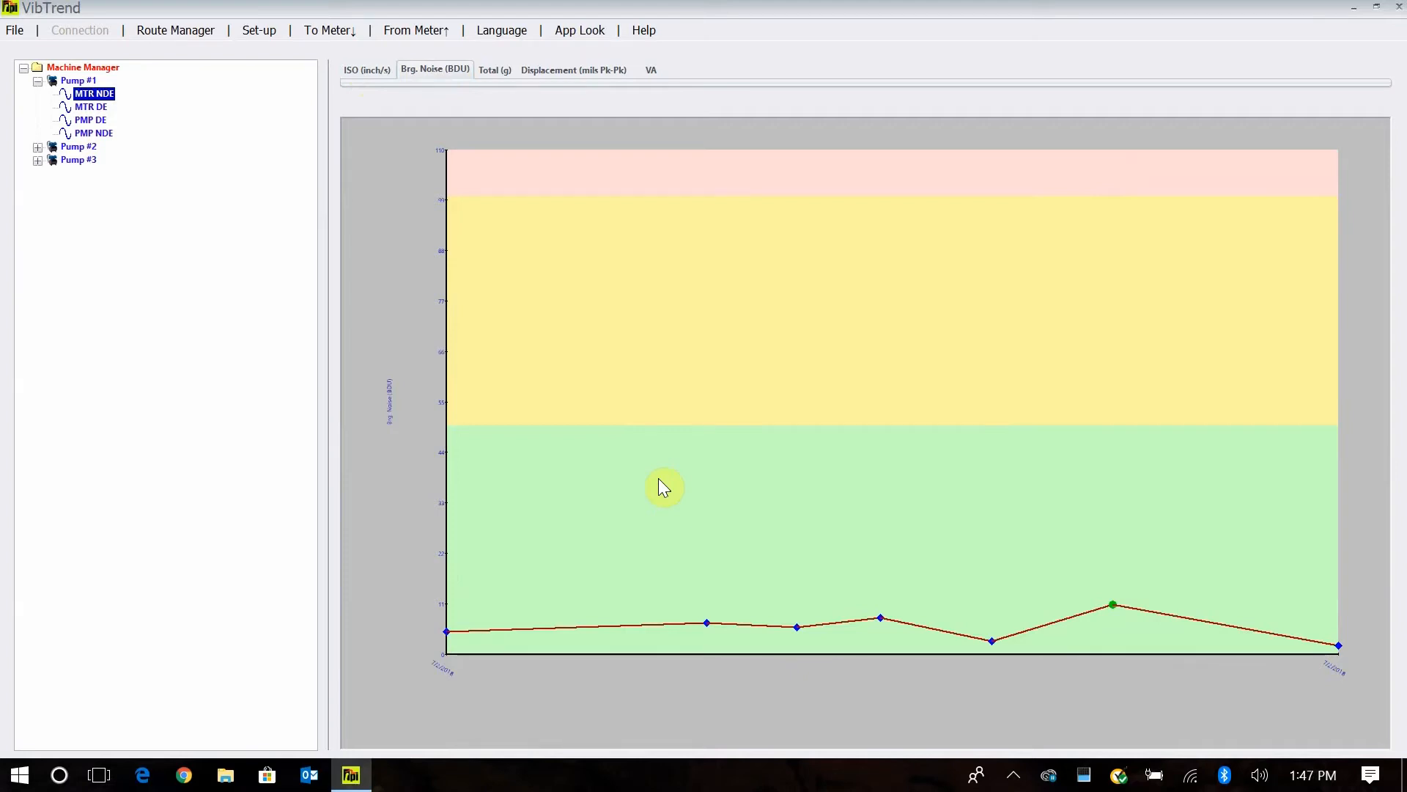
mouse_move(497, 444)
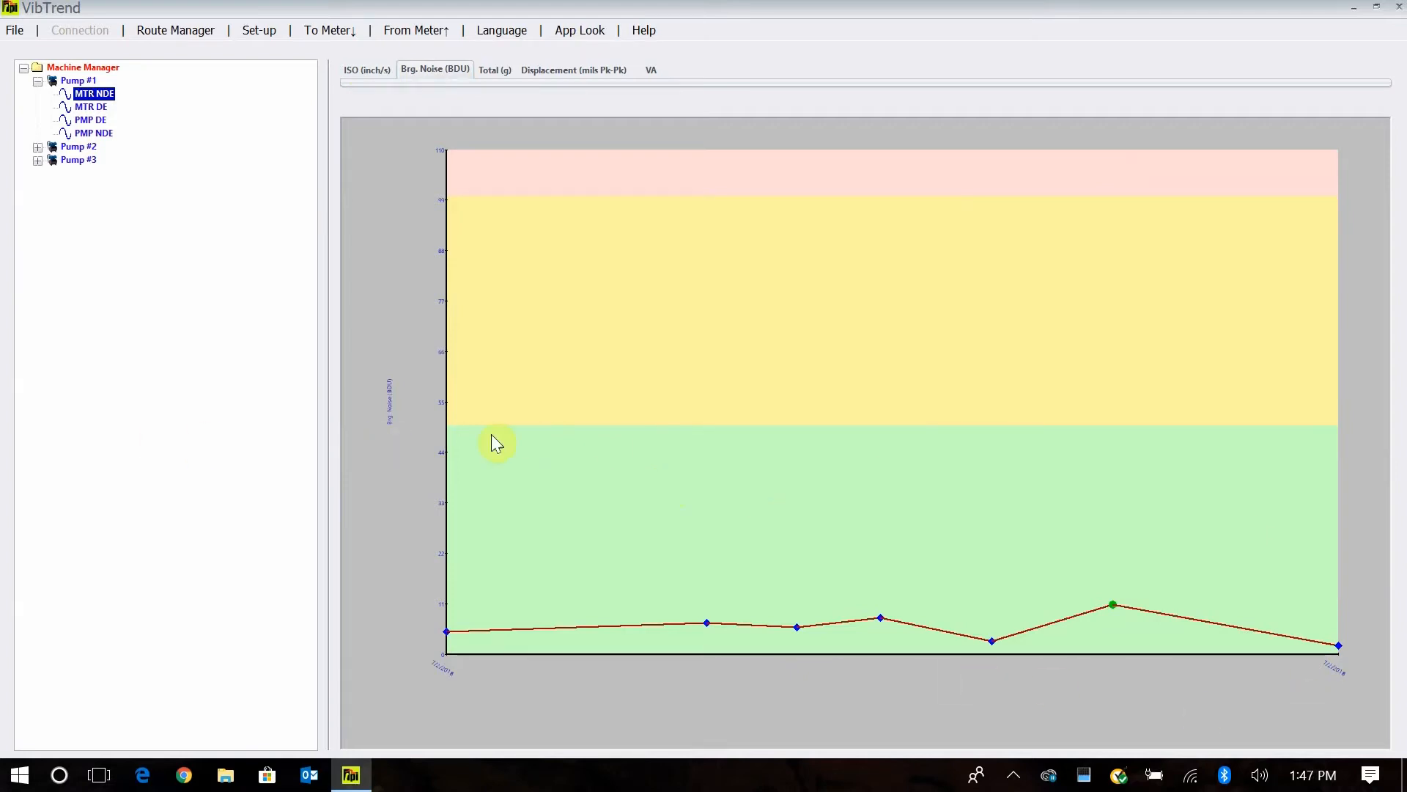
mouse_move(1378, 248)
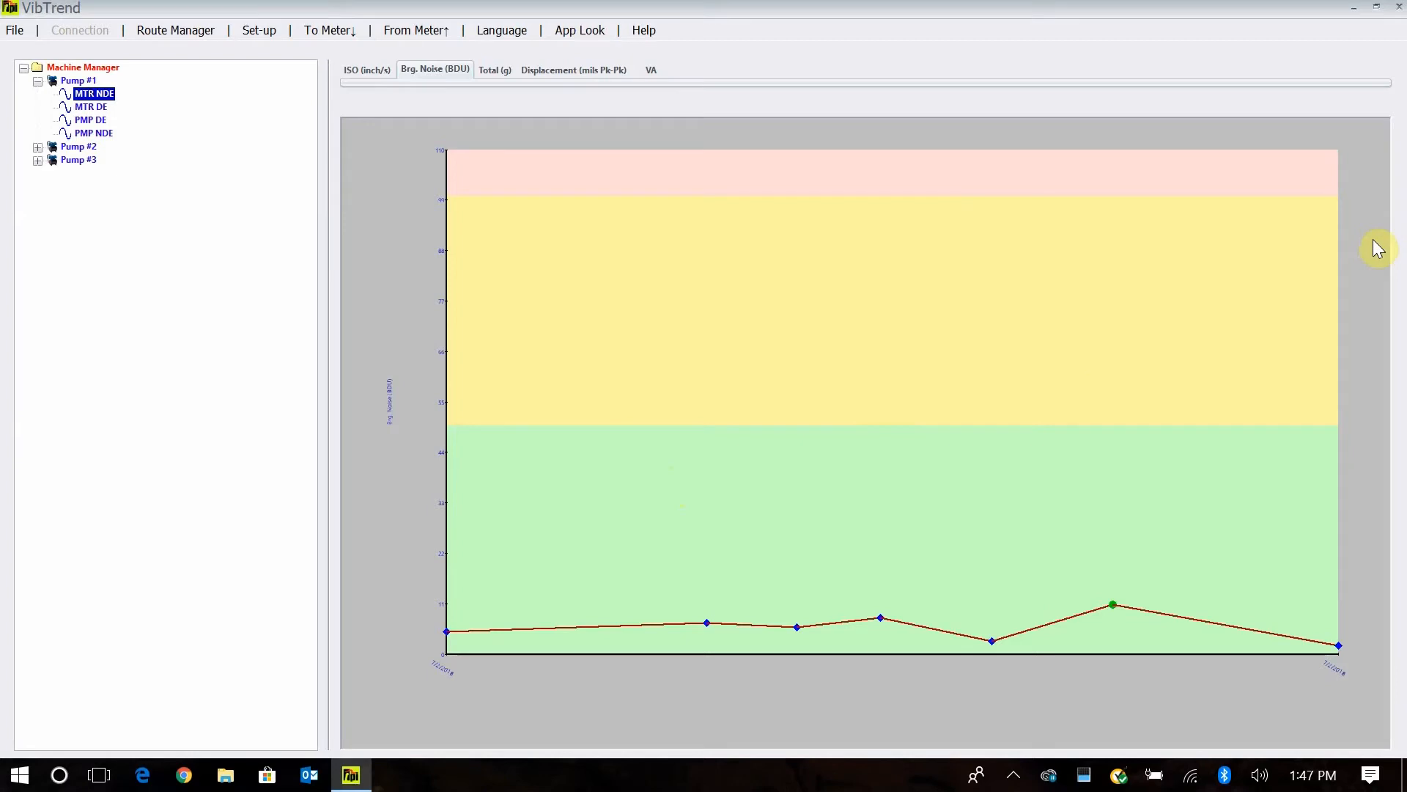
mouse_move(1068, 376)
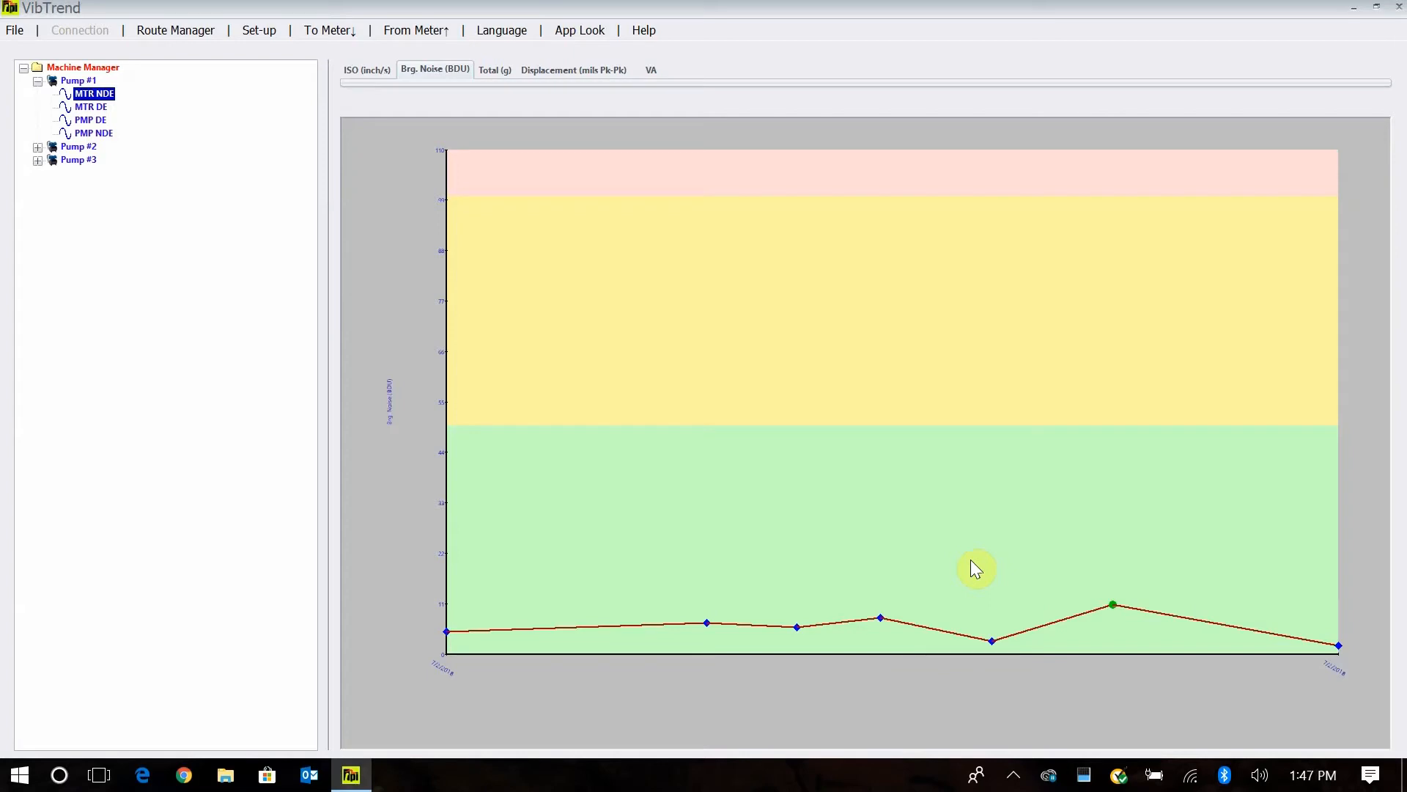
mouse_move(954, 541)
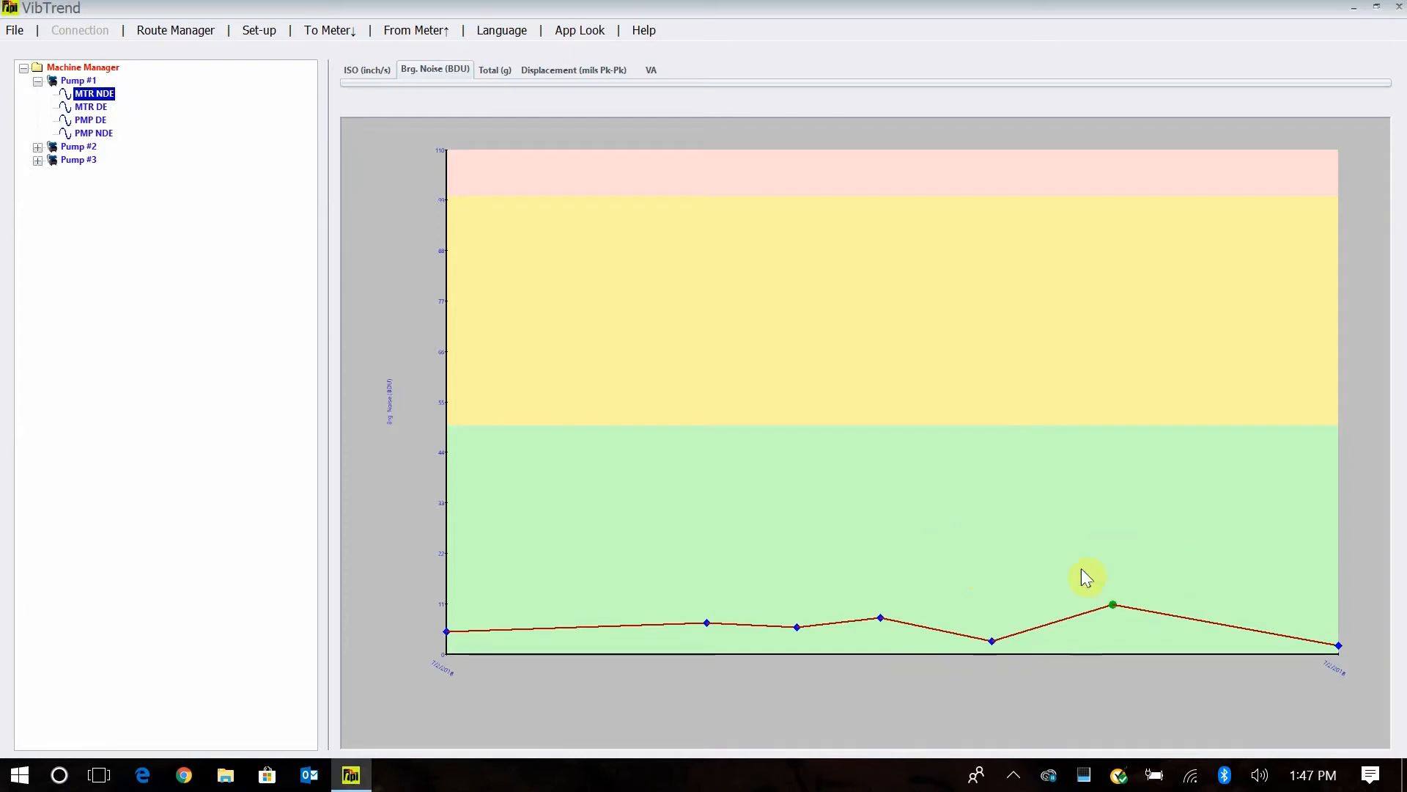
mouse_move(1129, 603)
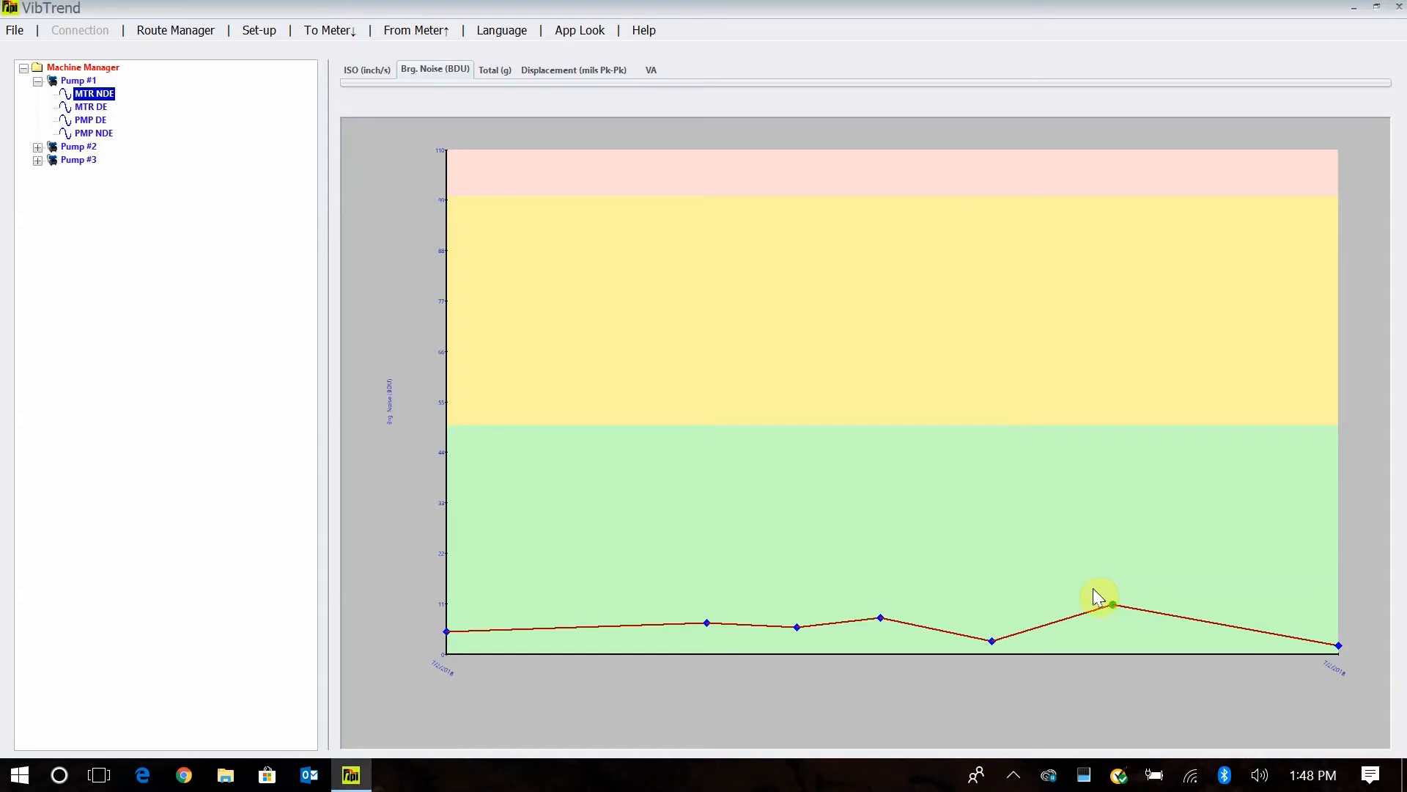
mouse_move(943, 468)
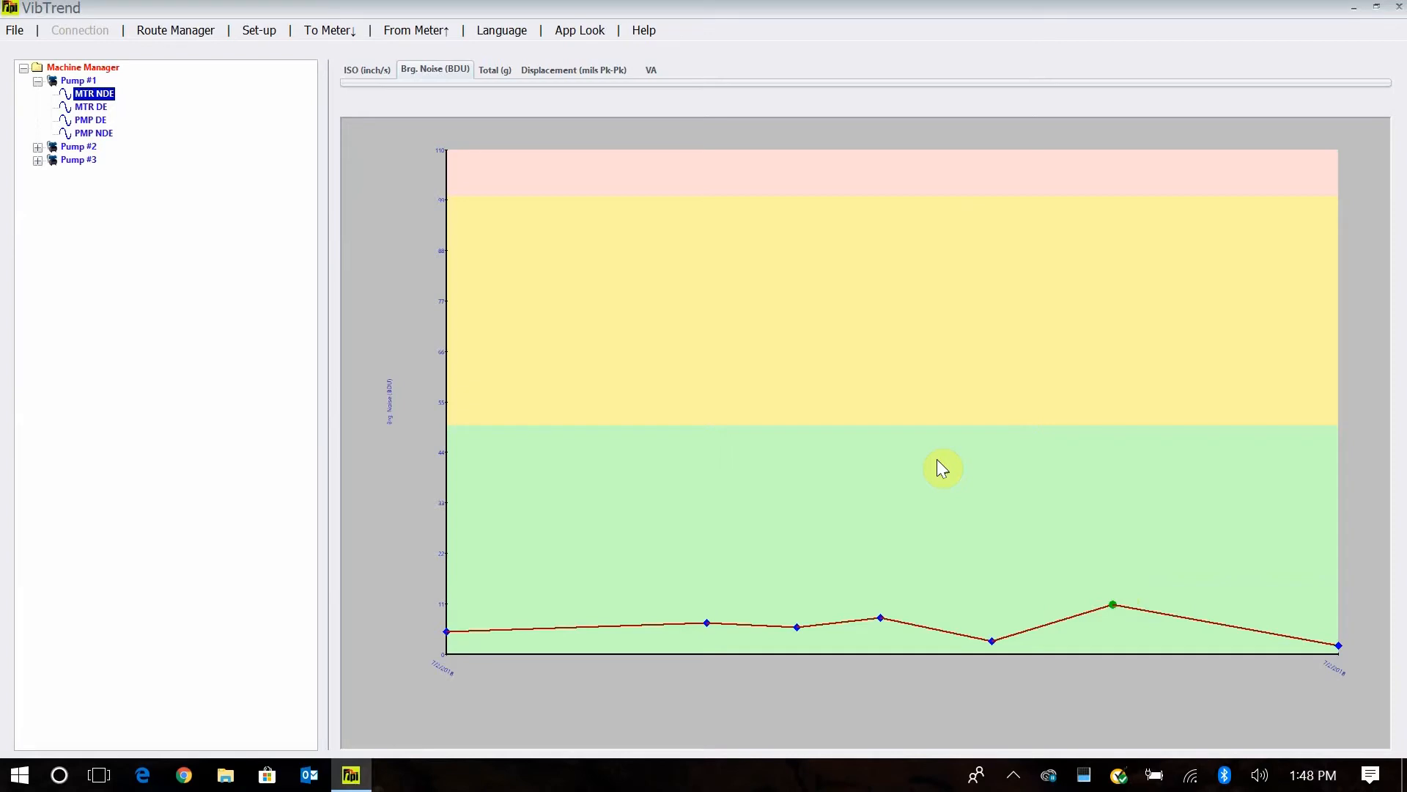
mouse_move(940, 424)
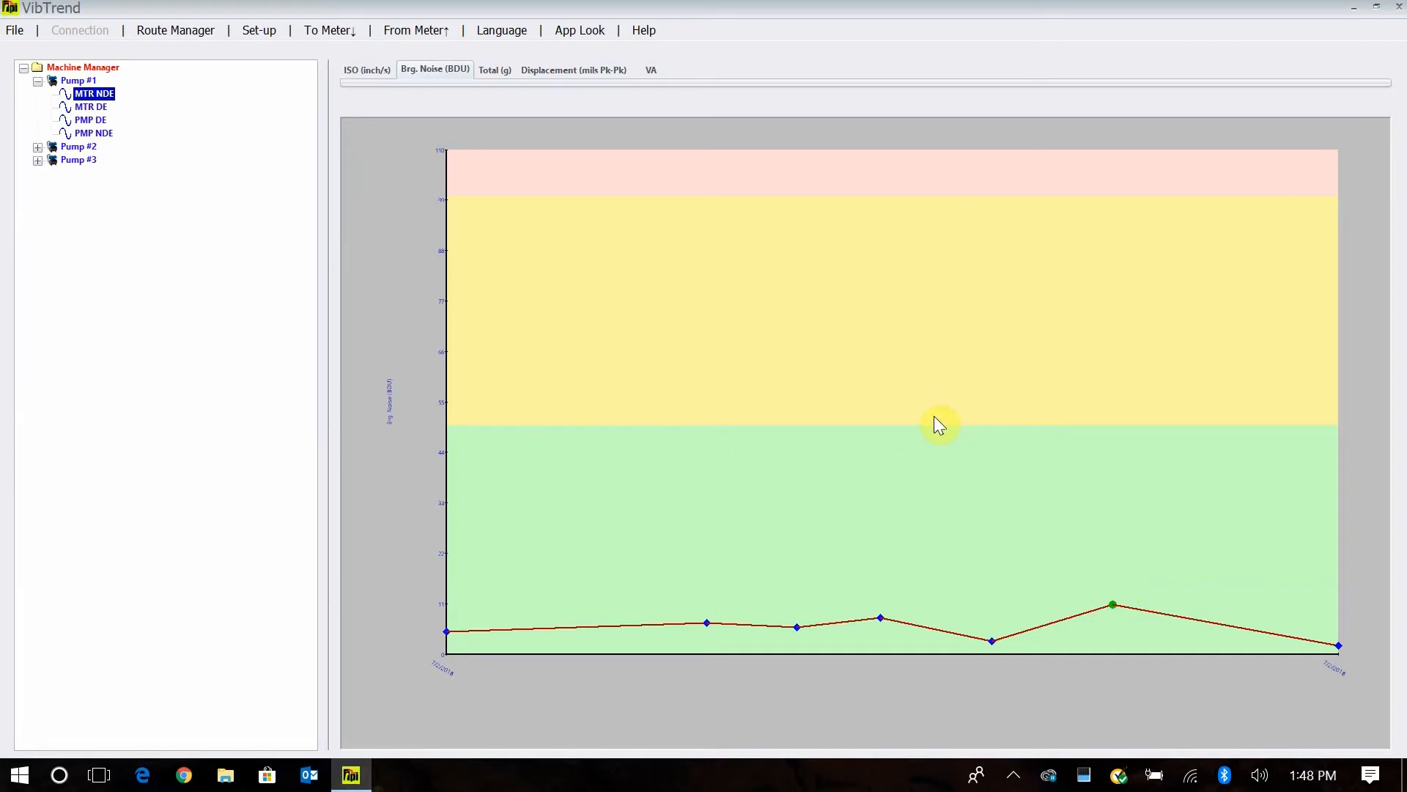
mouse_move(574, 314)
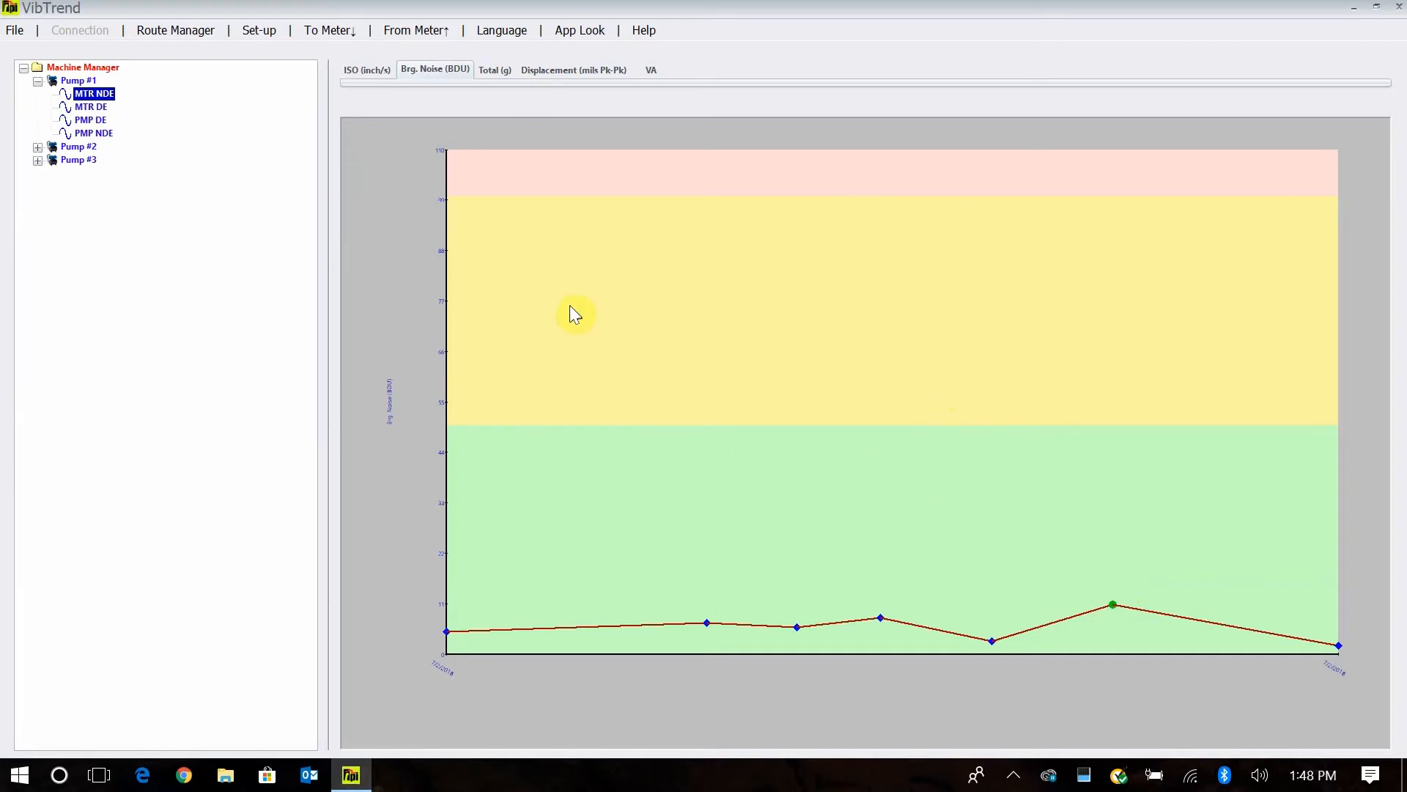
- Show the Total (g) acceleration trend, peaking near 0.7 g, with its spectrum for MTR NDE
click(492, 71)
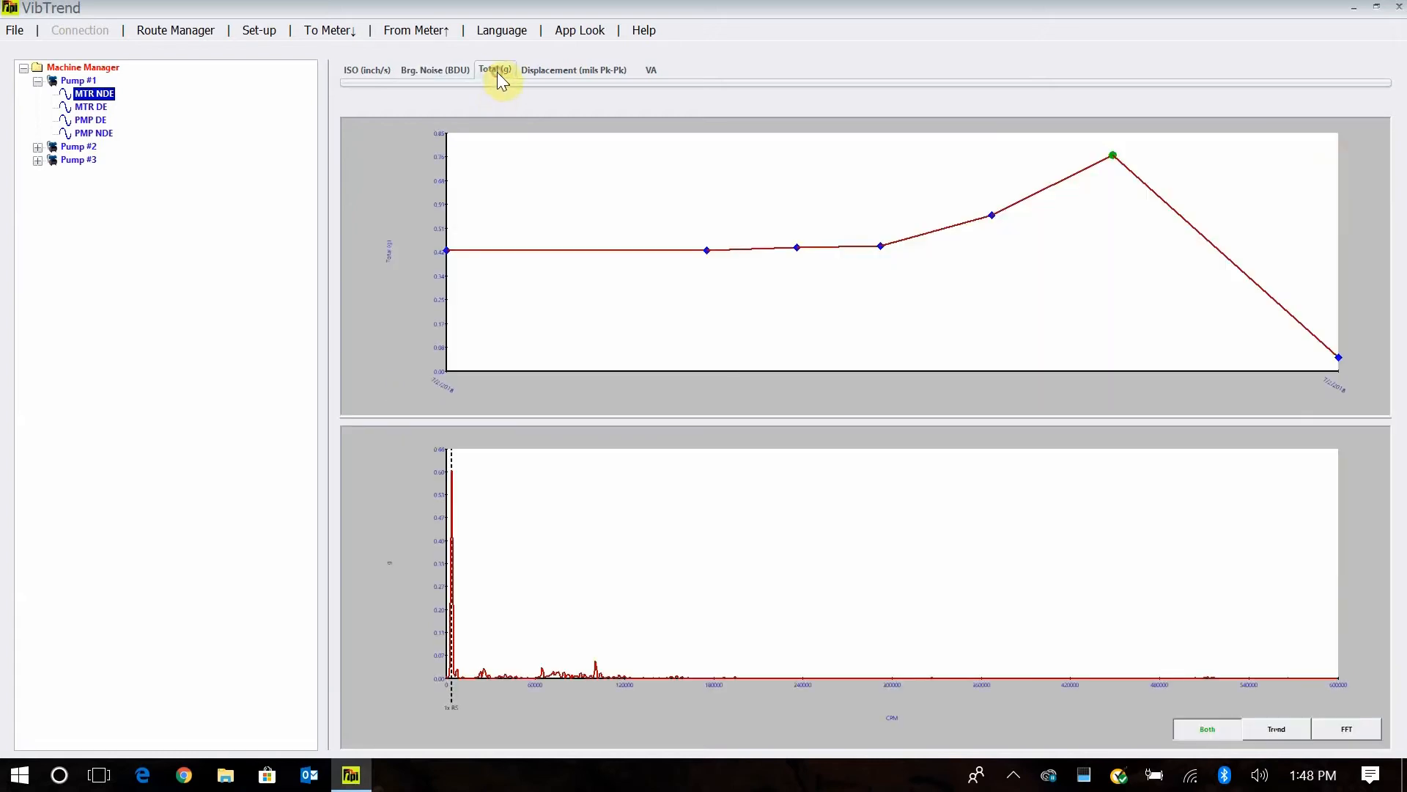
mouse_move(671, 273)
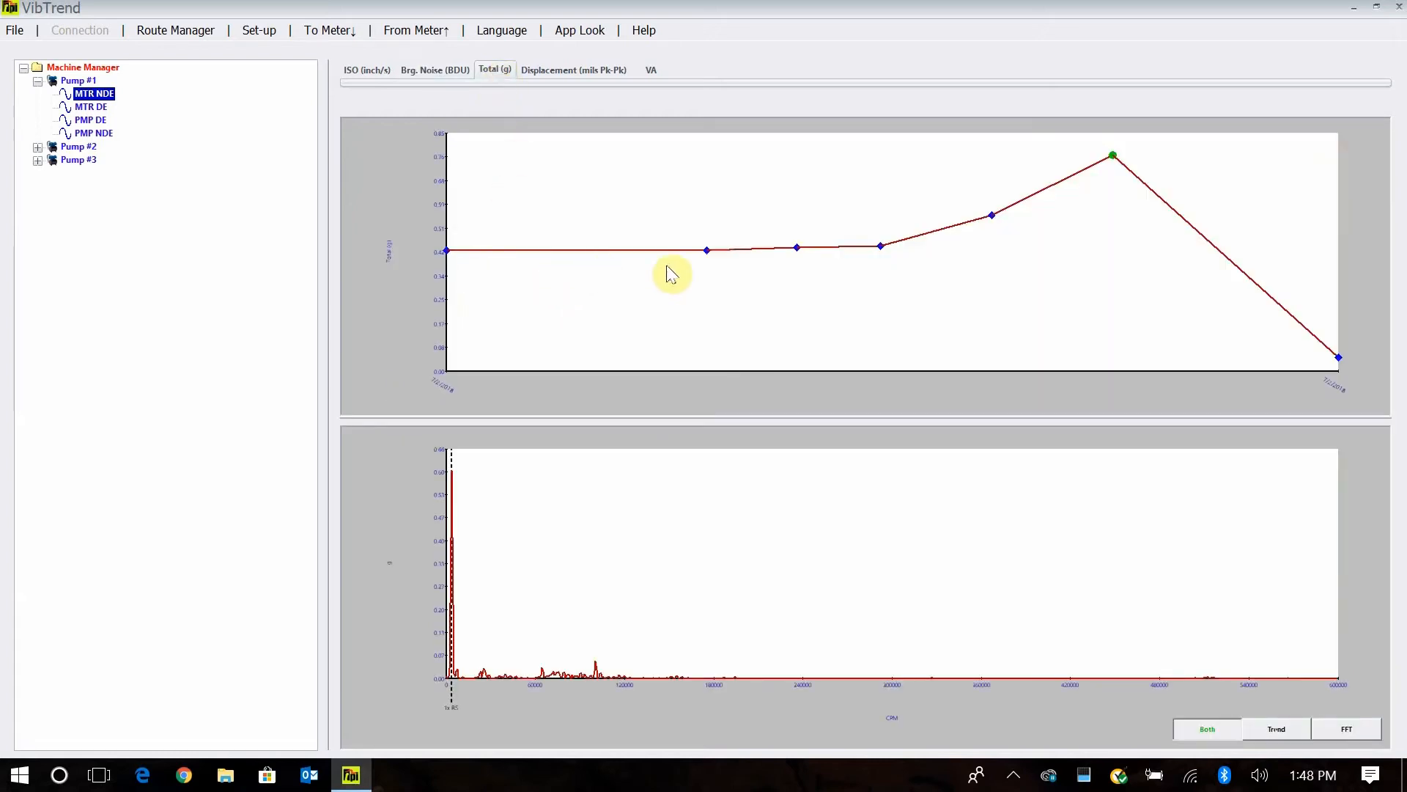
mouse_move(1158, 199)
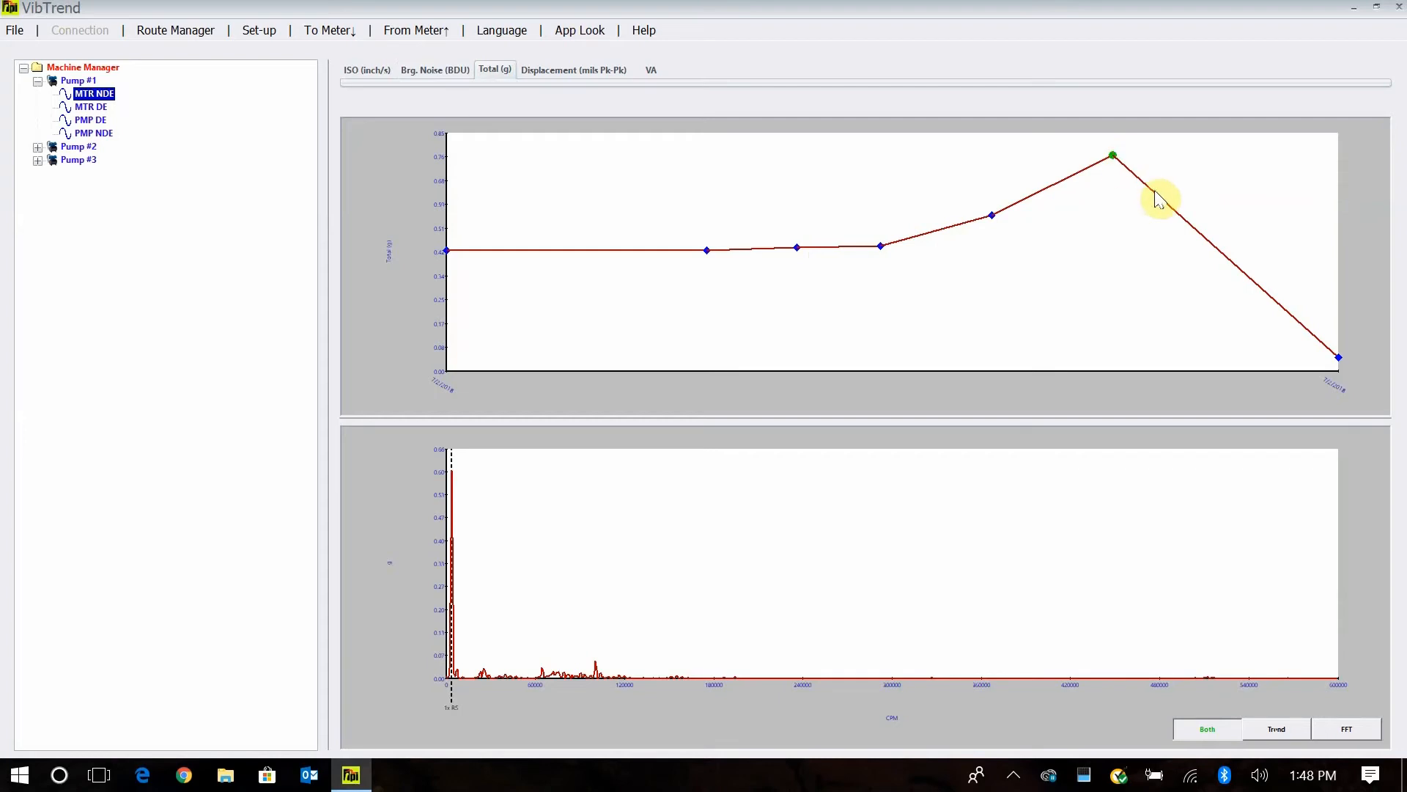
mouse_move(1337, 375)
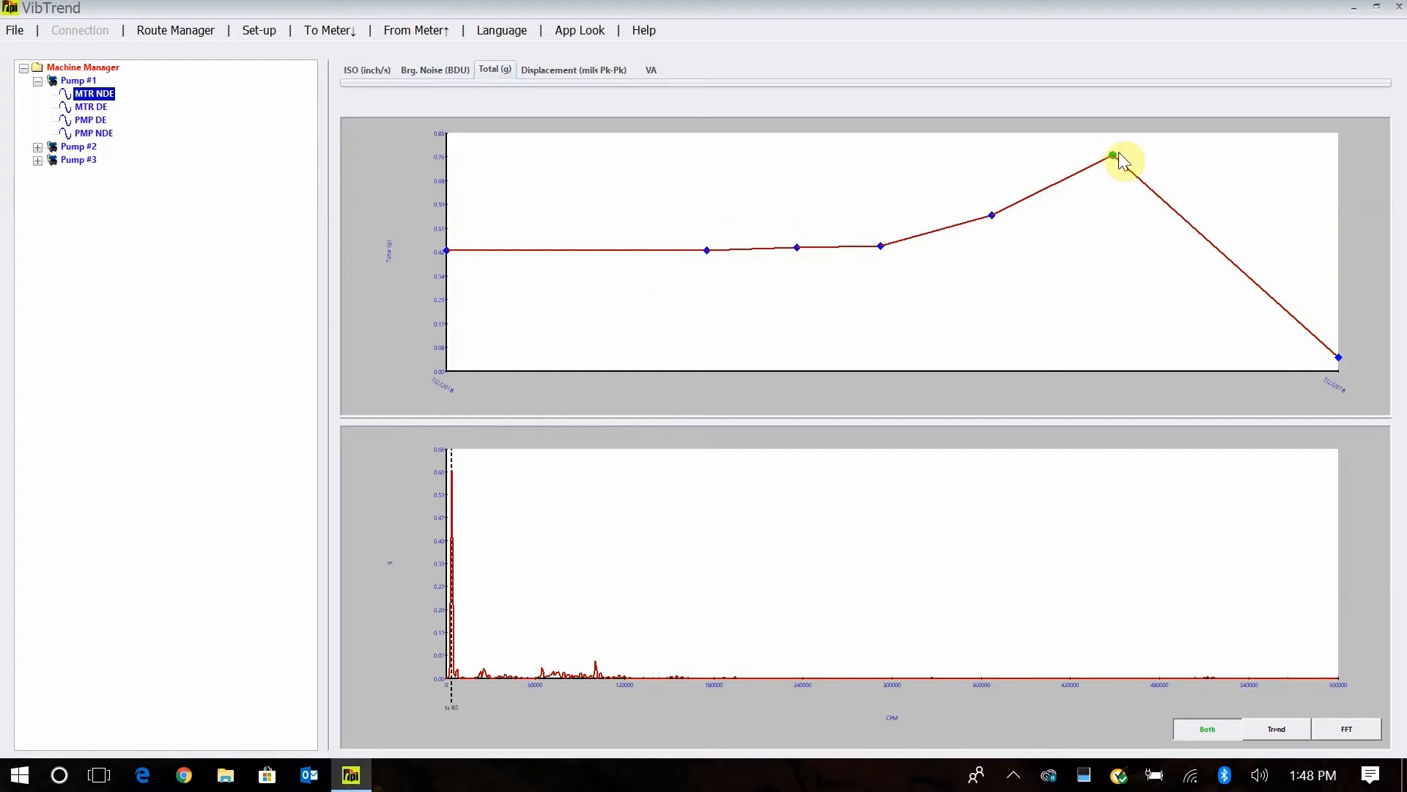
mouse_move(785, 540)
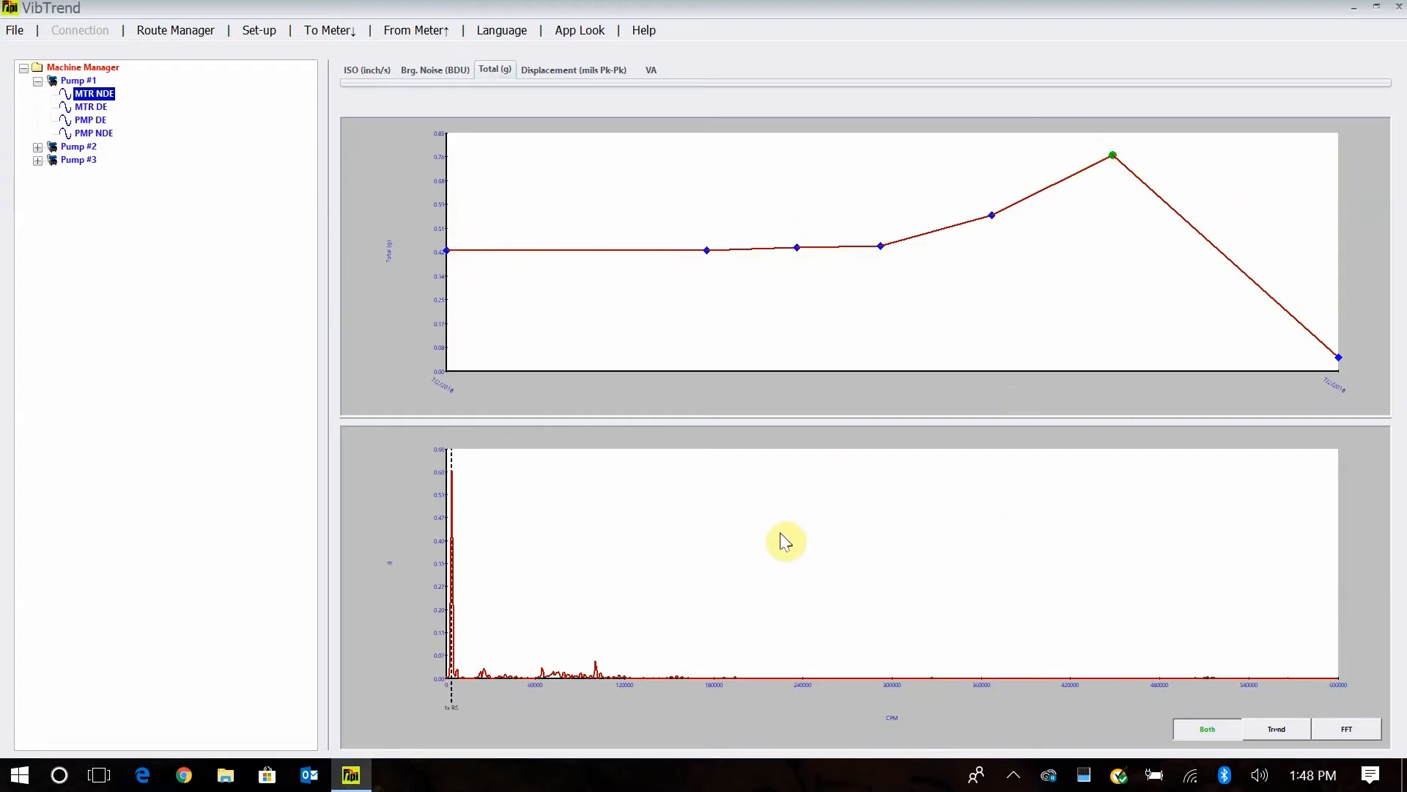
mouse_move(691, 542)
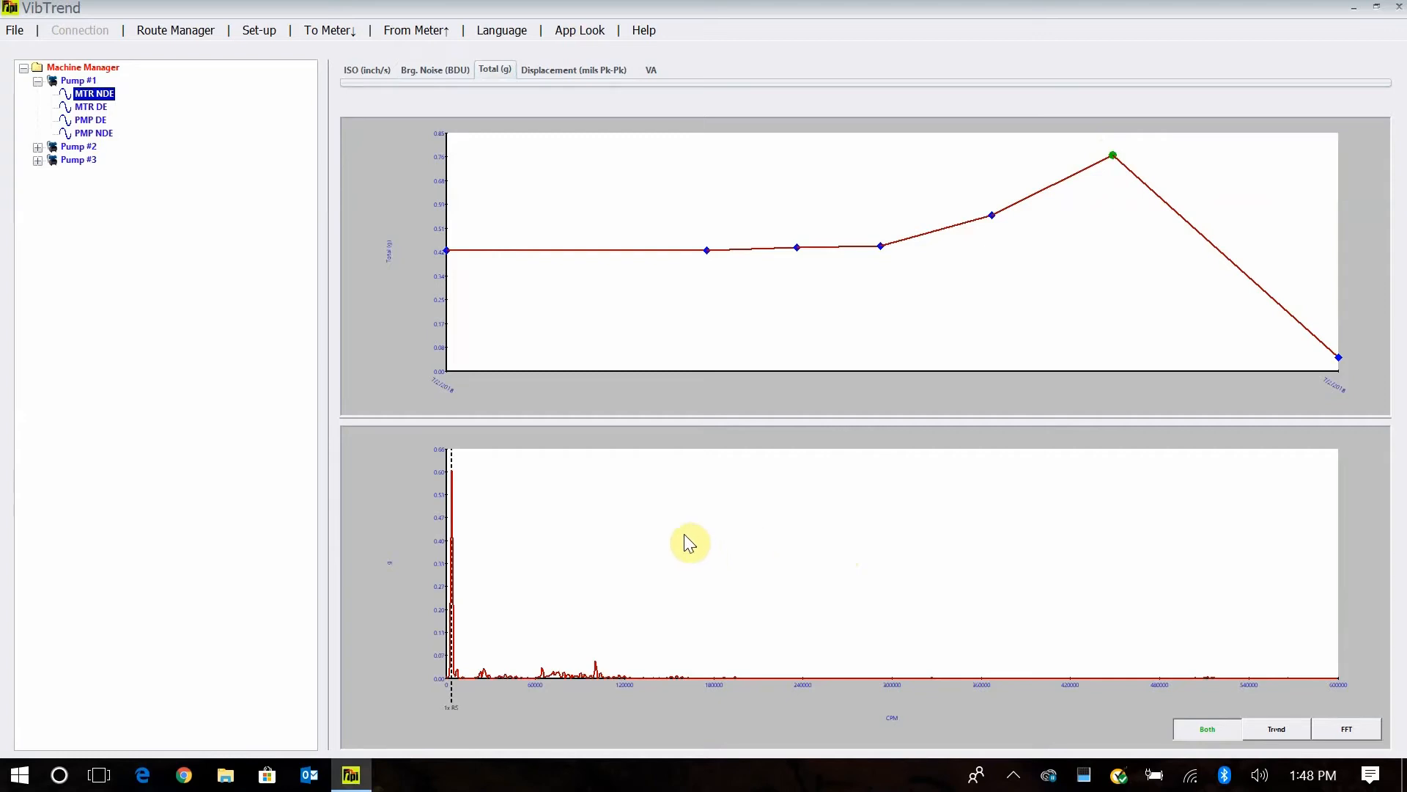
- Swap the lower FFT graph to the time waveform and zoom into a short stretch of it
right_click(689, 542)
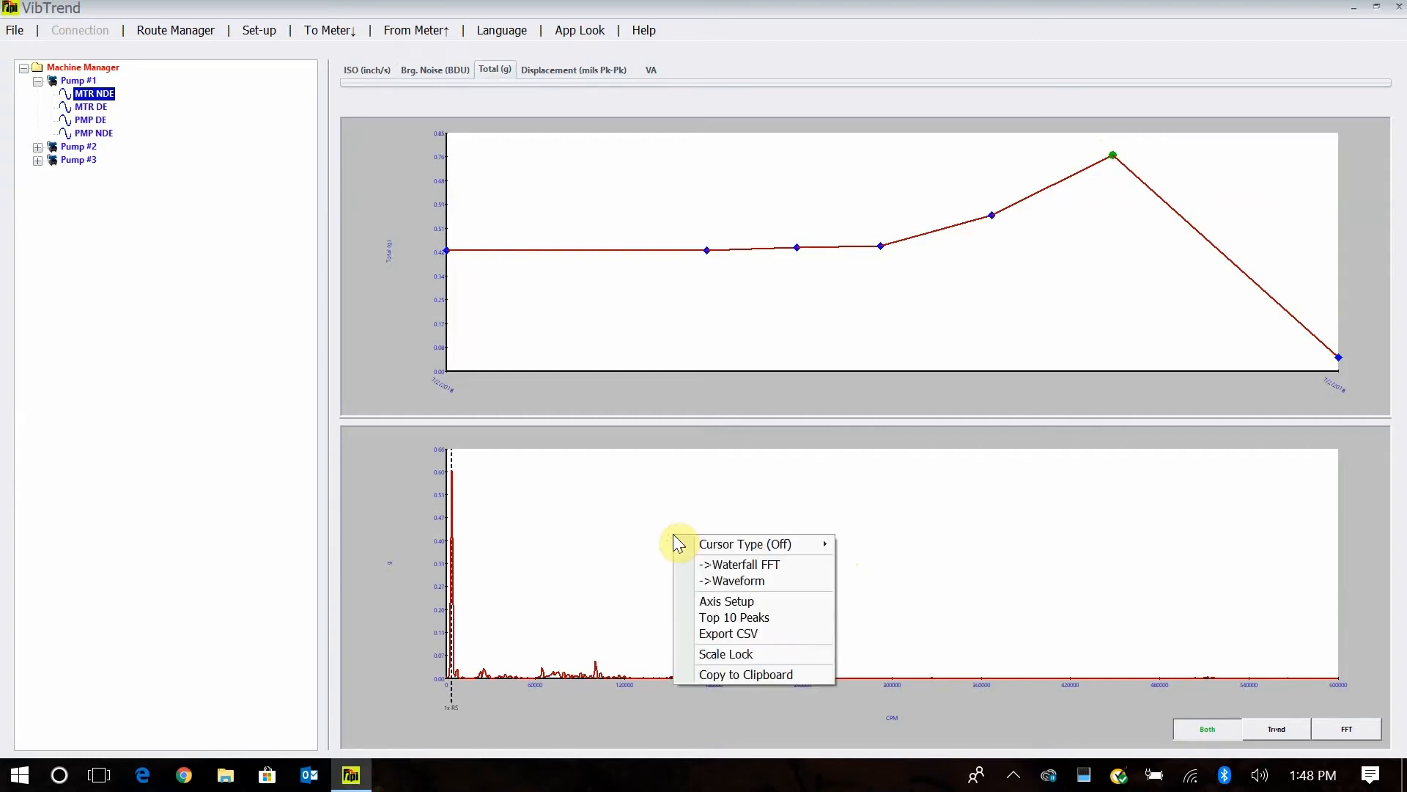
mouse_move(730, 581)
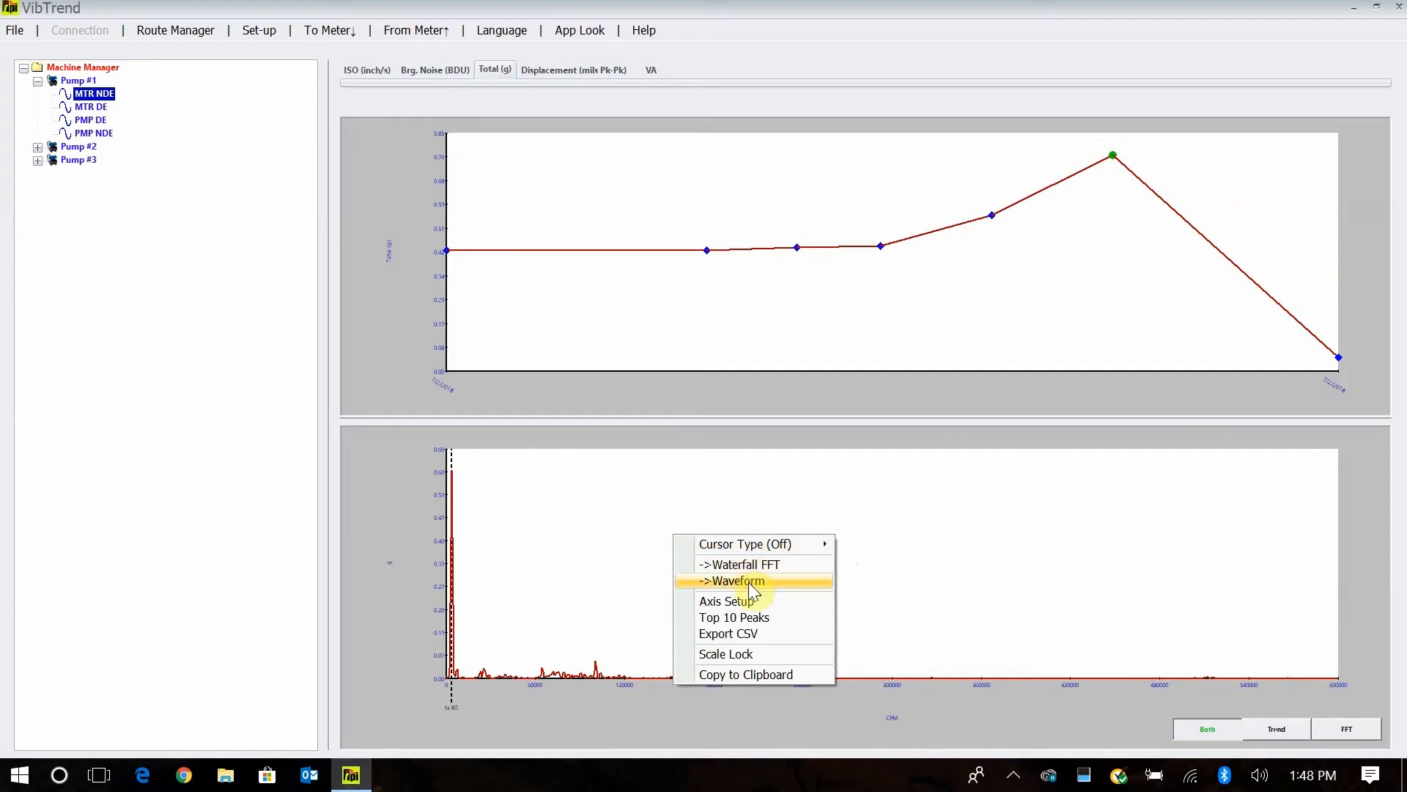
click(732, 580)
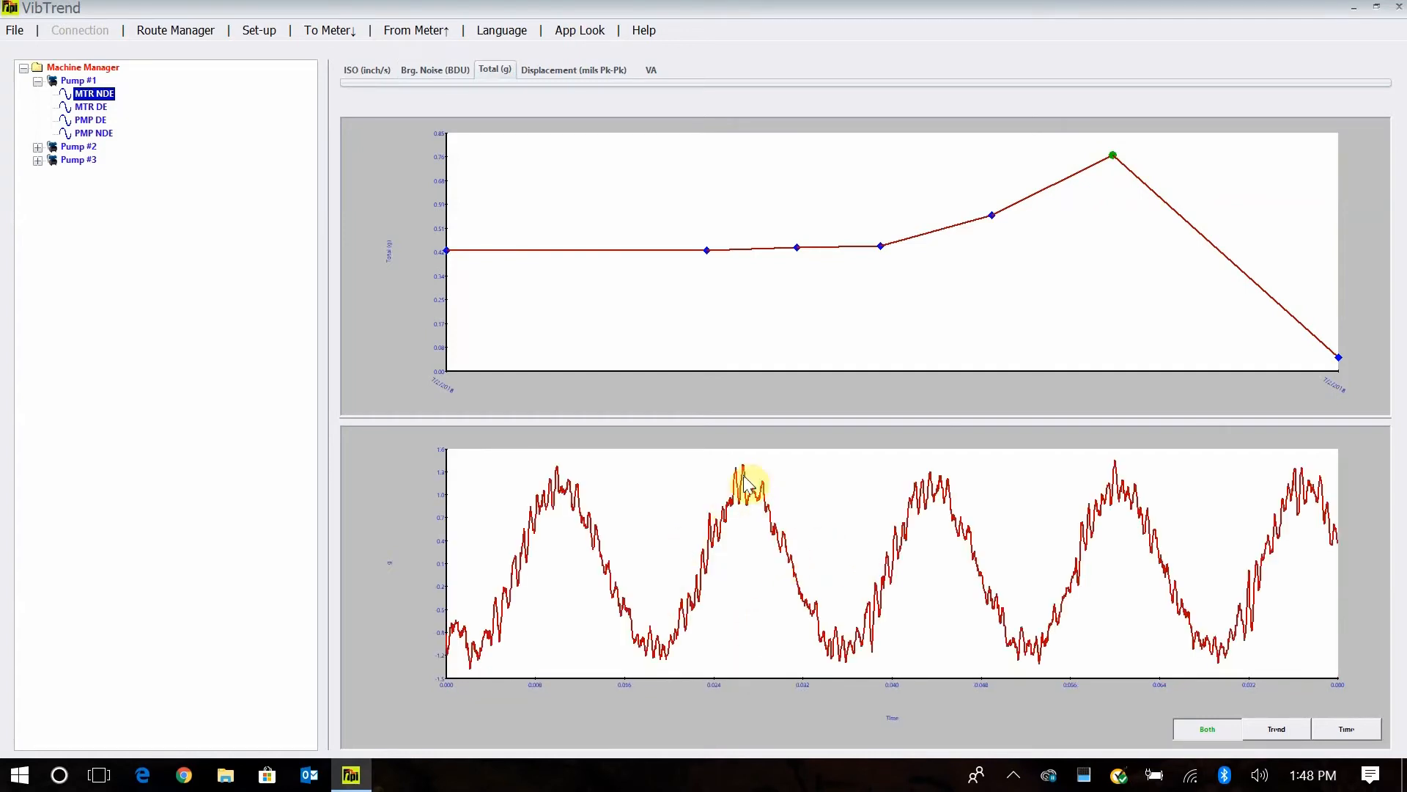
drag(745, 480, 875, 677)
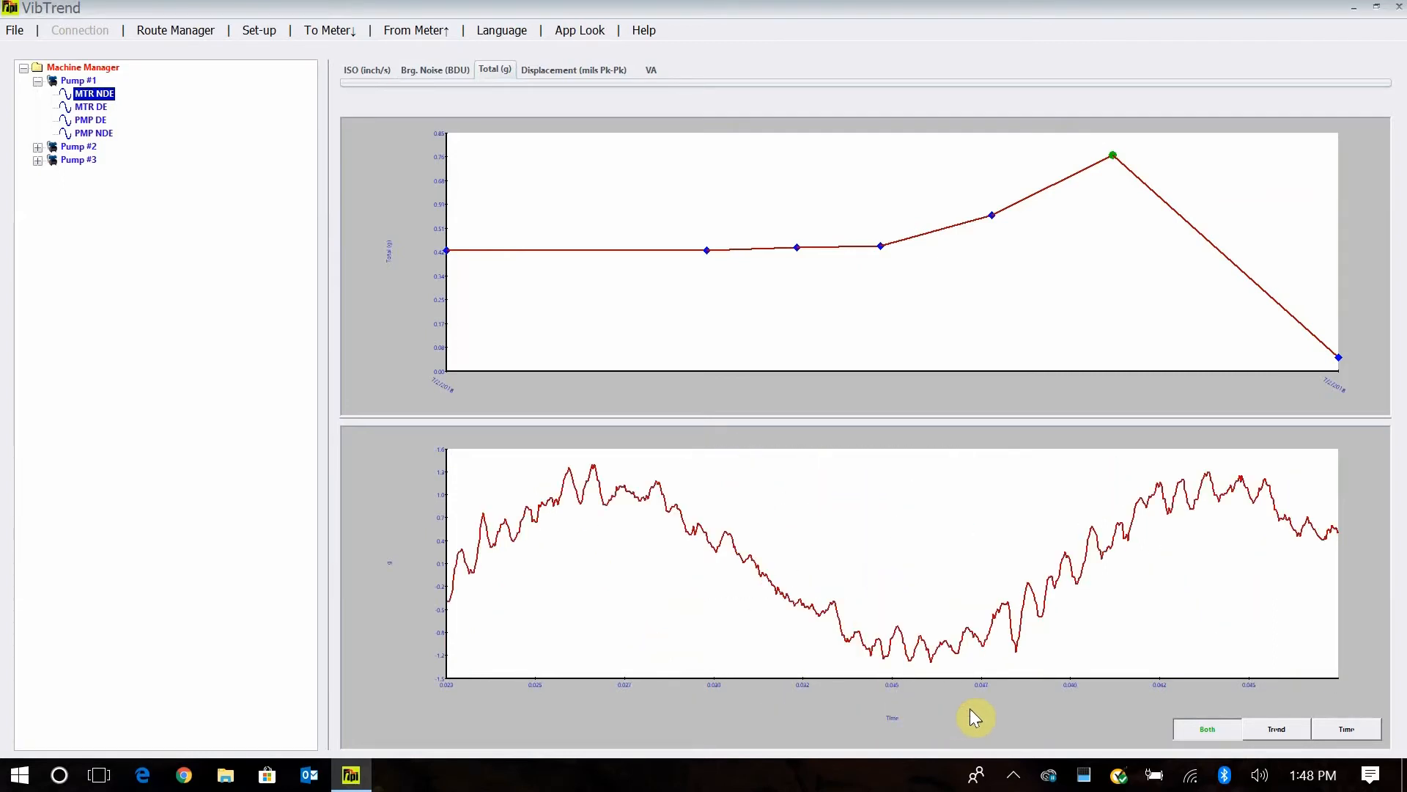
- Switch the lower waveform chart back to the total acceleration spectrum
right_click(877, 502)
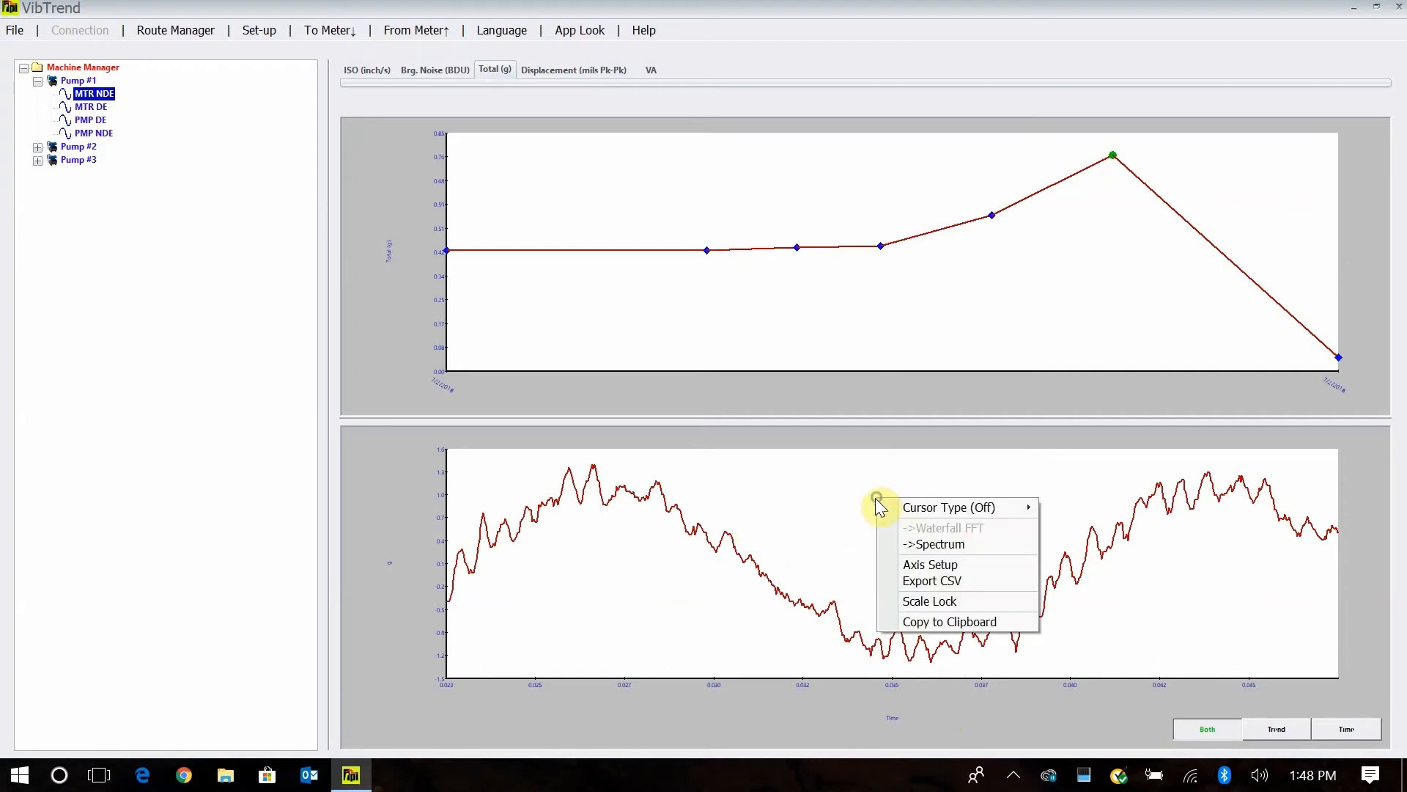
mouse_move(934, 544)
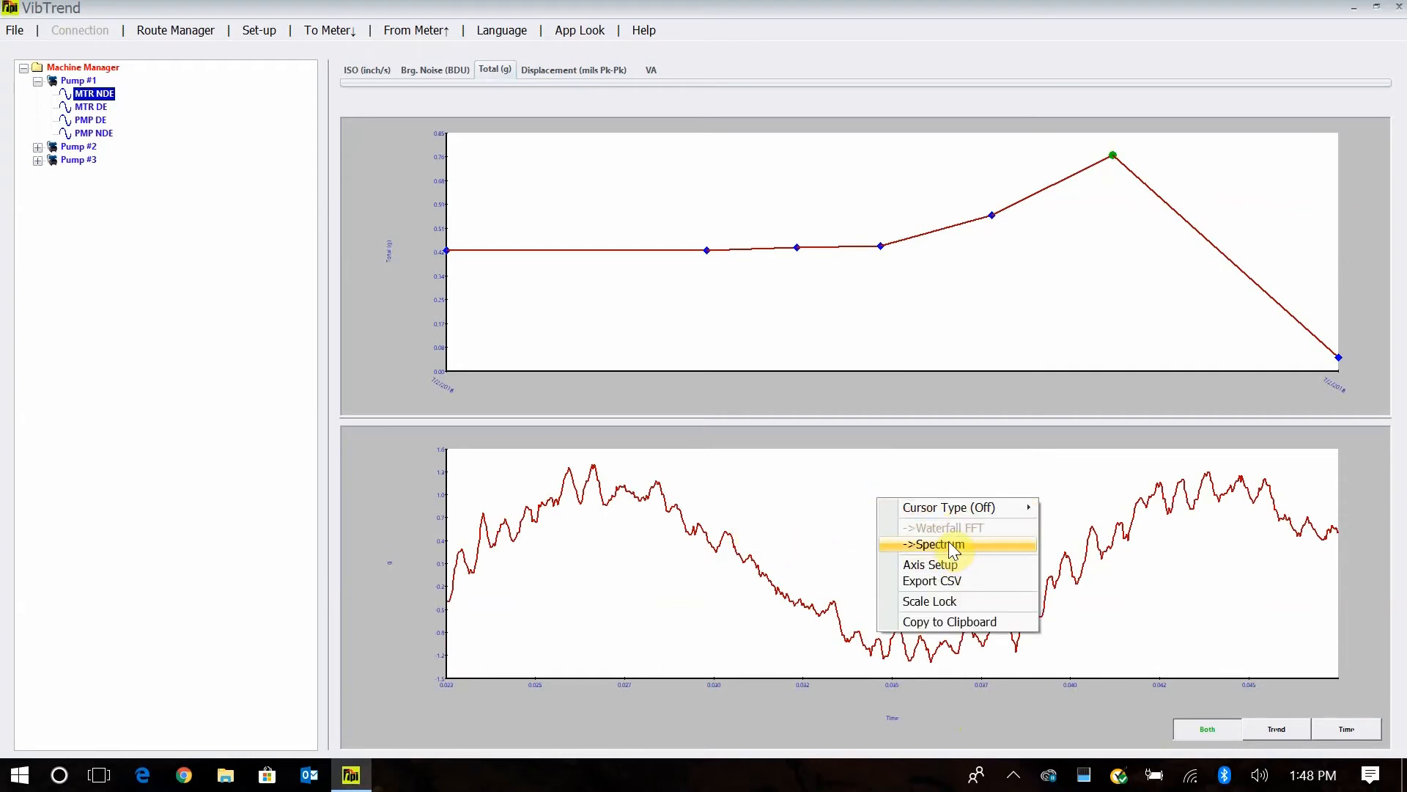
click(931, 545)
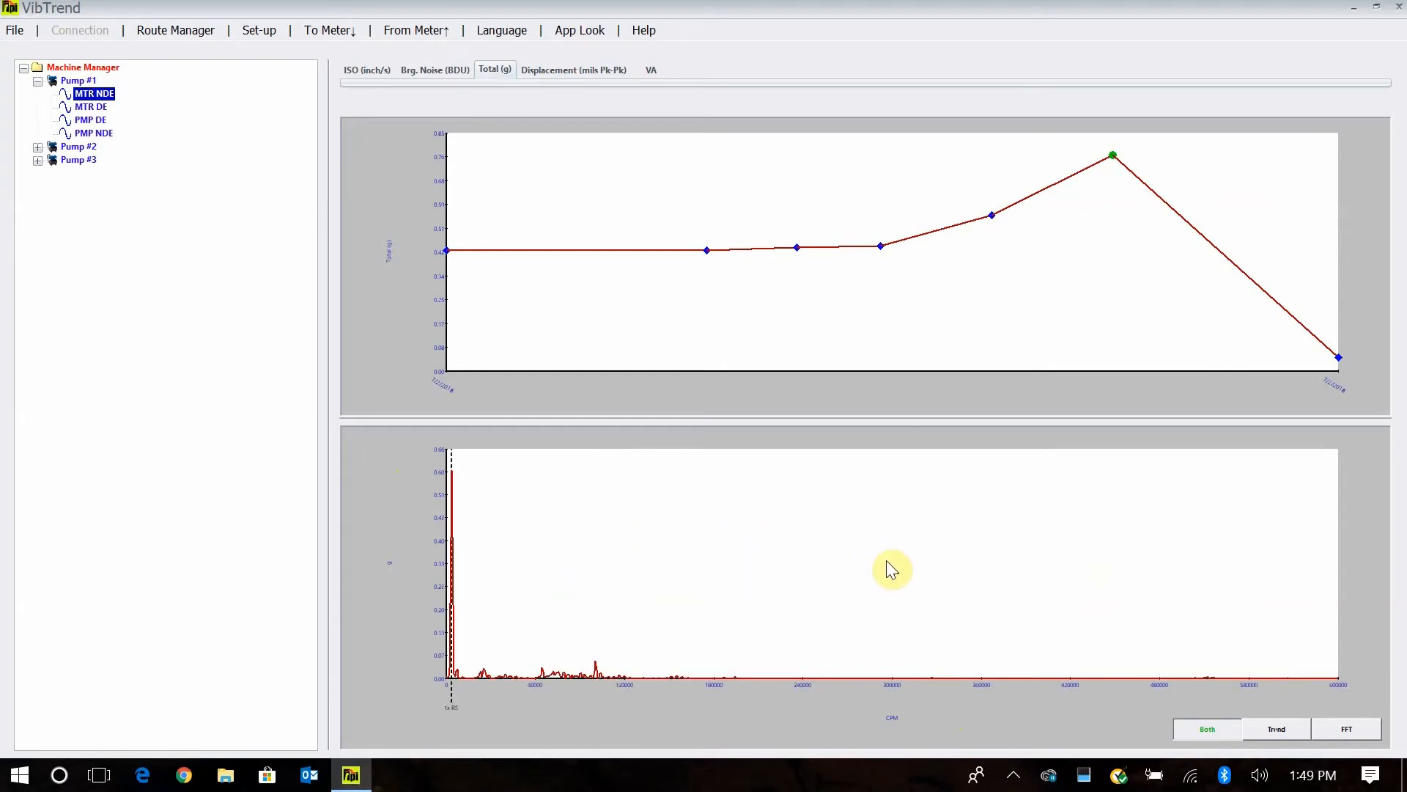
mouse_move(448, 567)
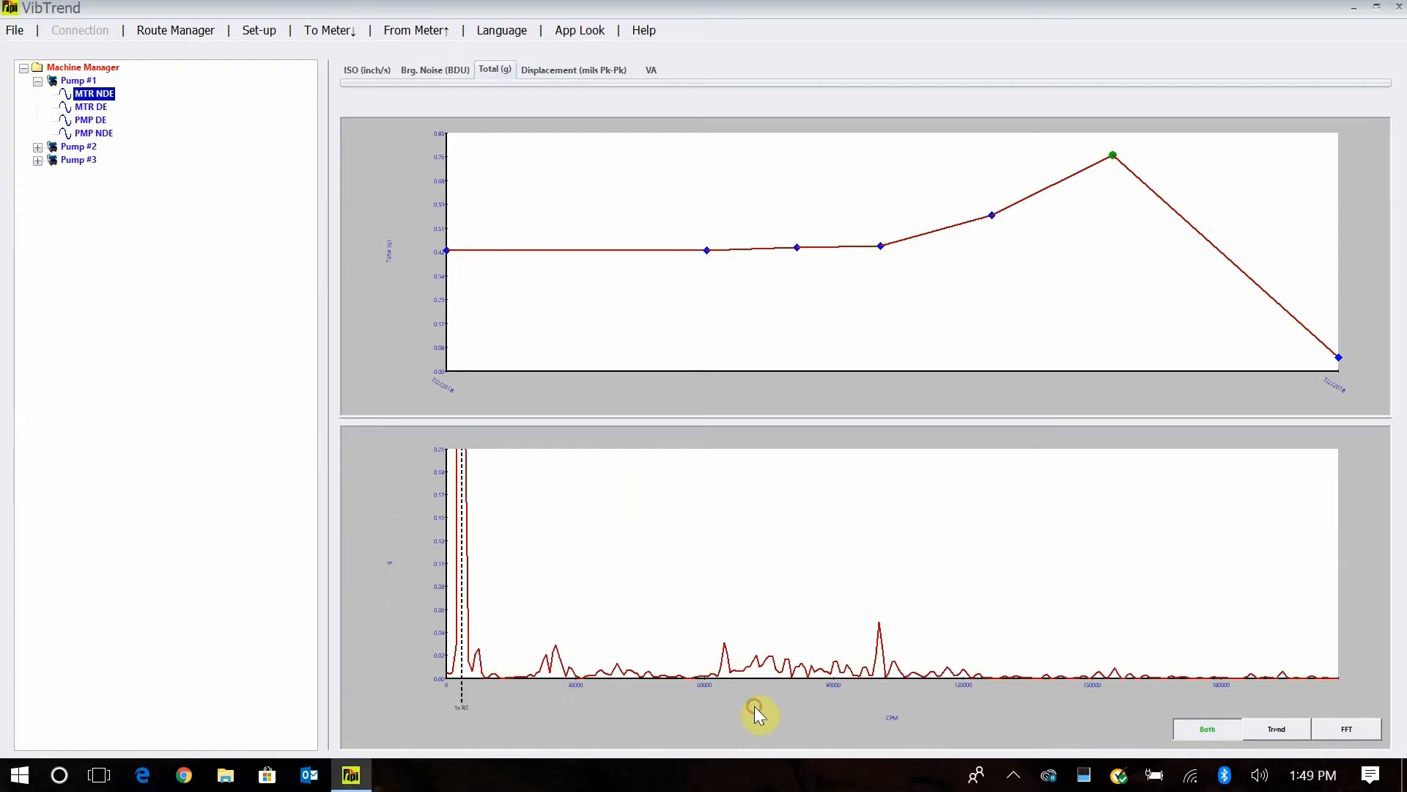
mouse_move(732, 677)
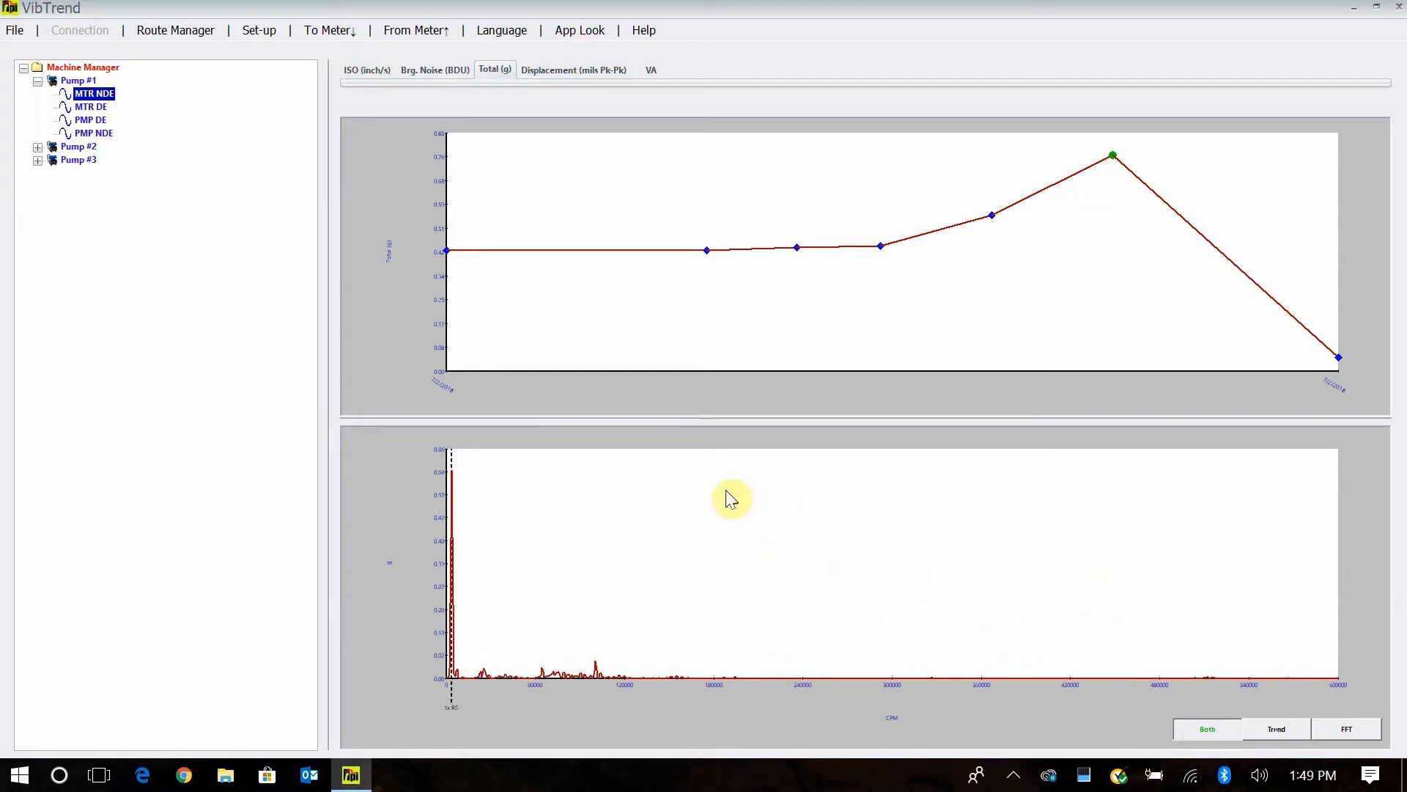
mouse_move(573, 70)
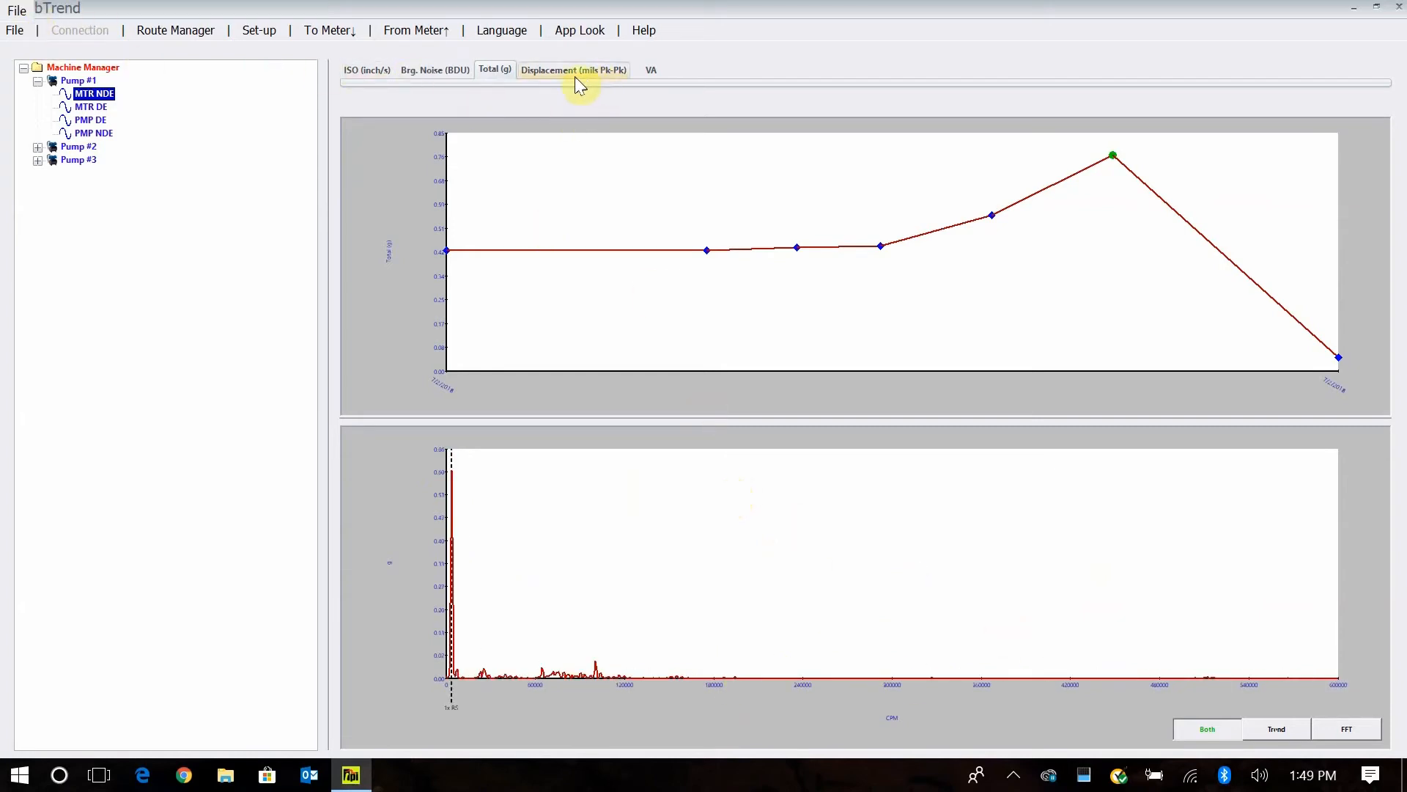
- Show the Displacement (mils Pk-Pk) trend for Pump #1 MTR NDE
click(572, 70)
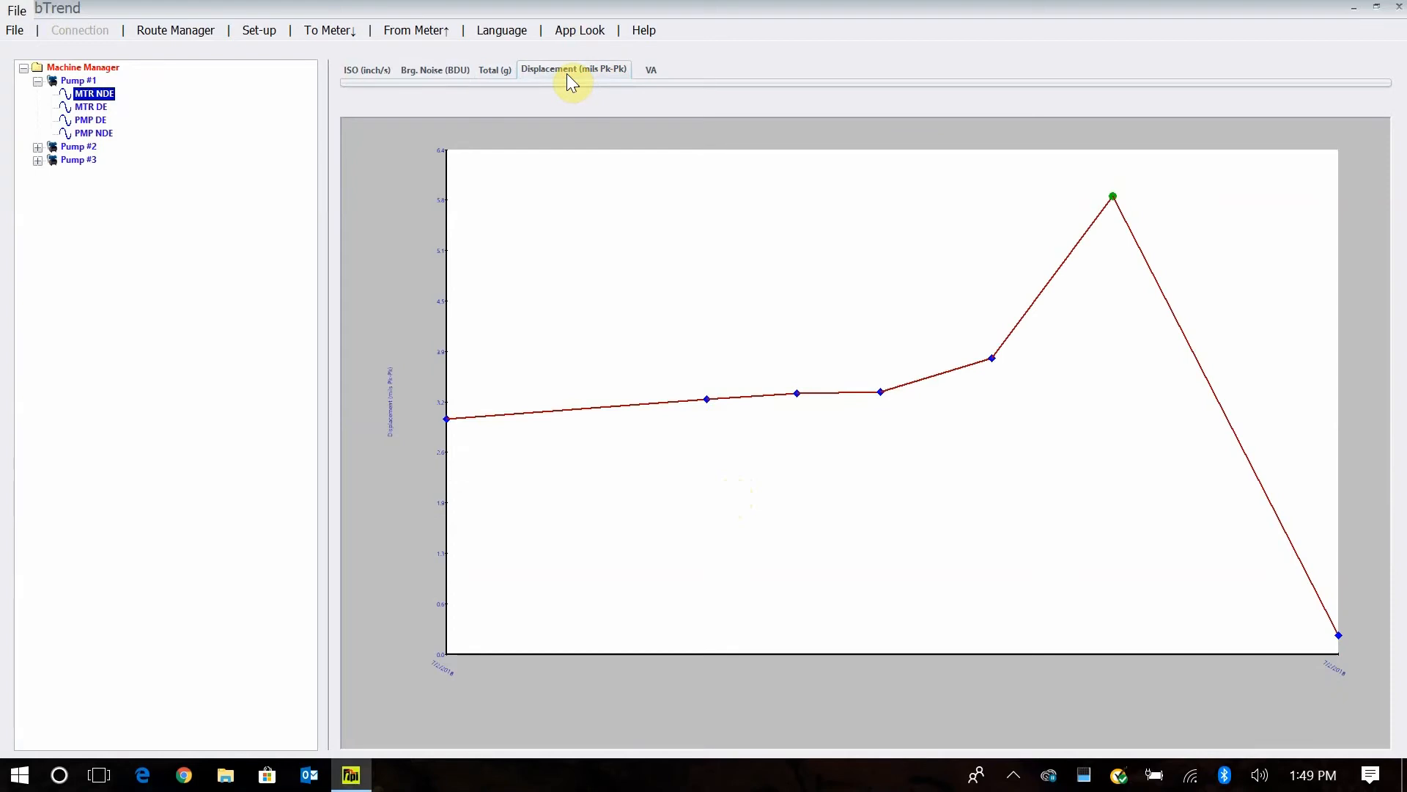
mouse_move(651, 72)
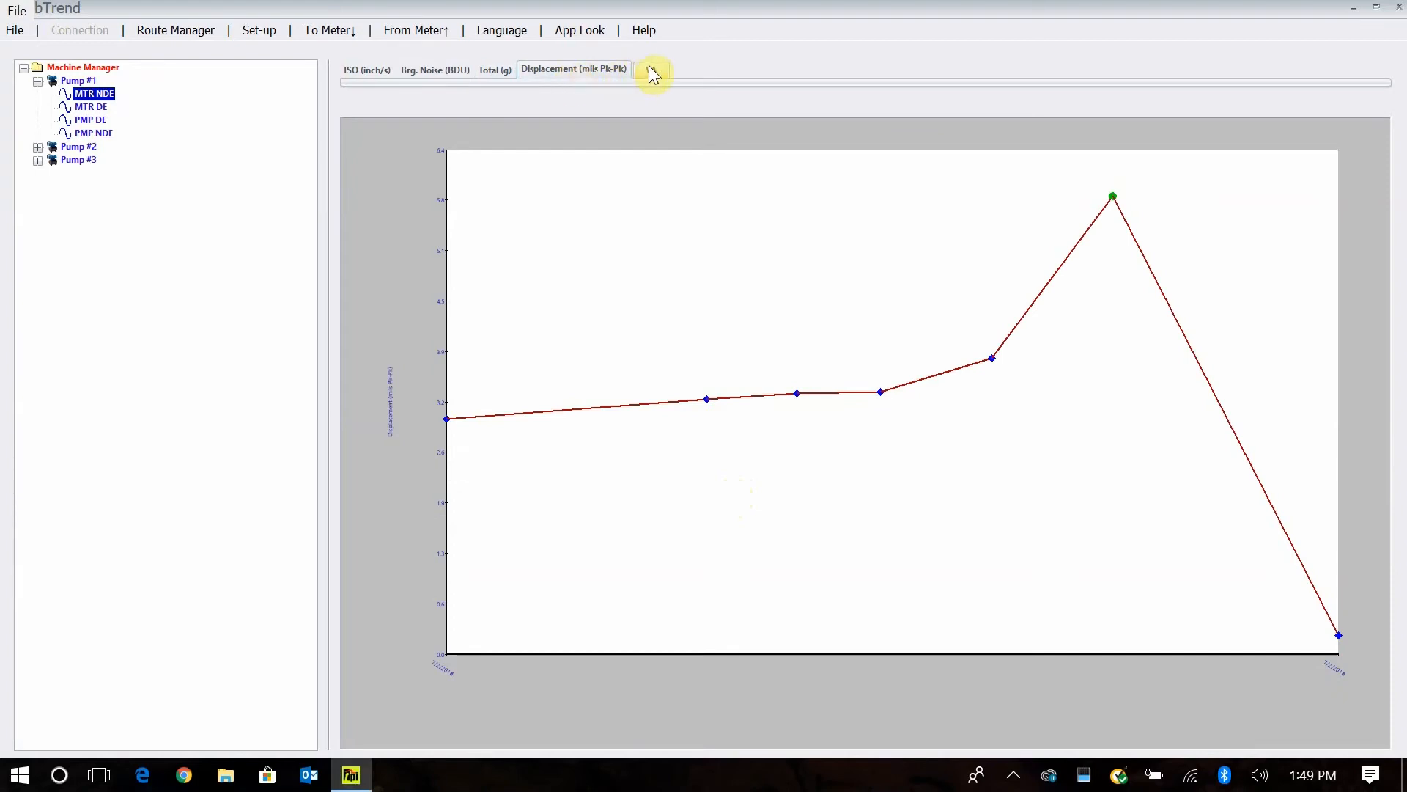
- View the VA unbalance charts, check the misalignment trend, and return to the unbalance trend
click(651, 71)
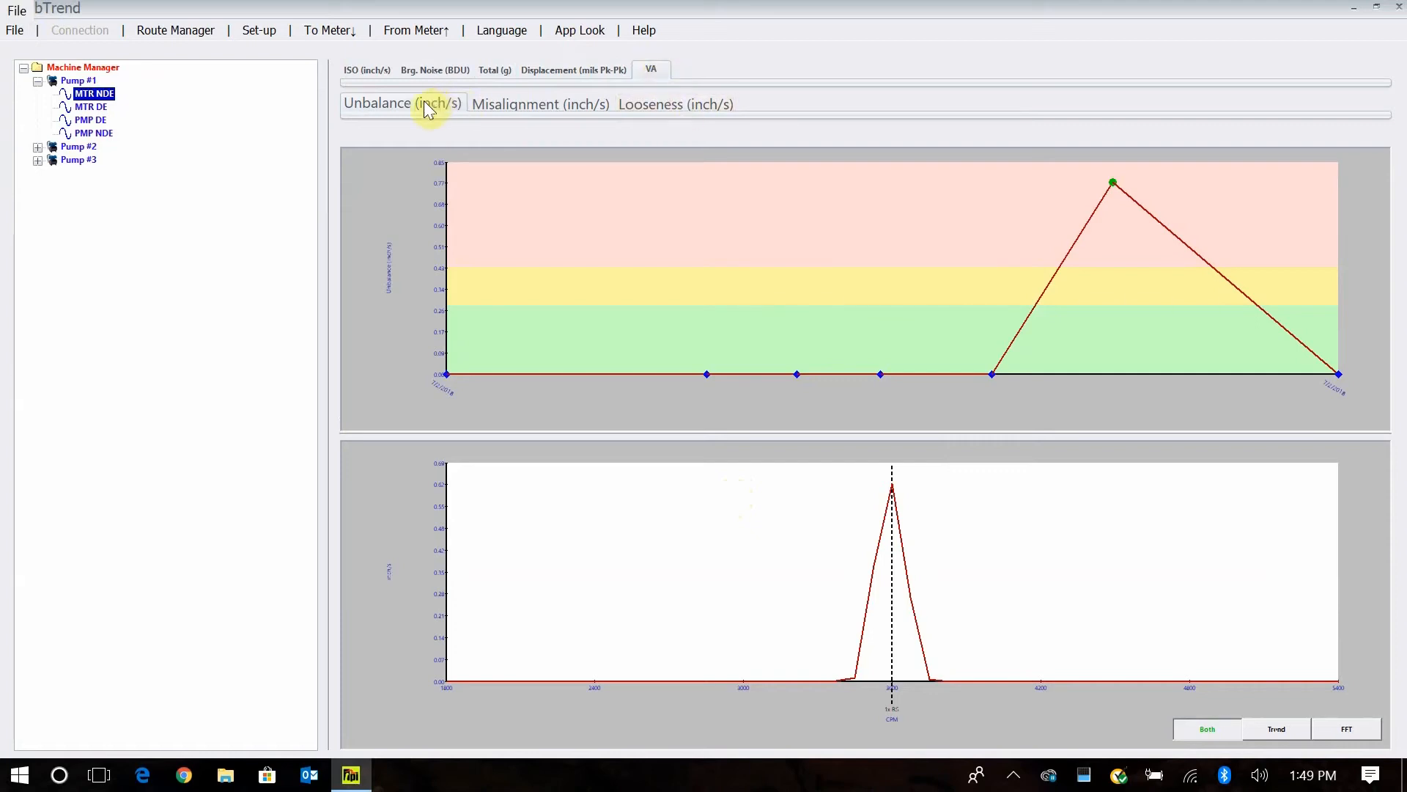
mouse_move(388, 112)
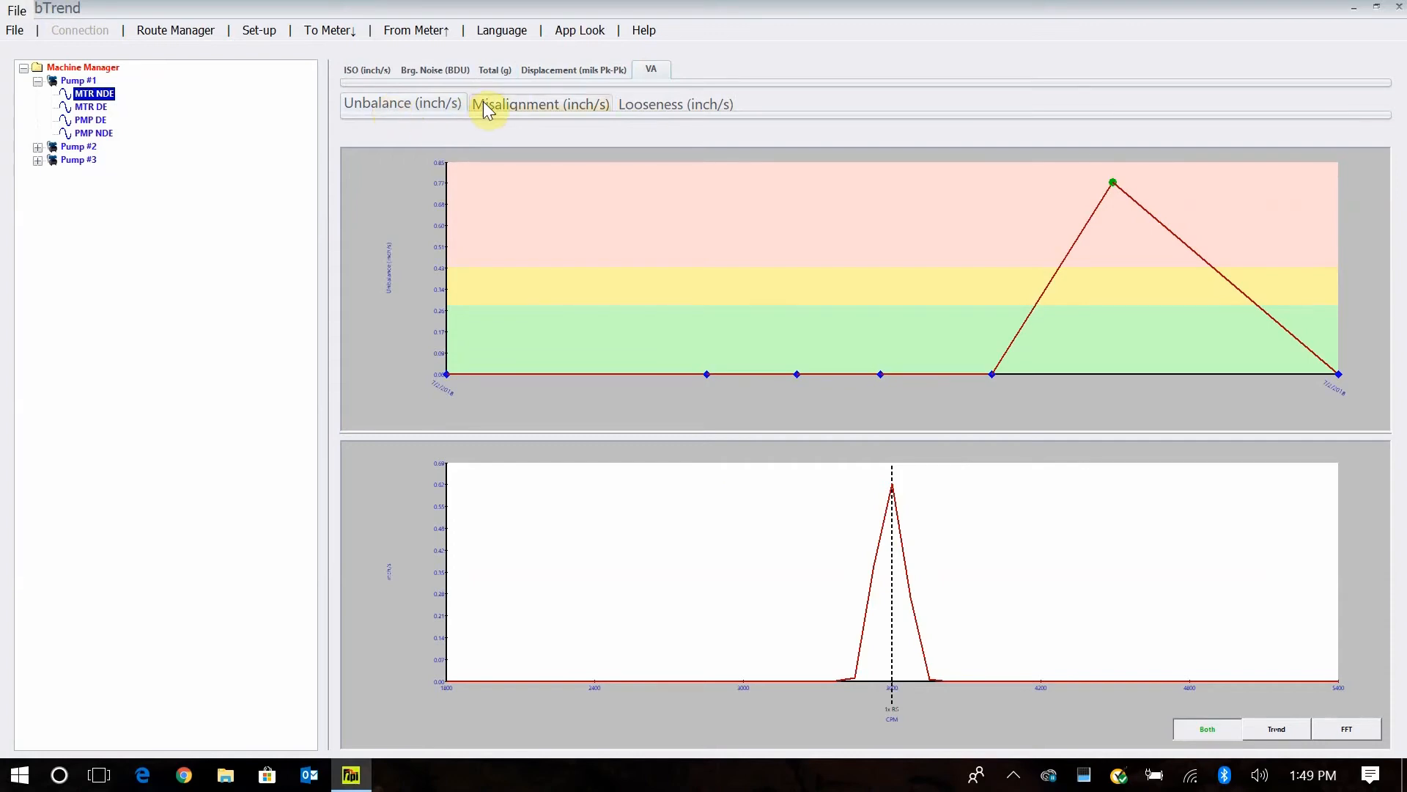
click(539, 103)
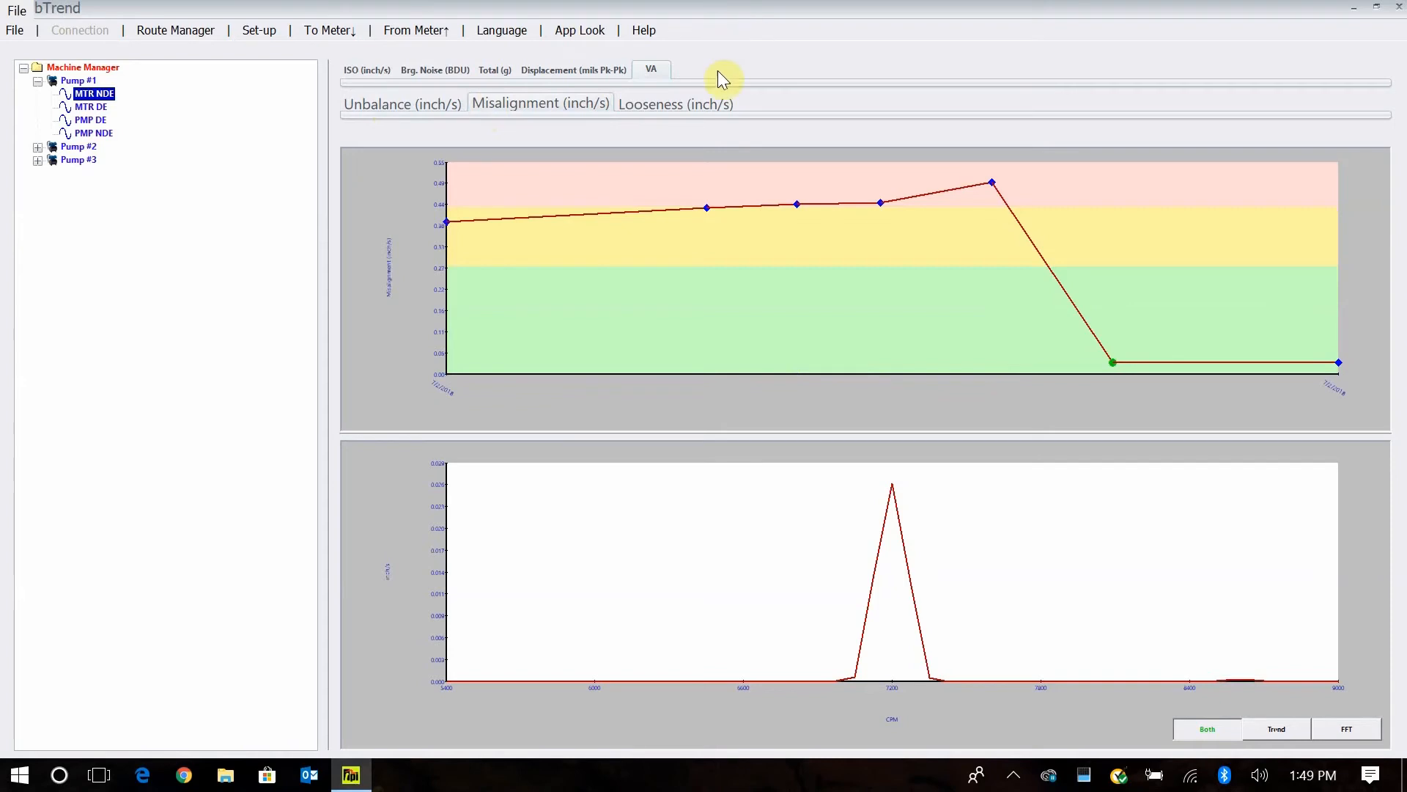
click(675, 104)
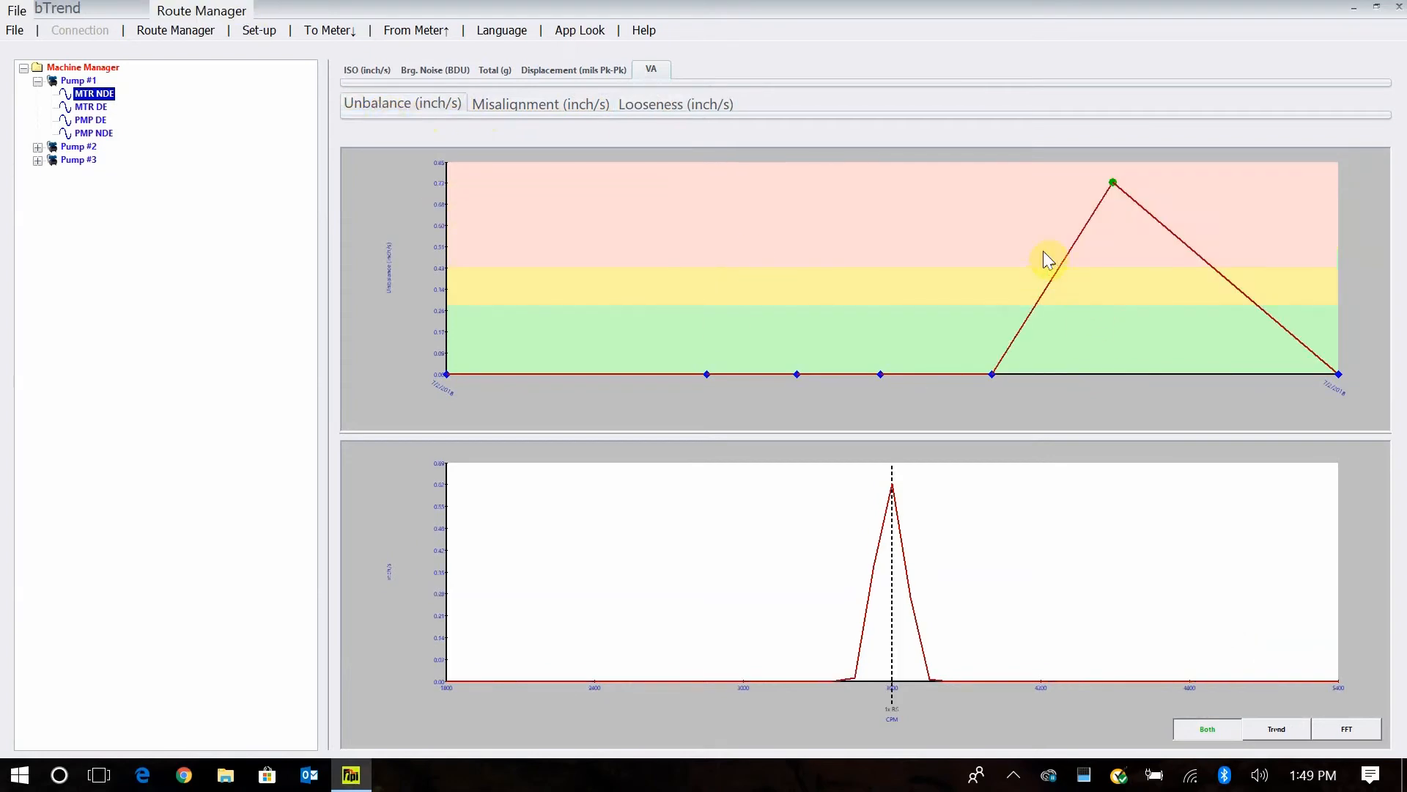
mouse_move(1389, 409)
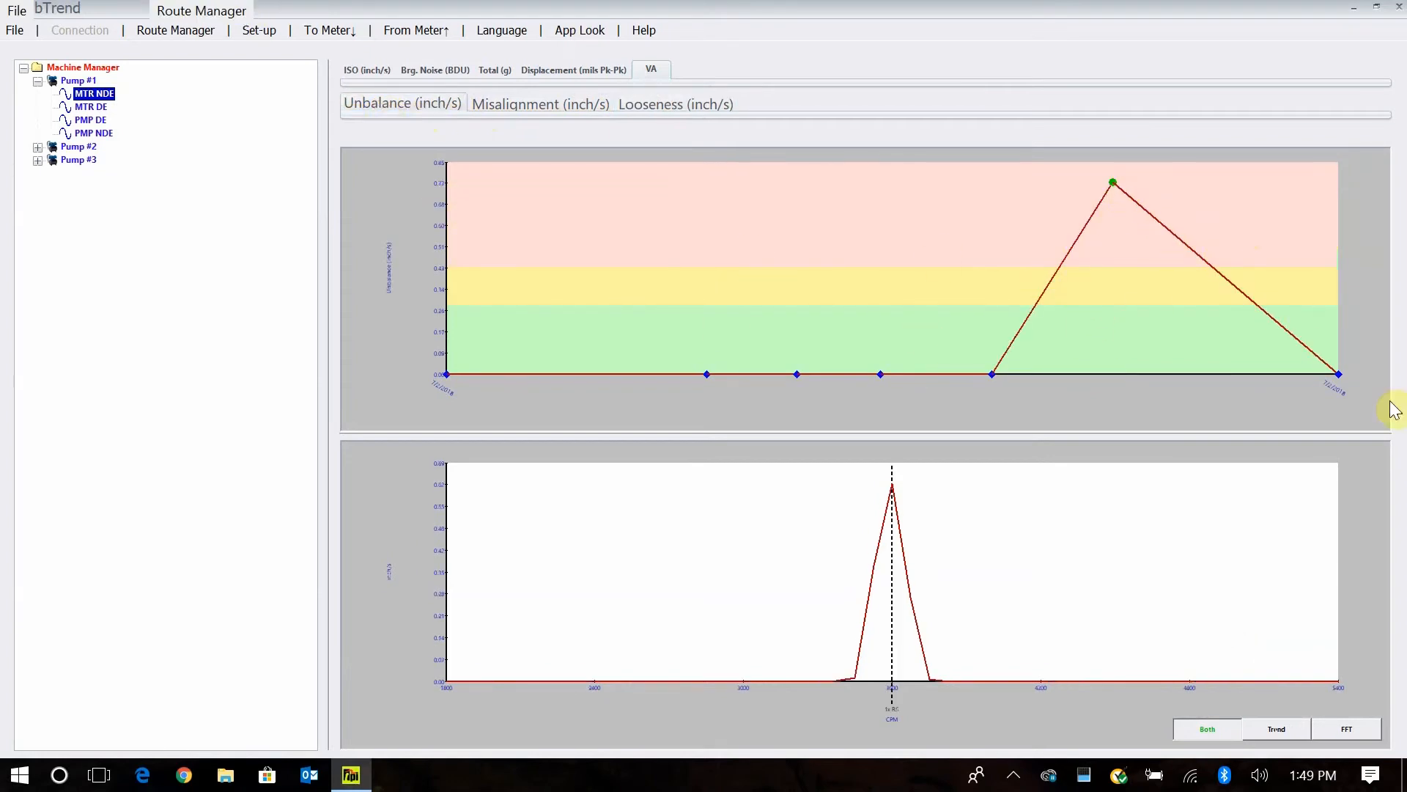
mouse_move(522, 260)
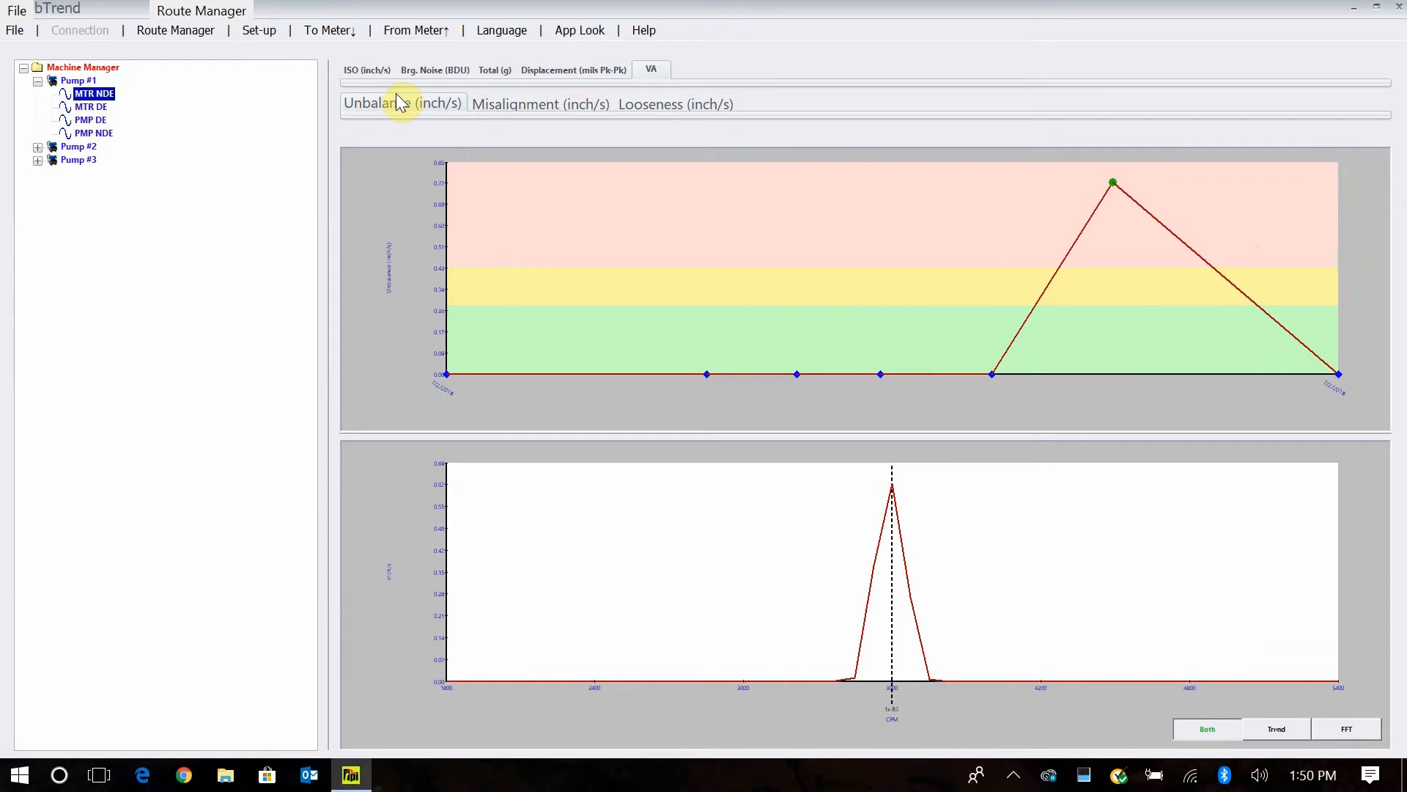
mouse_move(419, 137)
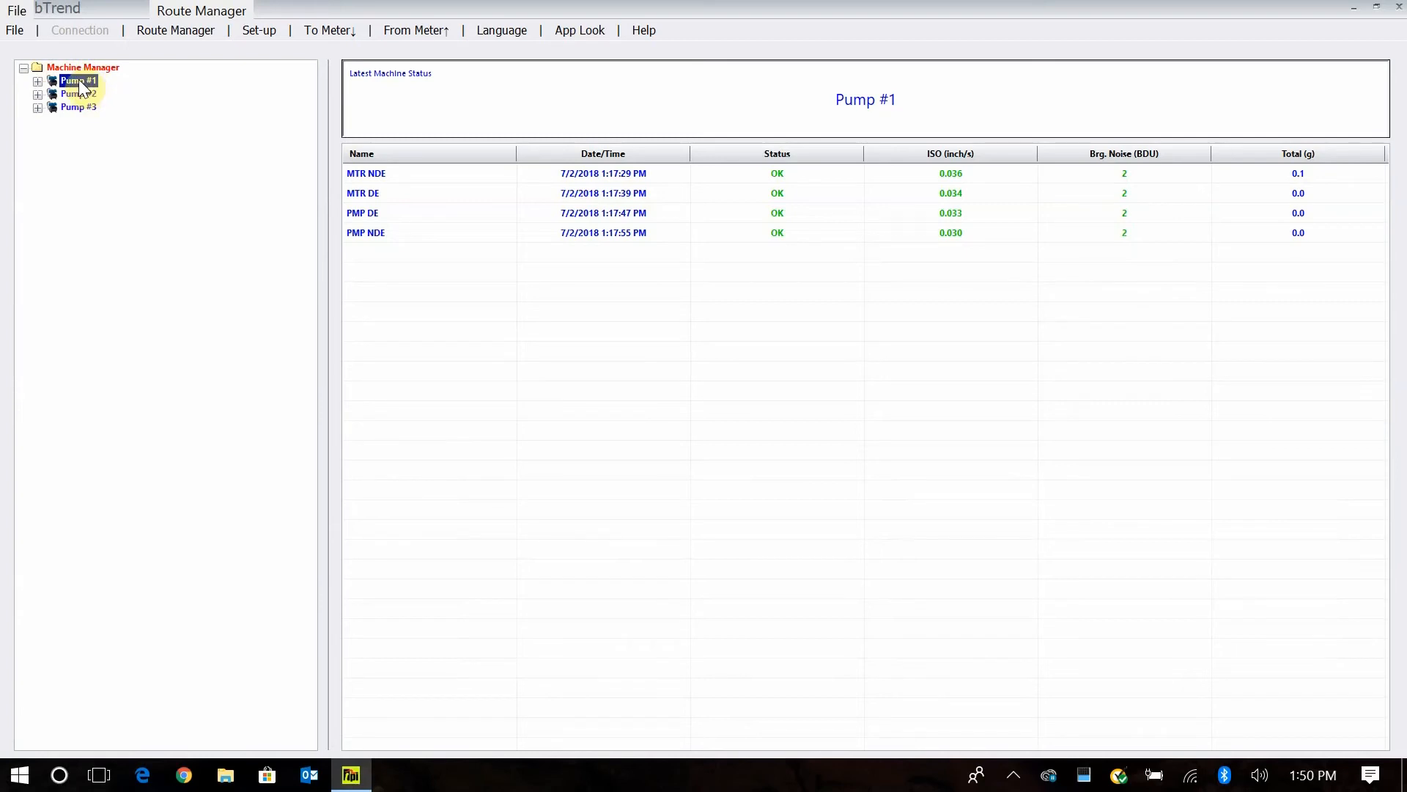
- Start a manual Create Report for Pump #1 including the Latest Machine Status table
right_click(76, 80)
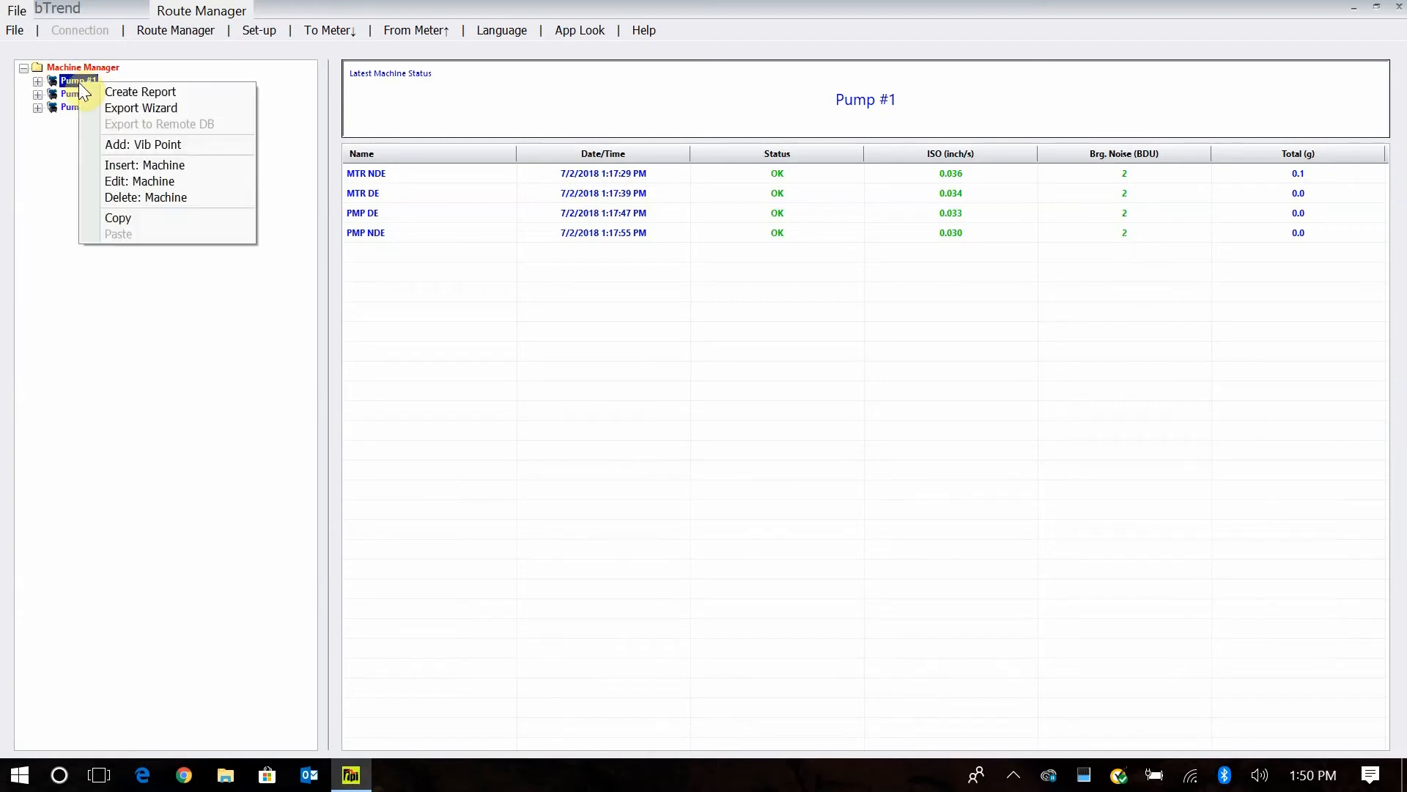
mouse_move(140, 92)
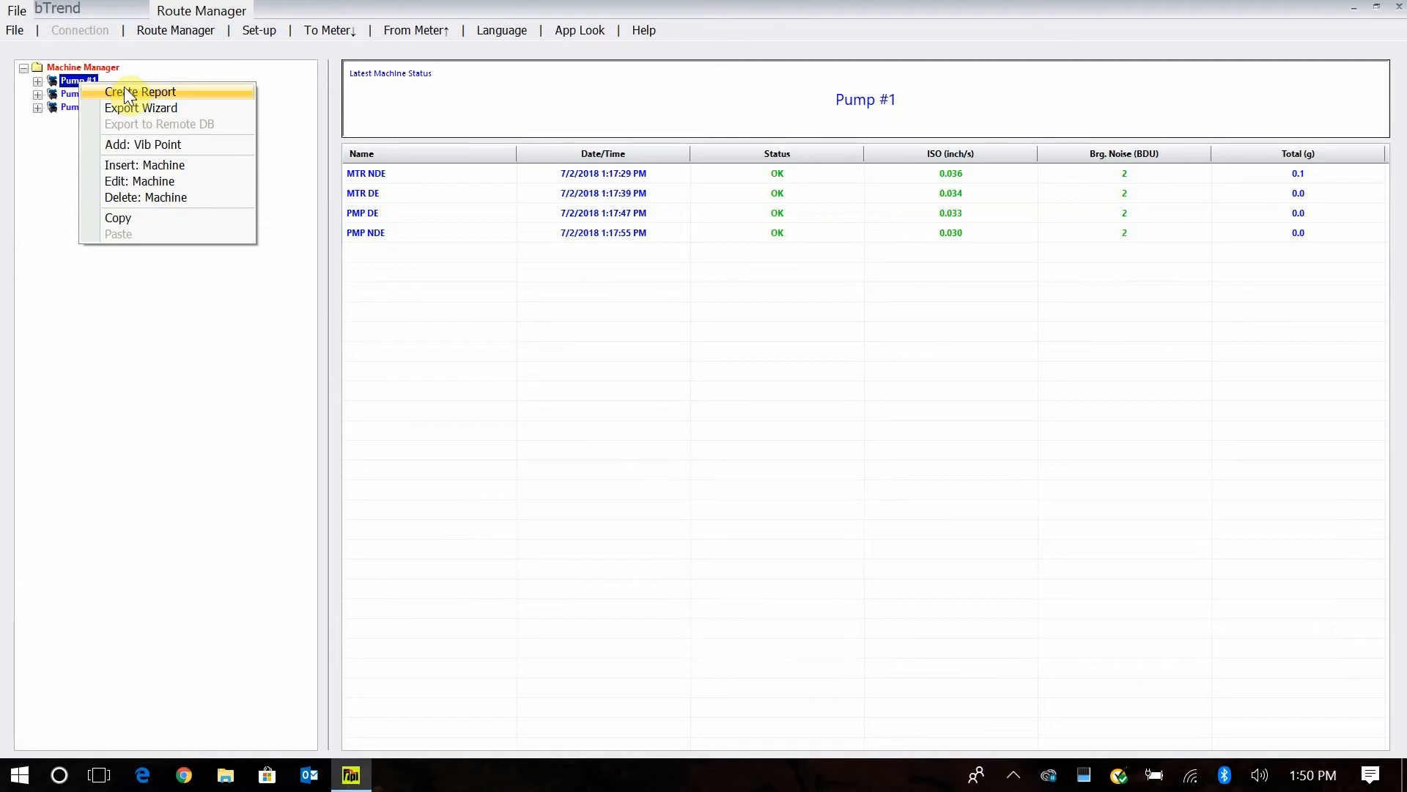
click(139, 92)
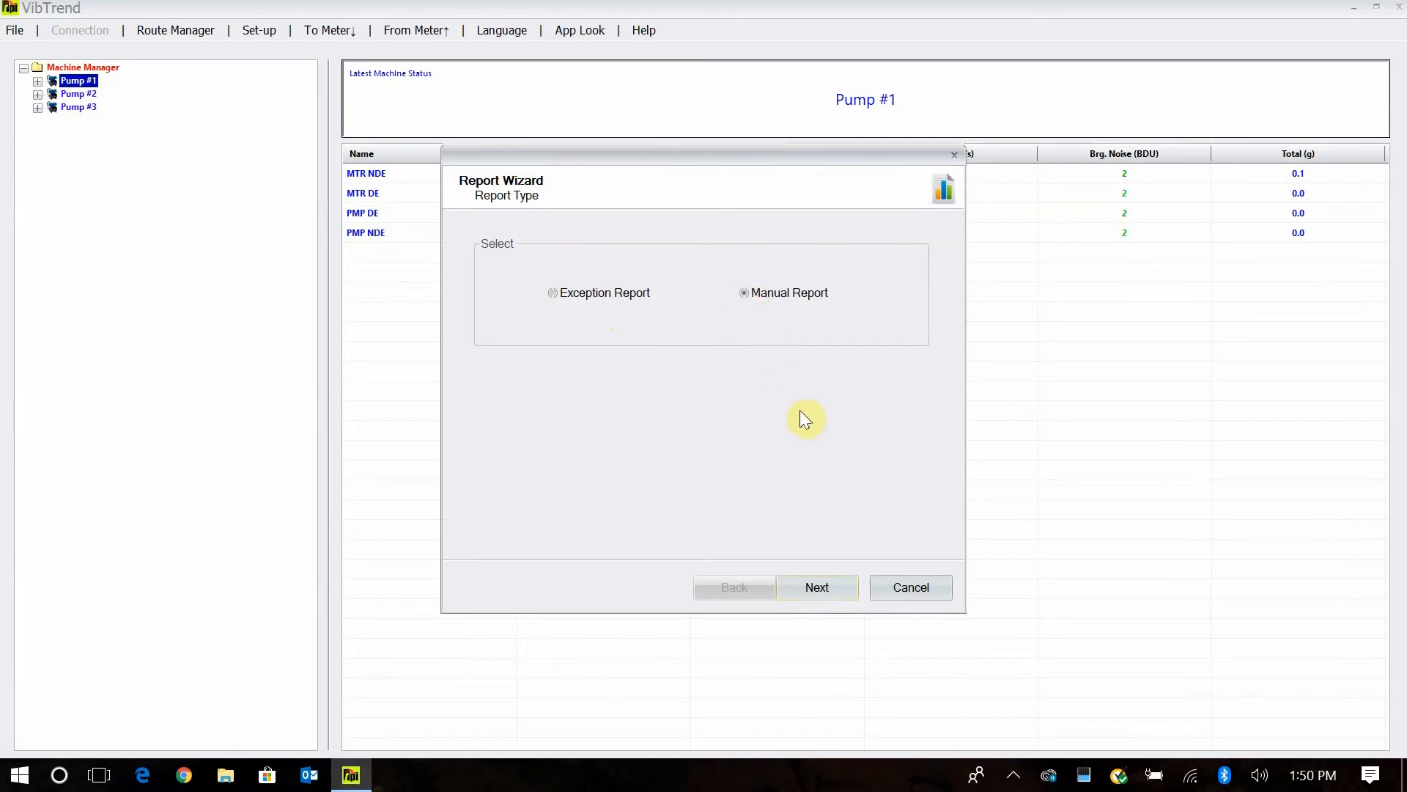
mouse_move(816, 587)
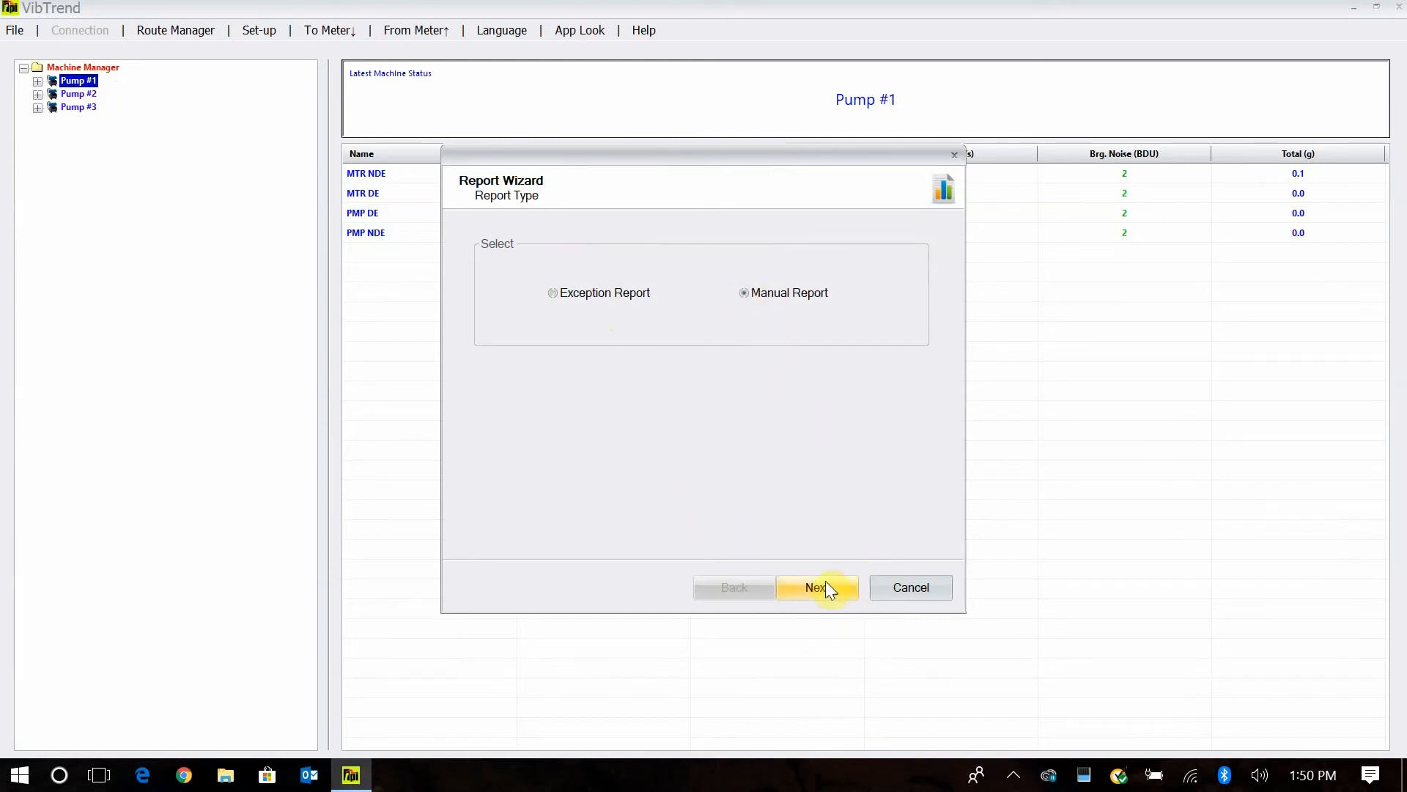
click(815, 587)
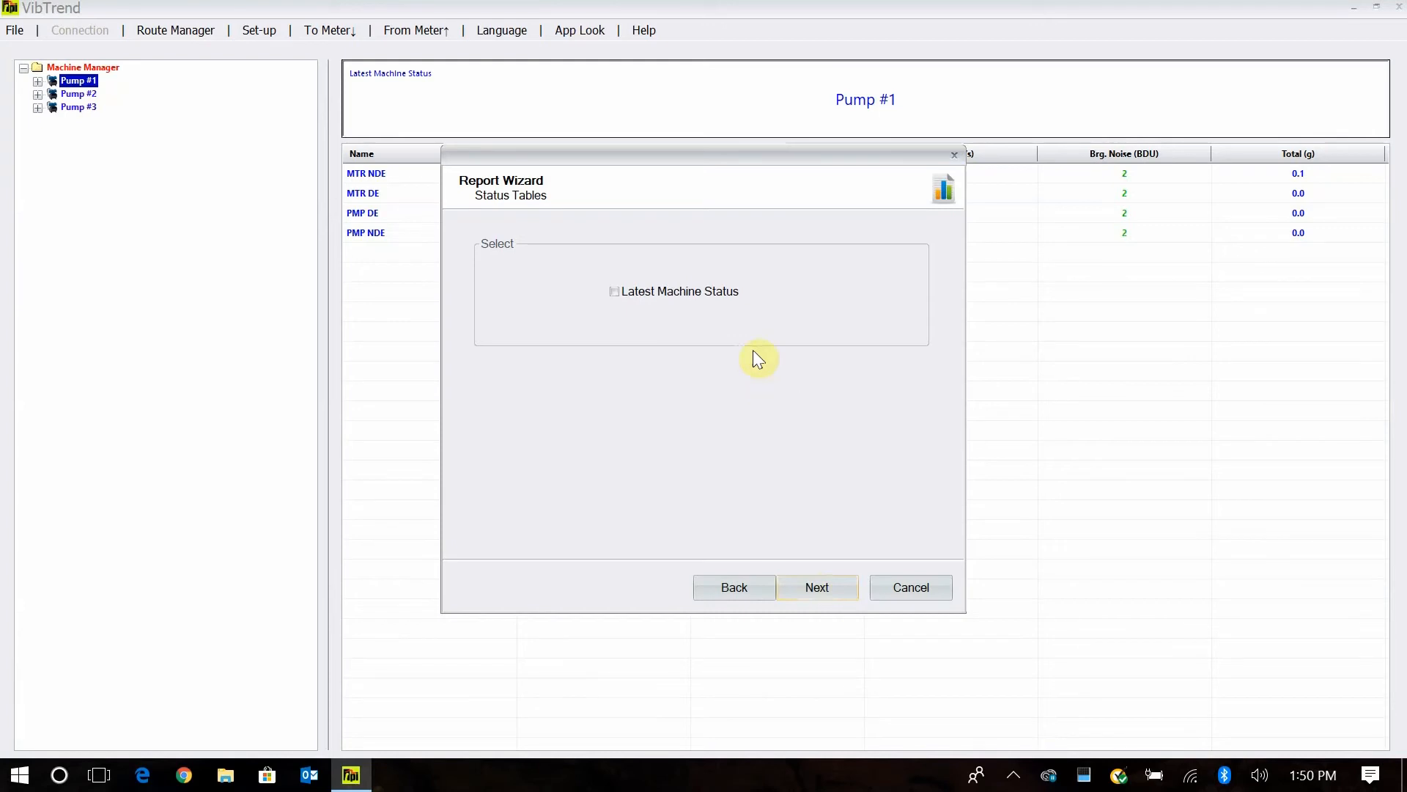
click(615, 291)
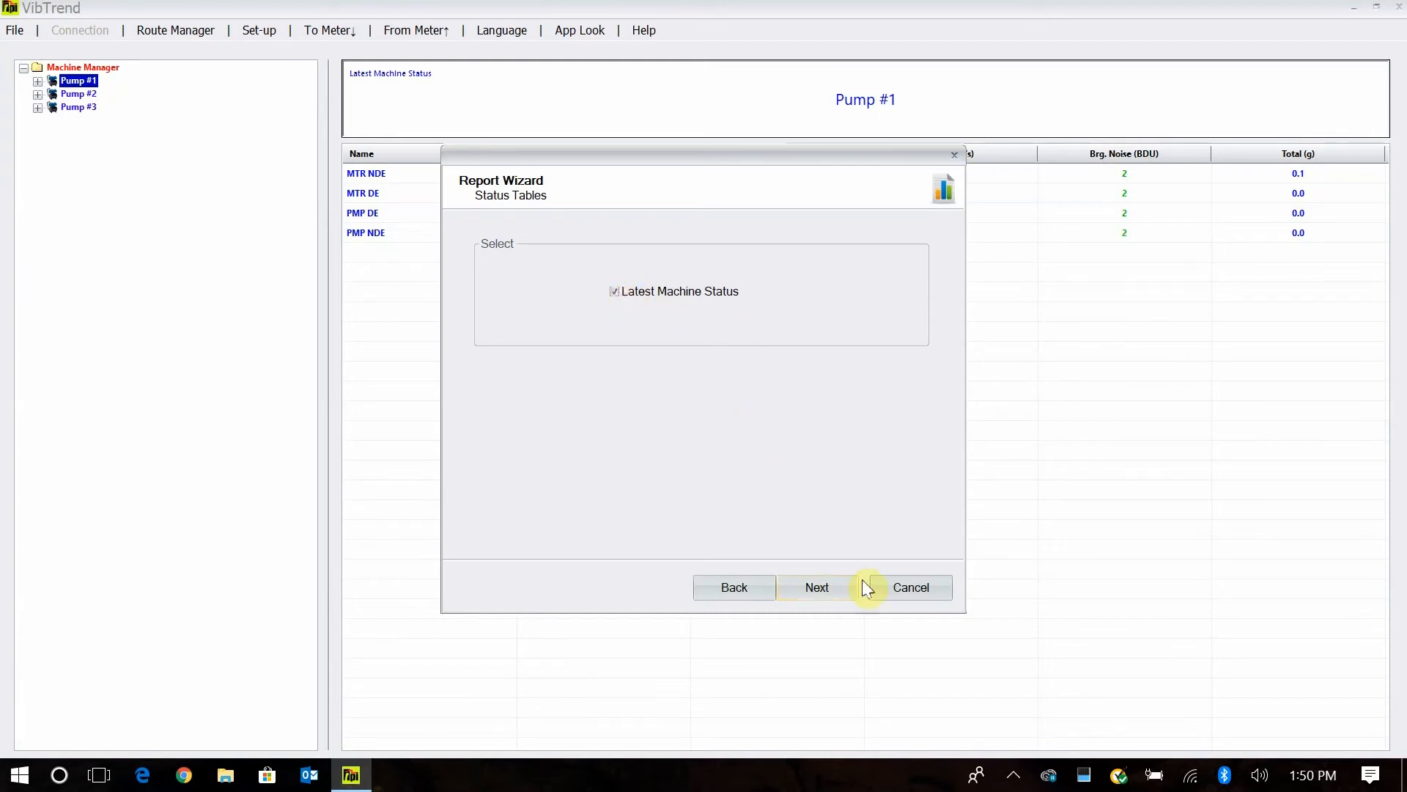
click(816, 587)
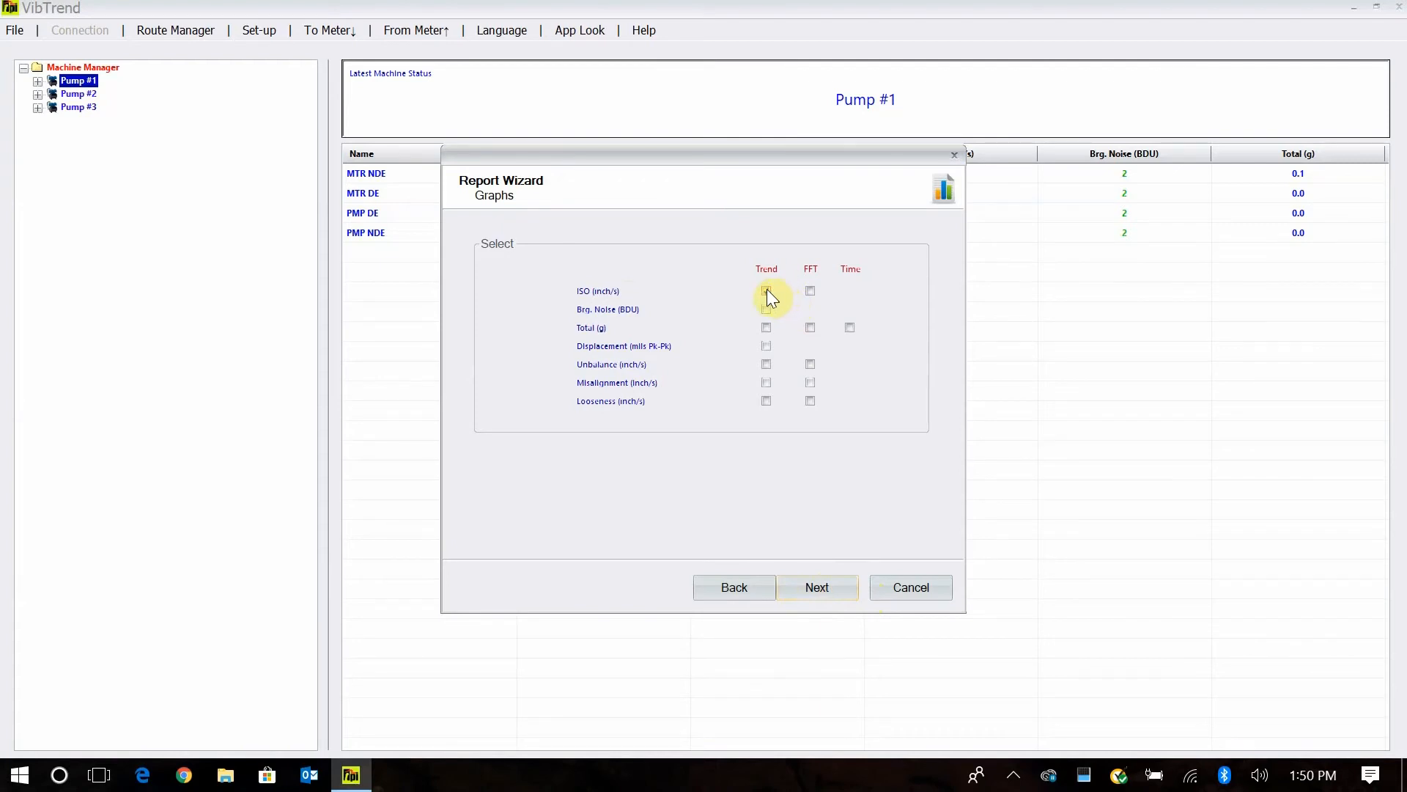
- Include ISO and Brg. Noise trend graphs and cover All Measurements in the report
click(767, 291)
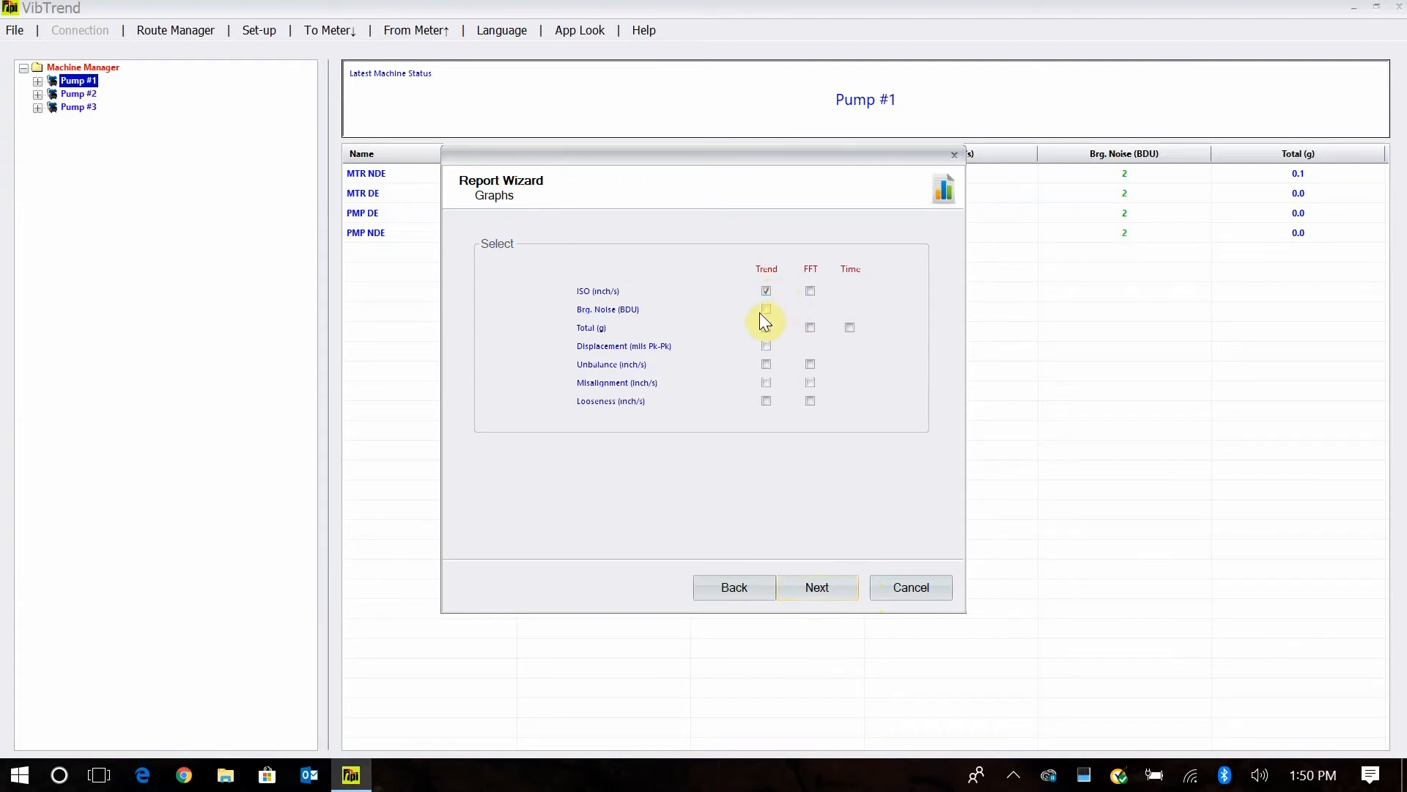
click(765, 309)
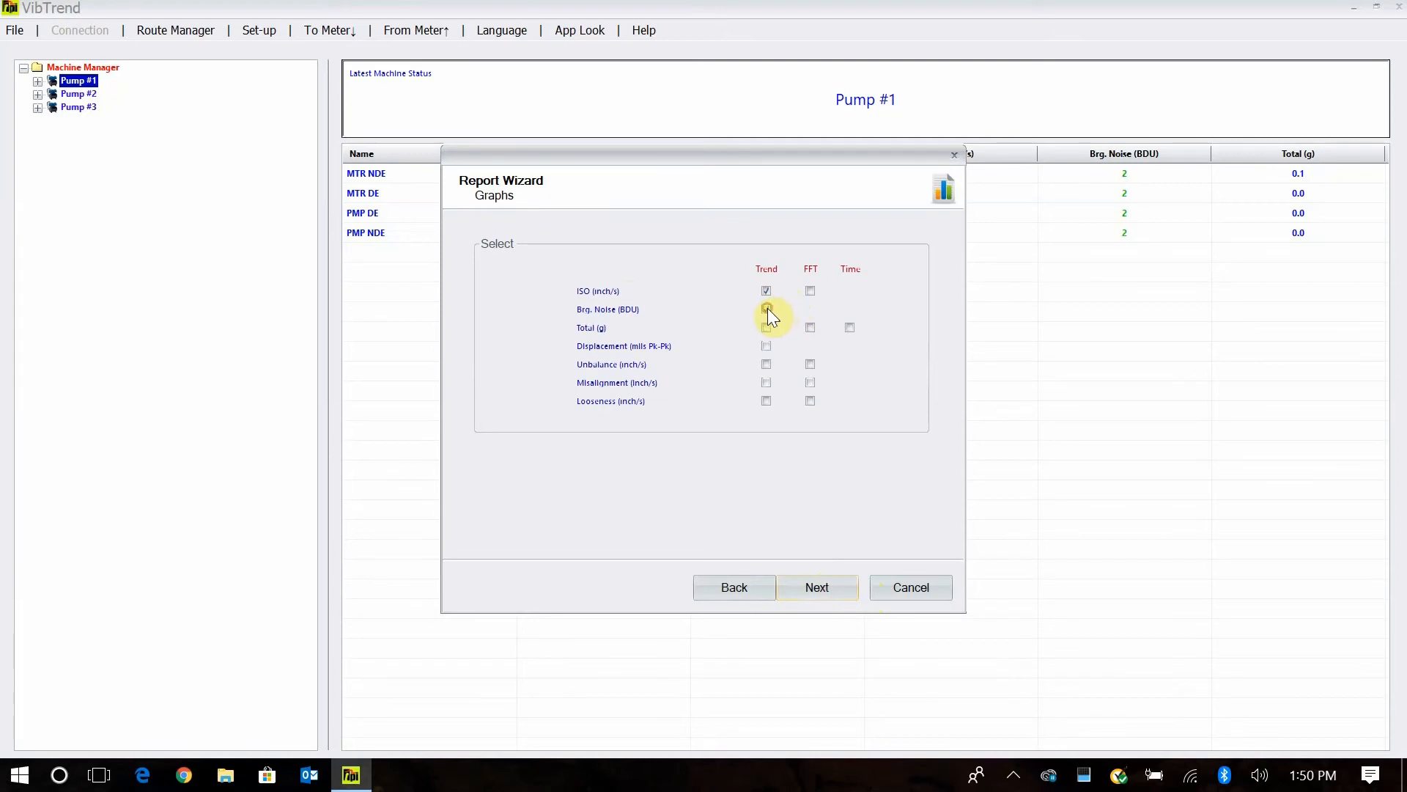
click(767, 308)
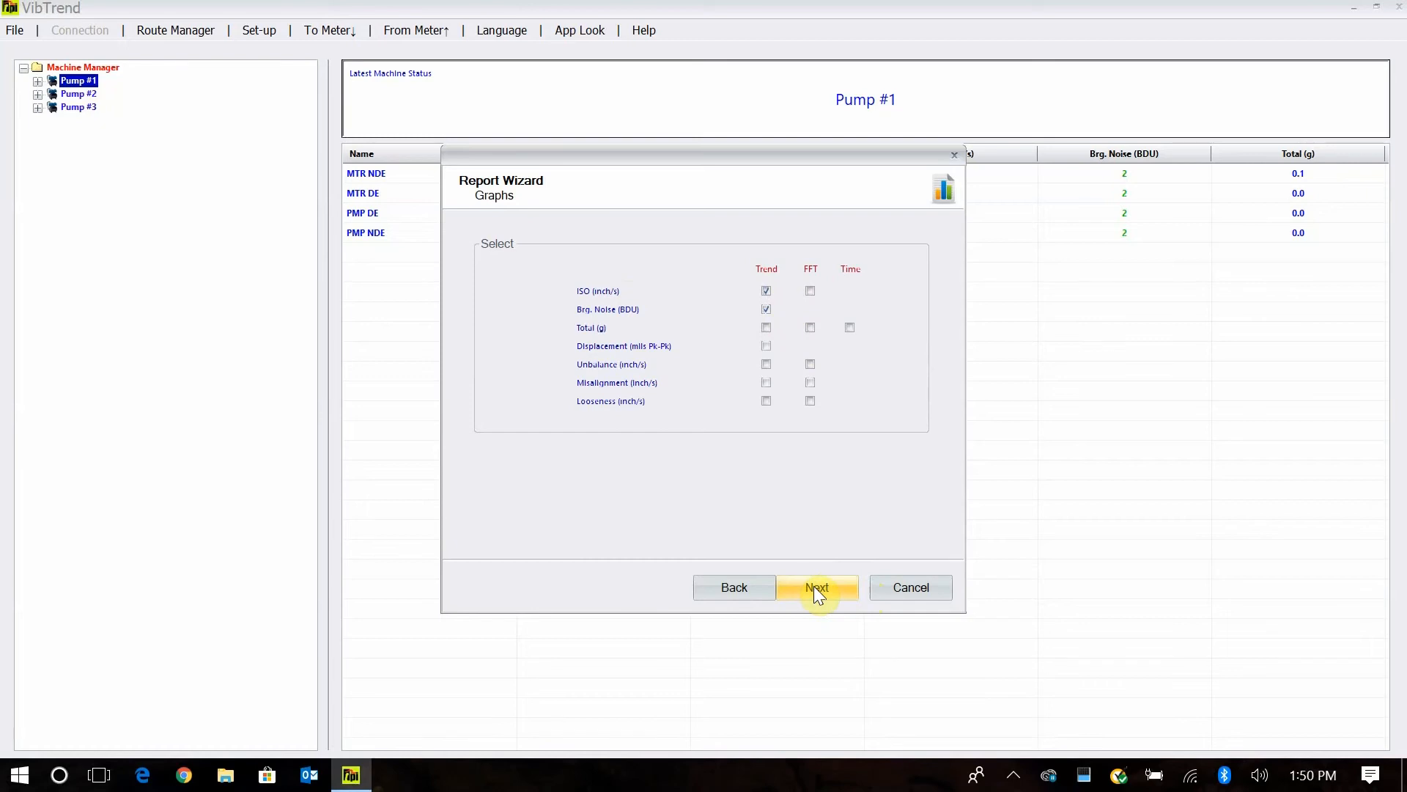
click(816, 587)
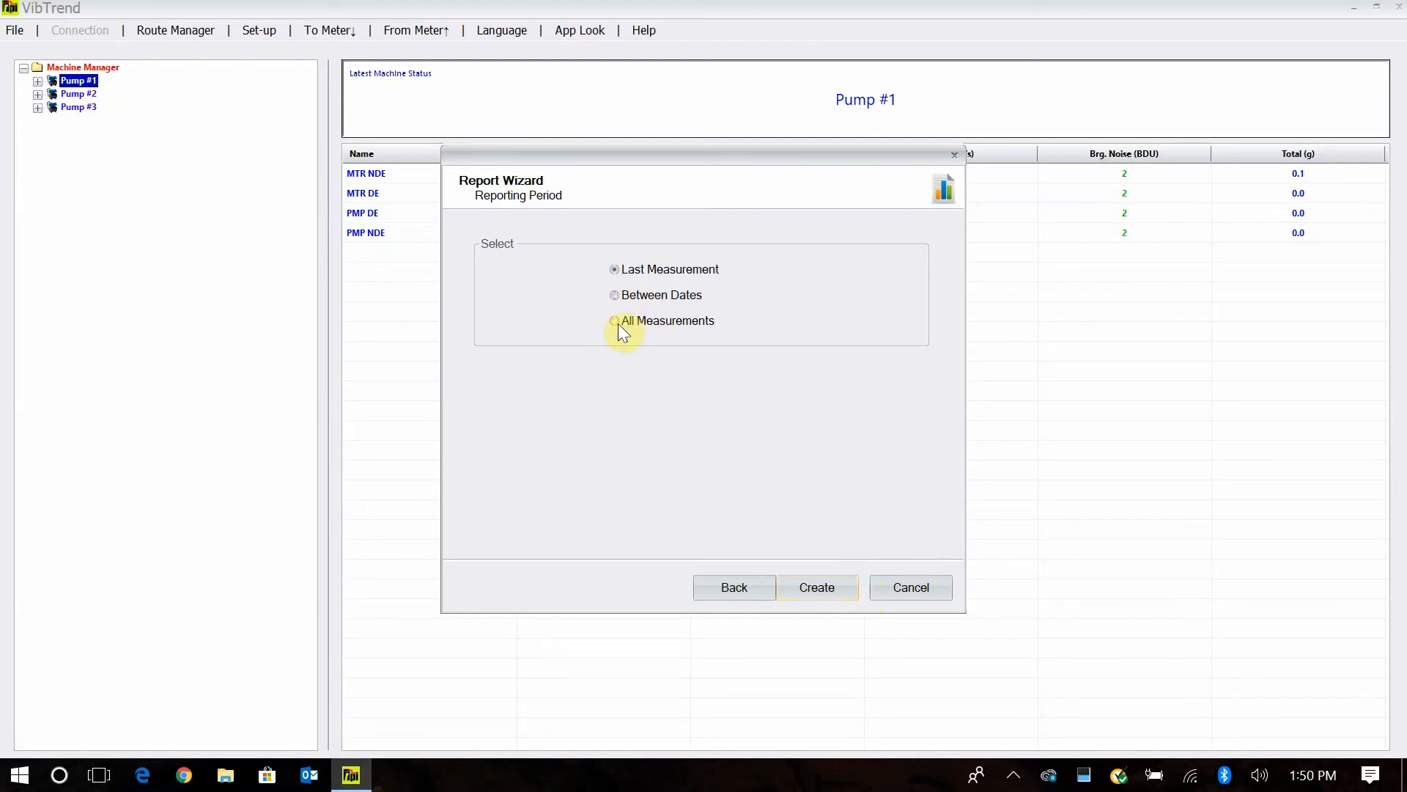
click(615, 321)
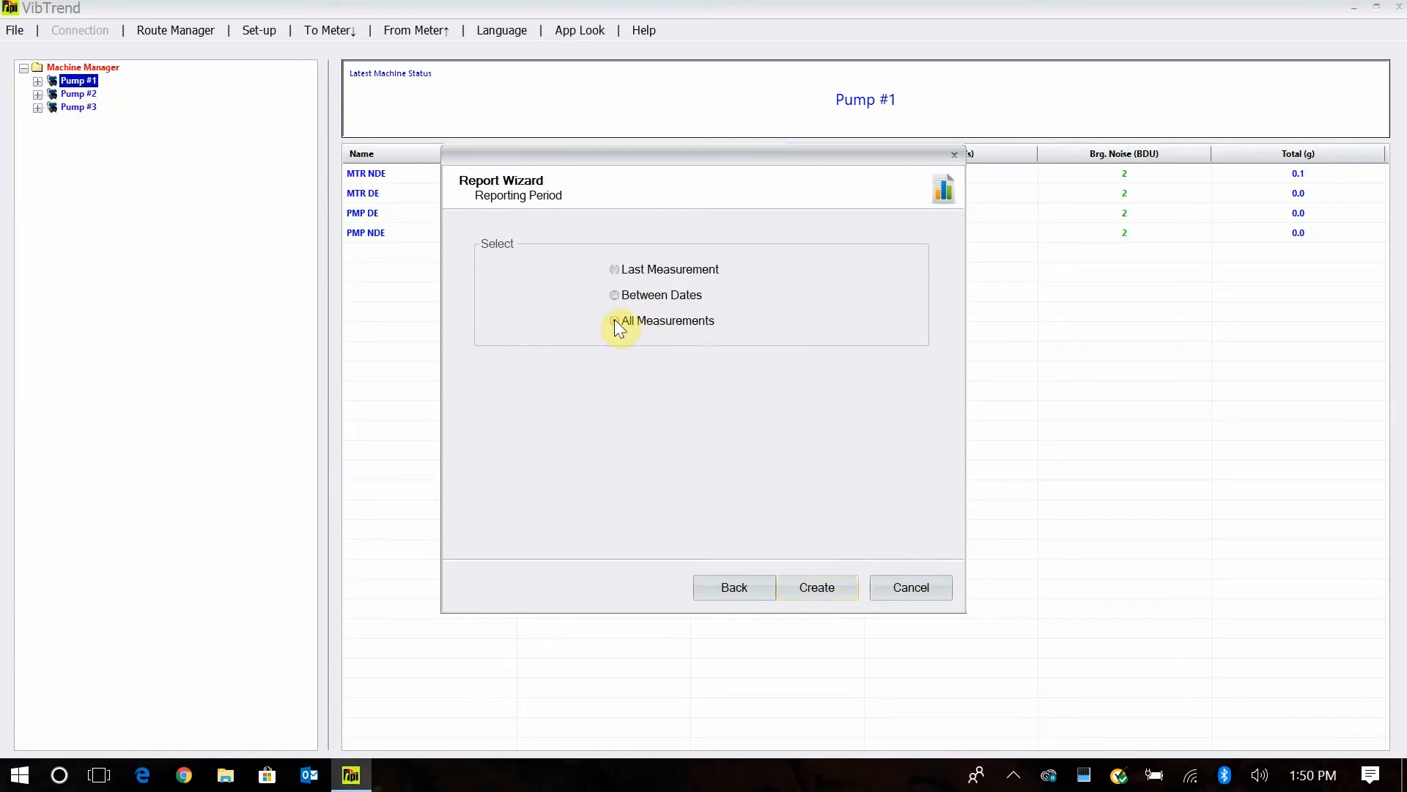
click(615, 321)
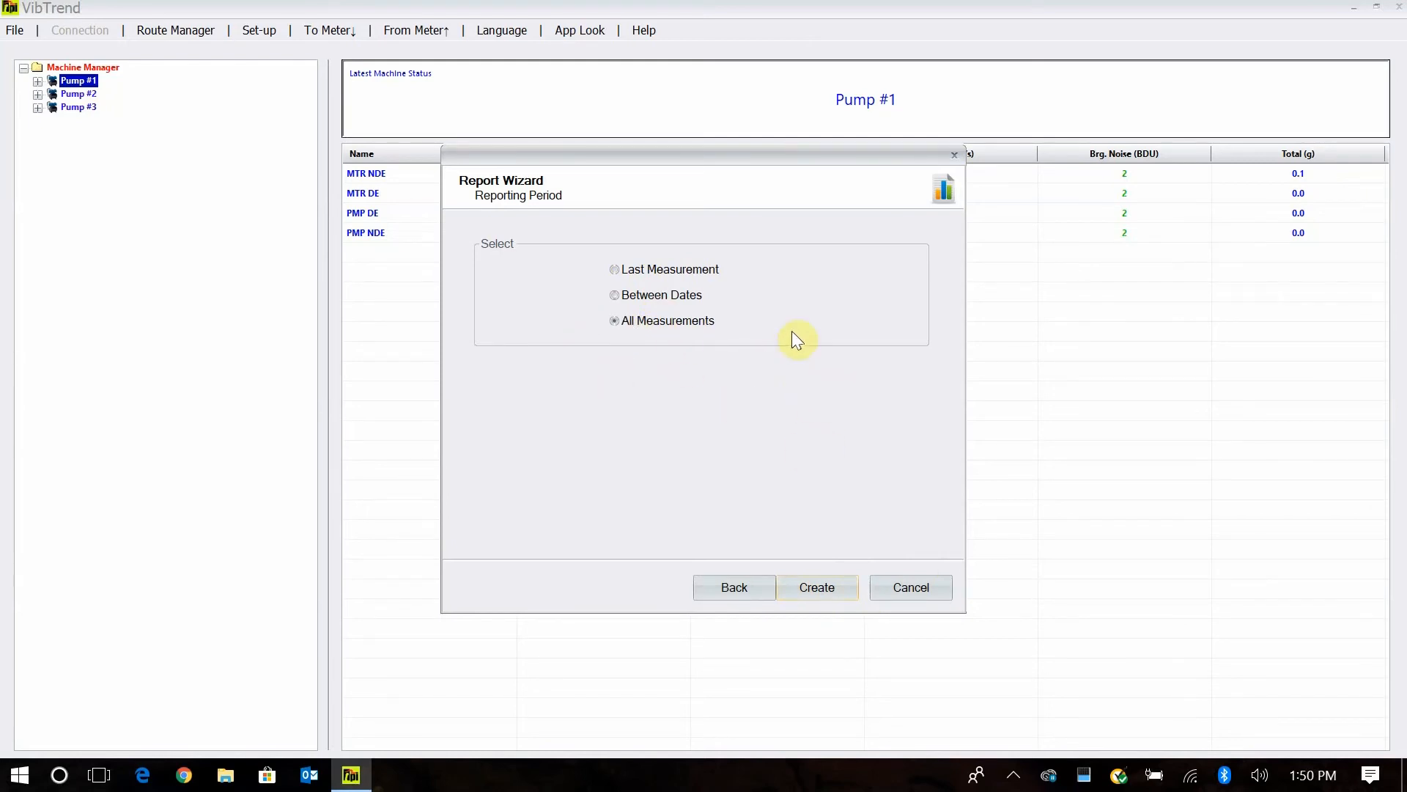
mouse_move(816, 587)
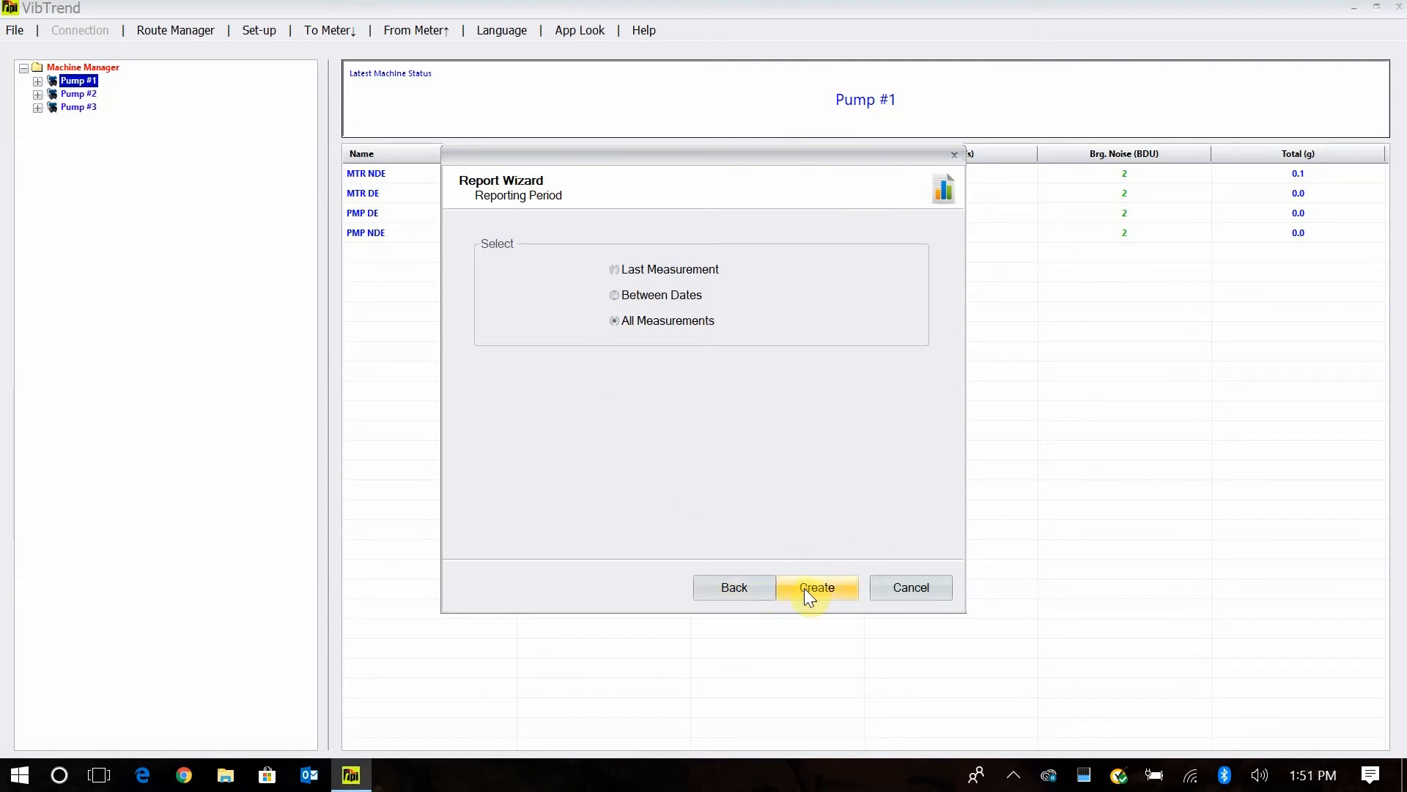
- Generate the Pump #1 report and let the progress bar run
click(816, 587)
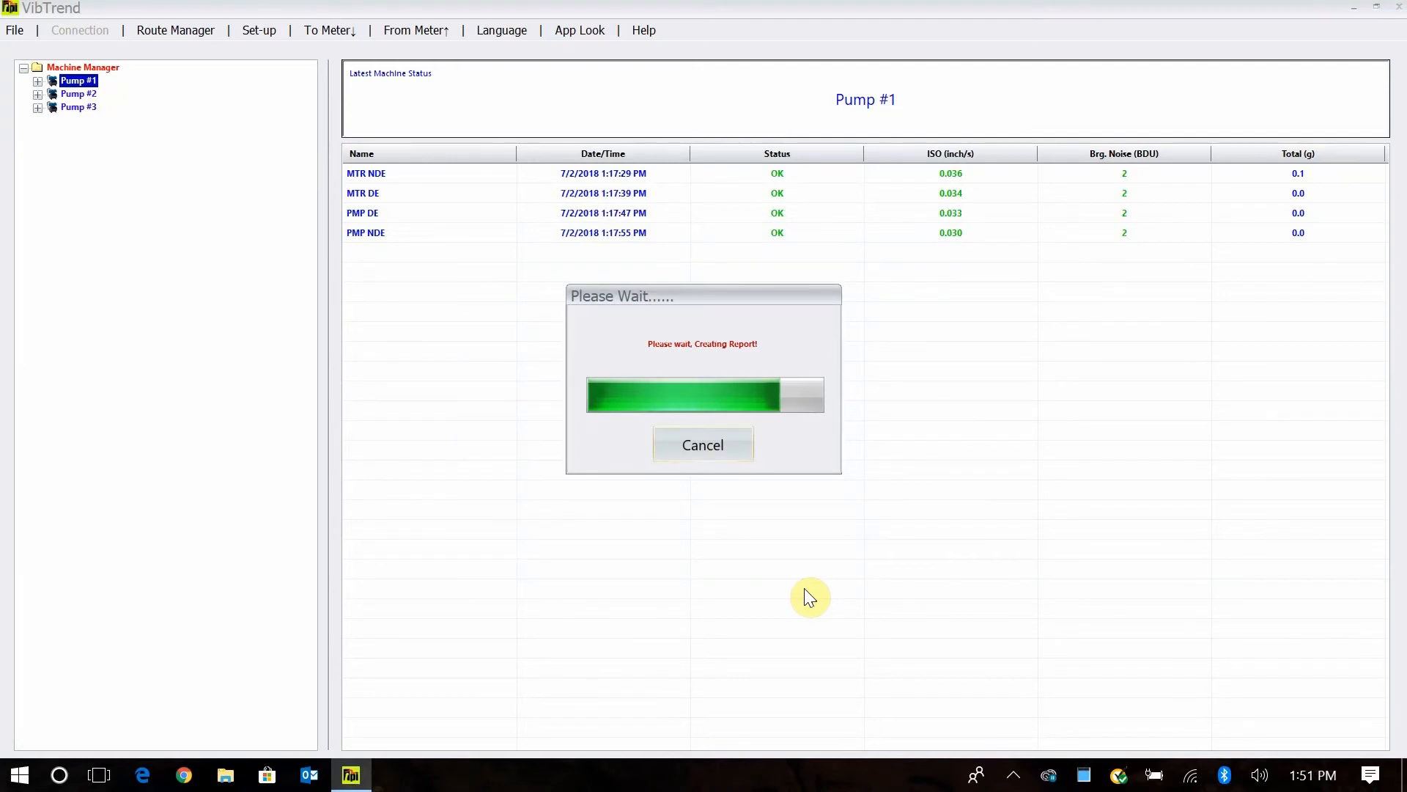
mouse_move(743, 571)
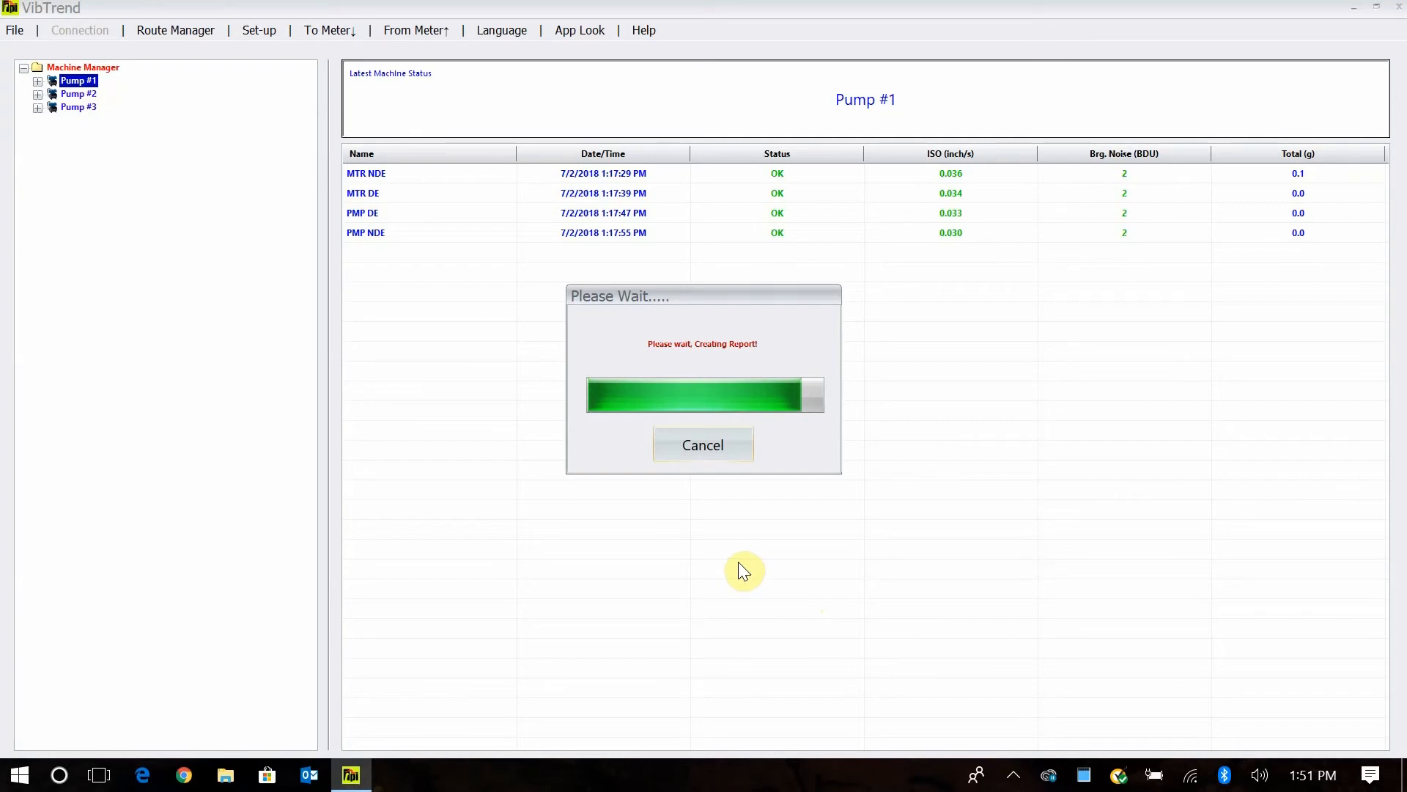
mouse_move(663, 617)
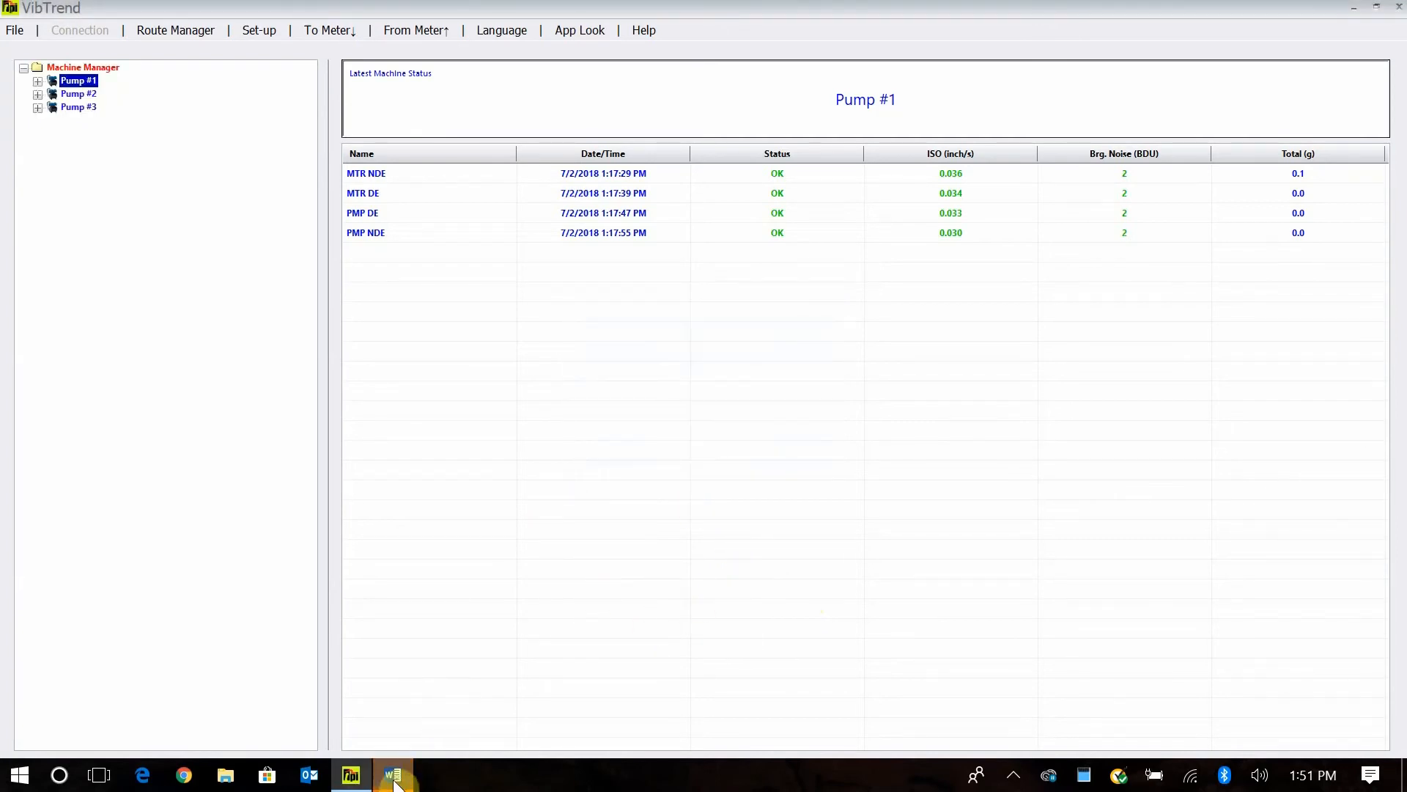
click(392, 774)
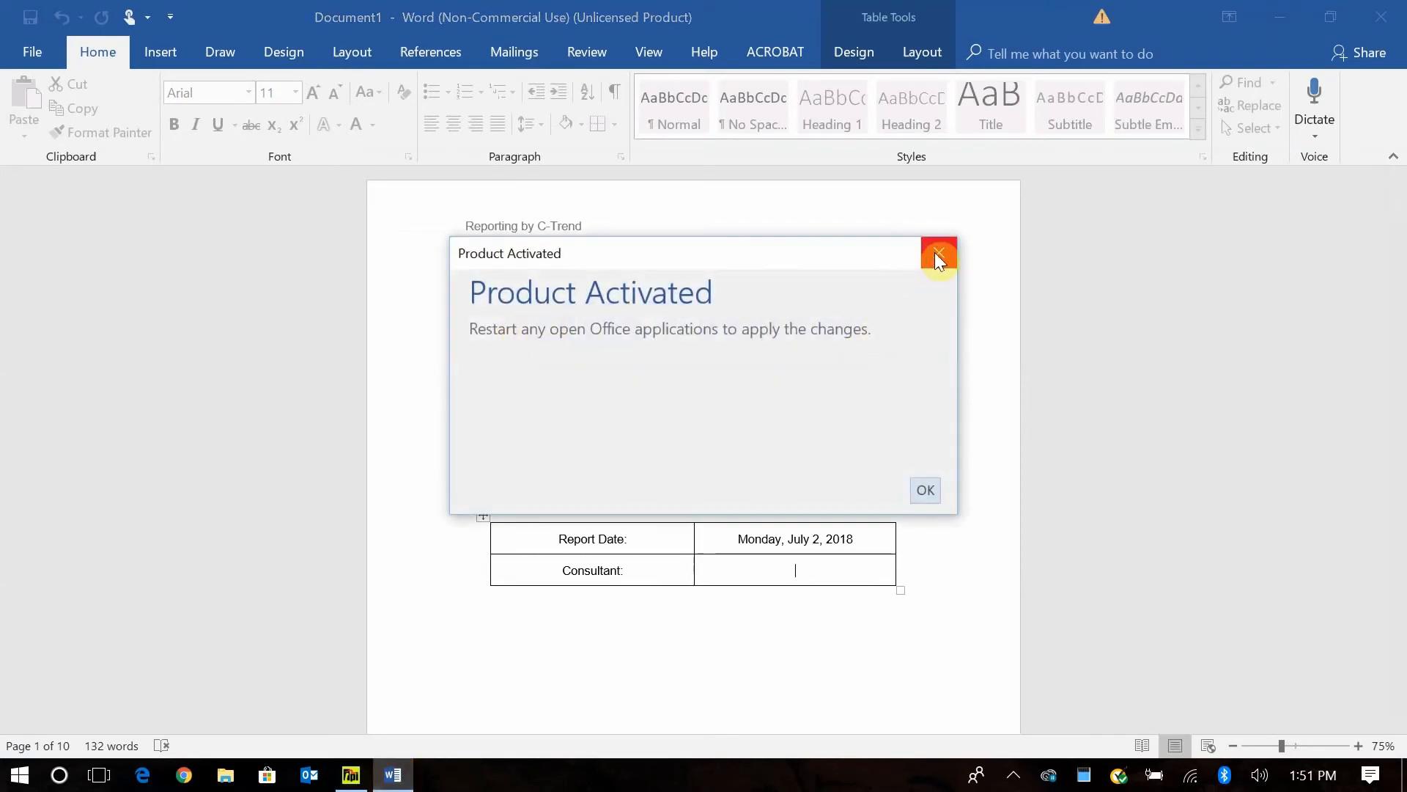
click(939, 255)
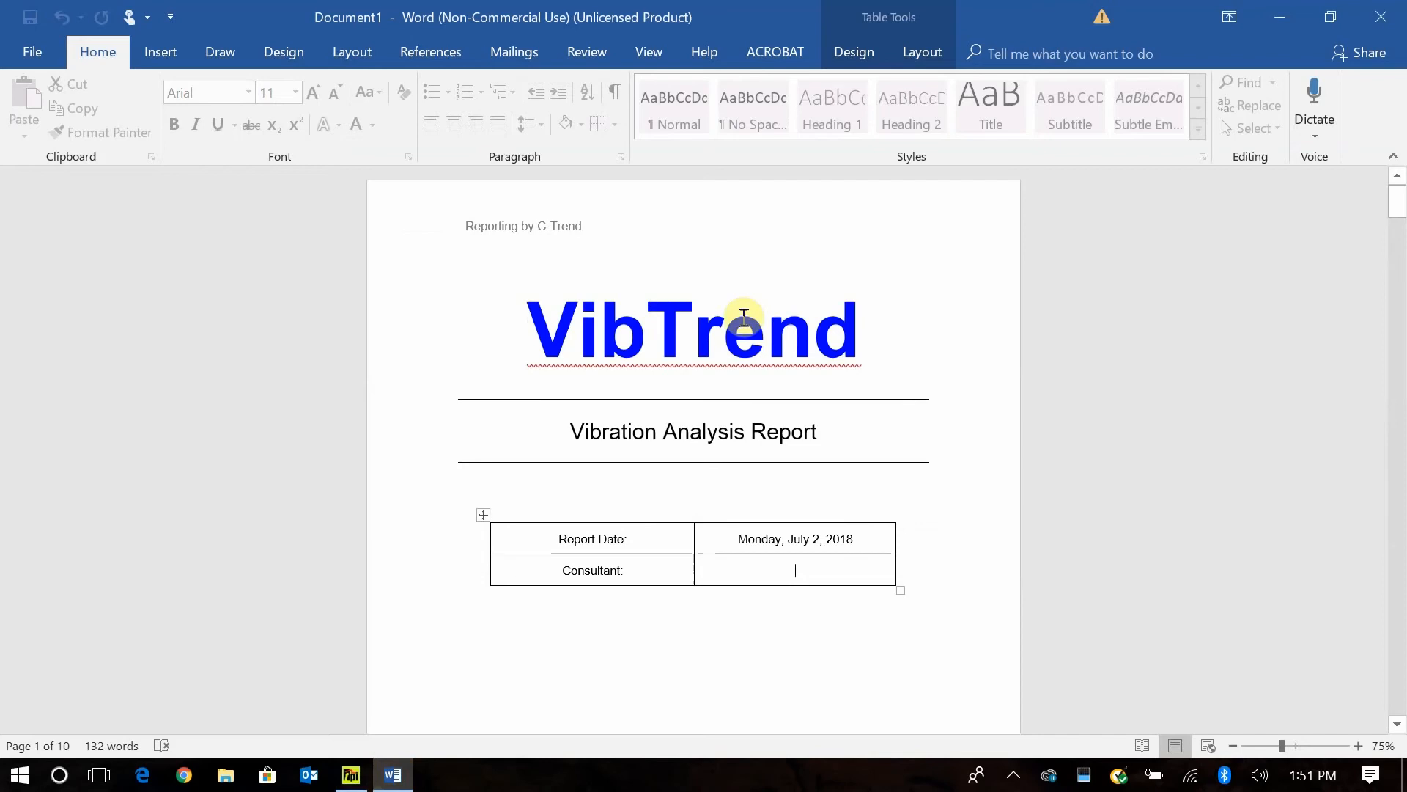
mouse_move(521, 312)
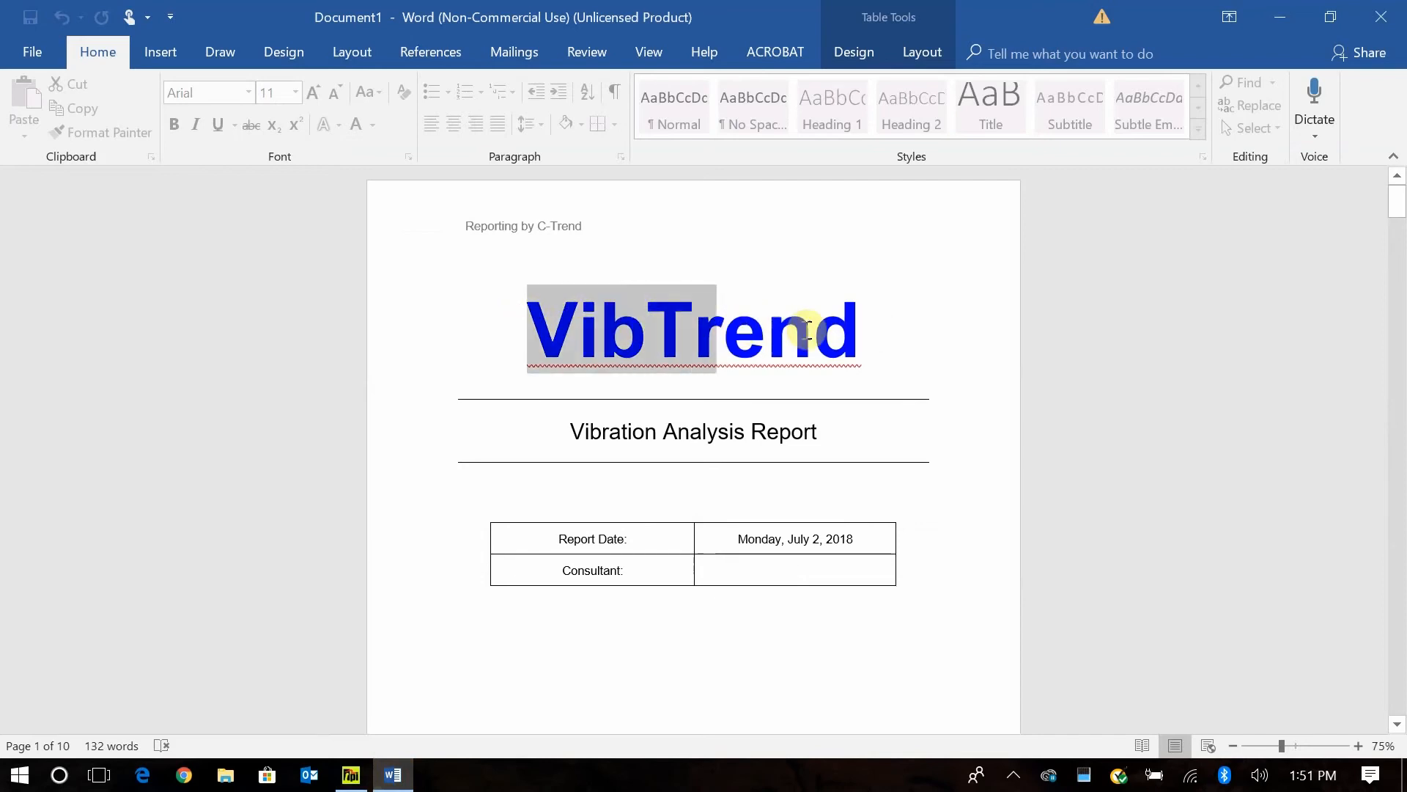
click(793, 570)
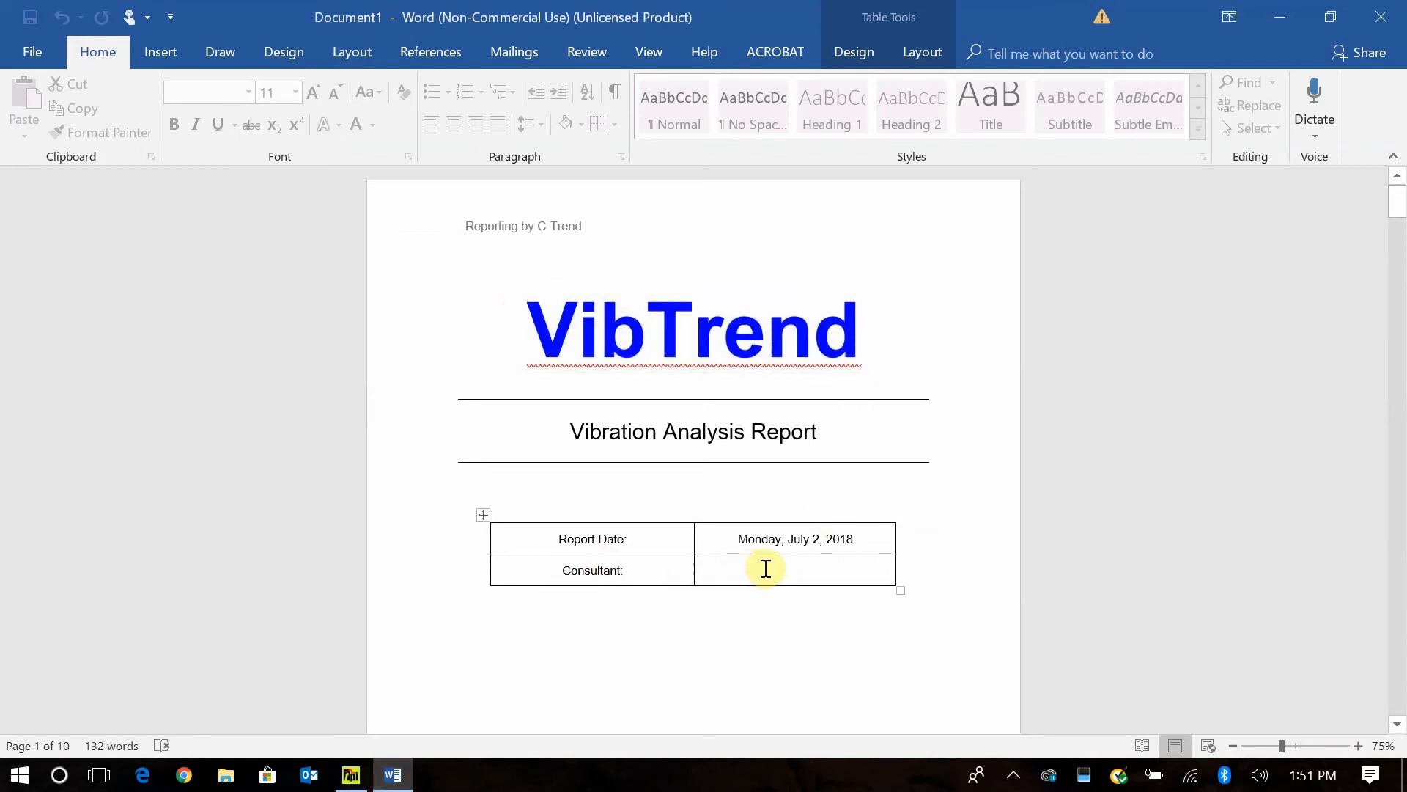
click(794, 570)
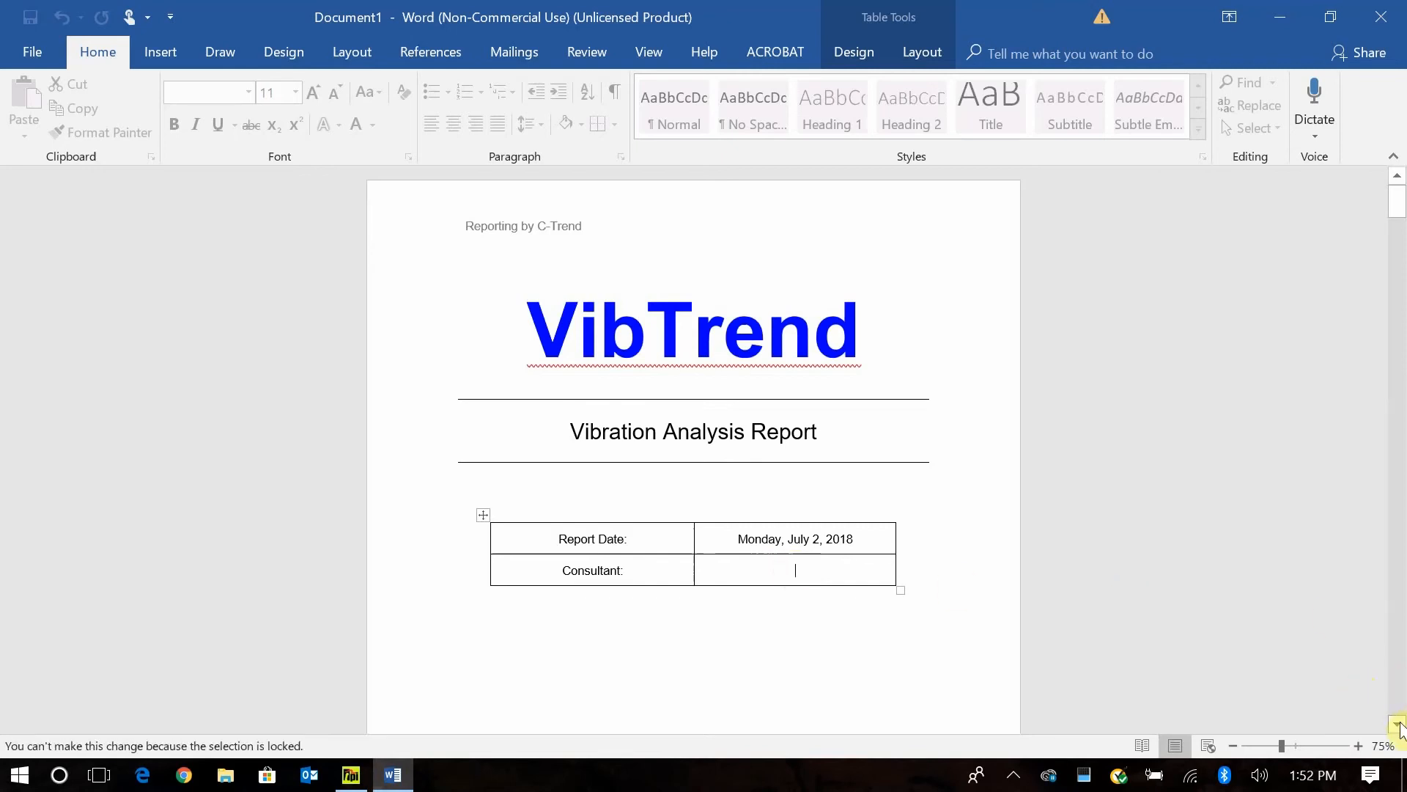
scroll(down, 3)
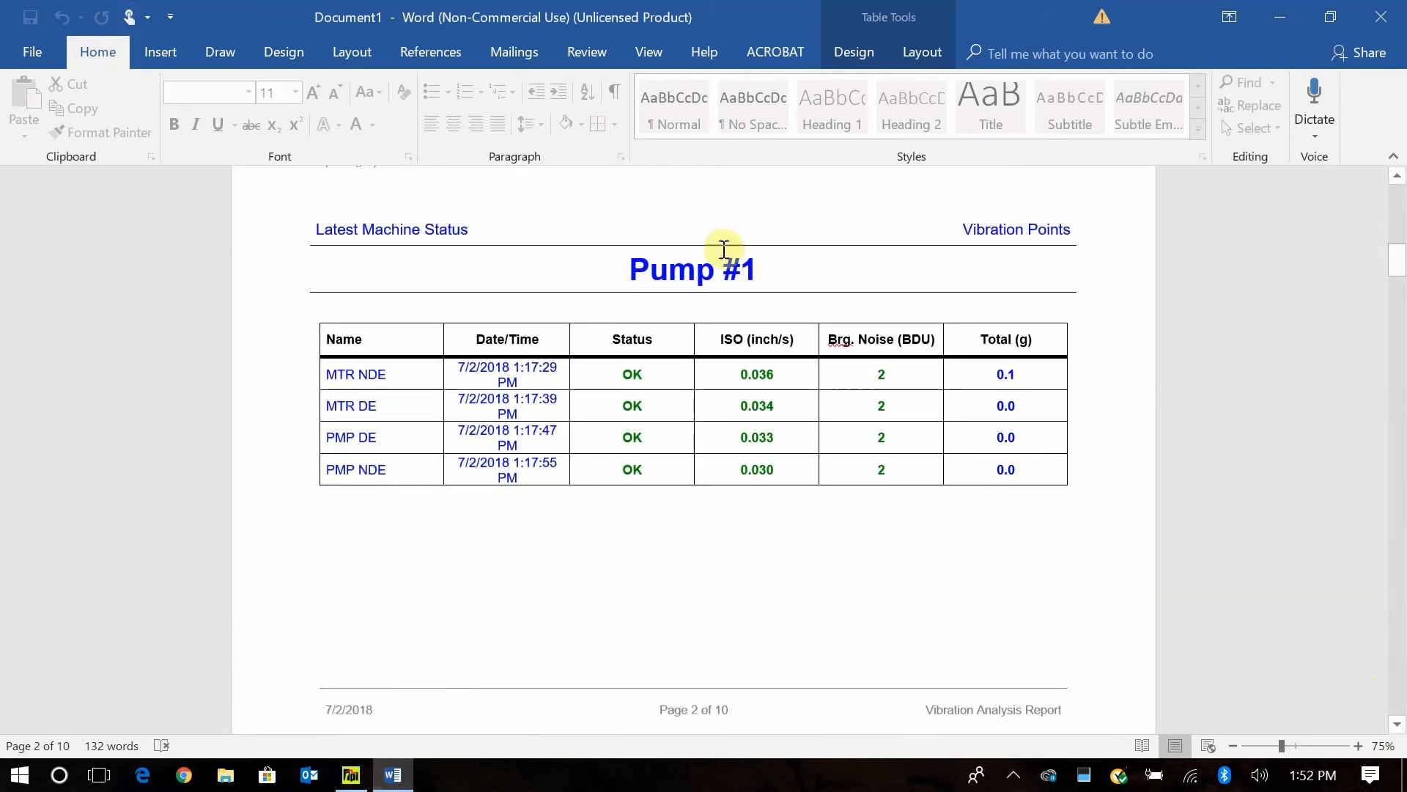
mouse_move(1068, 591)
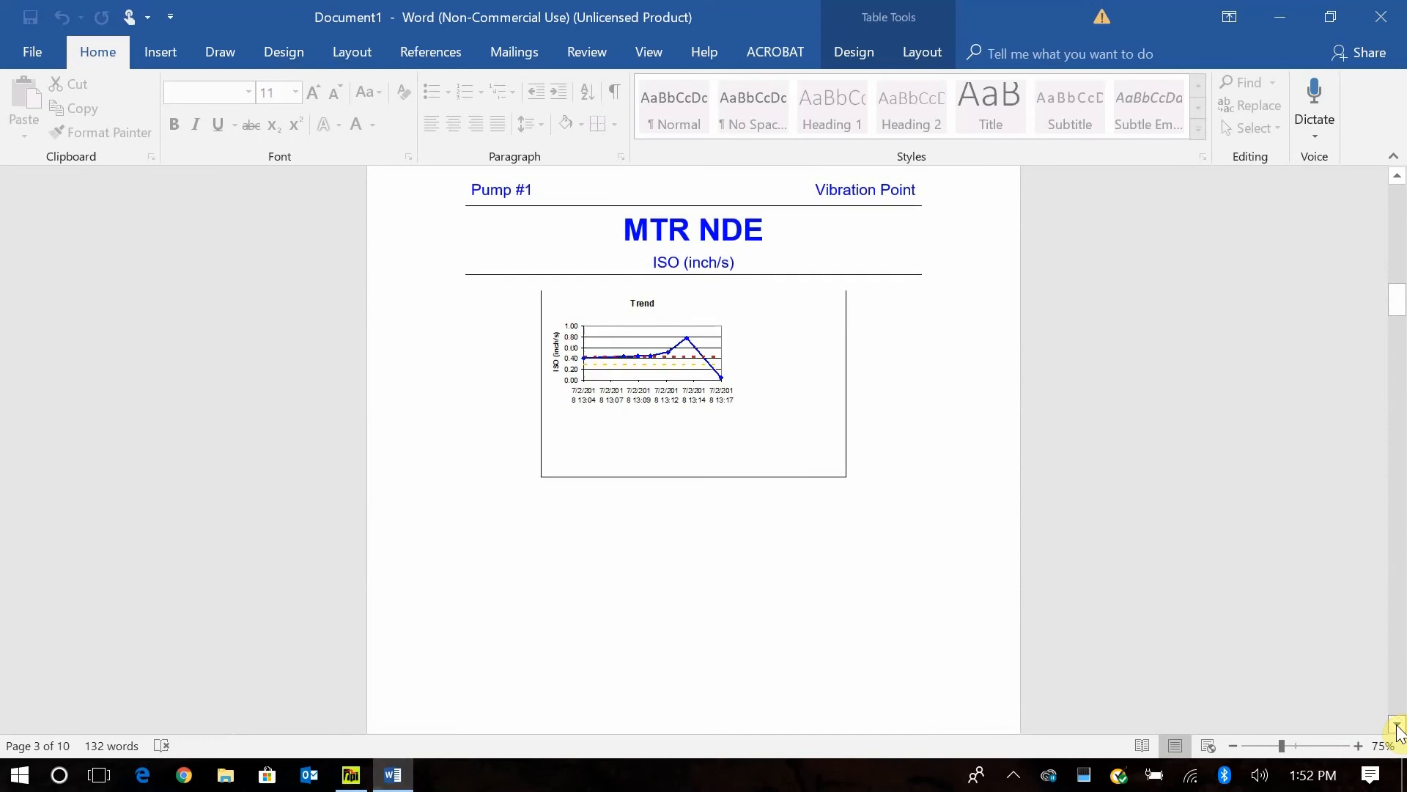
scroll(down, 3)
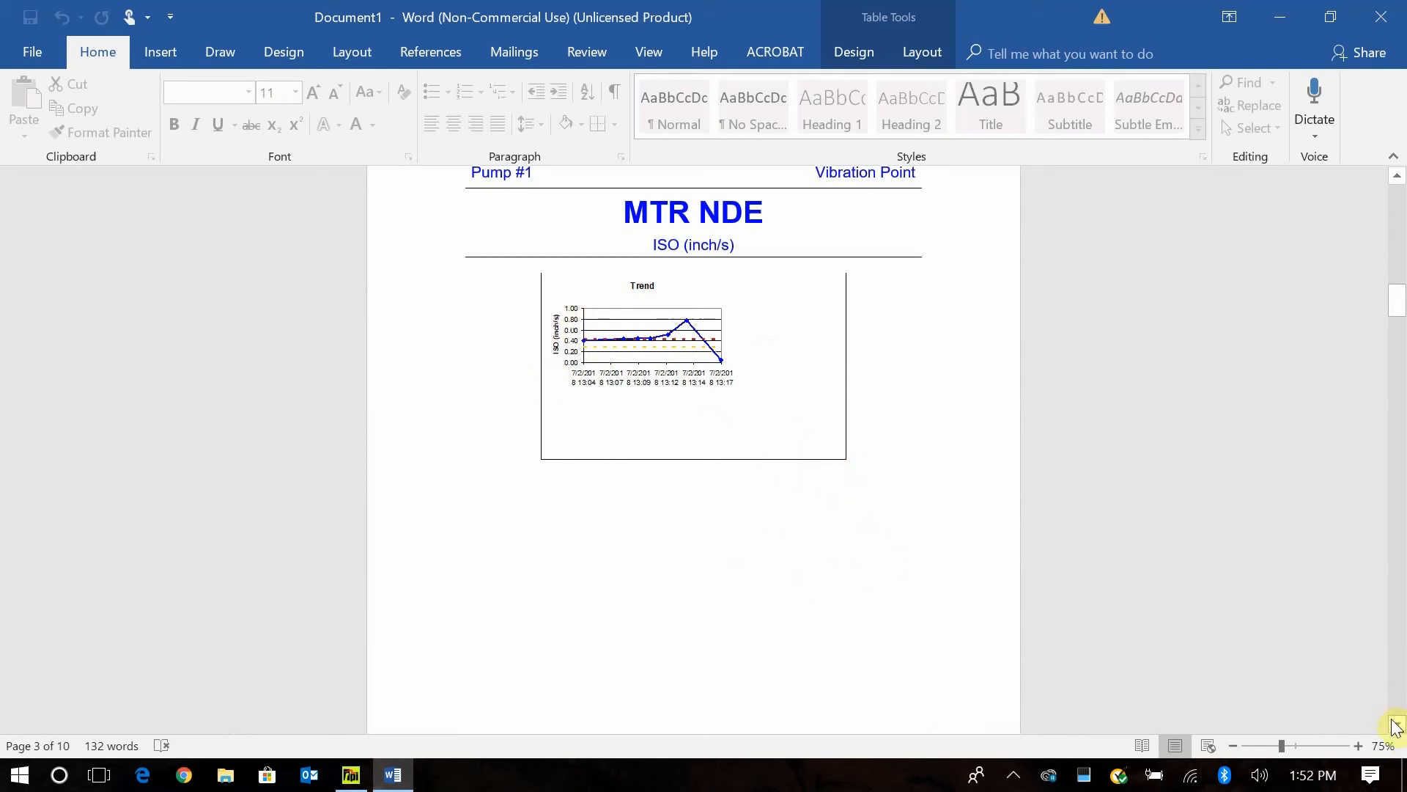
scroll(down, 3)
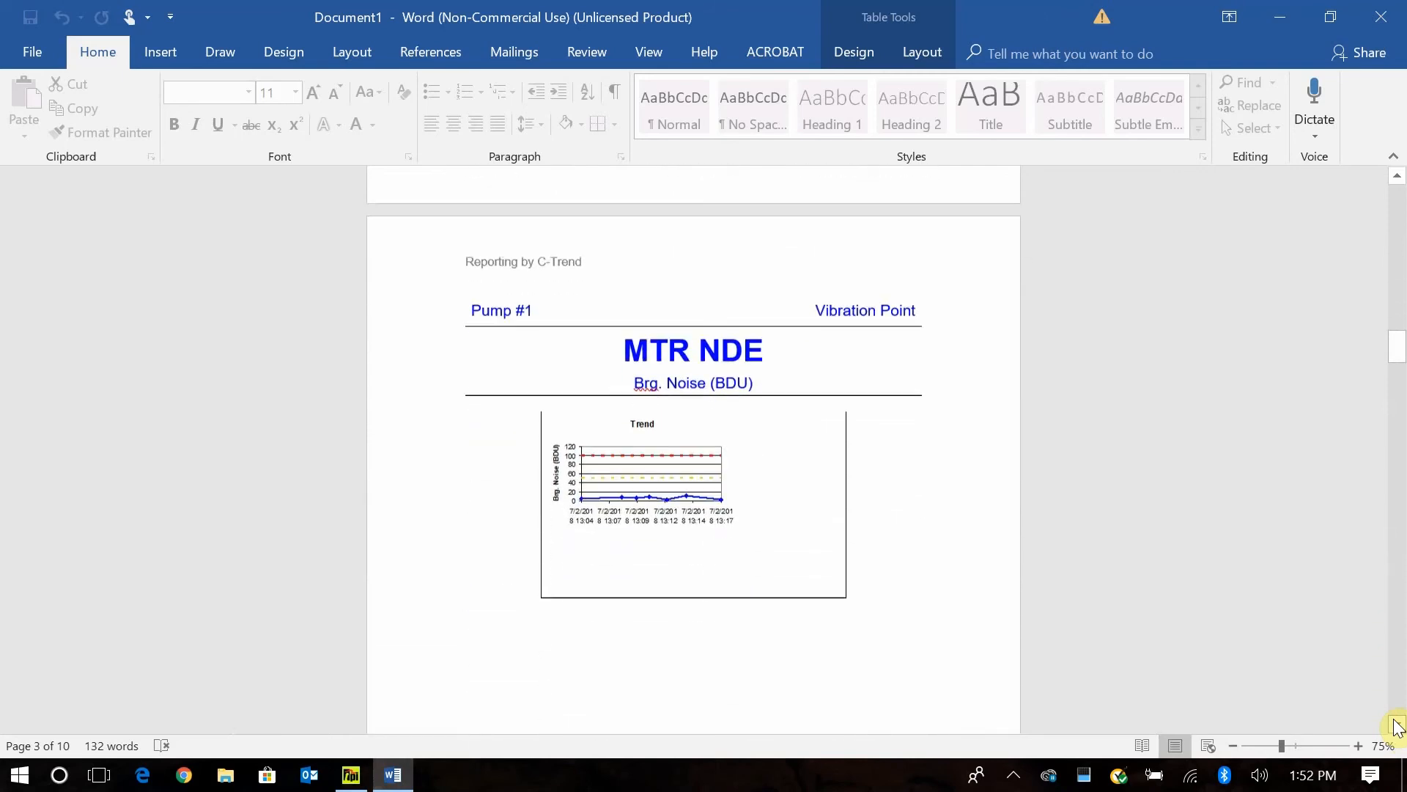
scroll(down, 3)
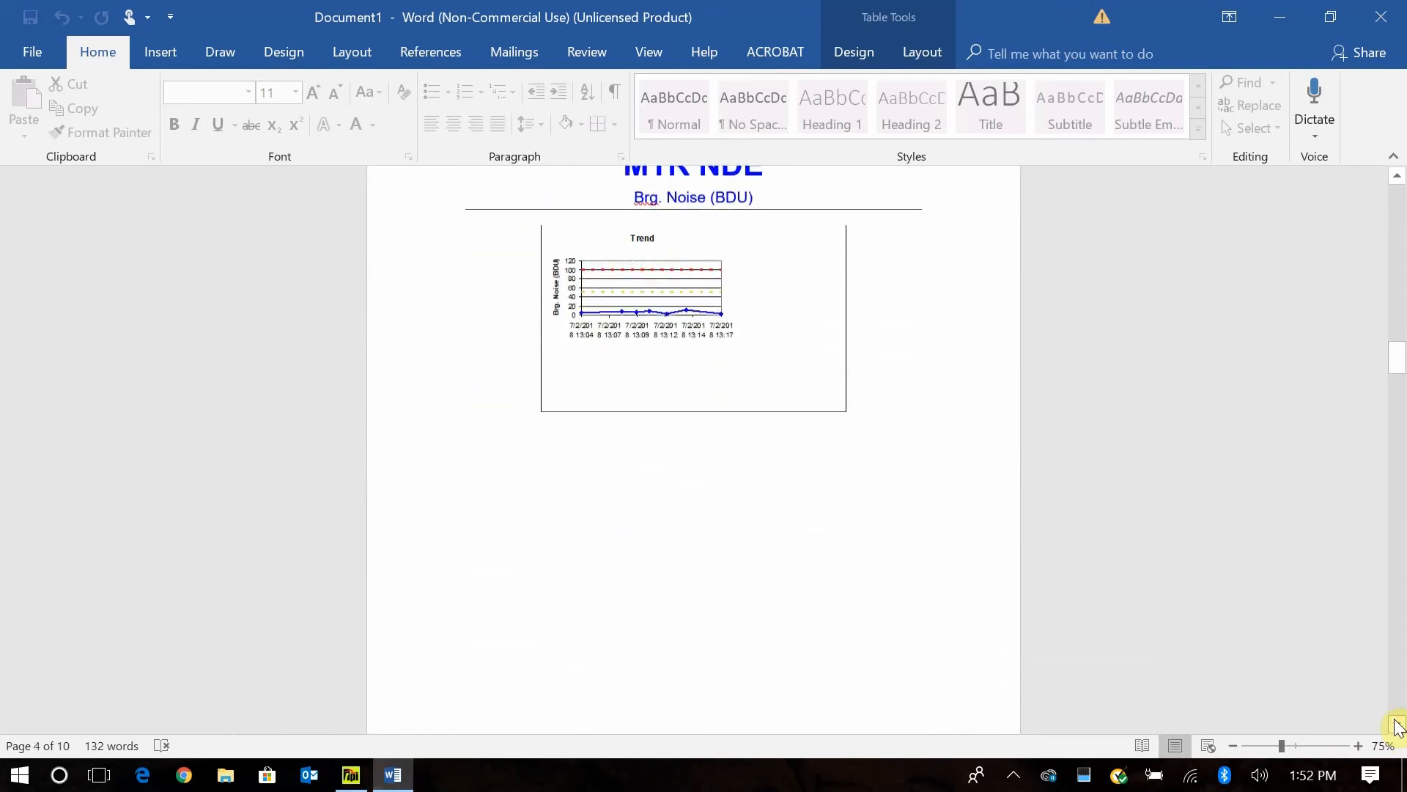
scroll(down, 3)
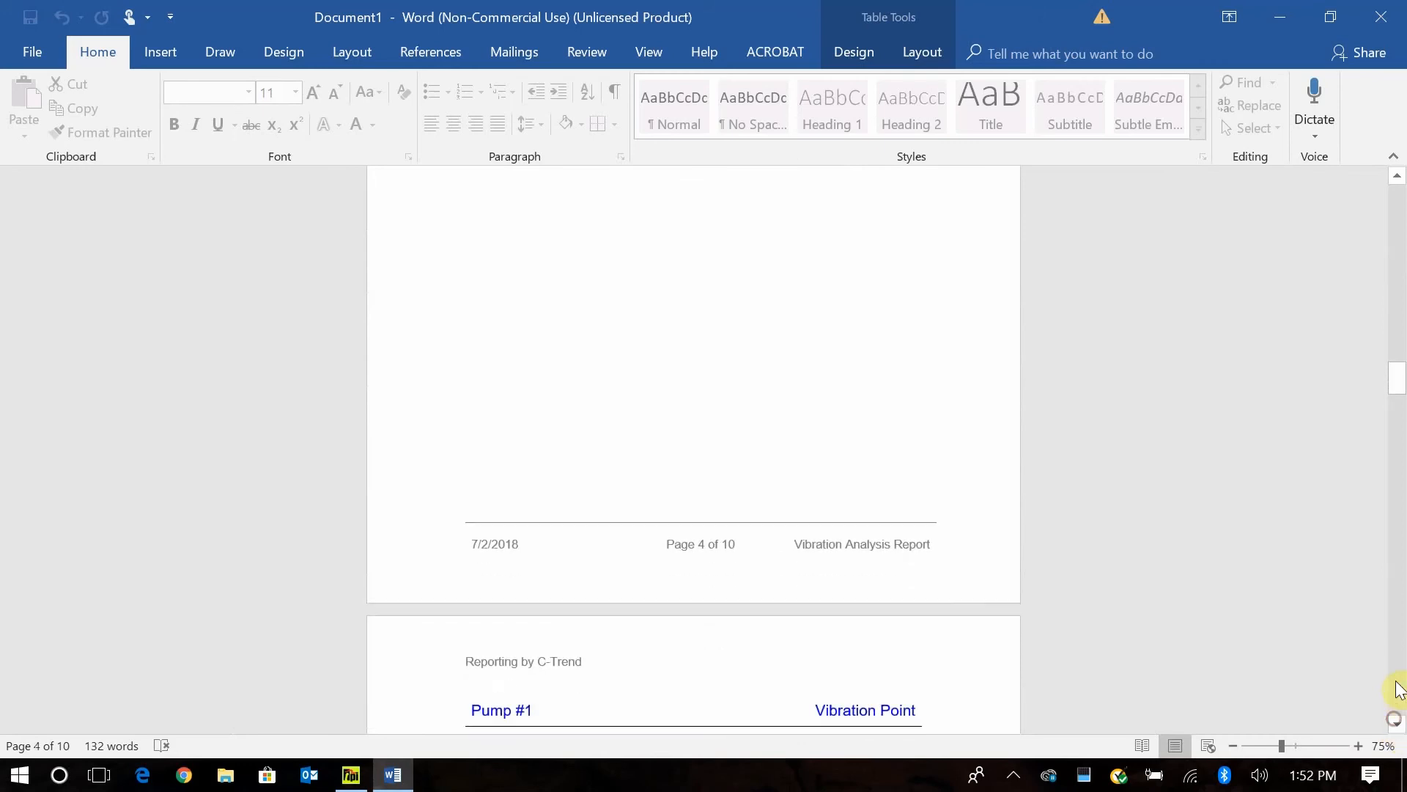
scroll(down, 3)
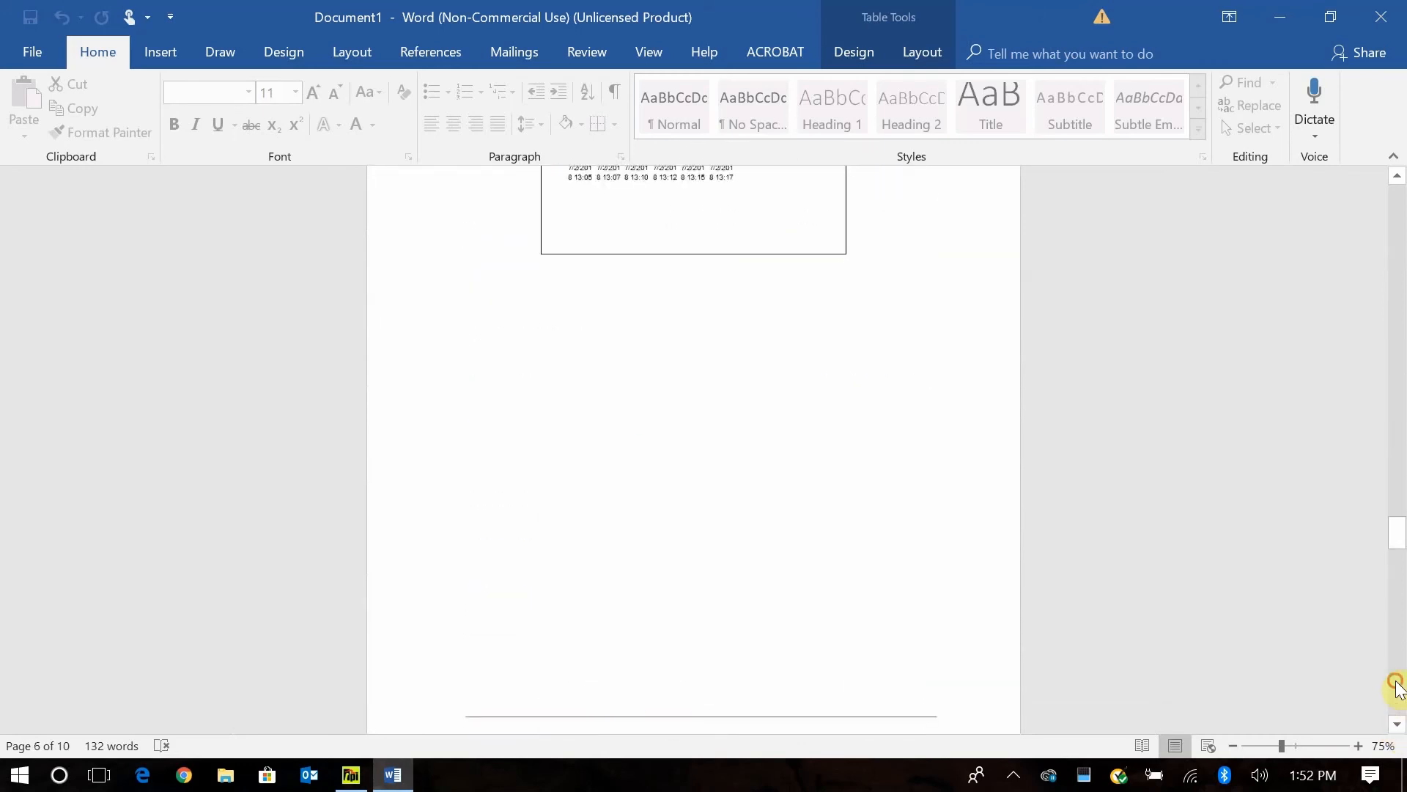
scroll(down, 3)
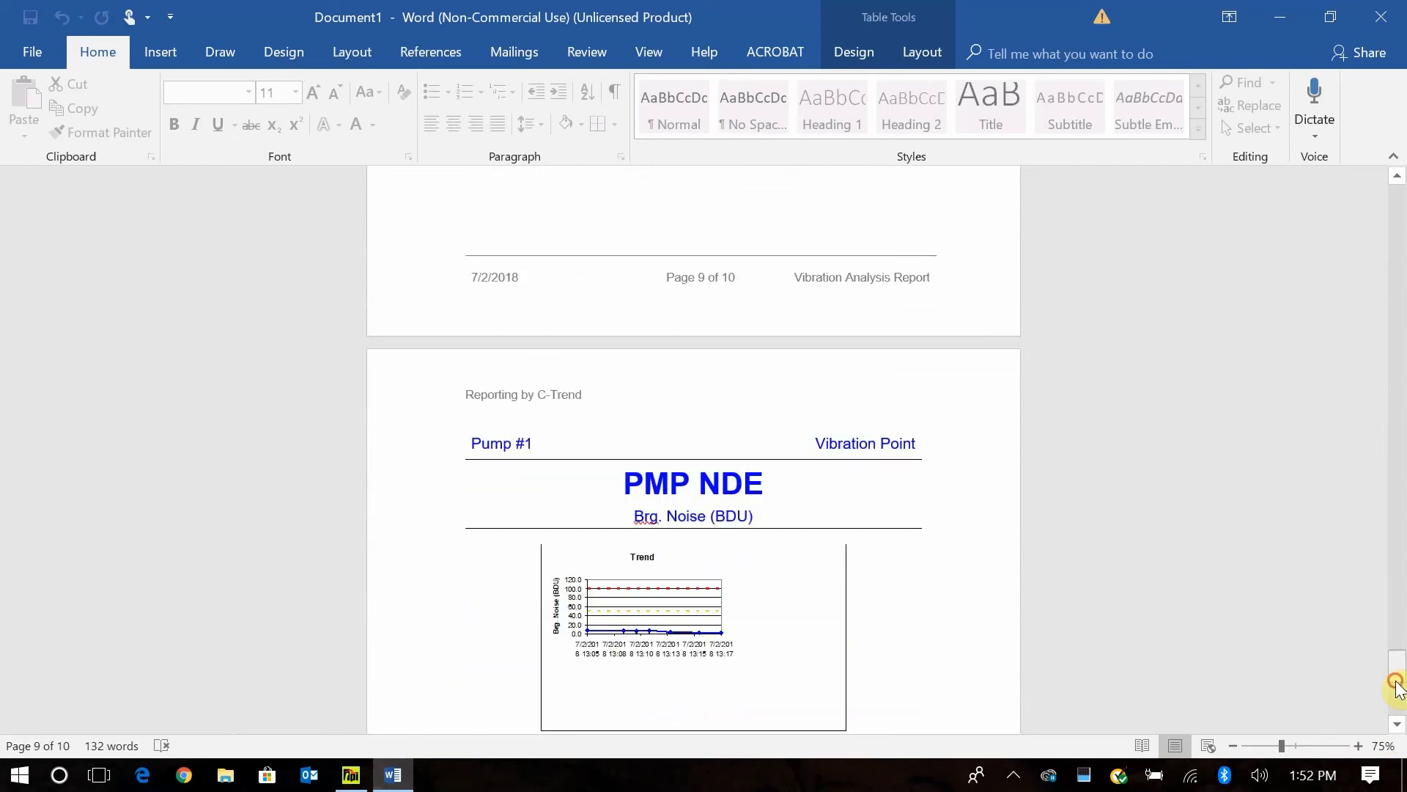
scroll(down, 3)
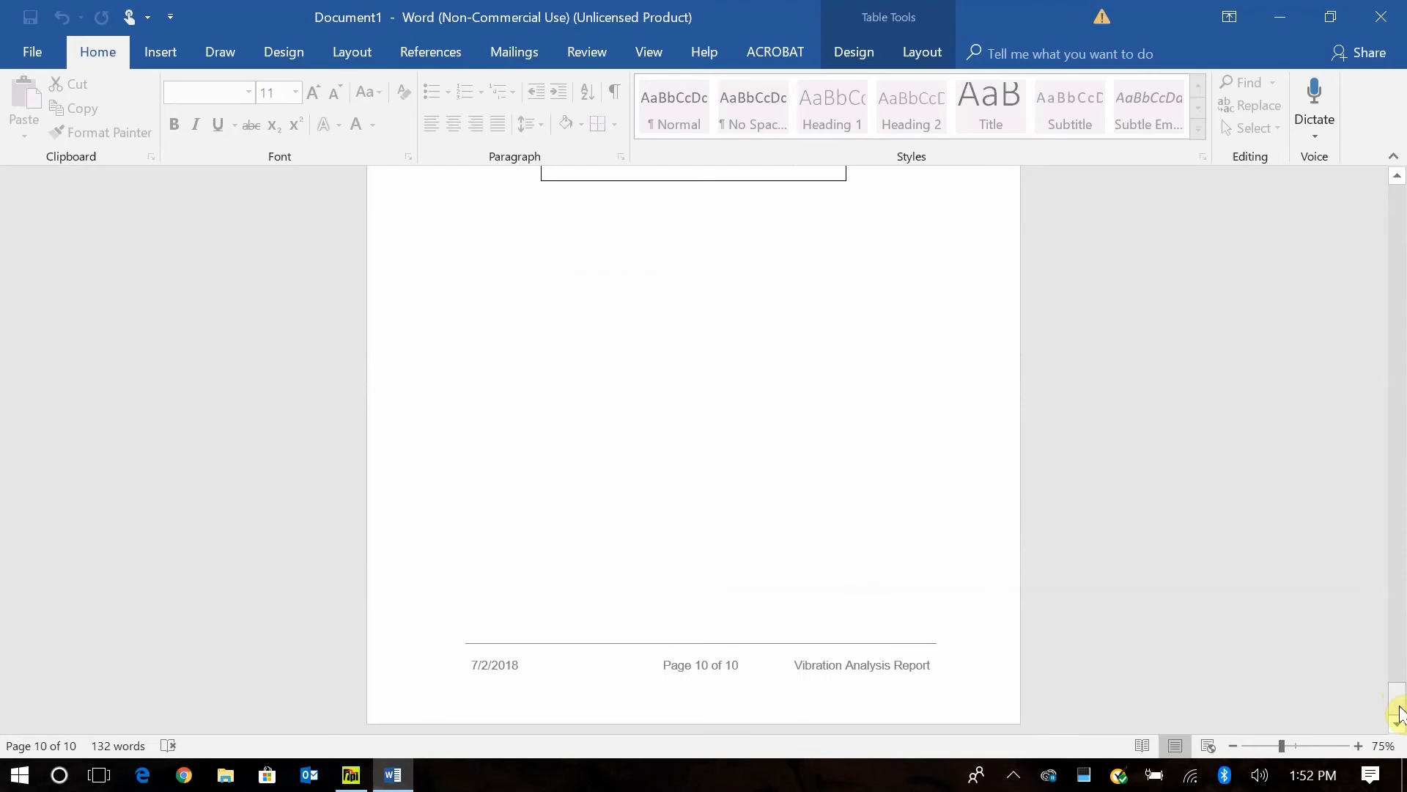
drag(1397, 708, 1398, 449)
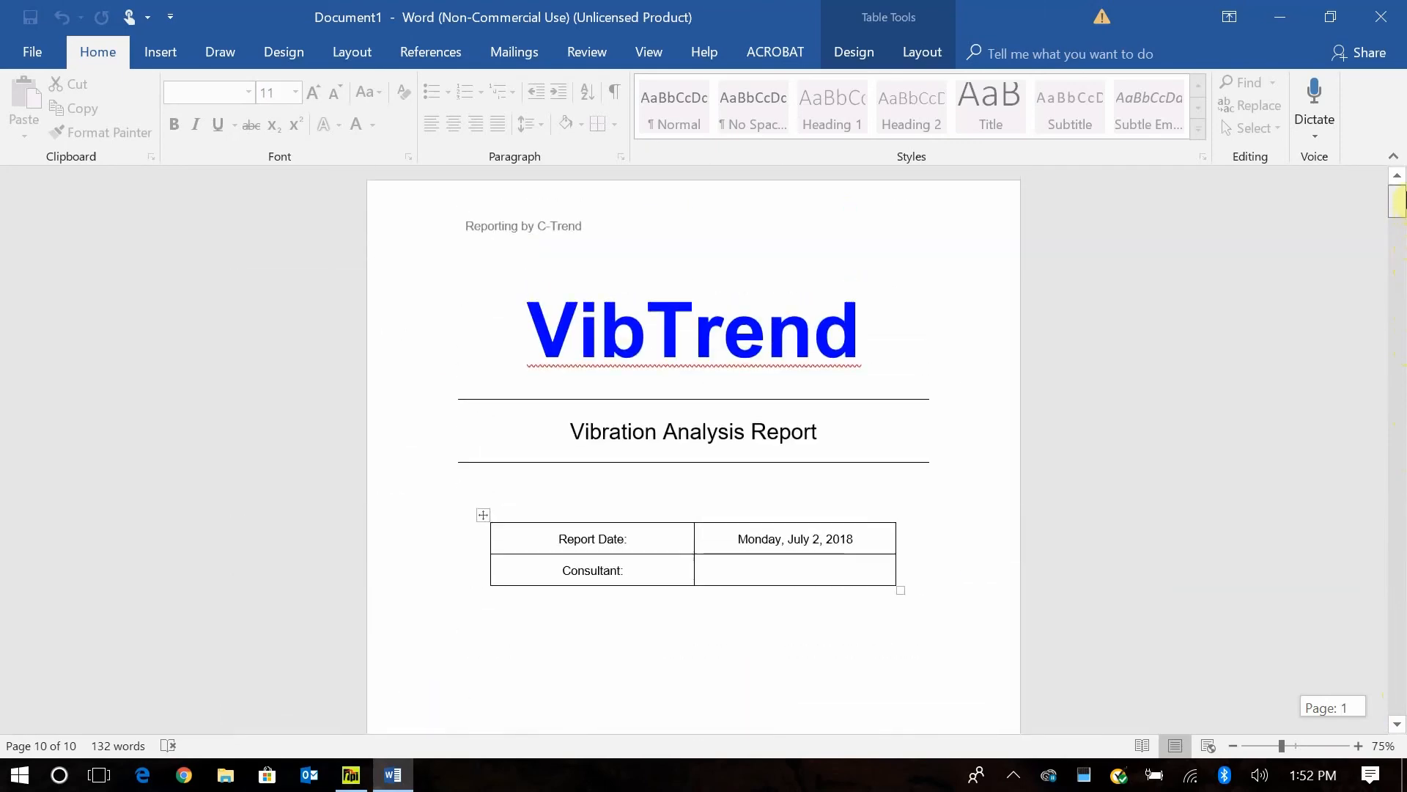
scroll(down, 3)
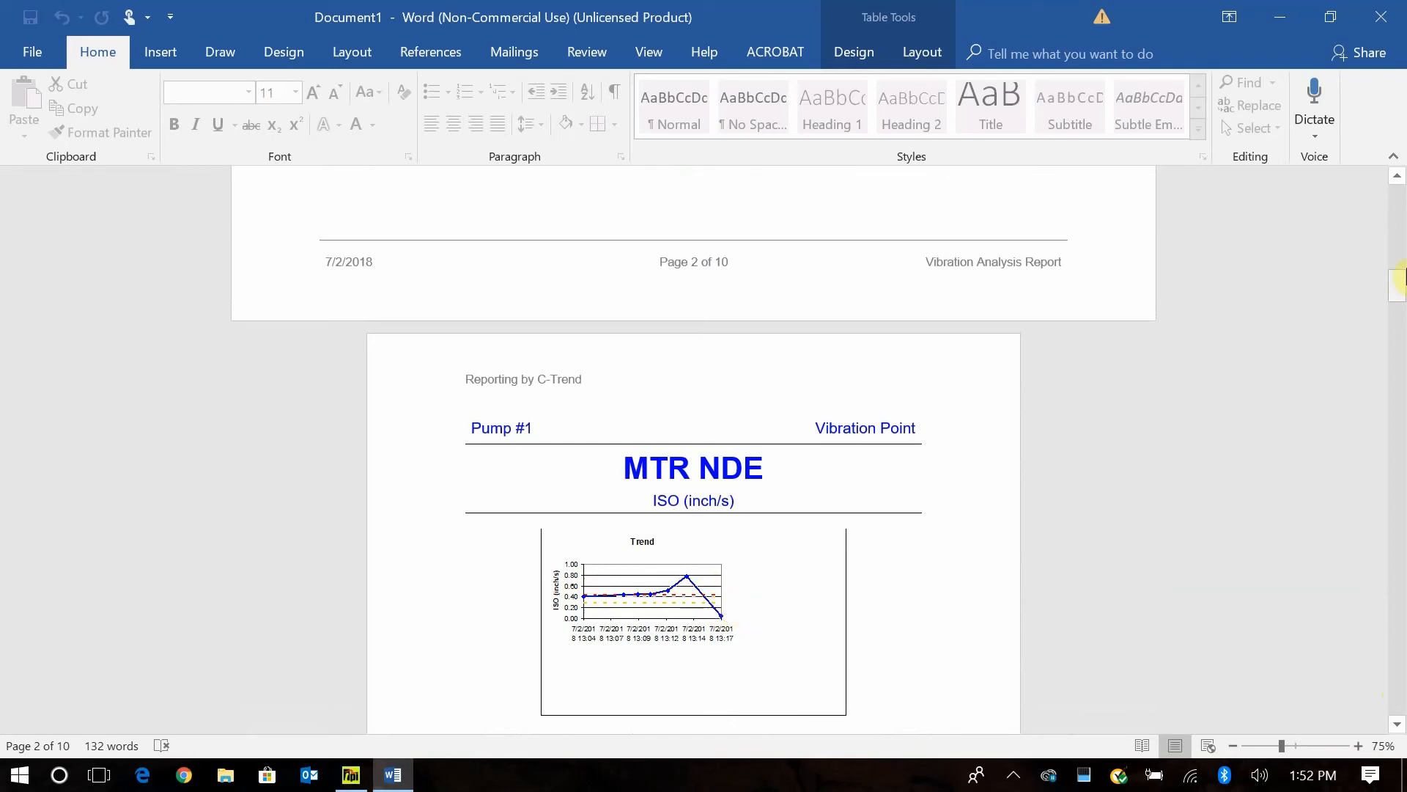
drag(1396, 278, 1395, 291)
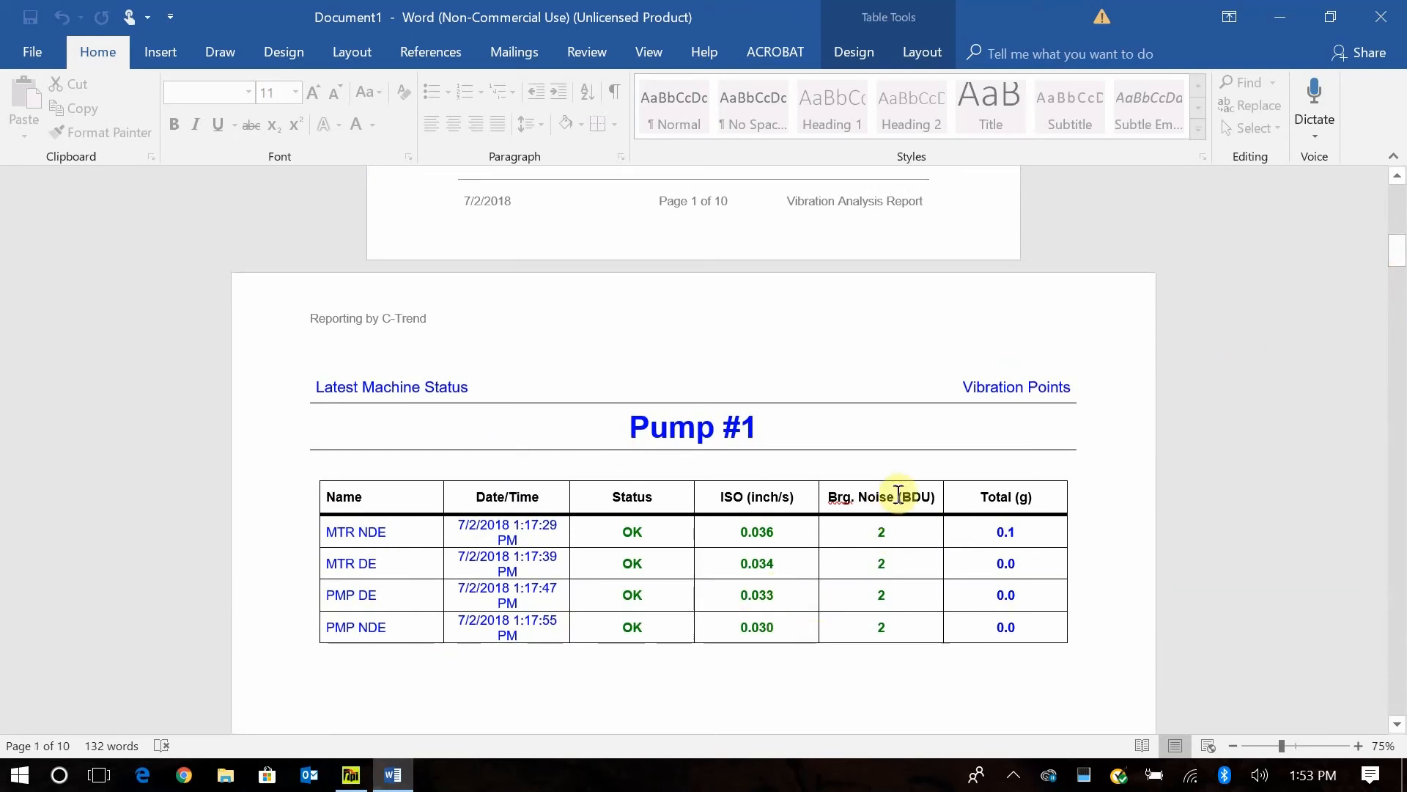
scroll(down, 3)
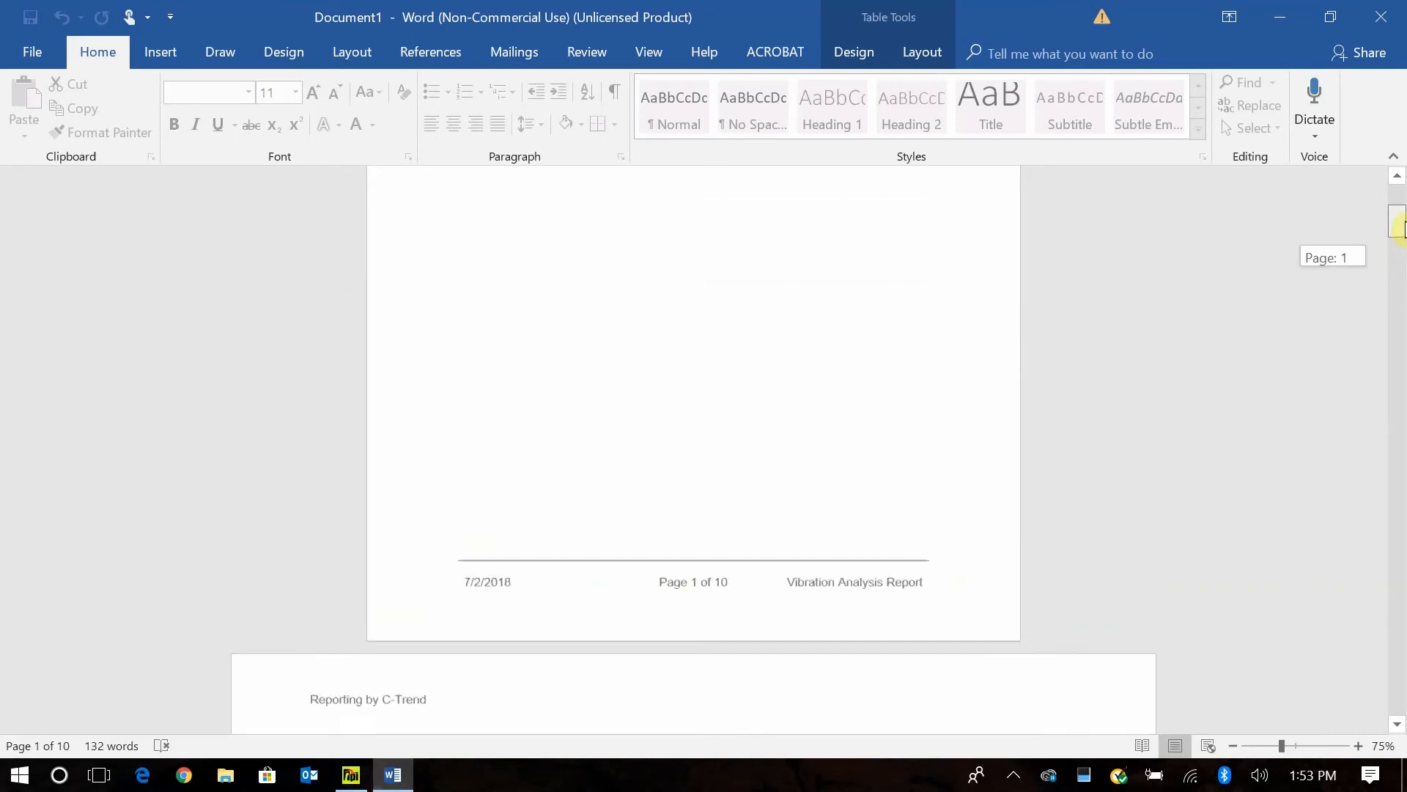
- Back in VibTrend, show the ISO velocity trend for Pump #2's MTR DE point
click(350, 781)
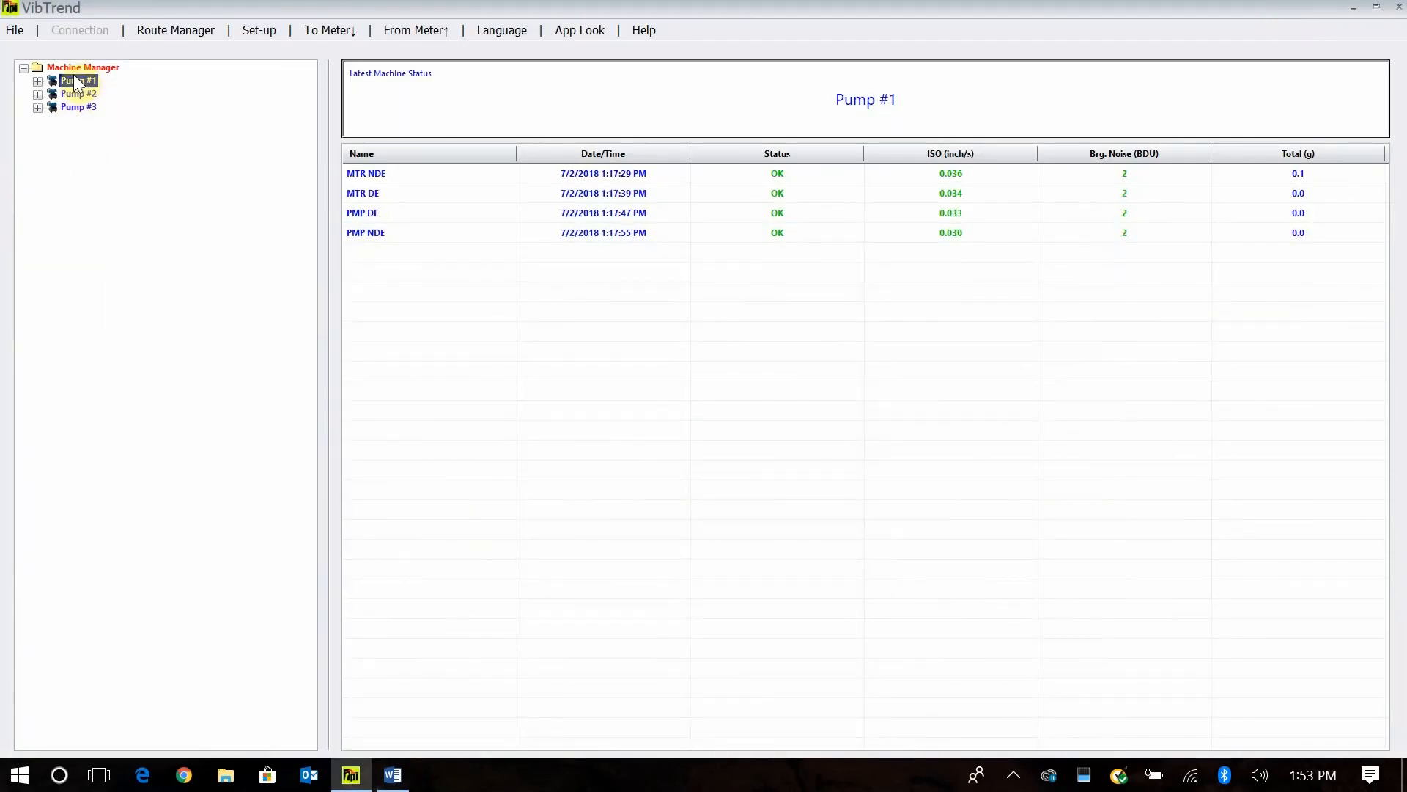
click(77, 93)
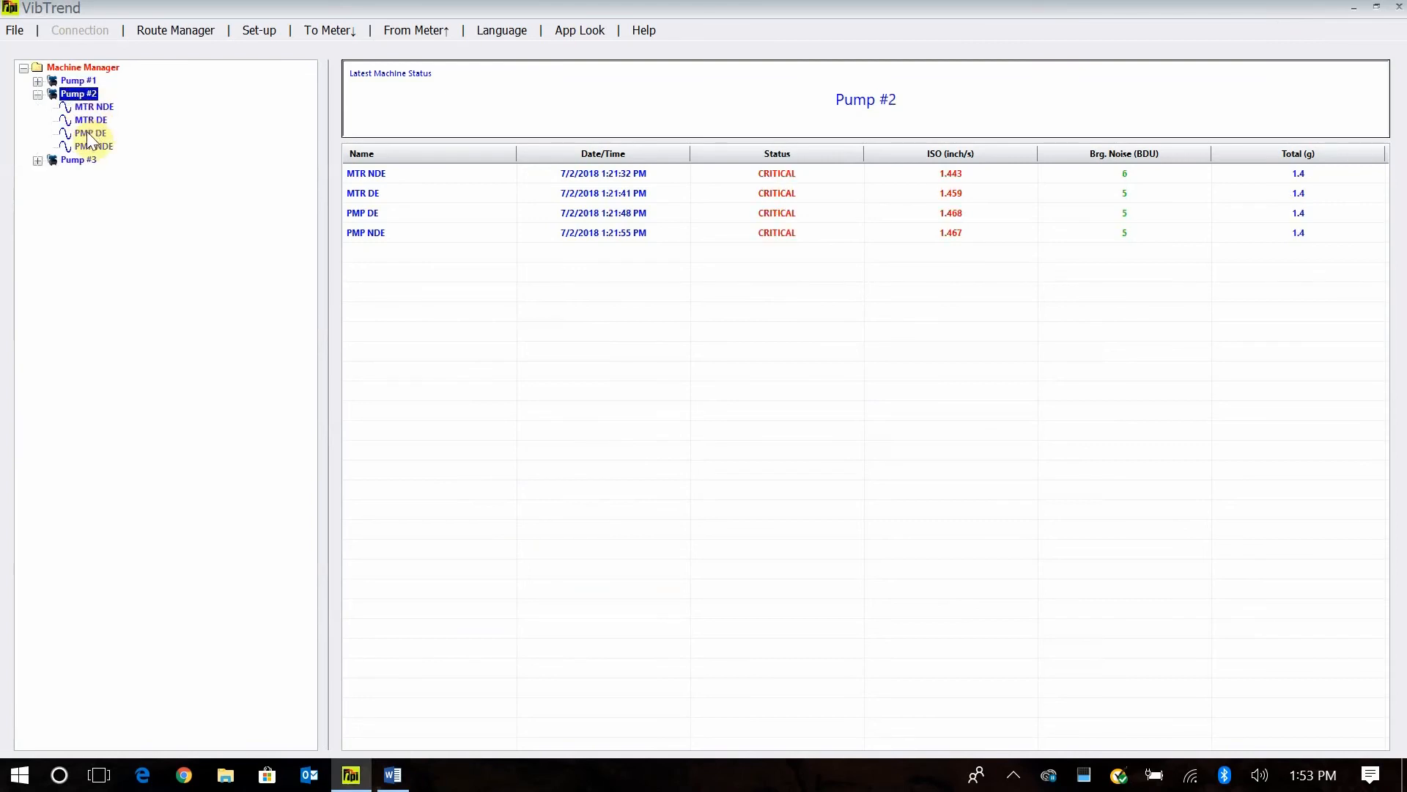
click(87, 120)
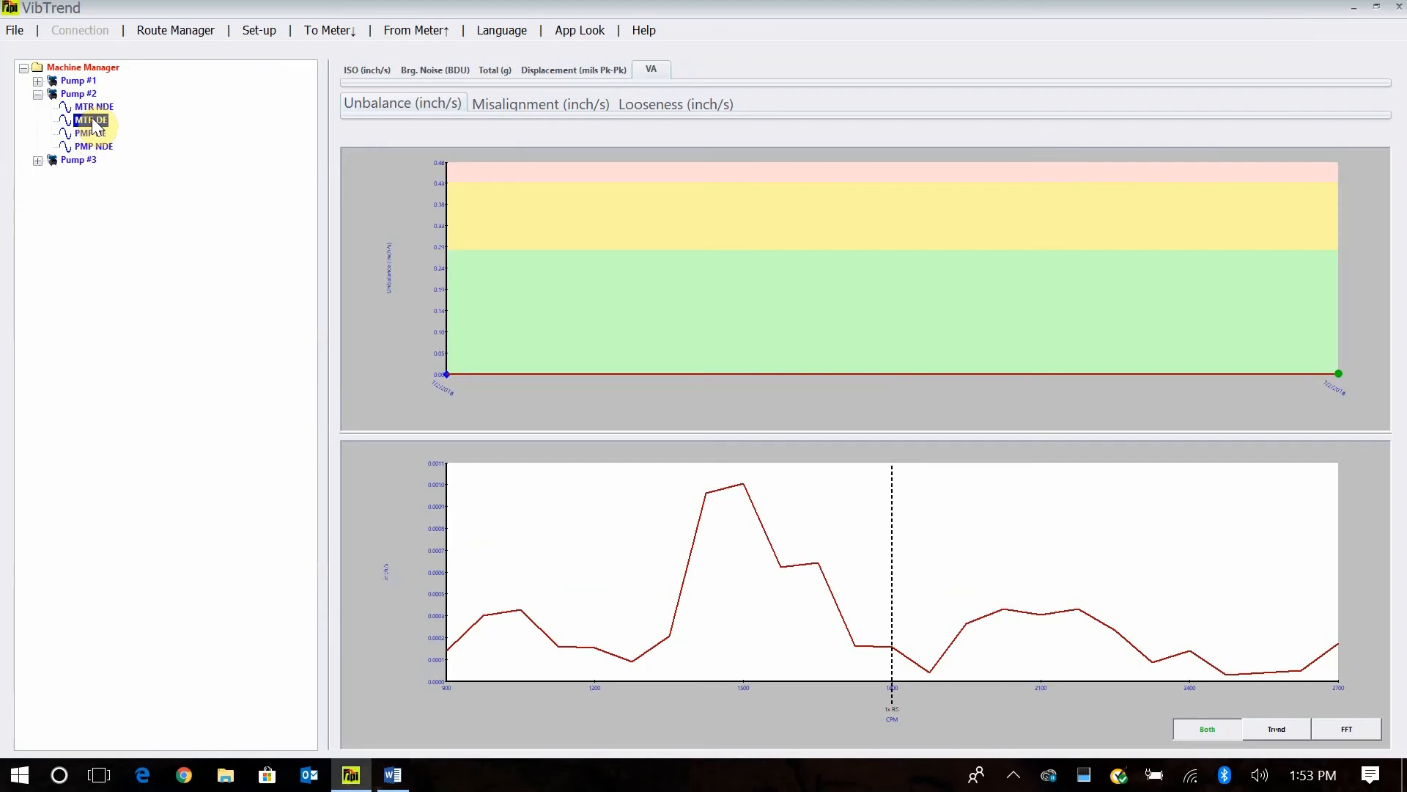
click(90, 119)
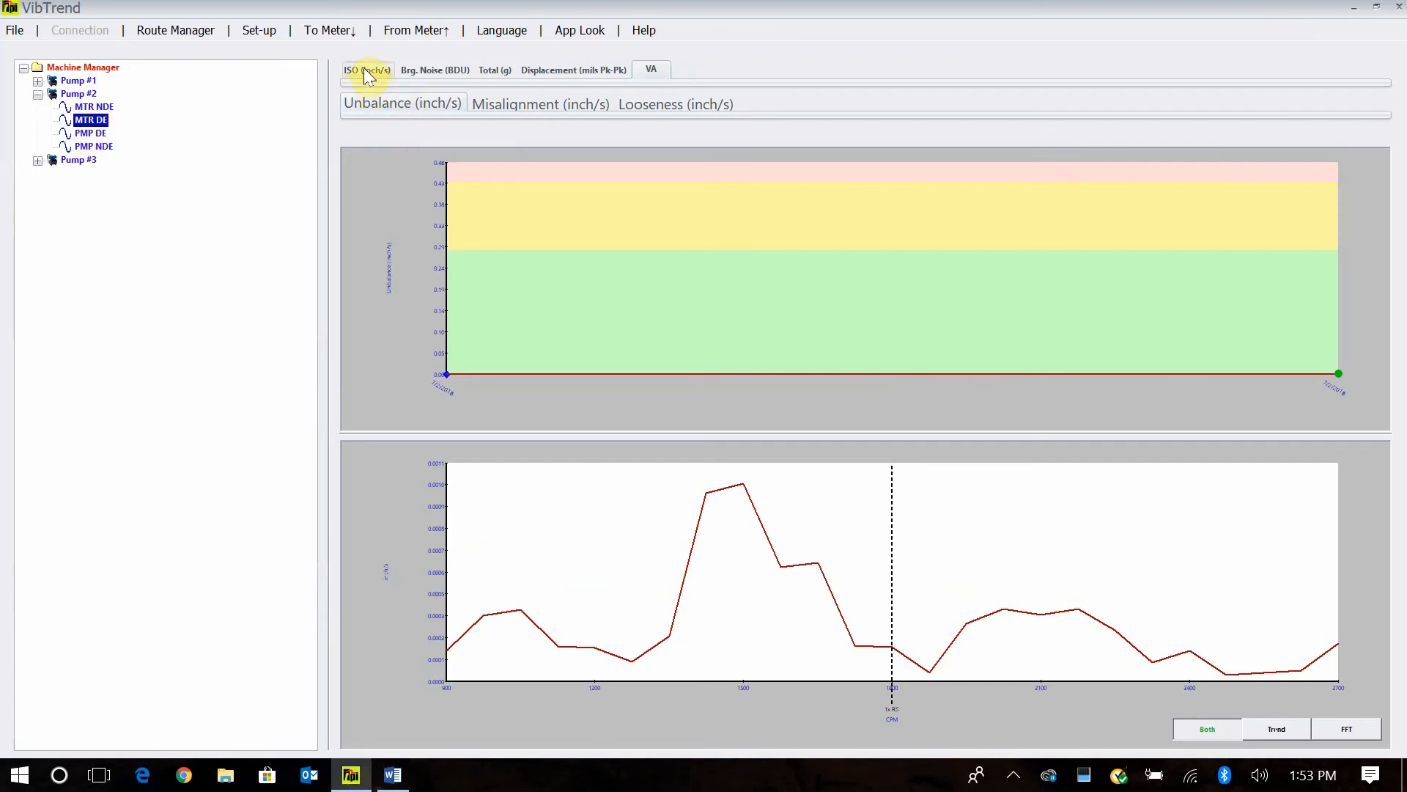
click(367, 69)
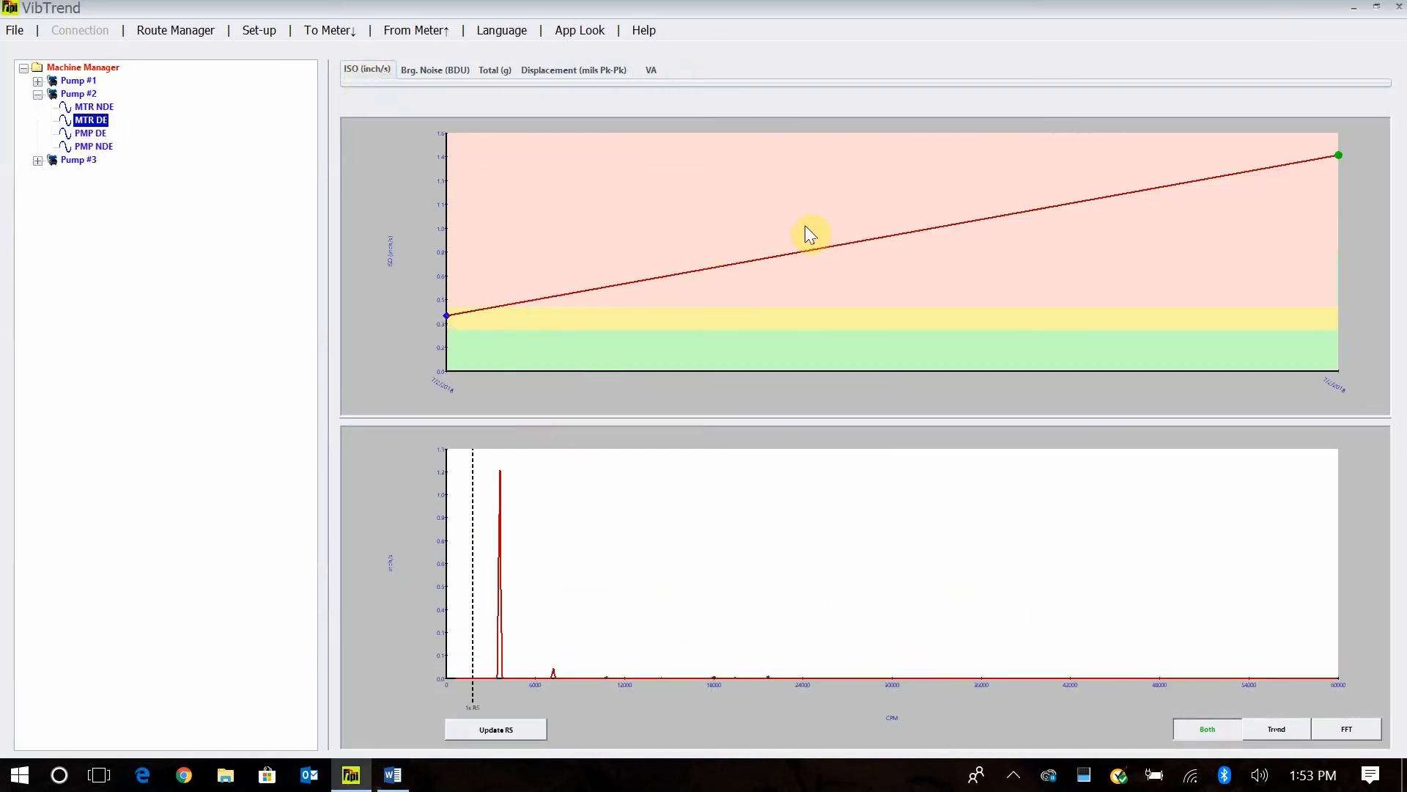
mouse_move(608, 497)
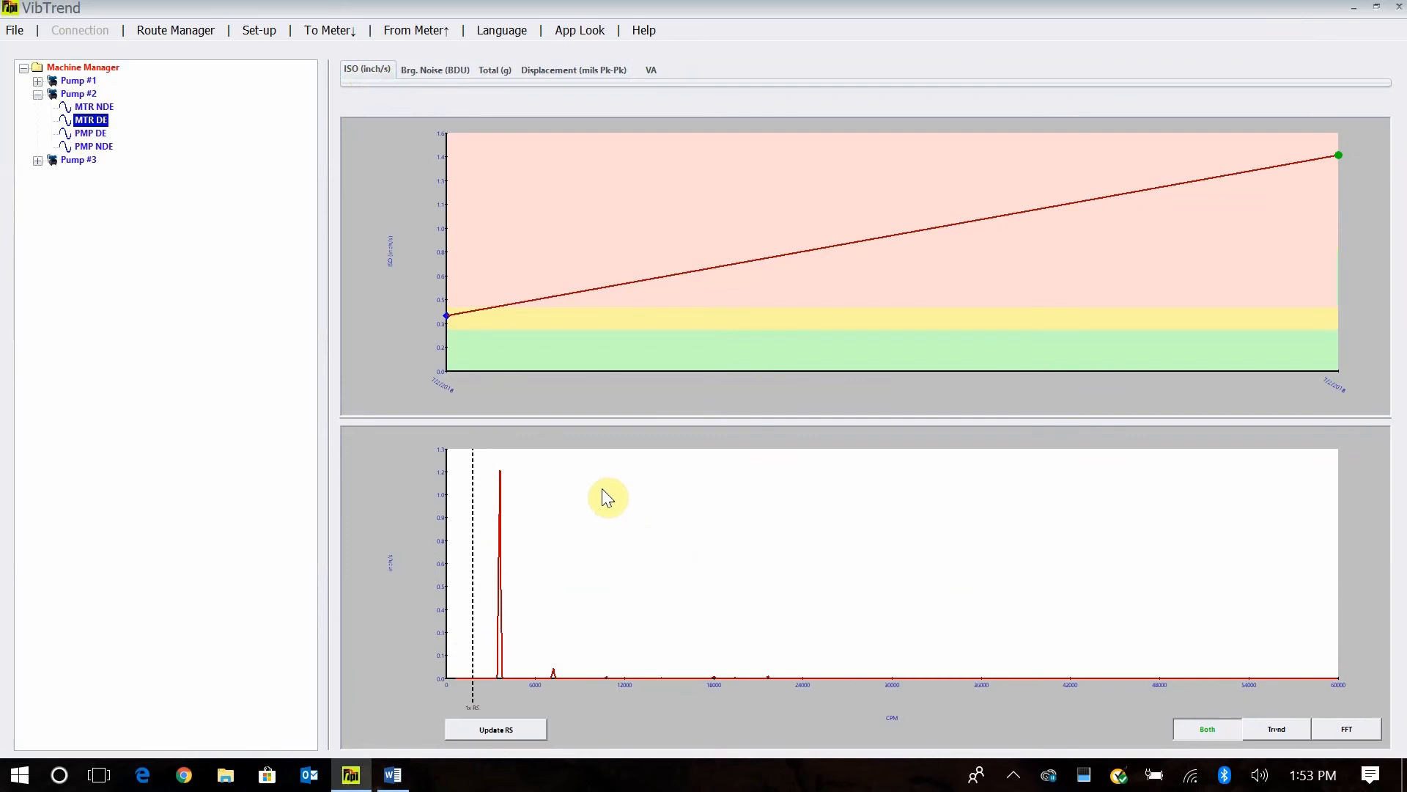
mouse_move(176, 117)
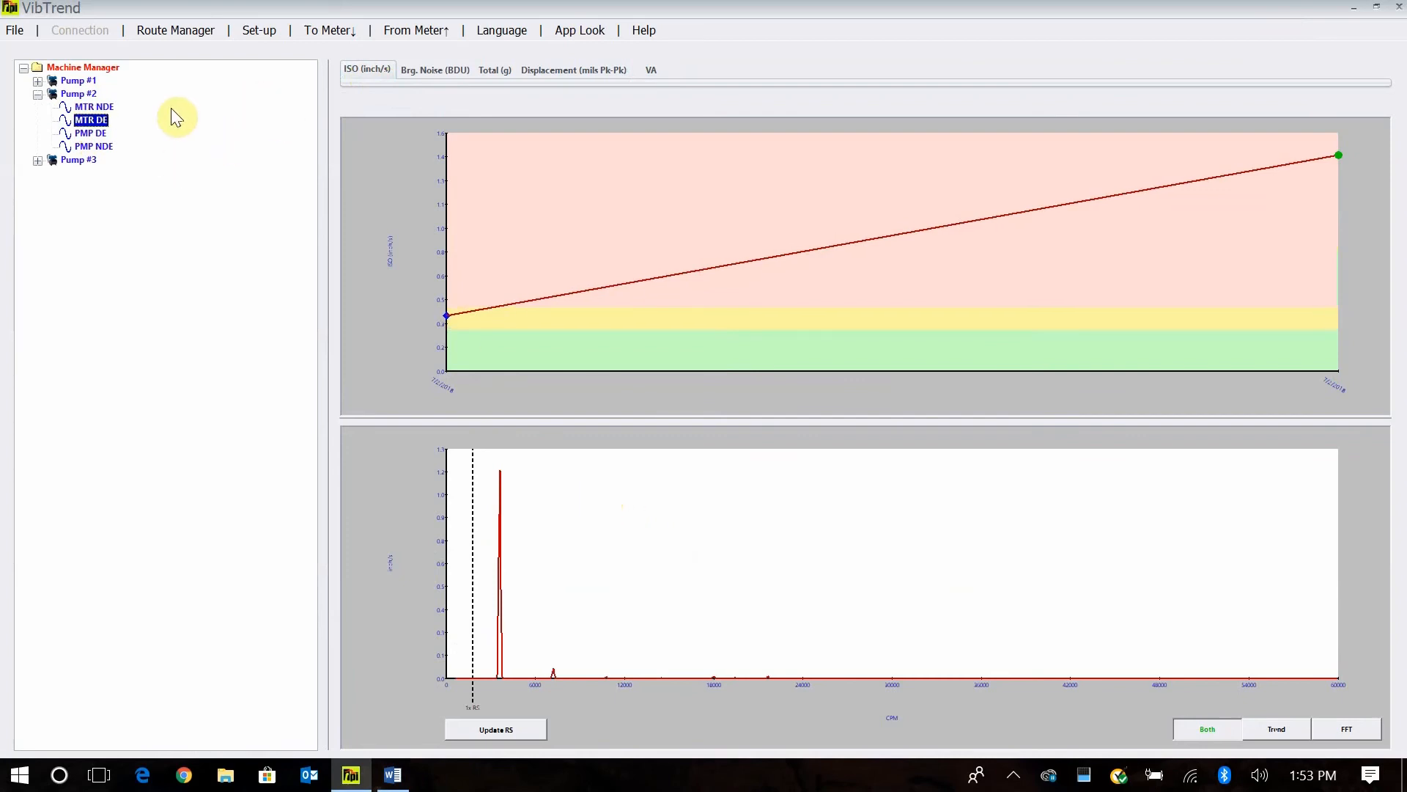
- Select Pump #3's MTR NDE then PMP NDE and show its Brg. Noise trend
click(77, 159)
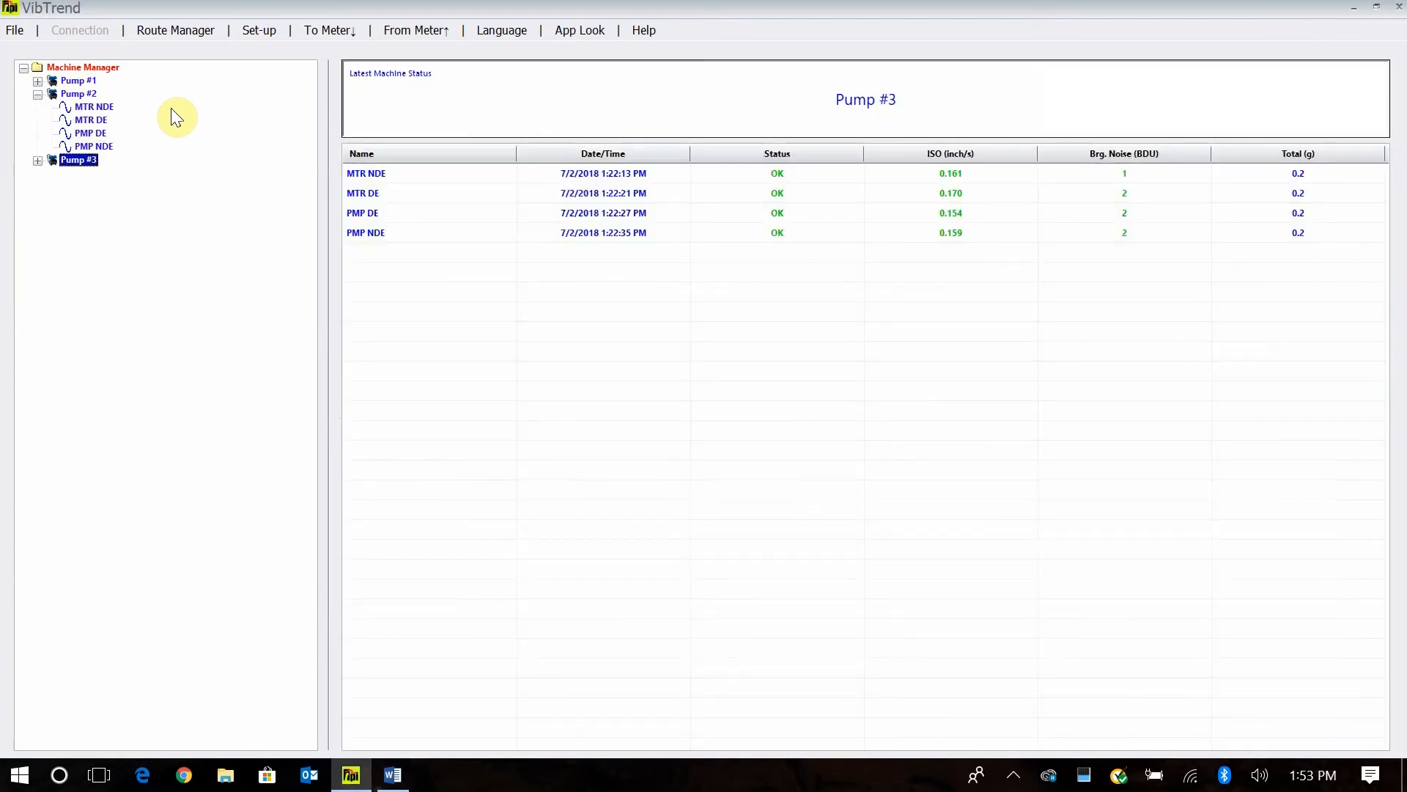
click(93, 173)
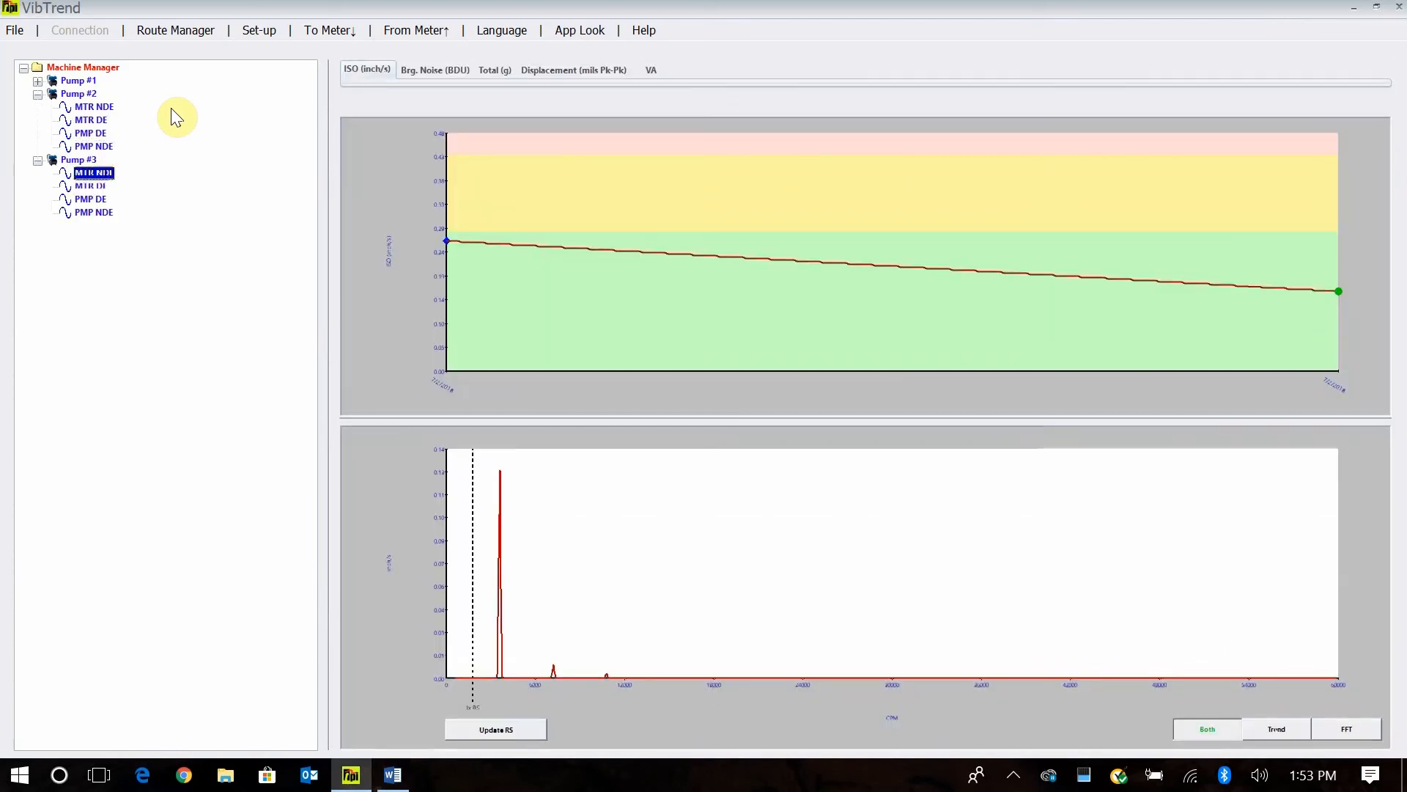
click(93, 212)
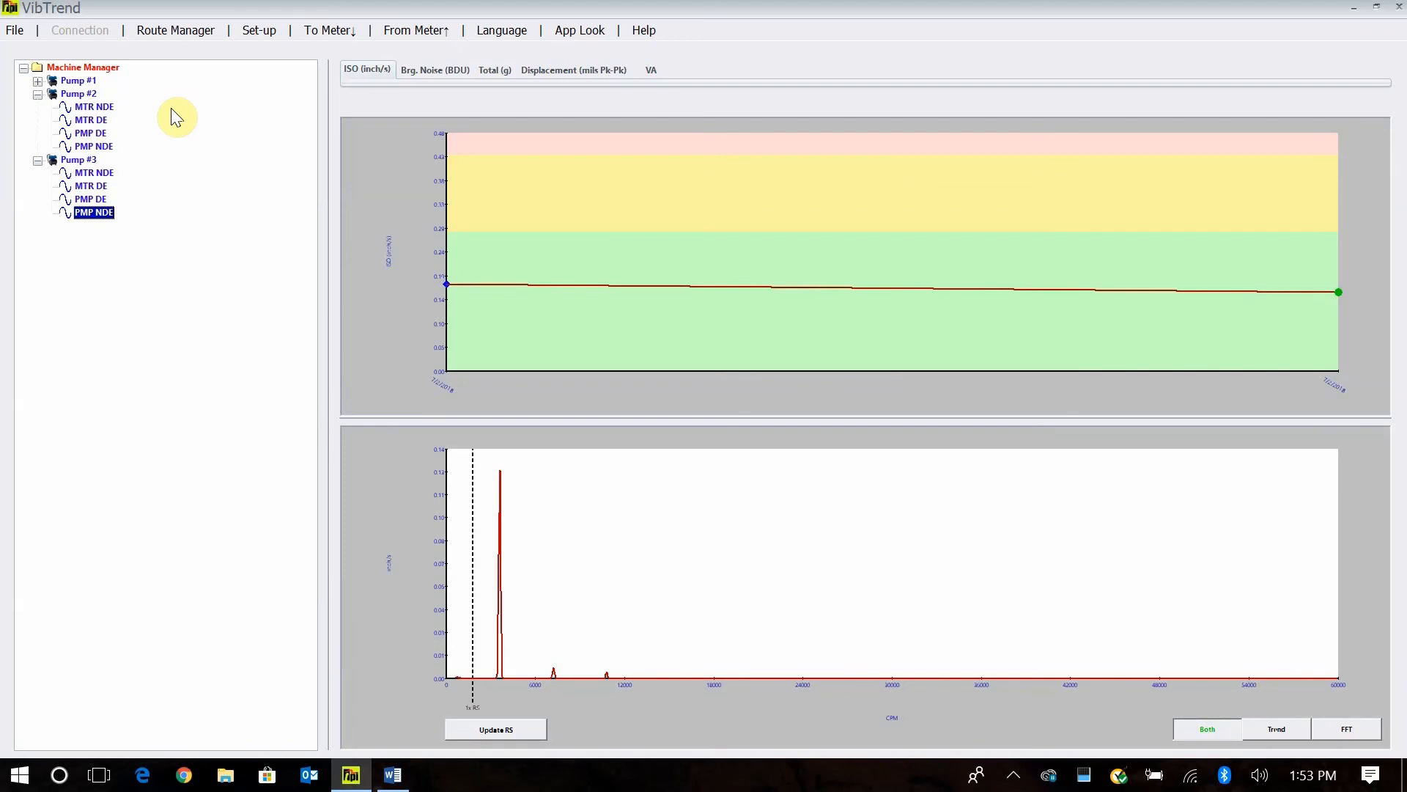
click(434, 69)
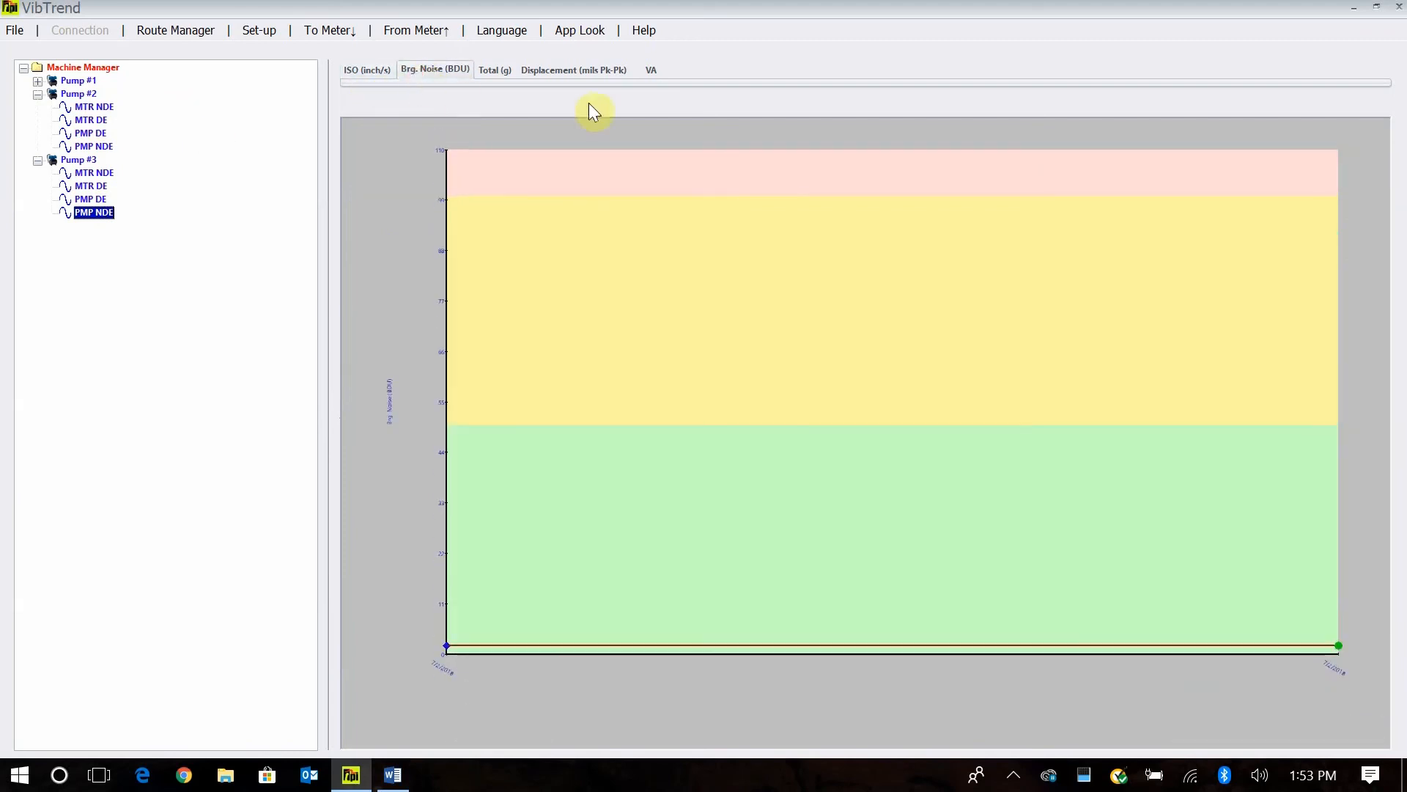
- Check bearing noise for Pump #3 PMP DE and Pump #2, then Pump #1 PMP NDE and MTR NDE
click(90, 199)
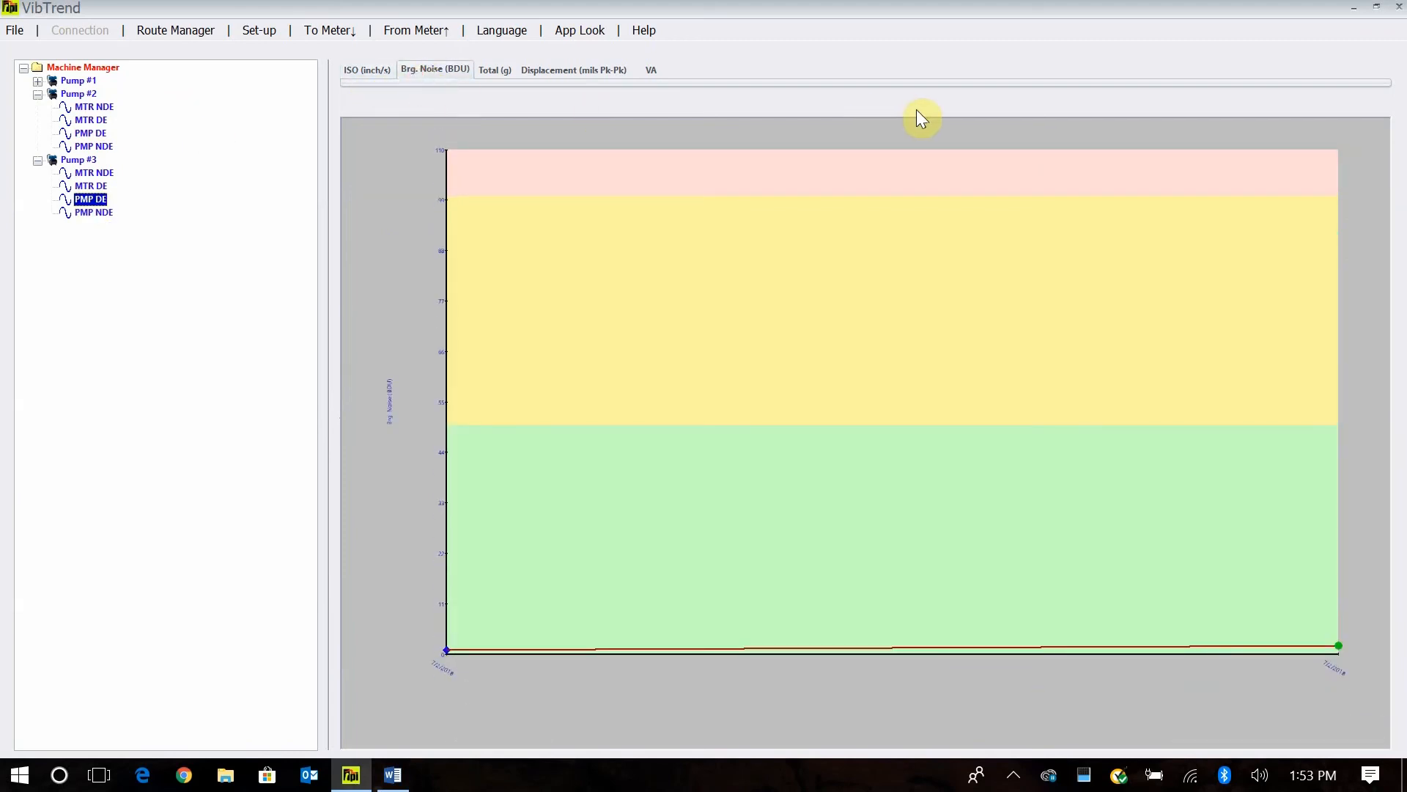
click(76, 159)
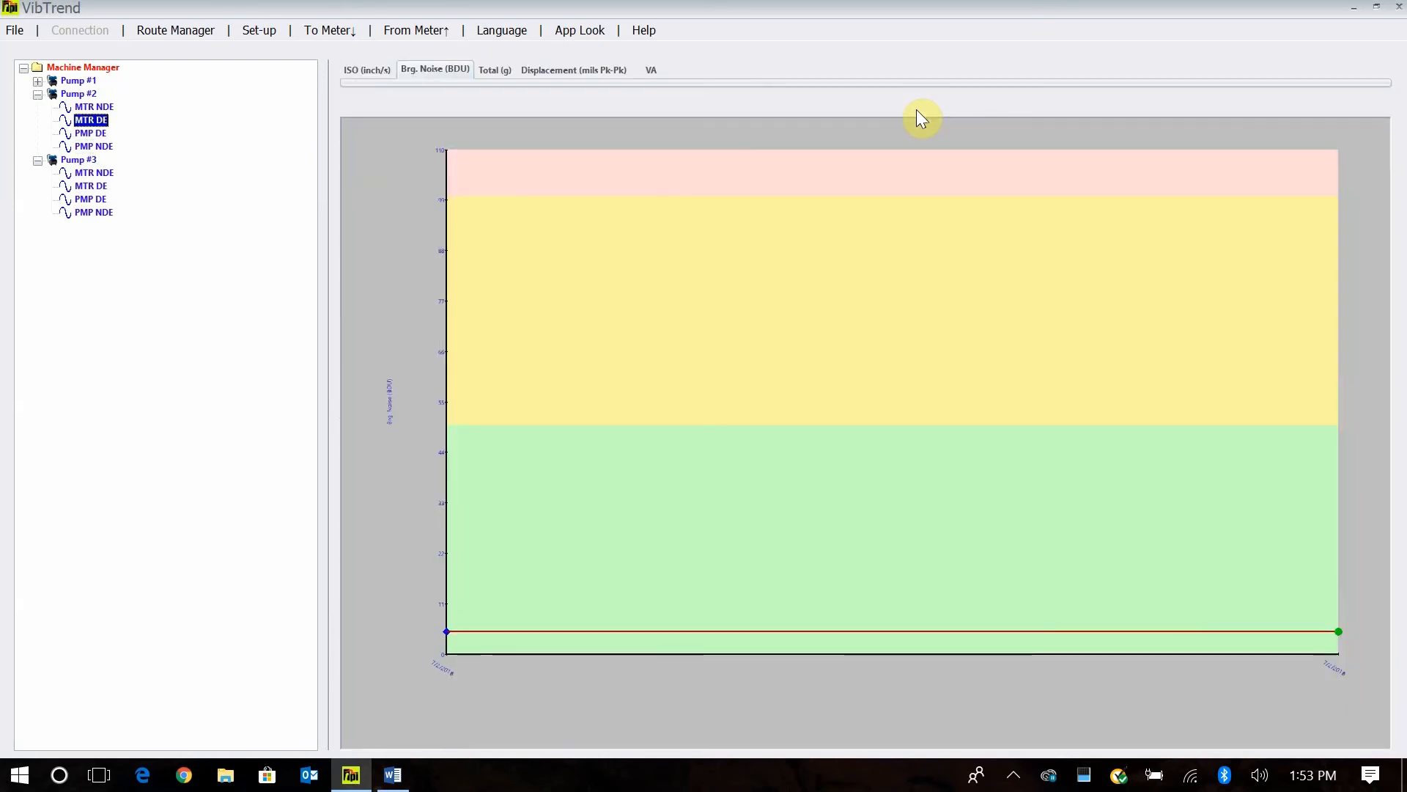
click(79, 93)
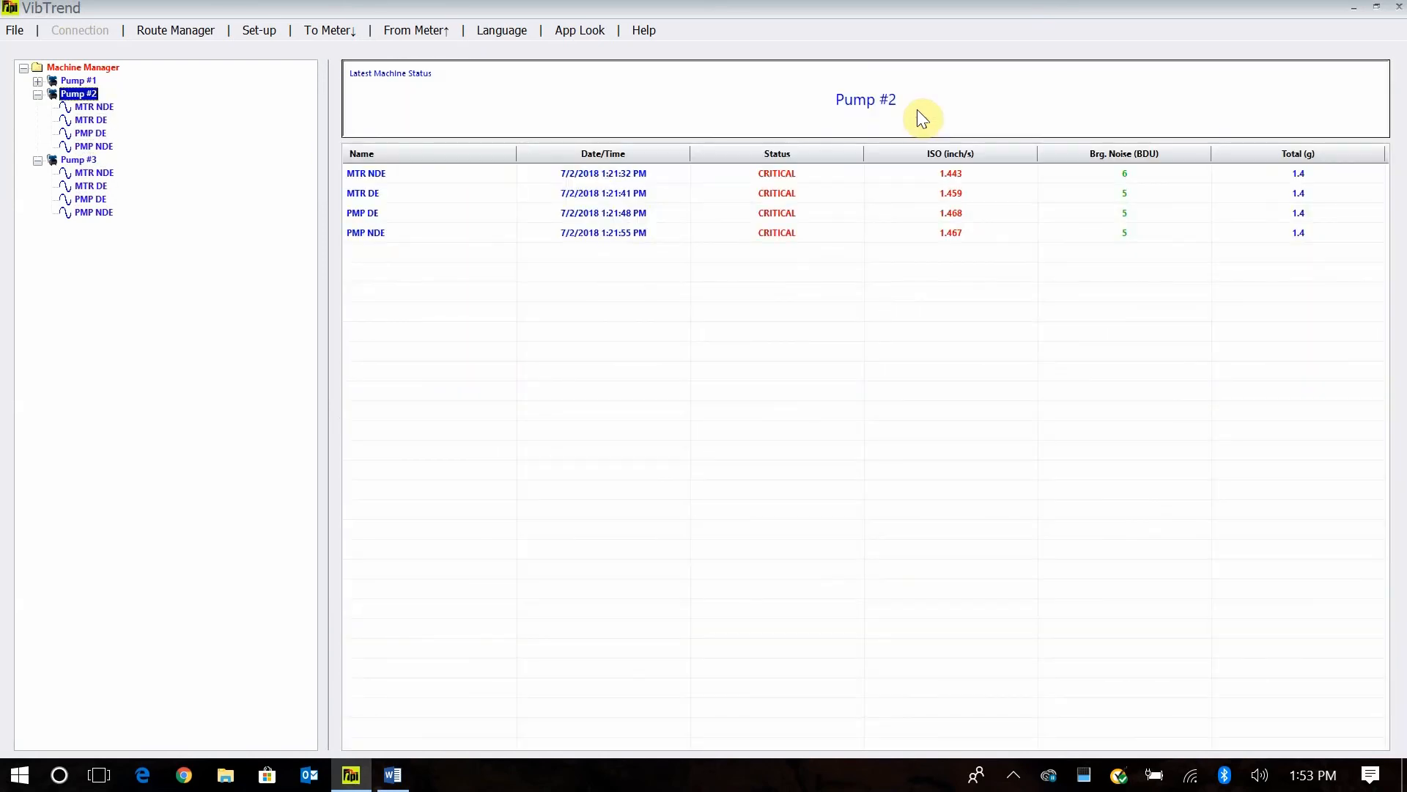
click(77, 80)
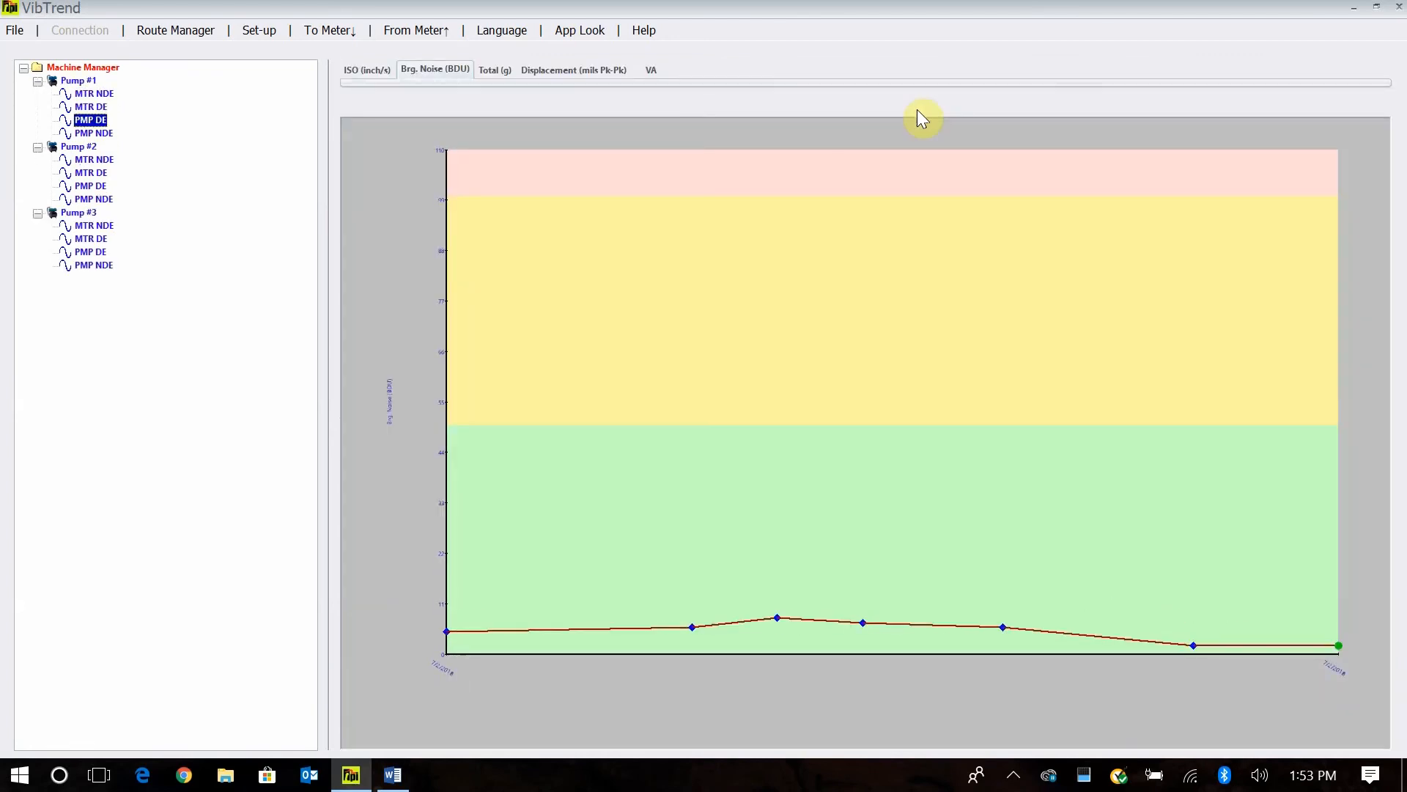
click(93, 132)
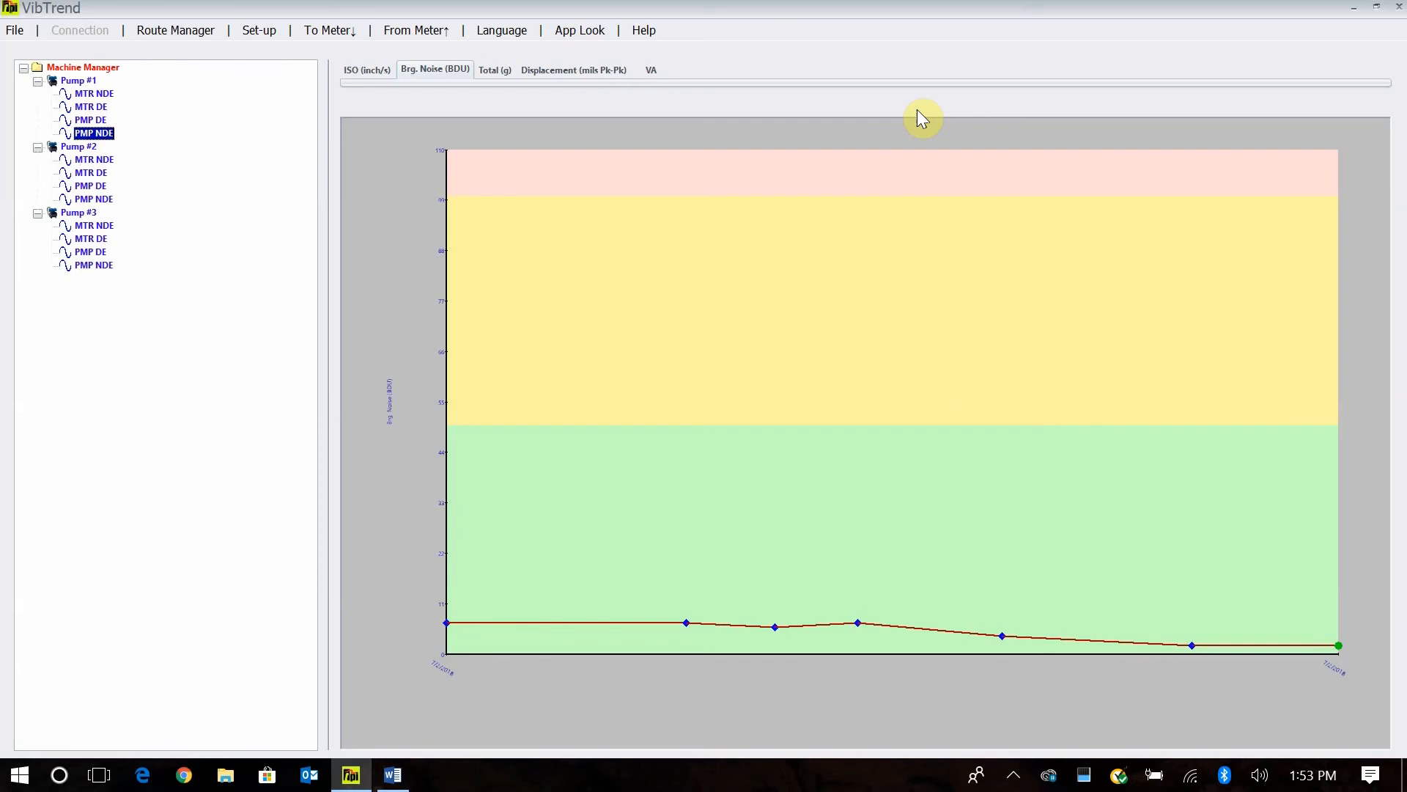
click(95, 93)
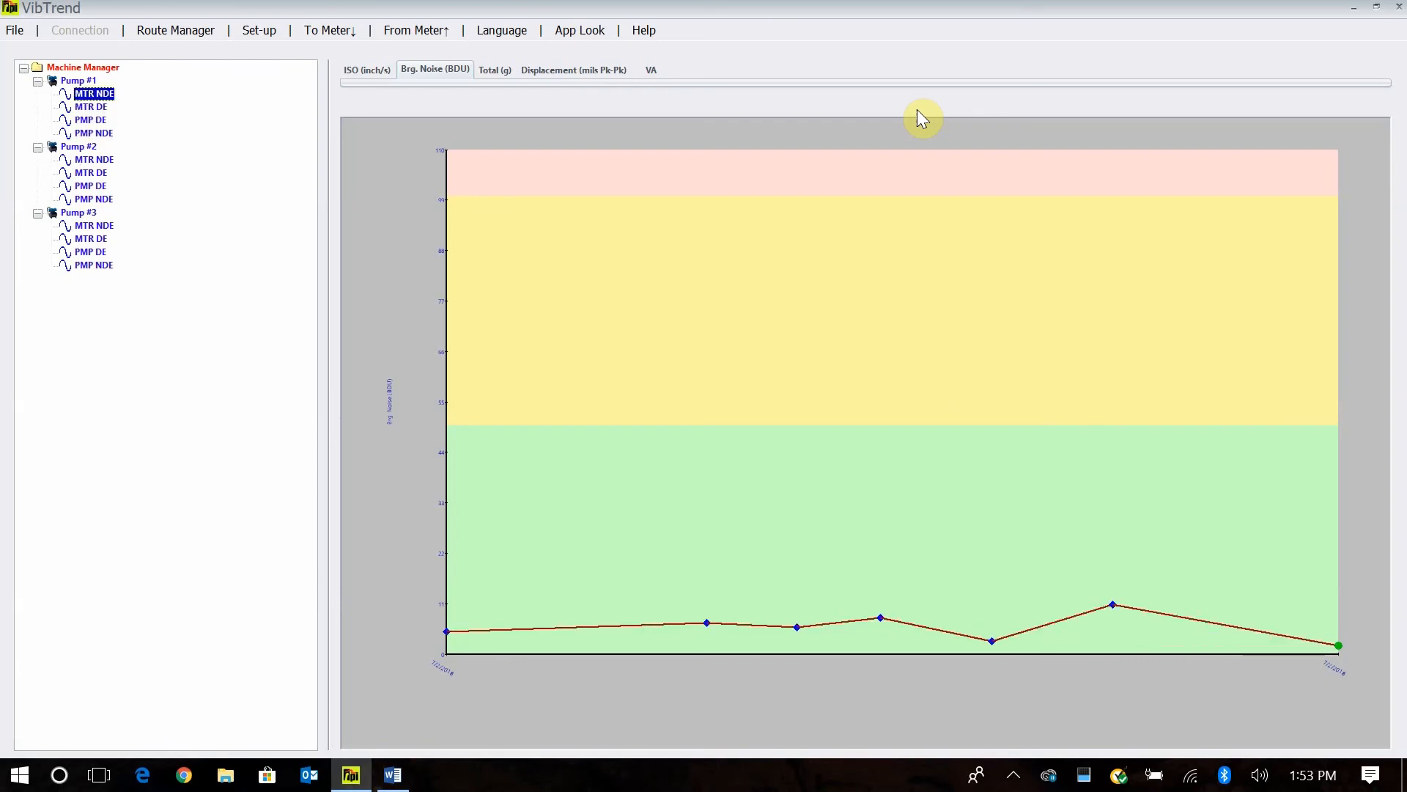
mouse_move(216, 93)
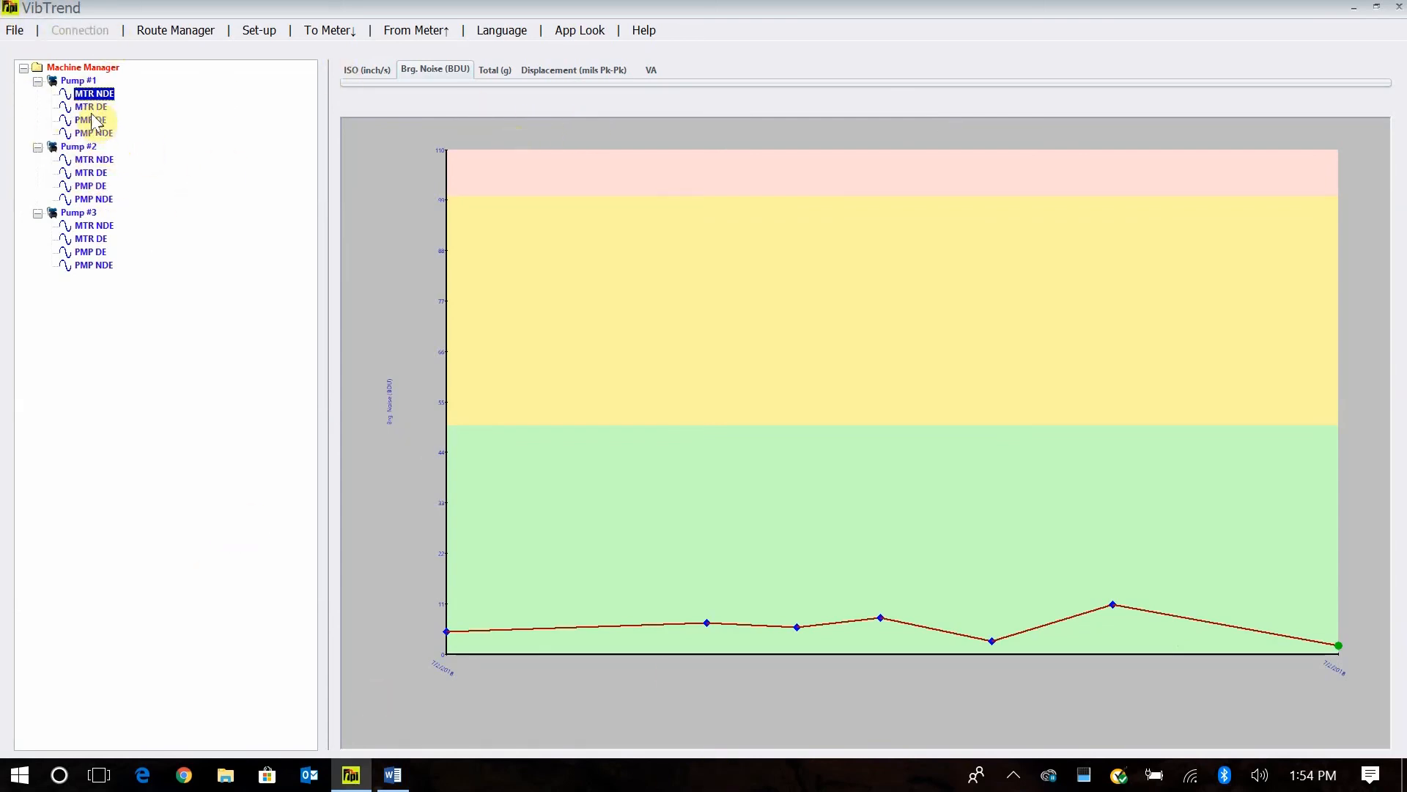
- Show Pump #2 PMP DE's ISO velocity trend, glance at its bearing noise, and return to ISO
click(89, 185)
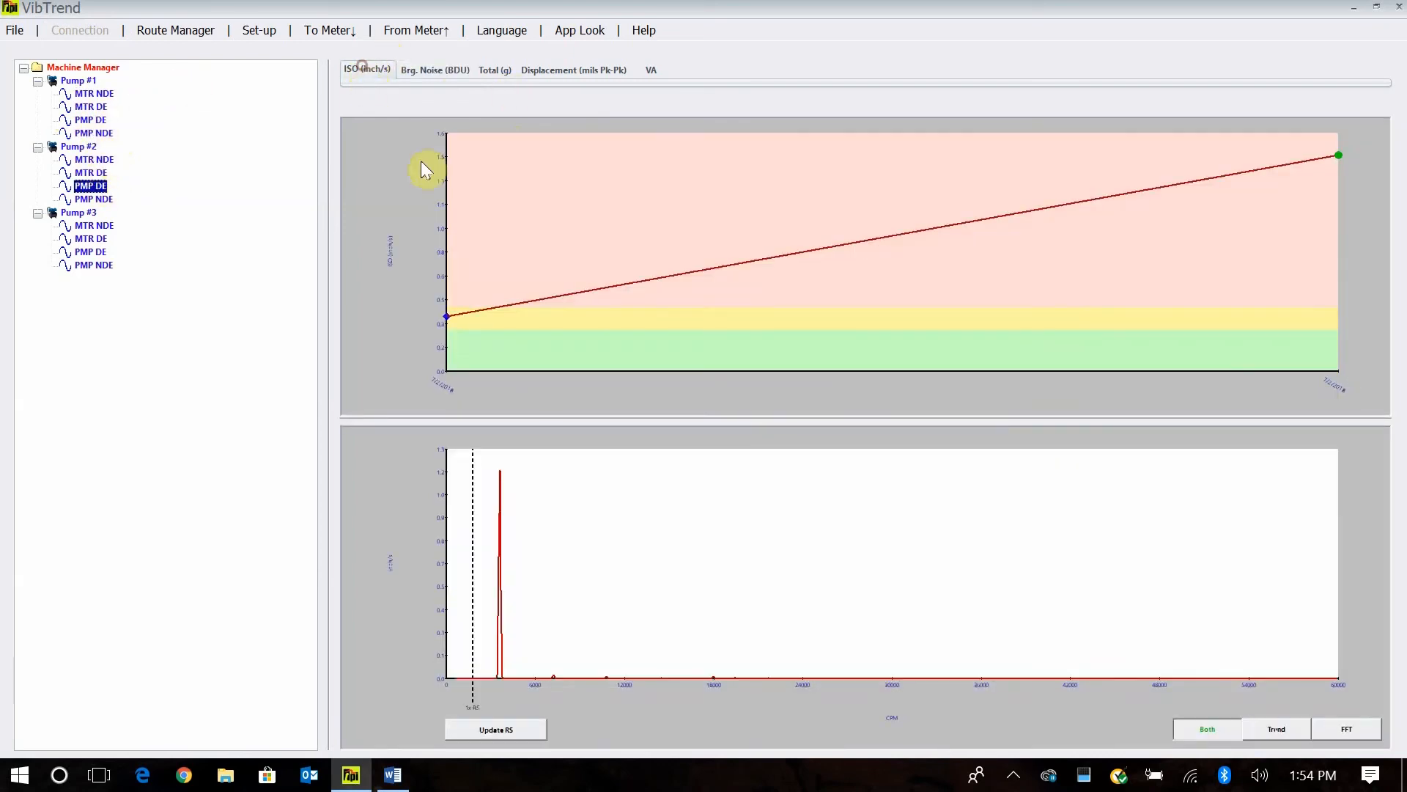
mouse_move(1337, 171)
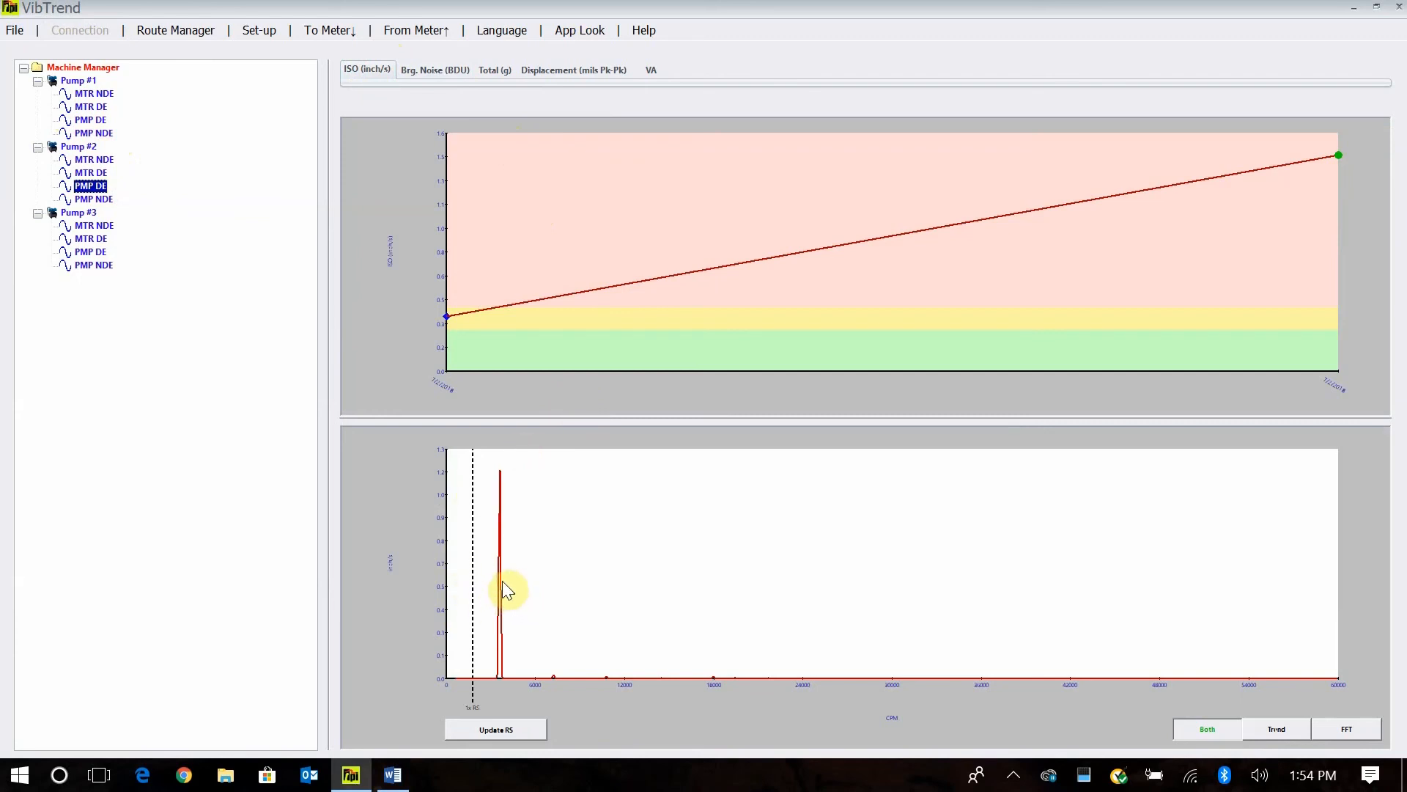
mouse_move(152, 168)
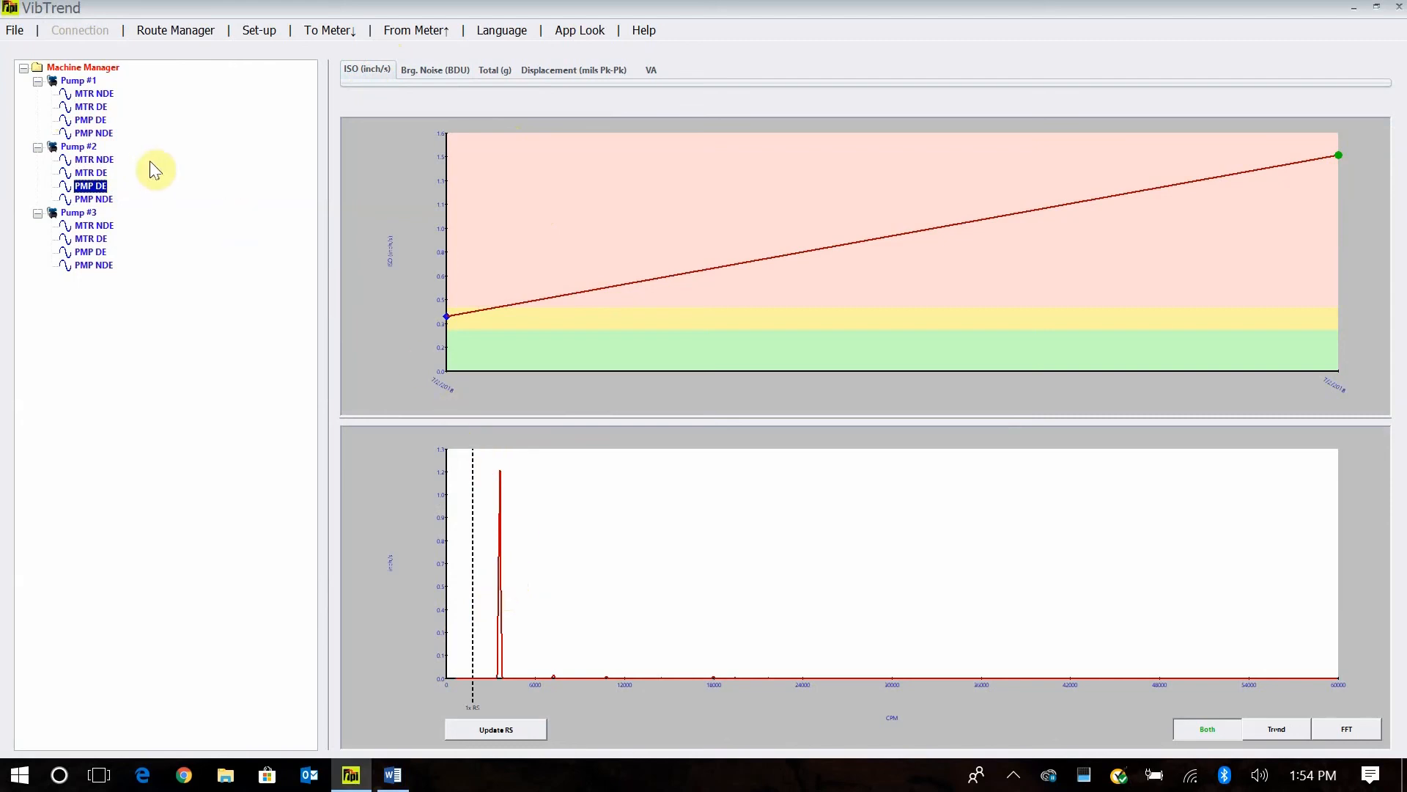
click(434, 71)
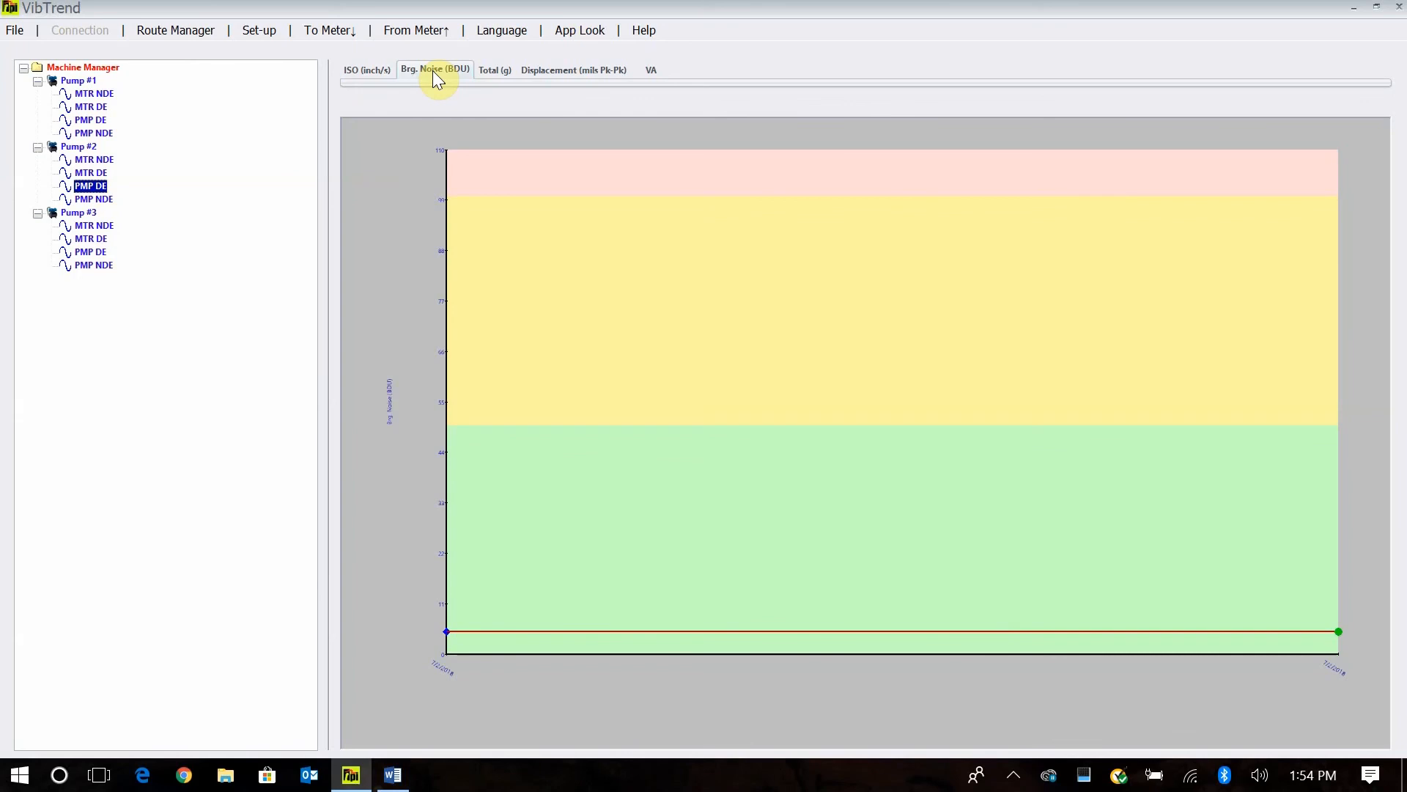
click(367, 69)
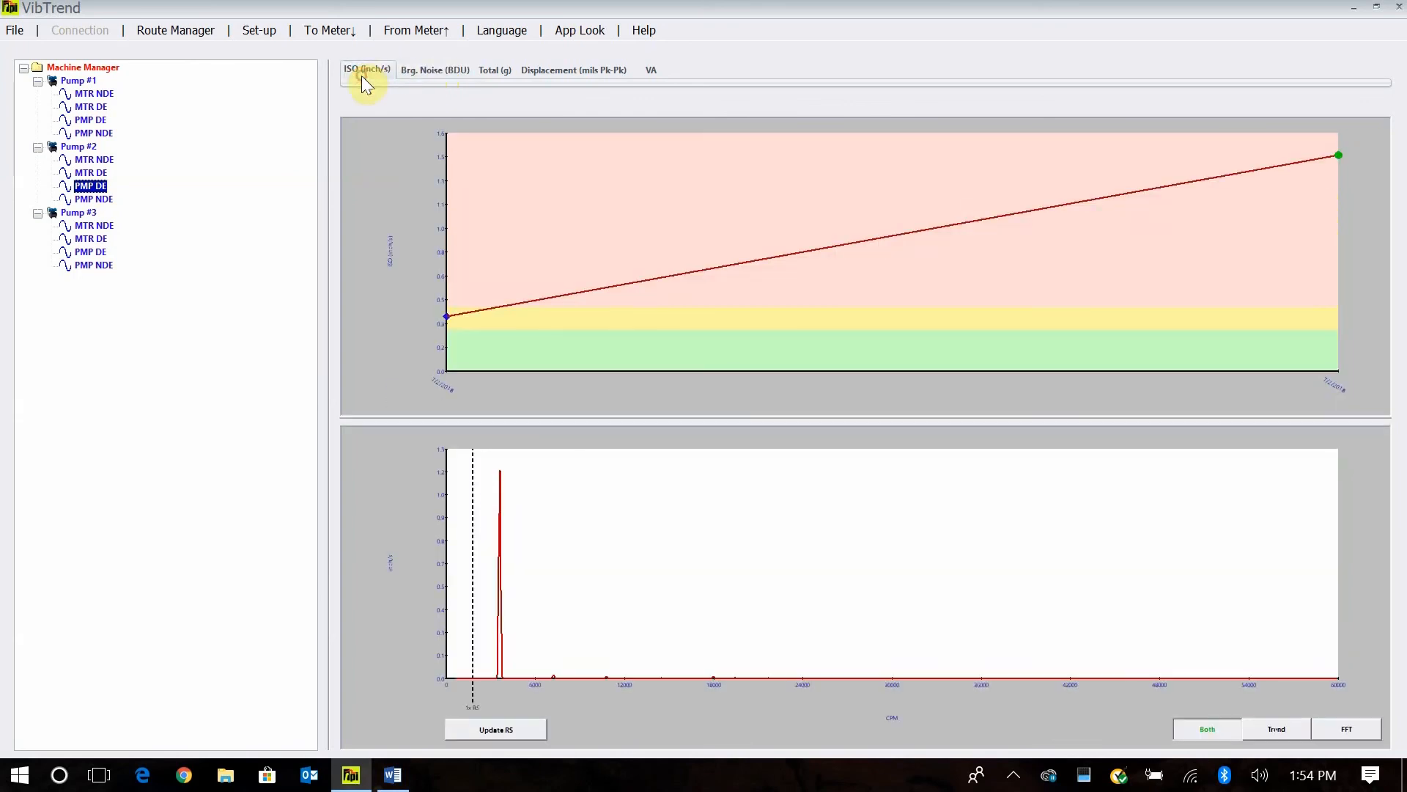
click(500, 29)
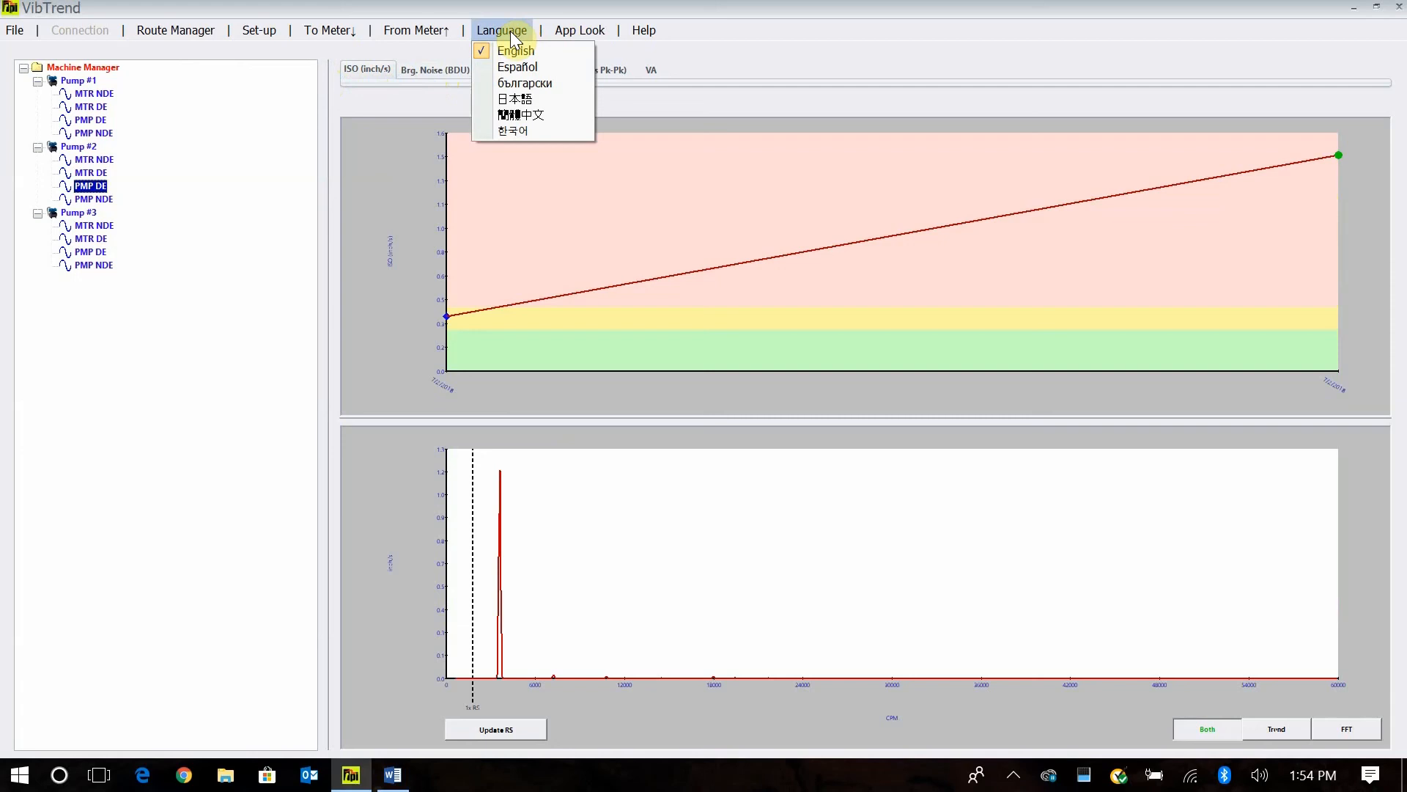
mouse_move(504, 34)
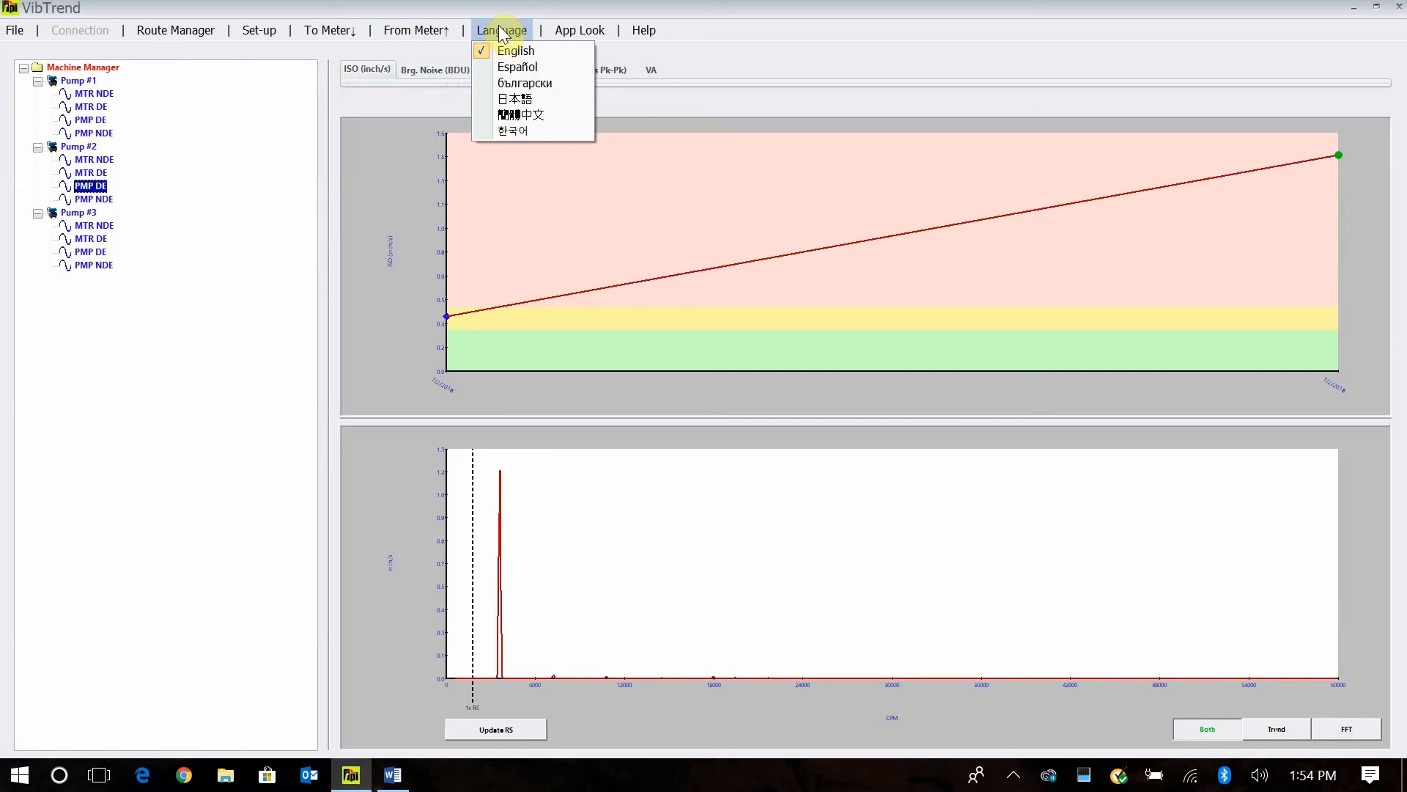
- Close the Language menu and list the Help topics
click(500, 30)
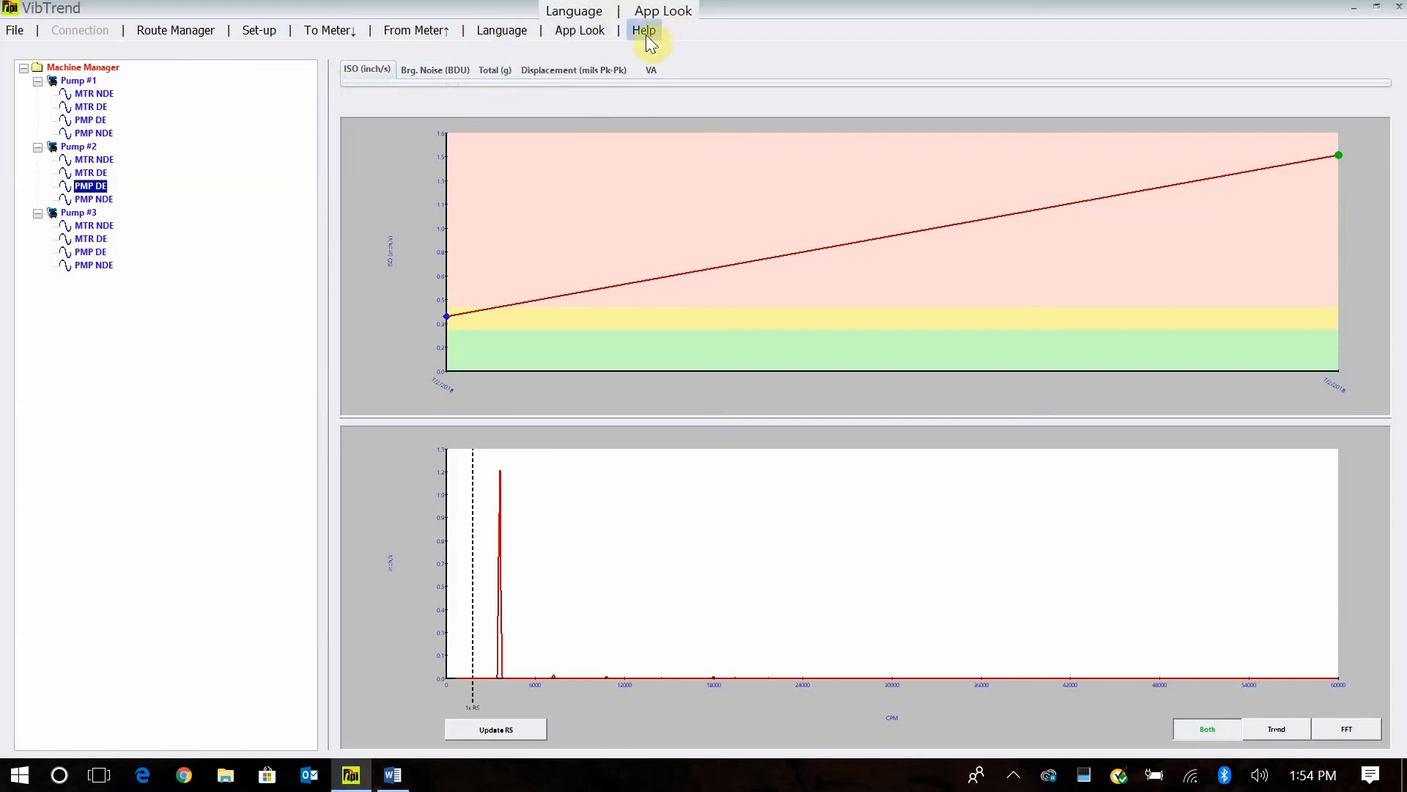
click(643, 29)
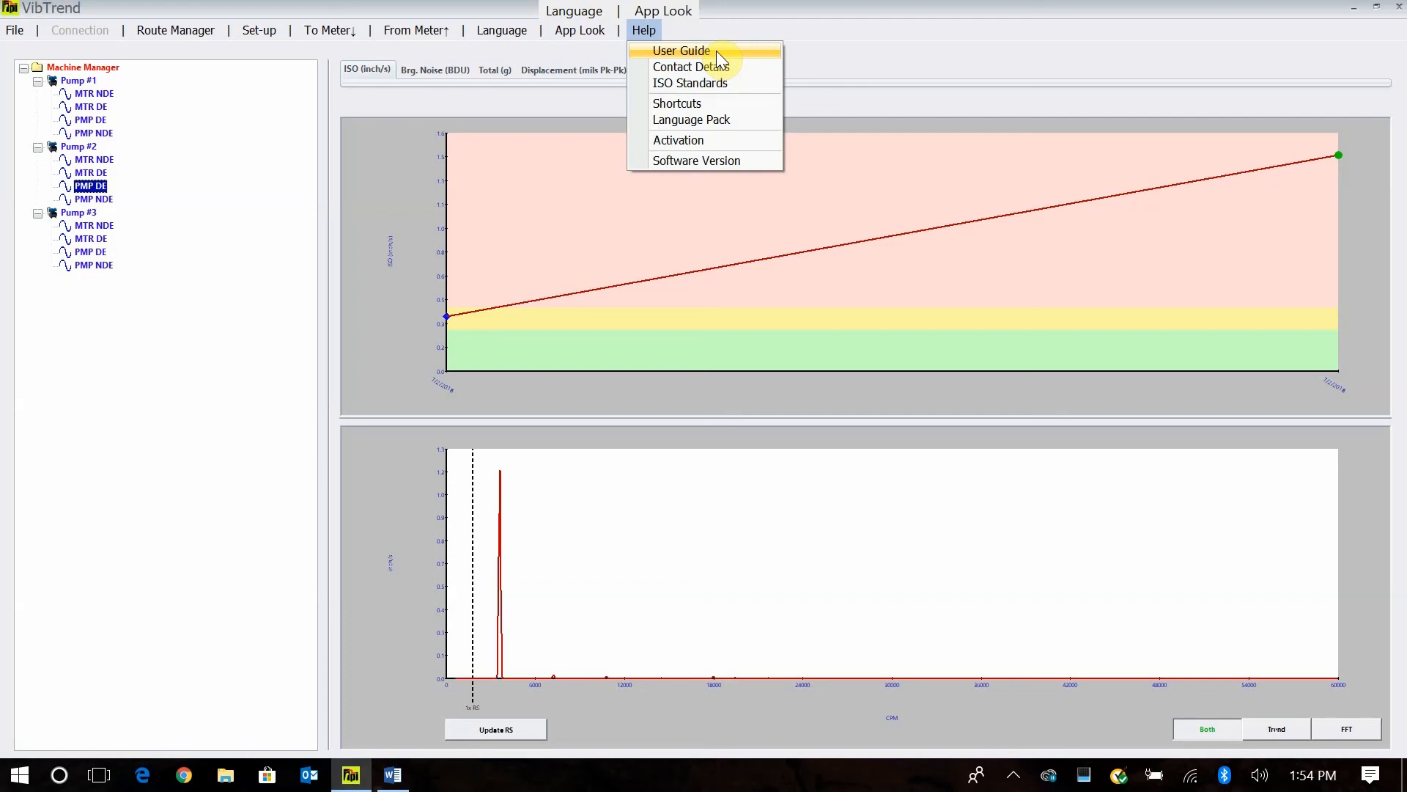
mouse_move(723, 45)
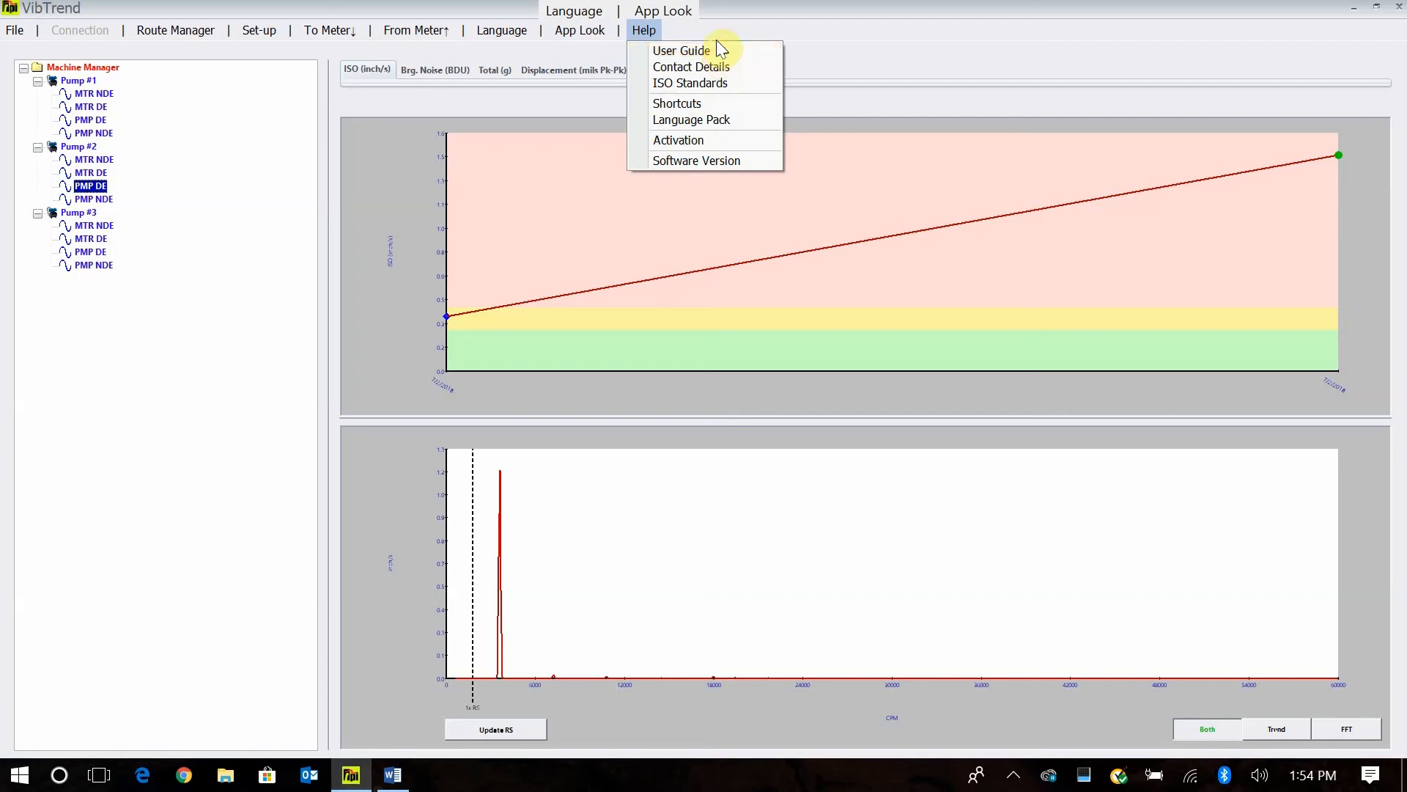
mouse_move(689, 67)
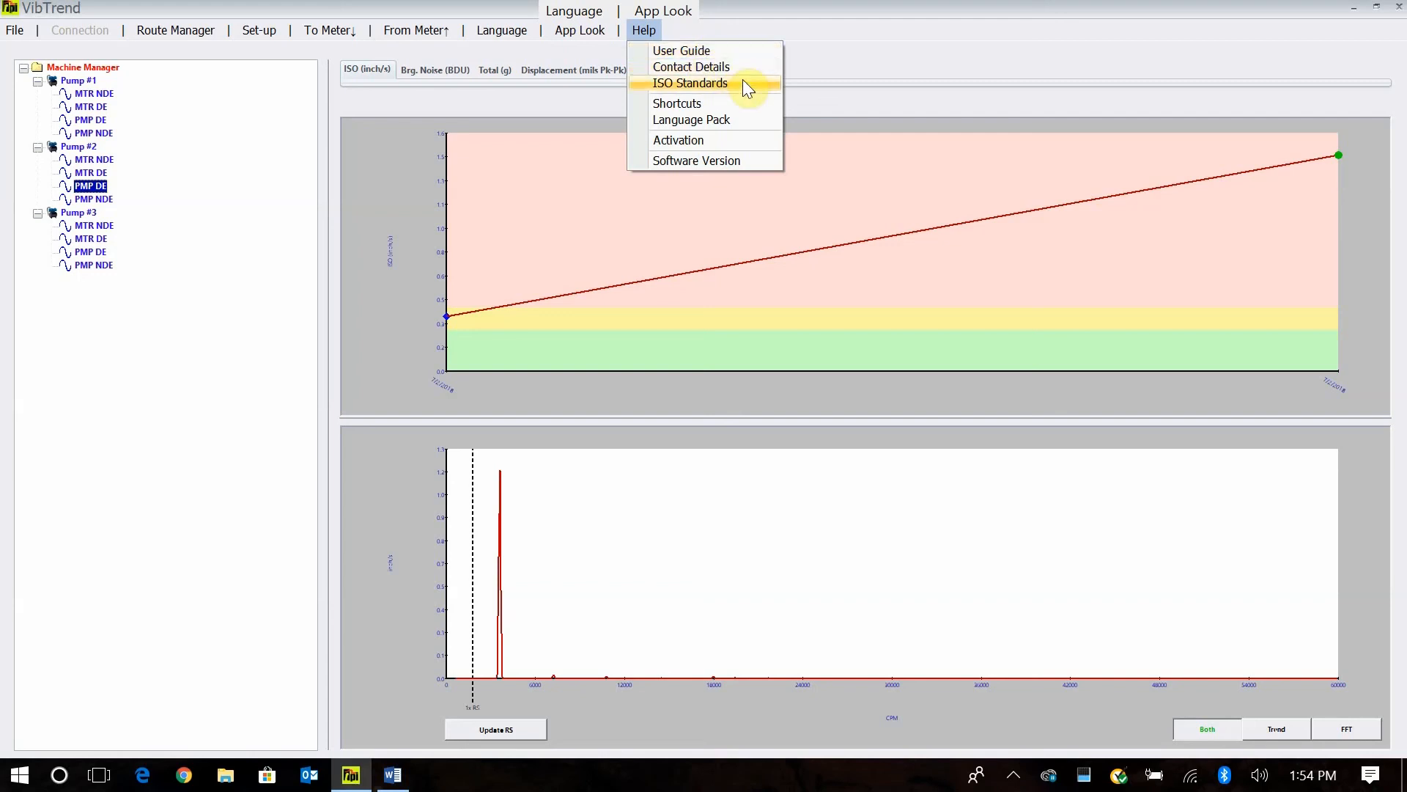
mouse_move(712, 88)
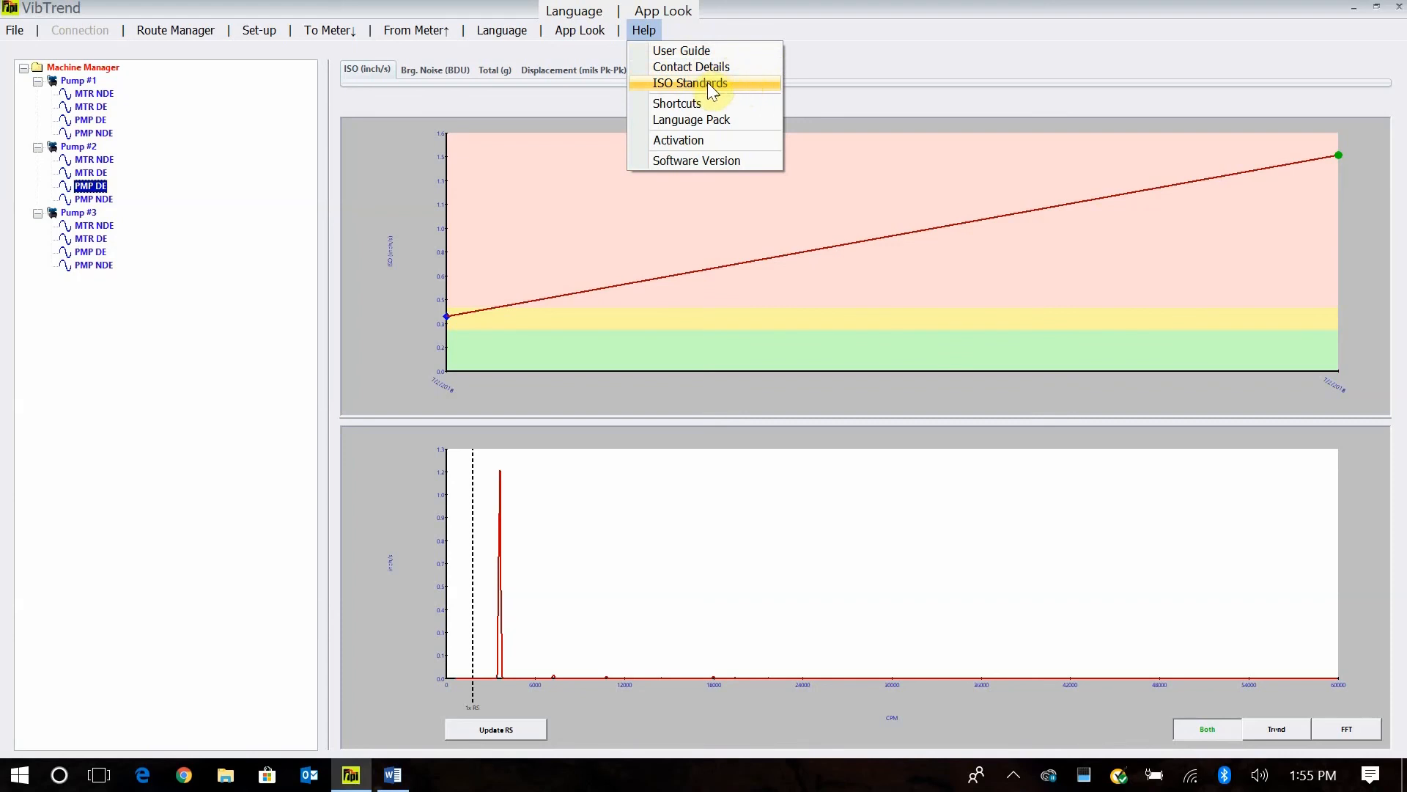
mouse_move(690, 119)
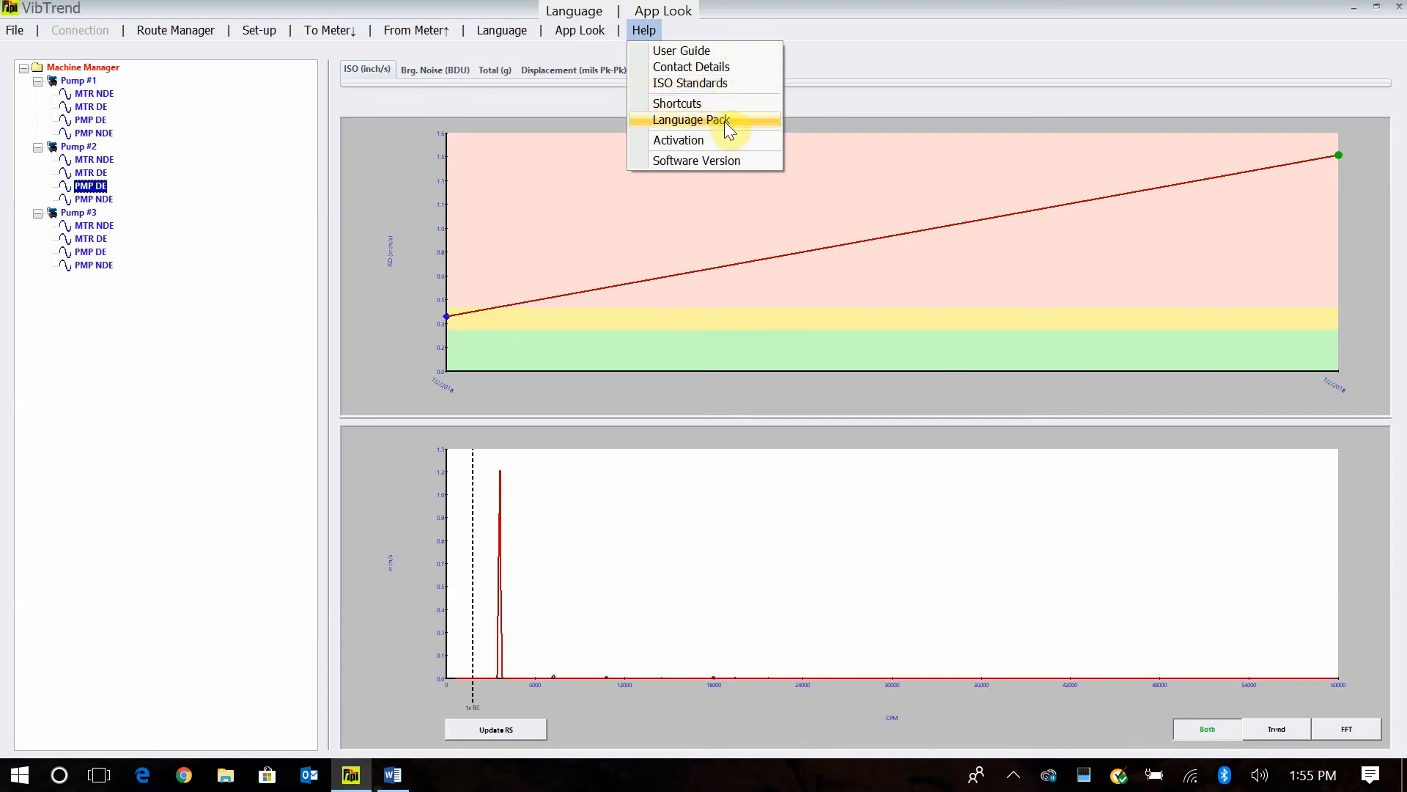
mouse_move(700, 140)
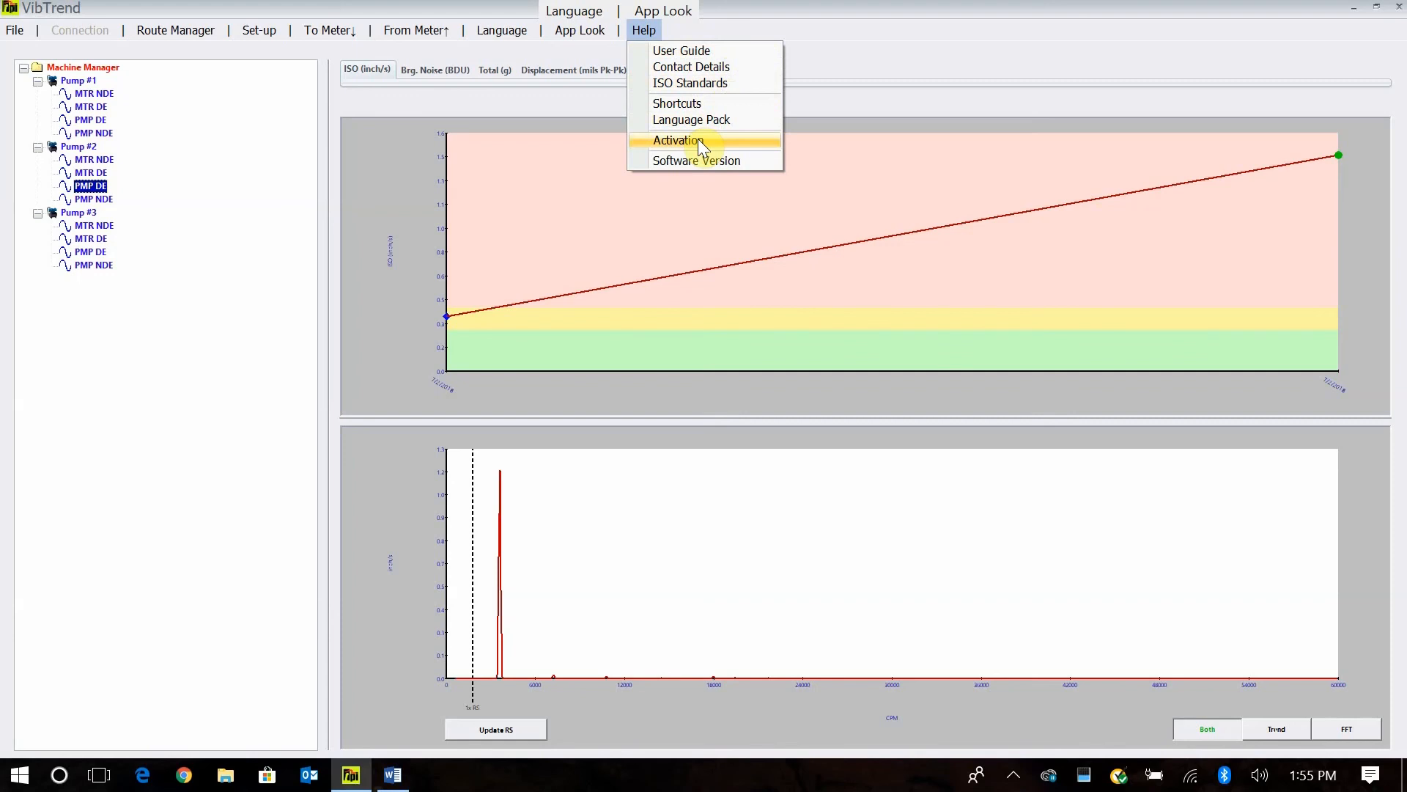
mouse_move(699, 169)
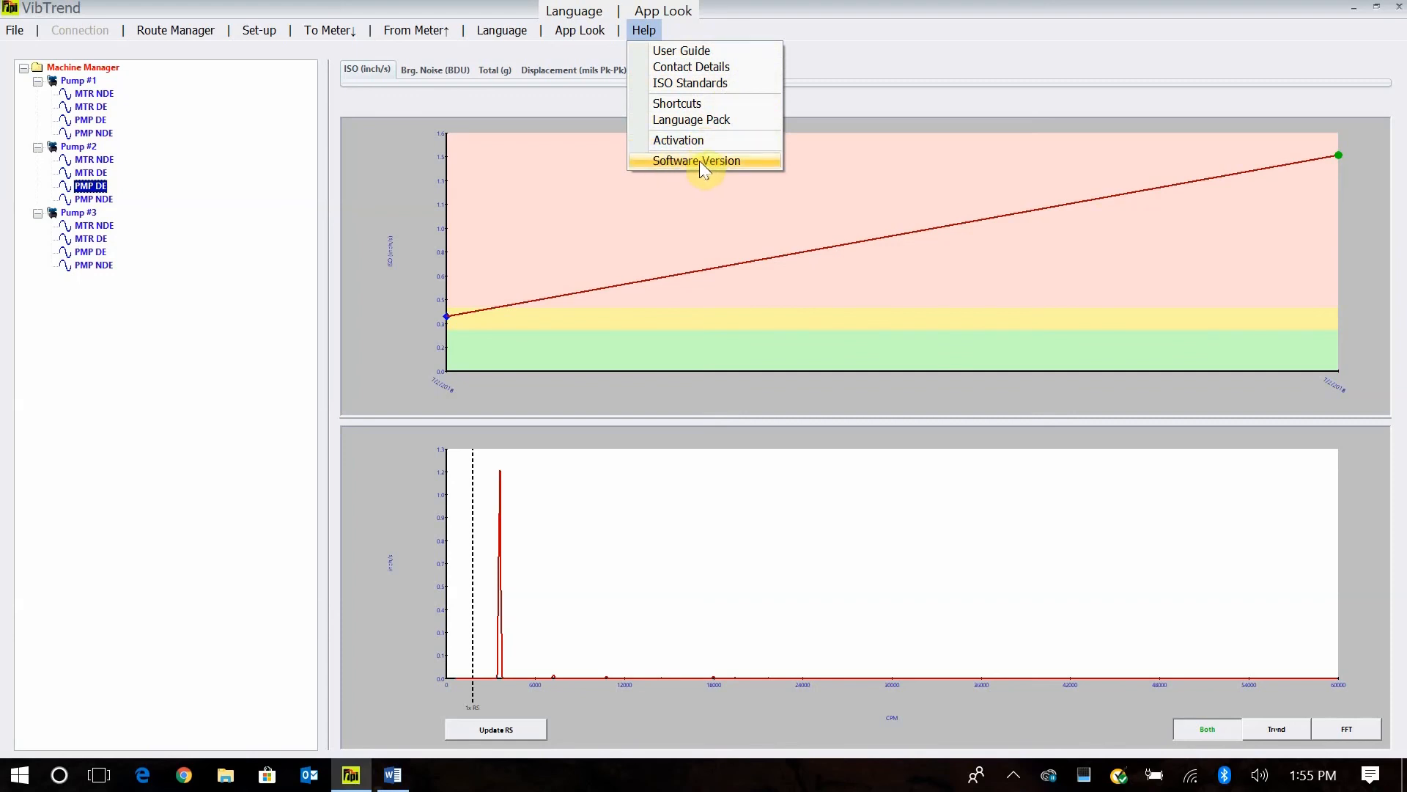
mouse_move(687, 169)
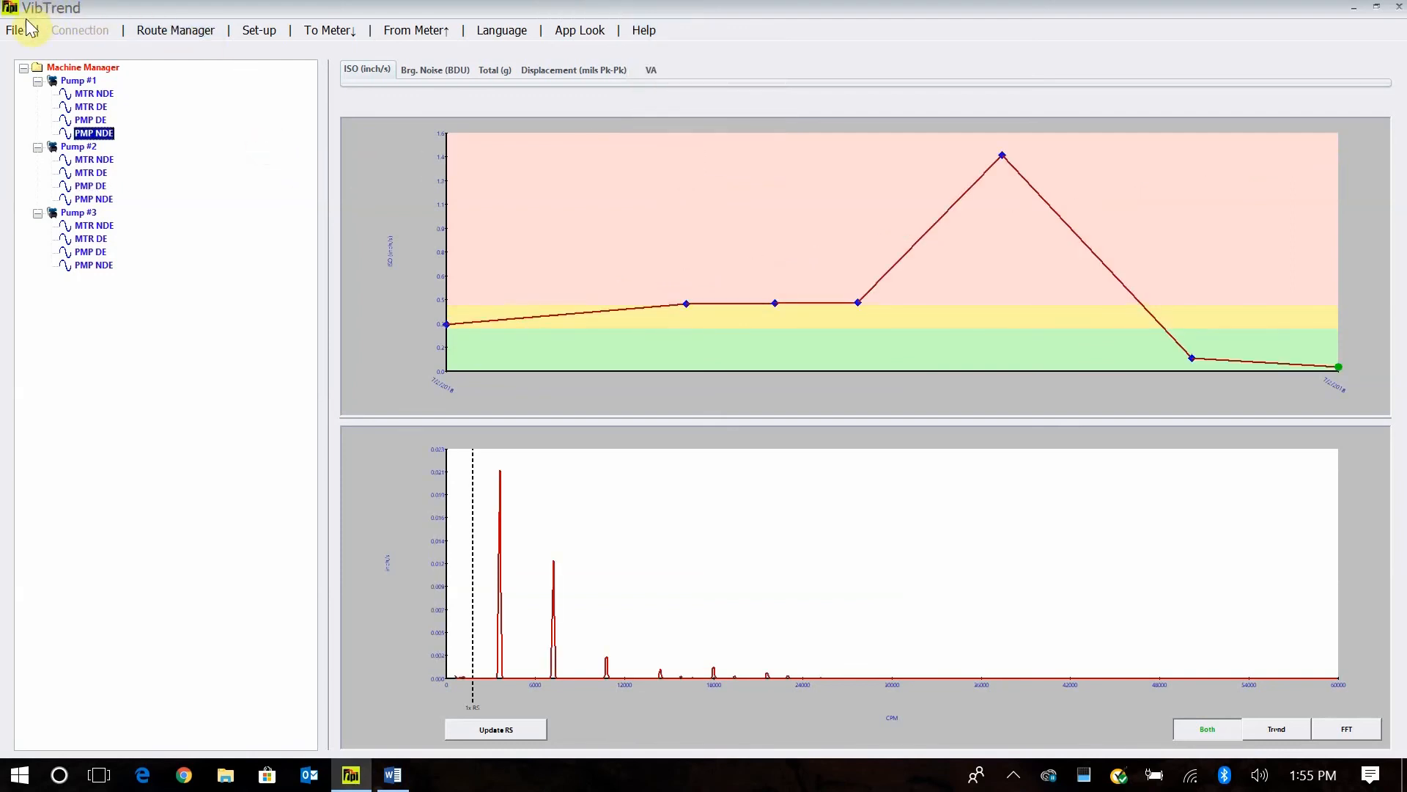
click(14, 29)
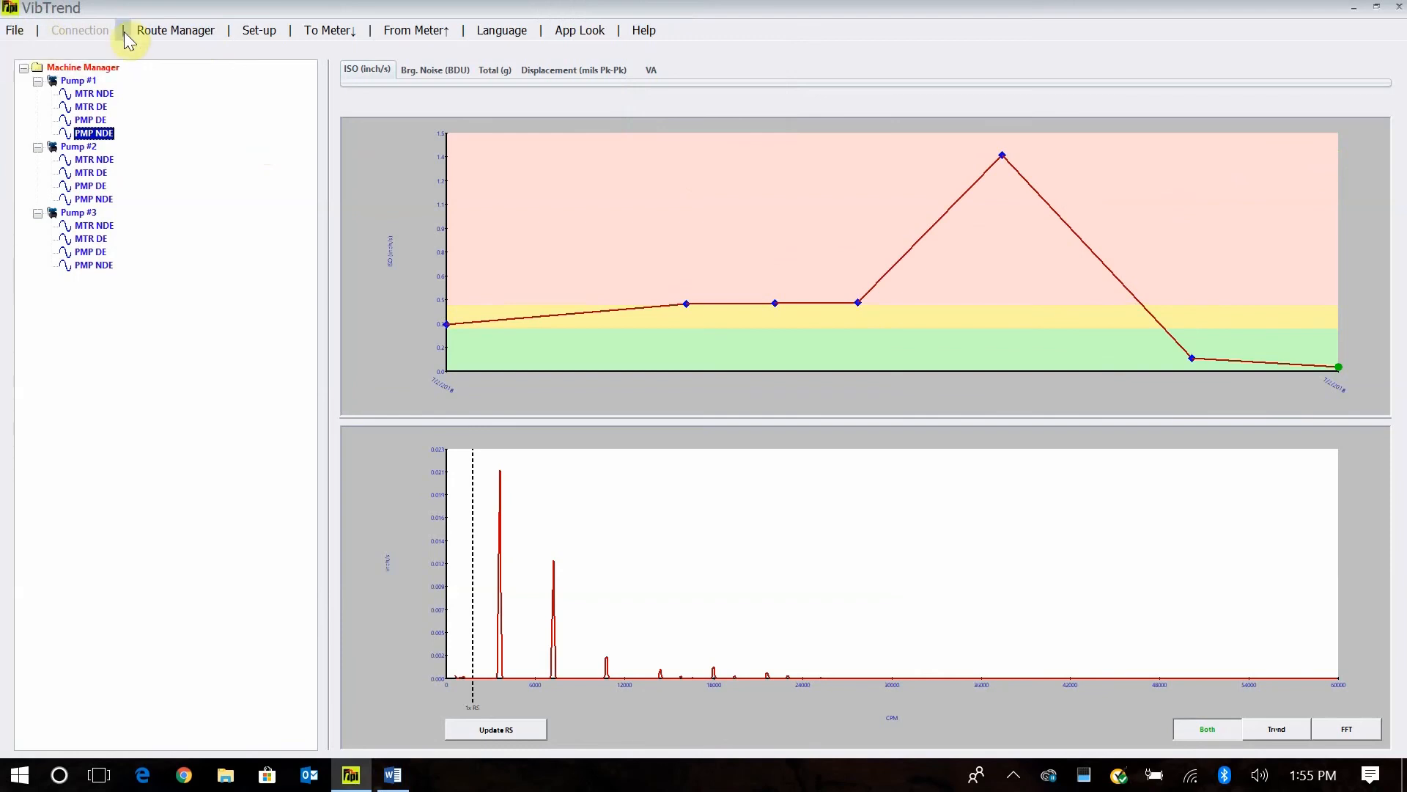
mouse_move(79, 29)
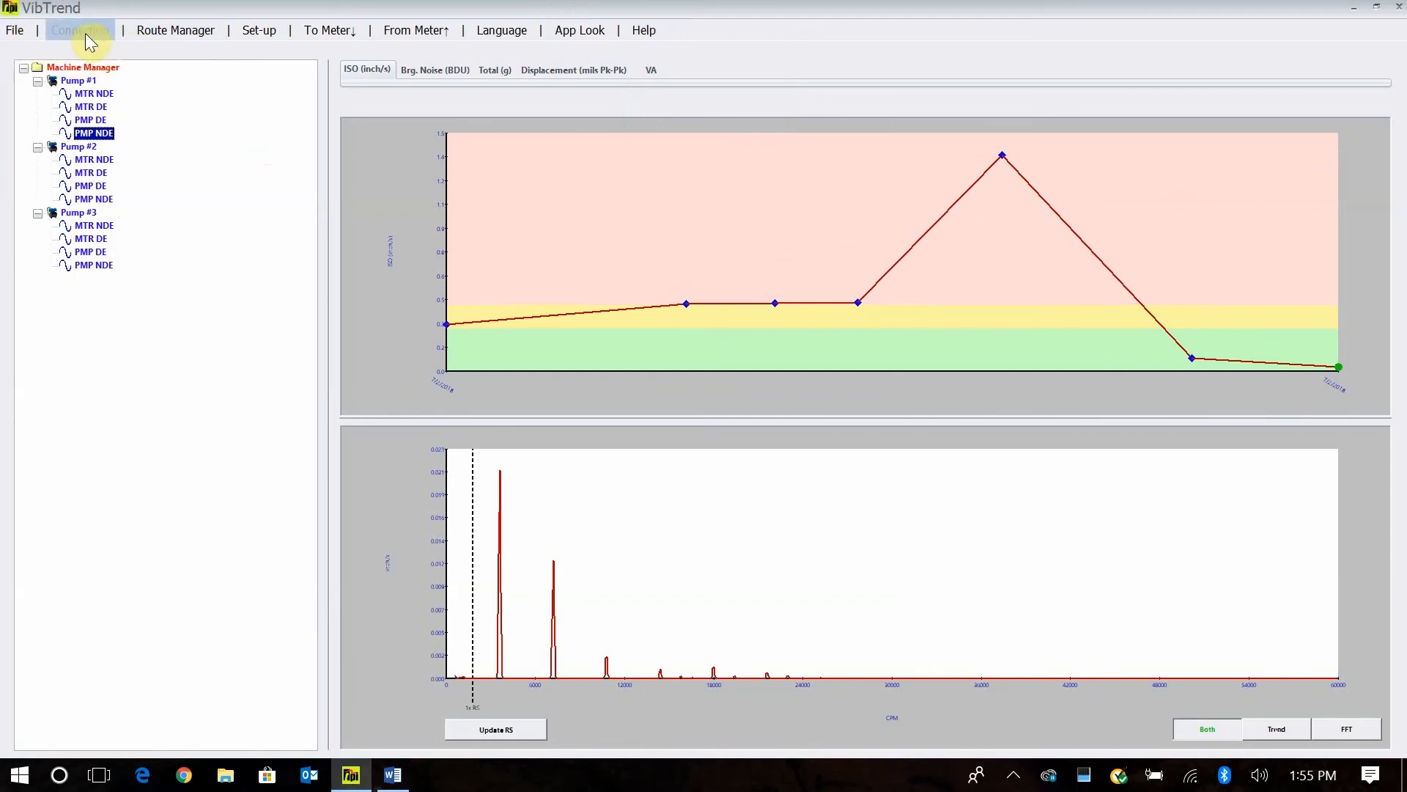
mouse_move(175, 29)
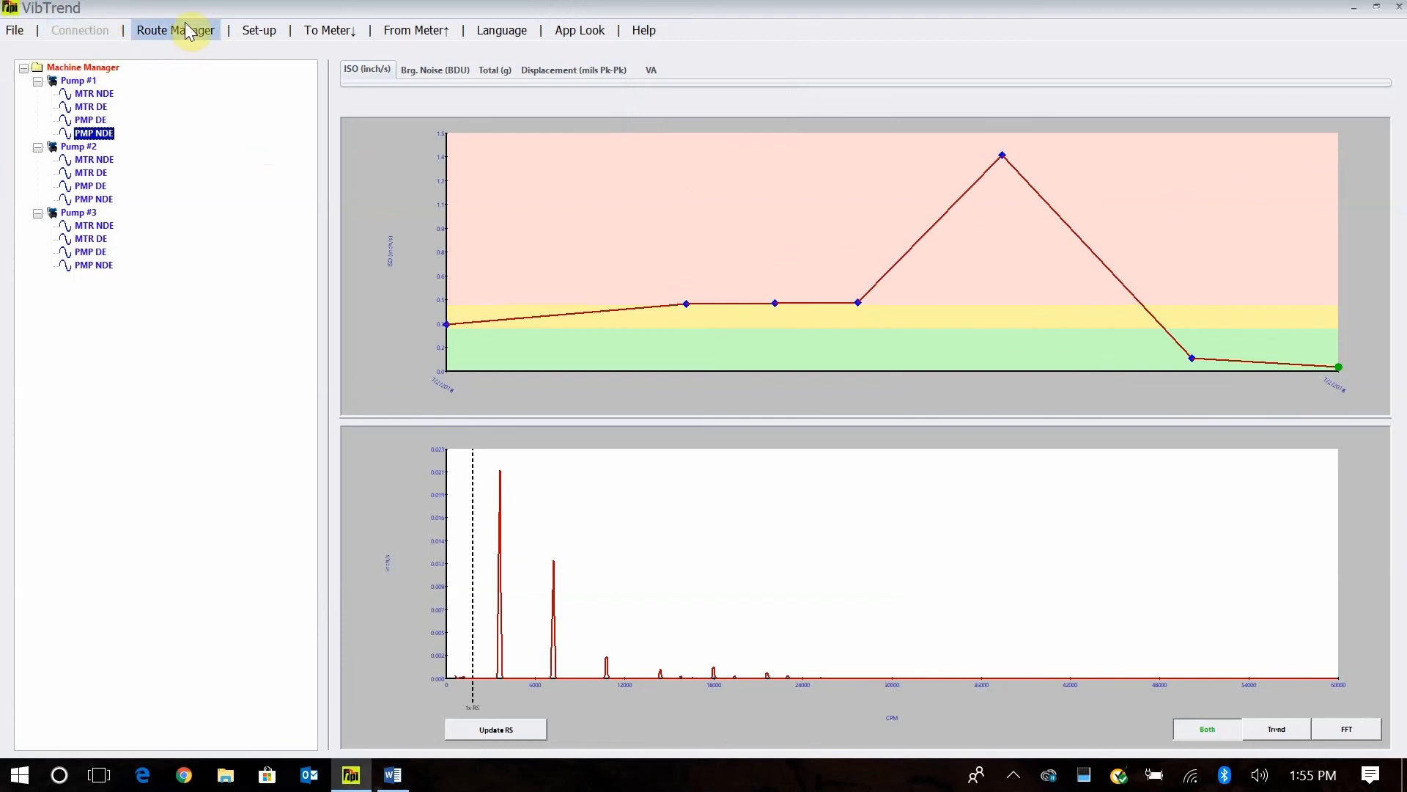
click(175, 29)
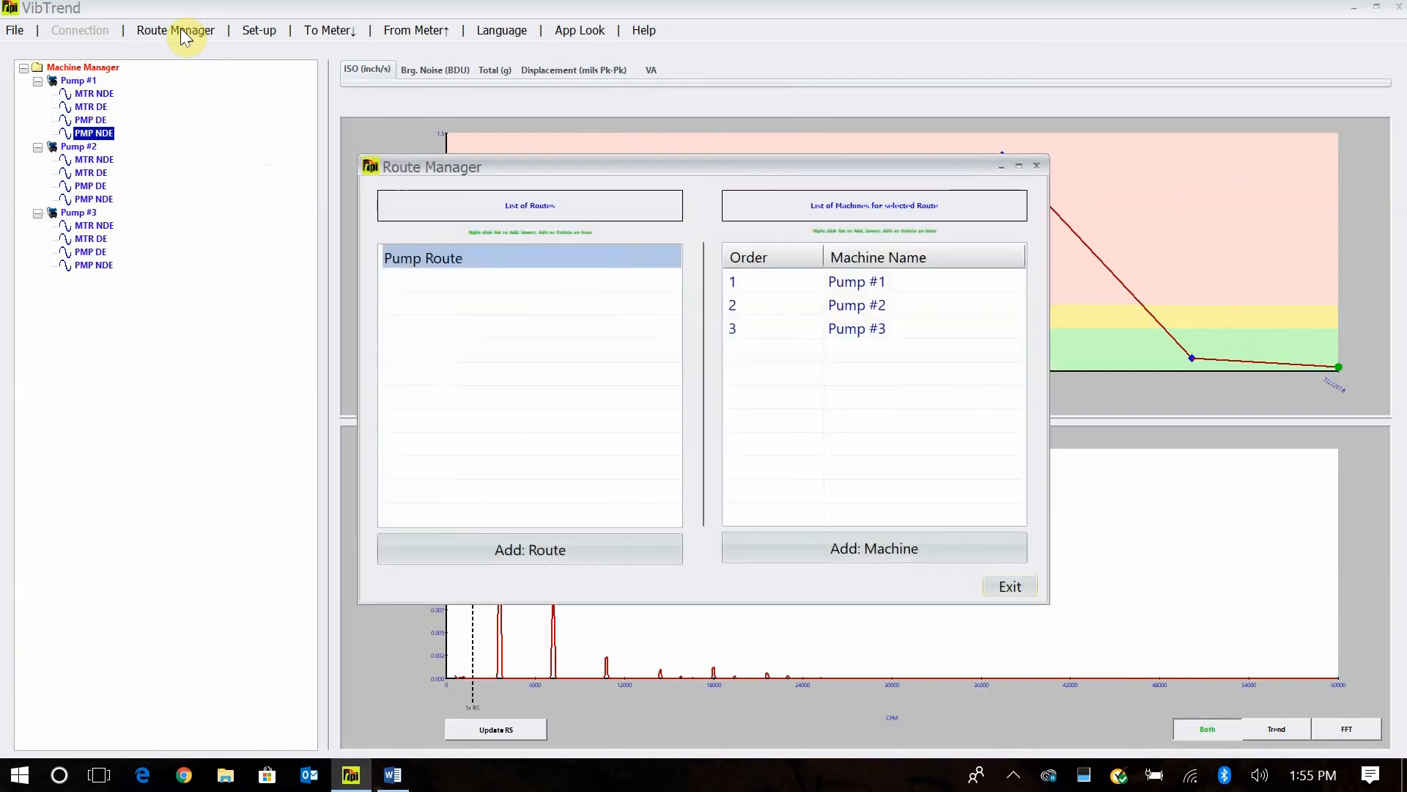
mouse_move(1036, 172)
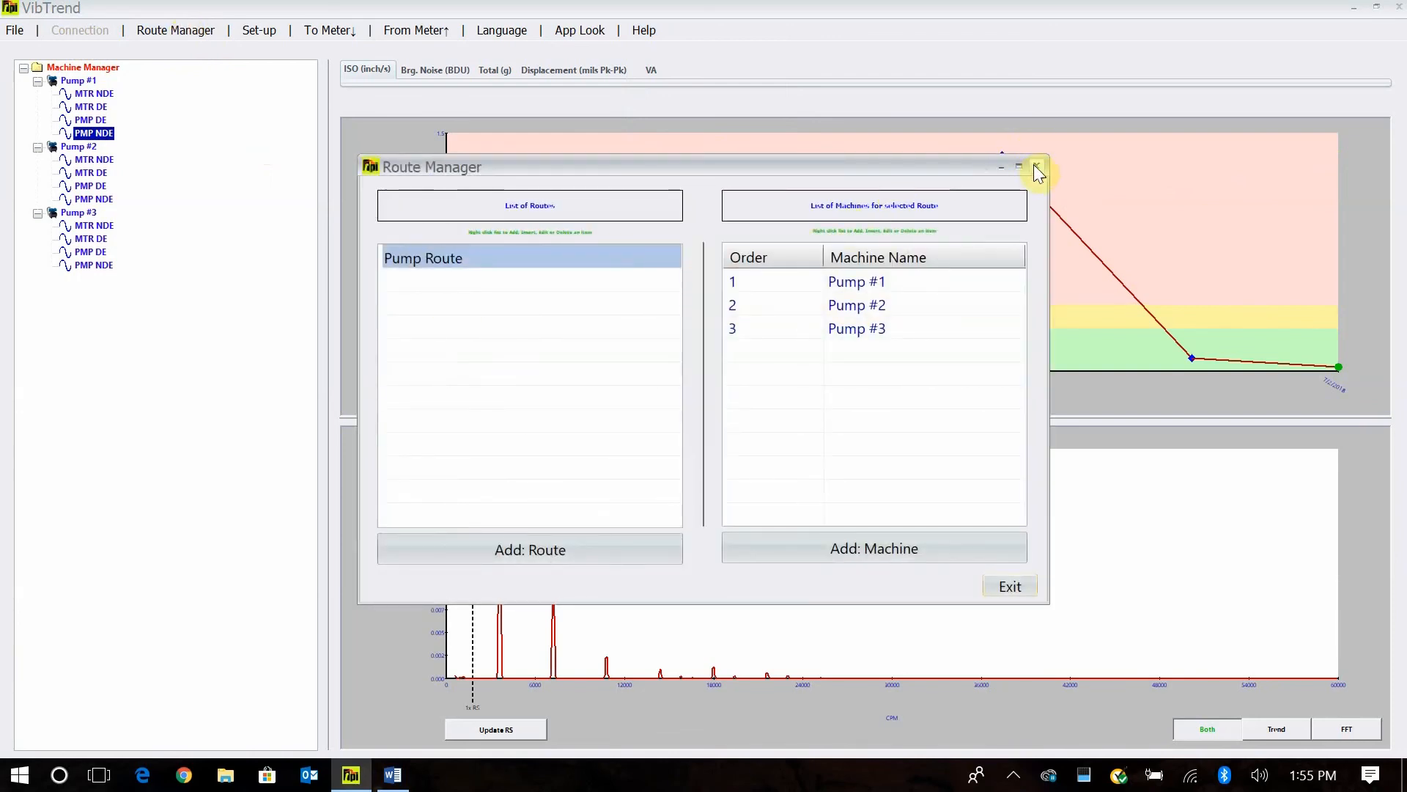
click(1035, 167)
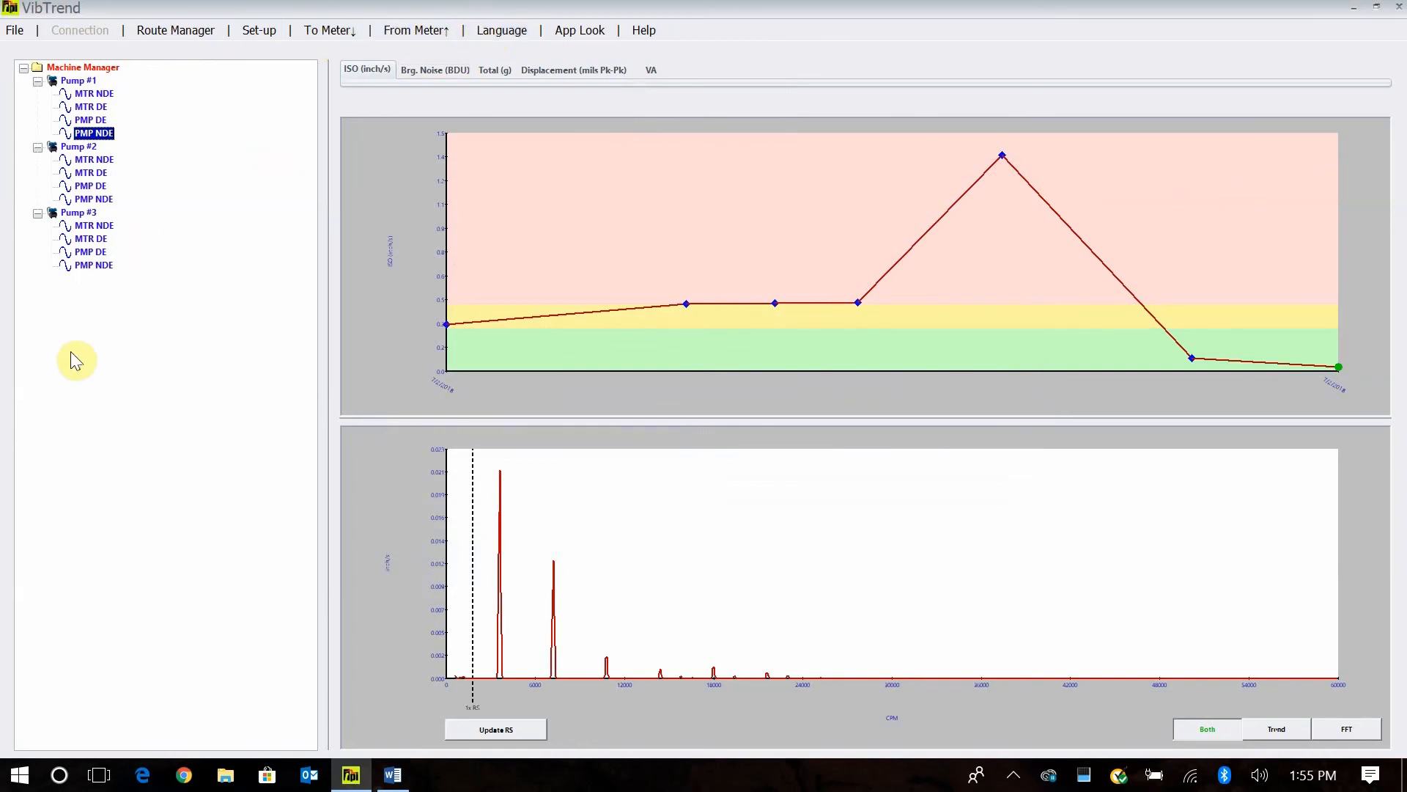
mouse_move(219, 358)
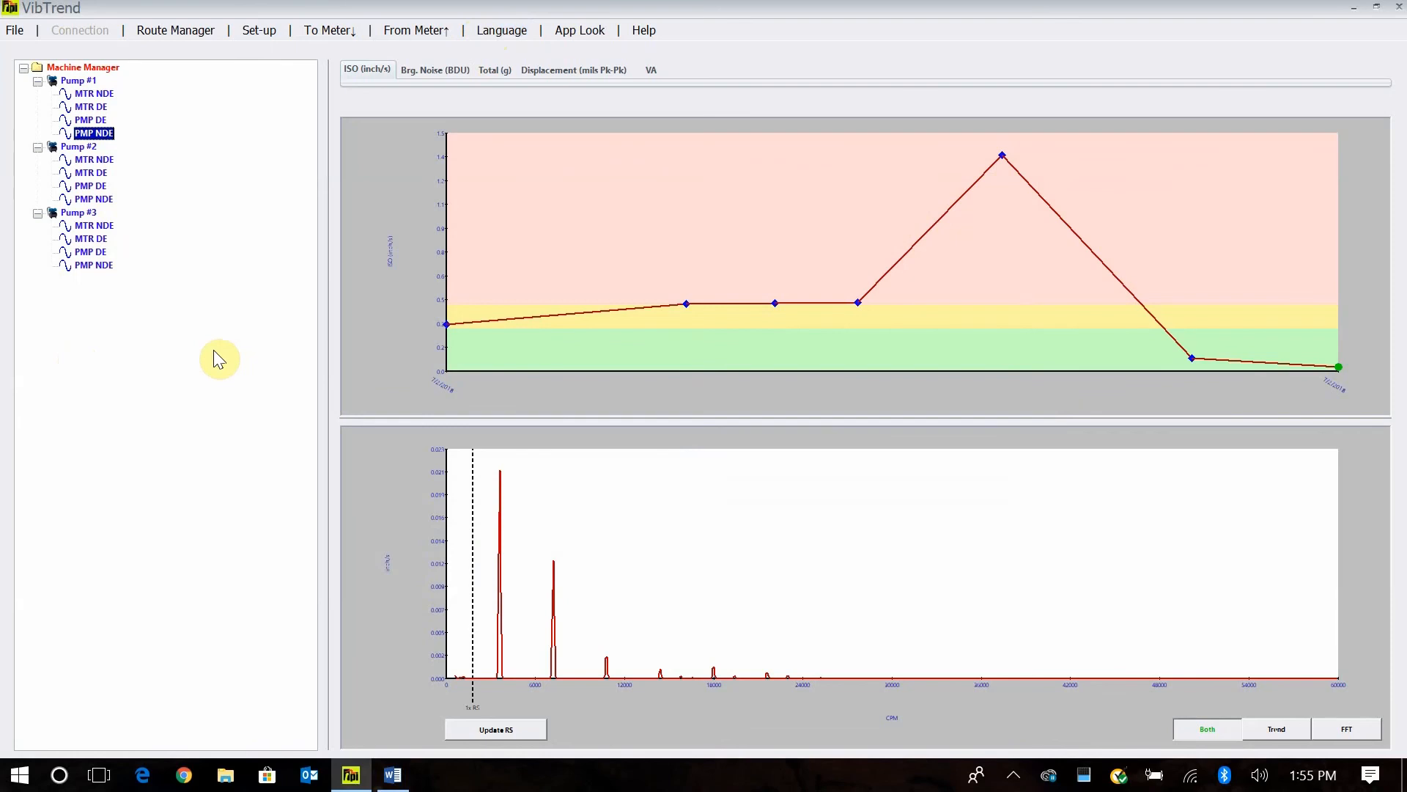
mouse_move(178, 189)
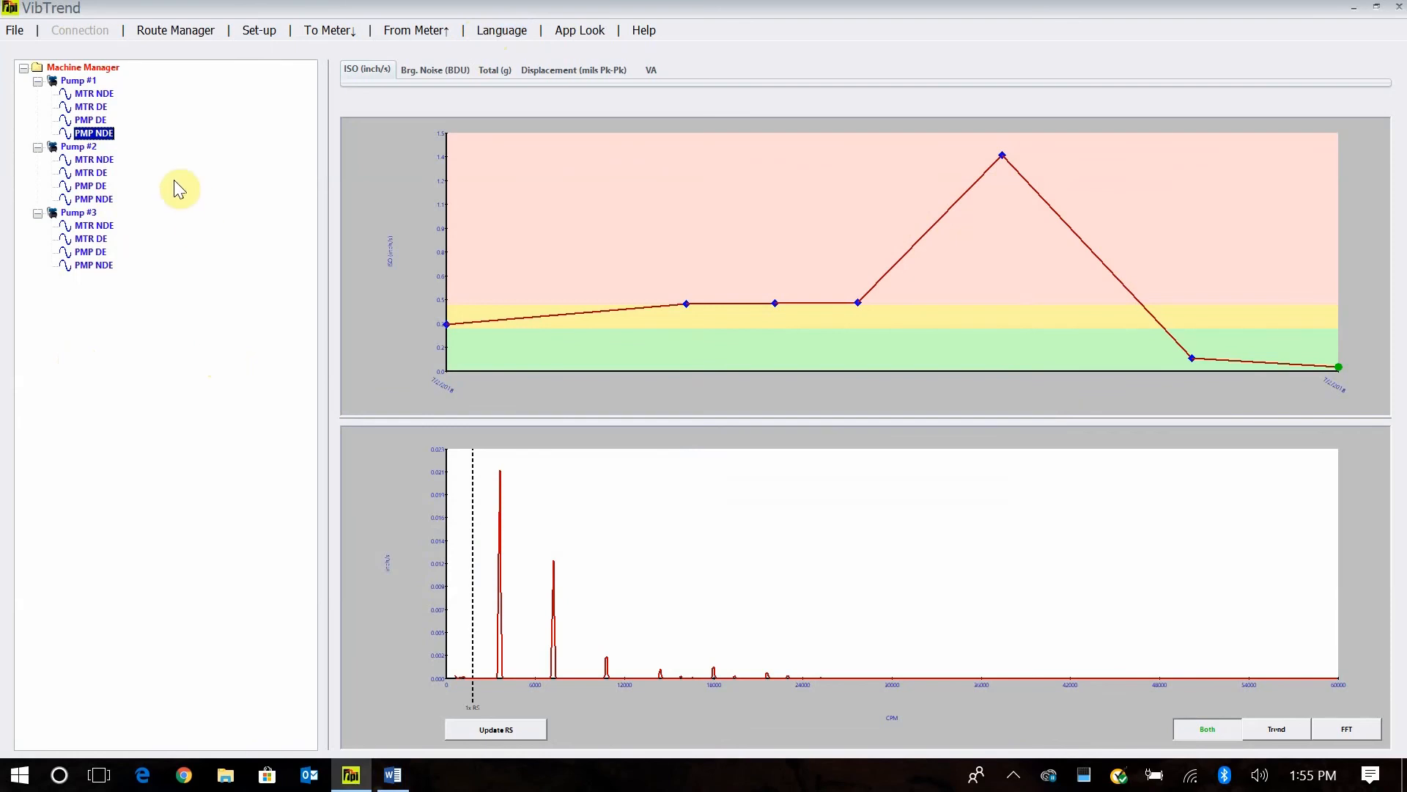
mouse_move(186, 182)
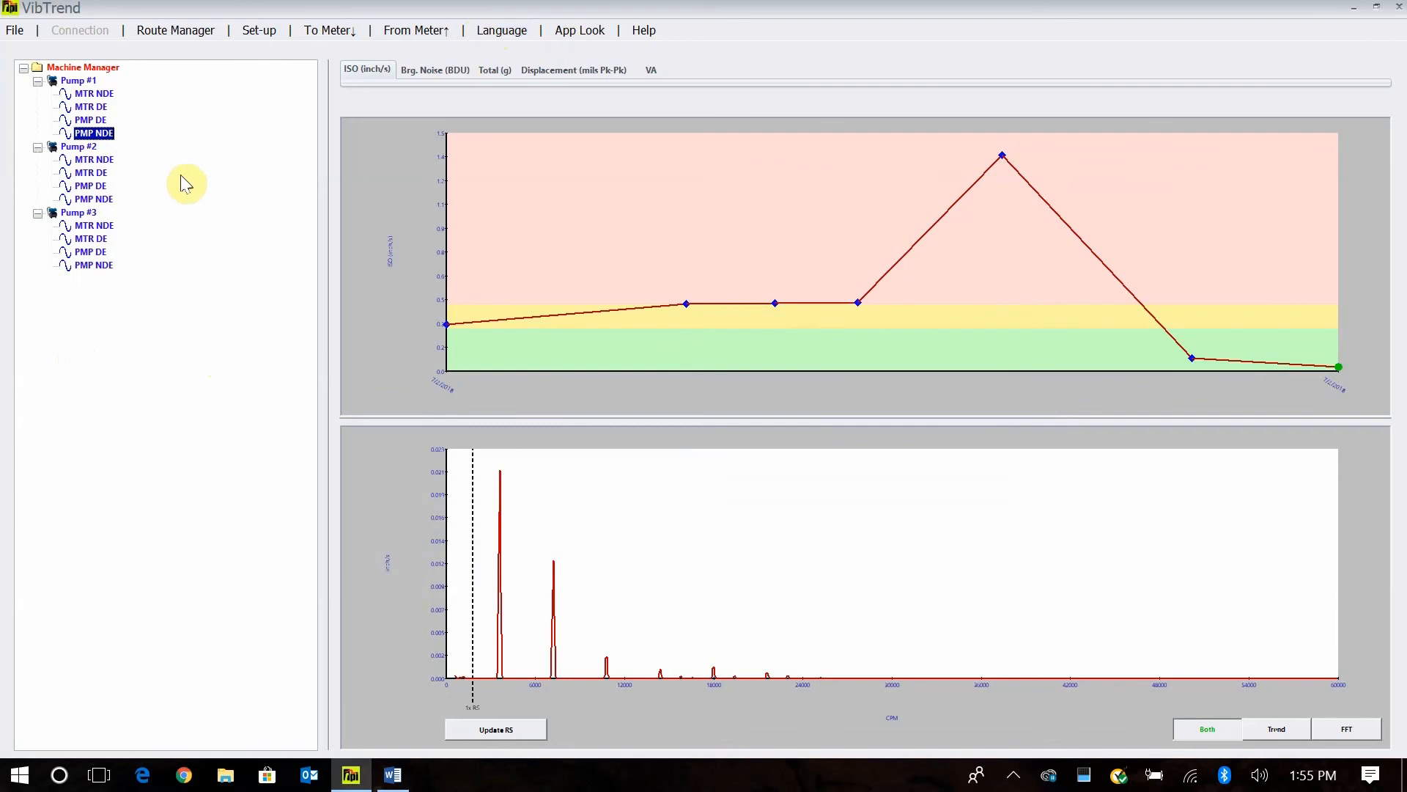
mouse_move(169, 197)
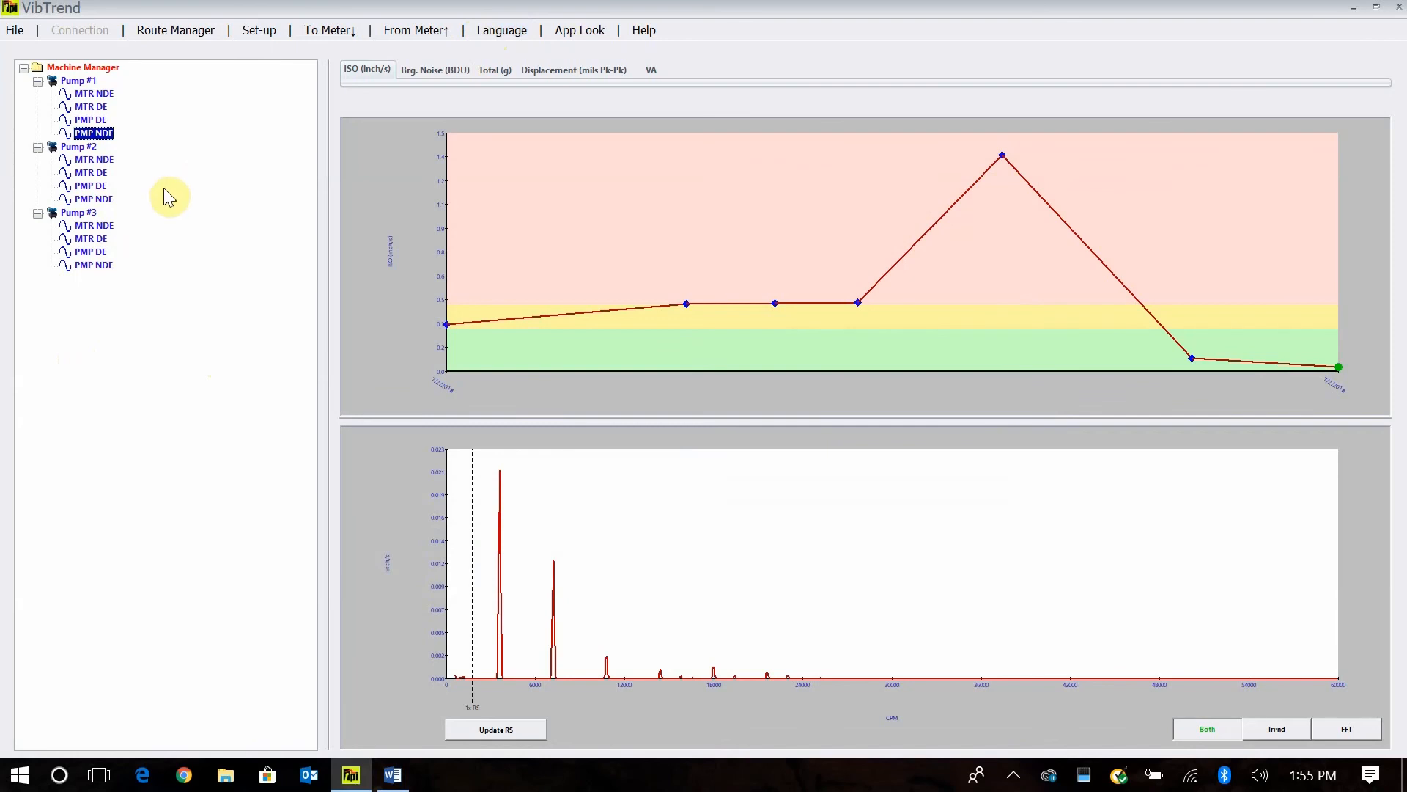